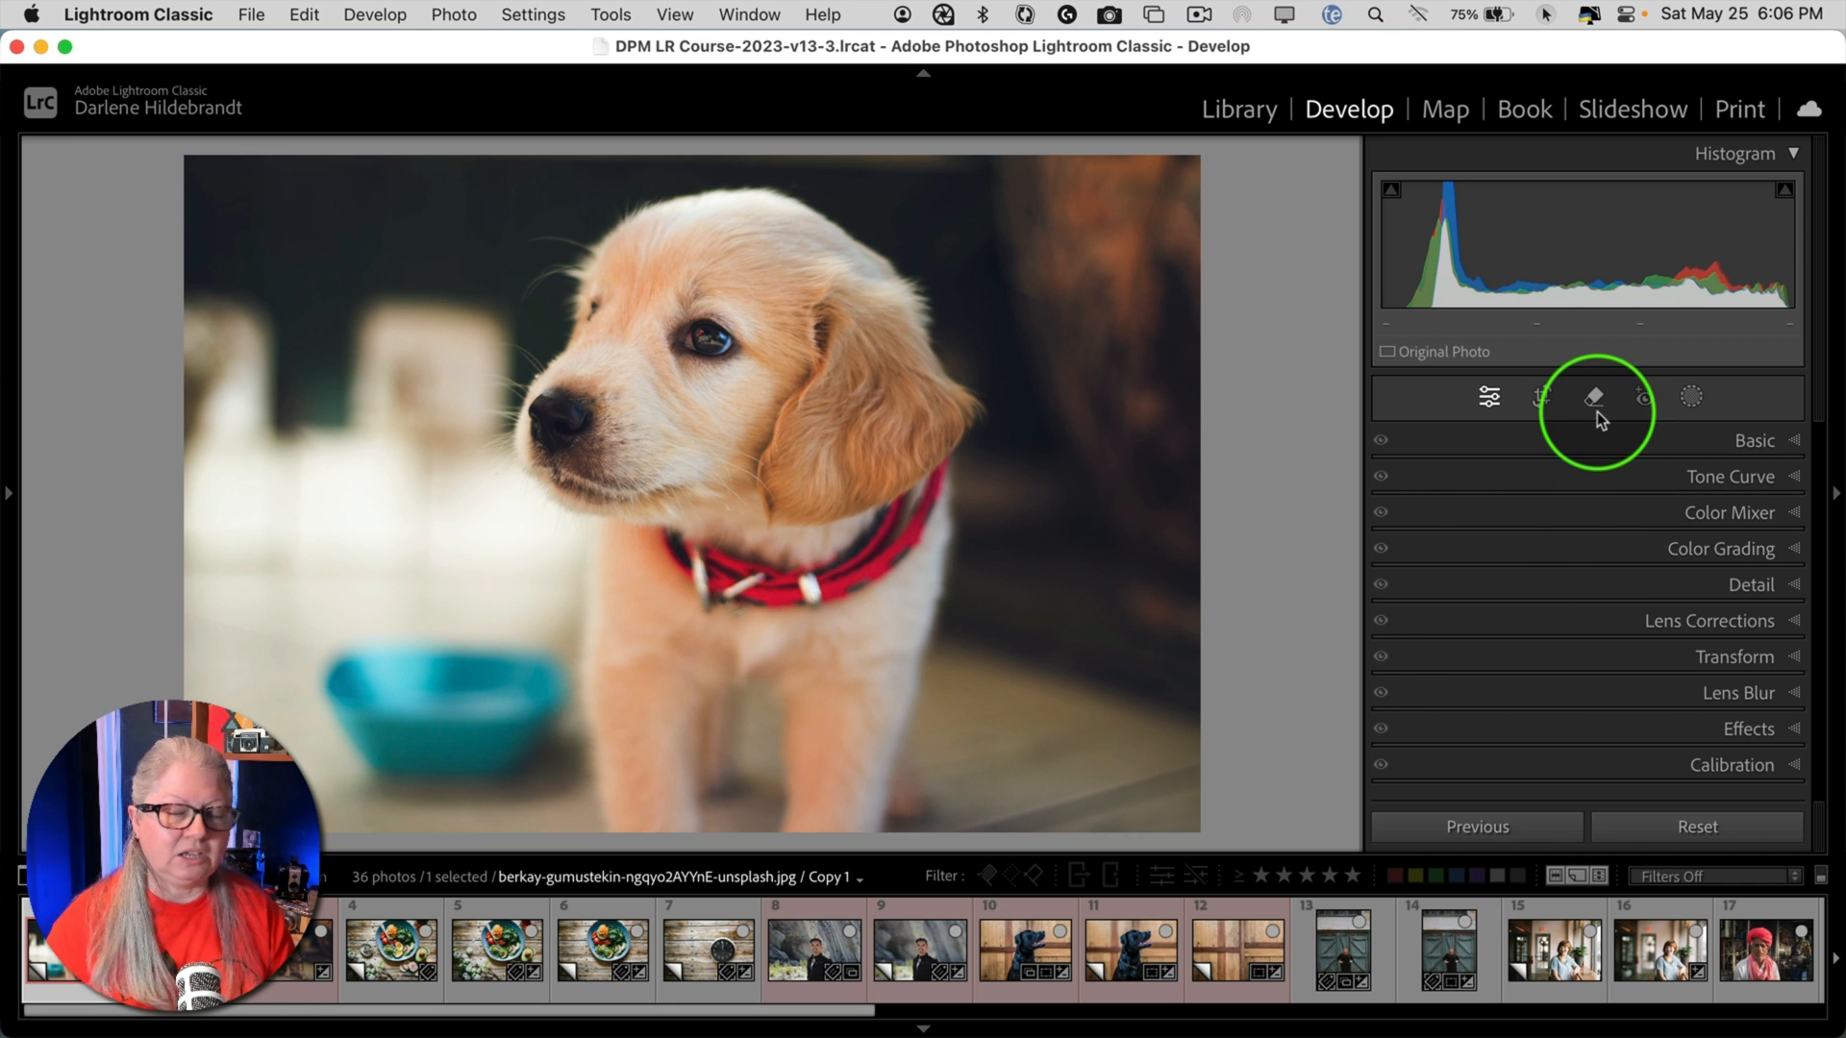
mouse_move(1594, 395)
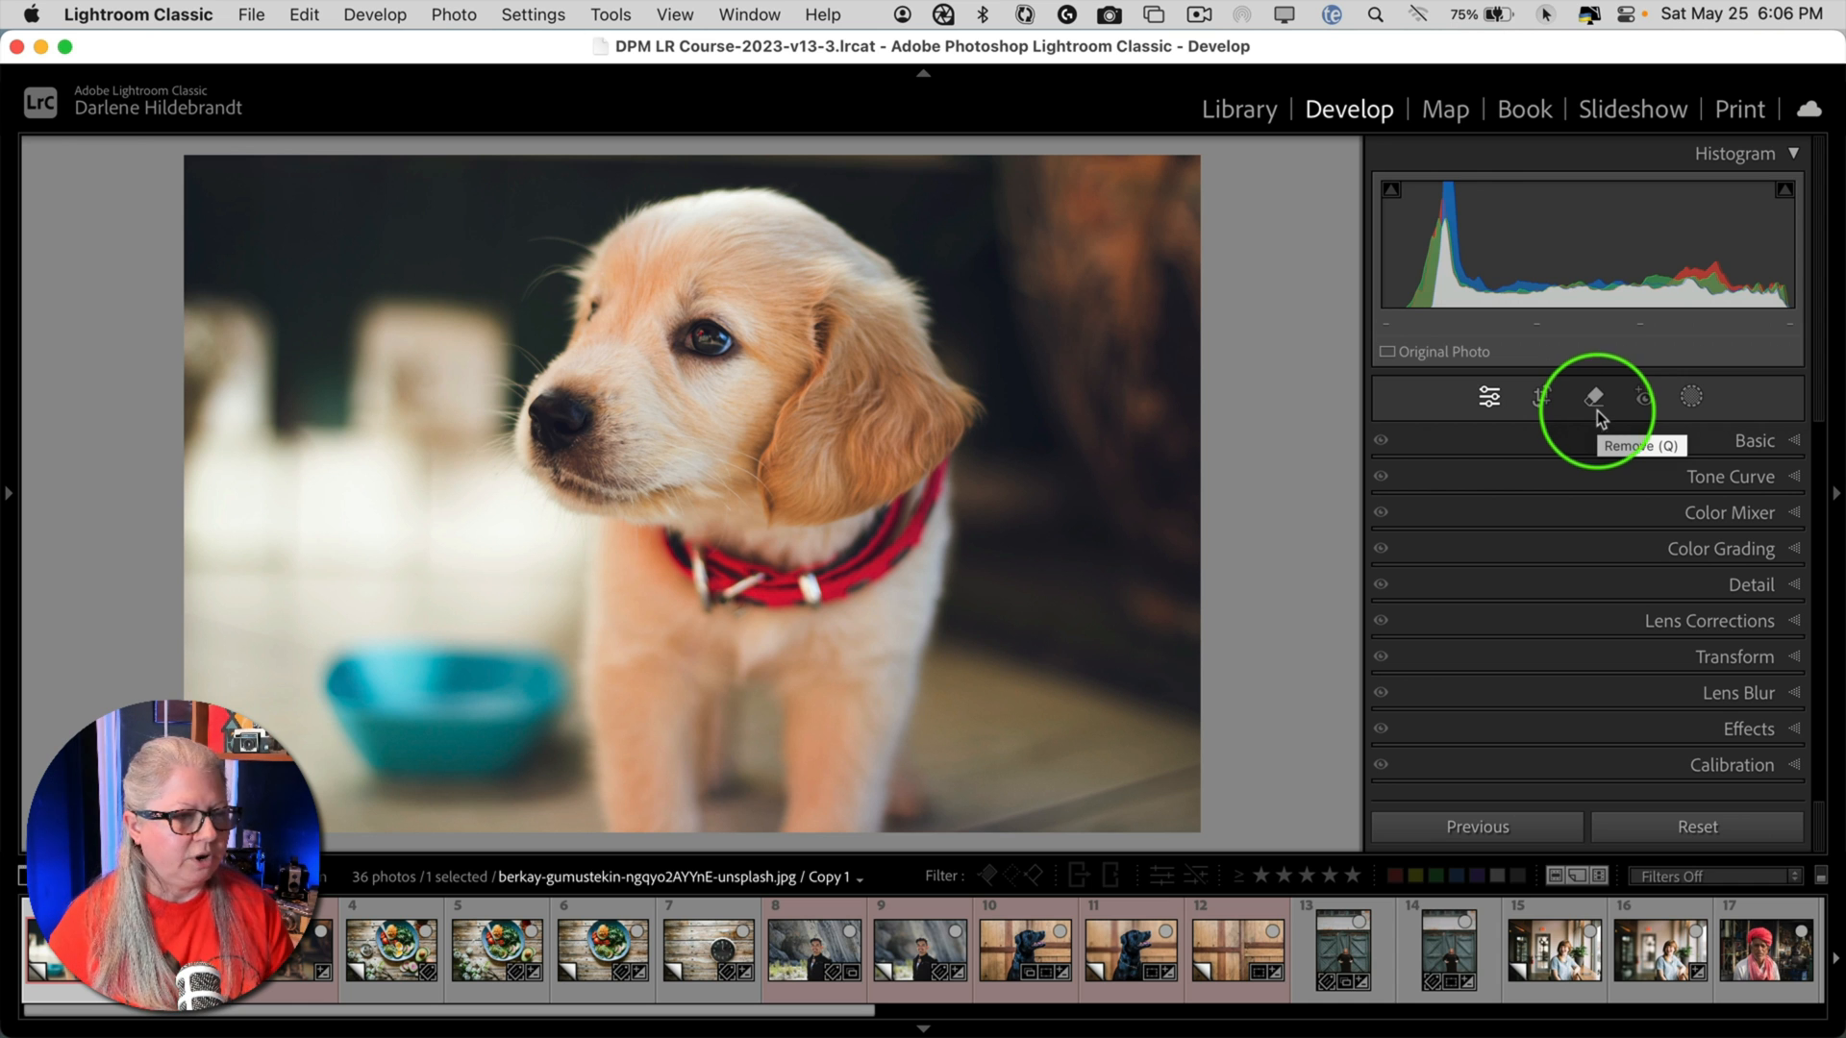
- Open the Remove tool, try Heal mode, then switch back to Content-Aware Remove
left_click(1593, 397)
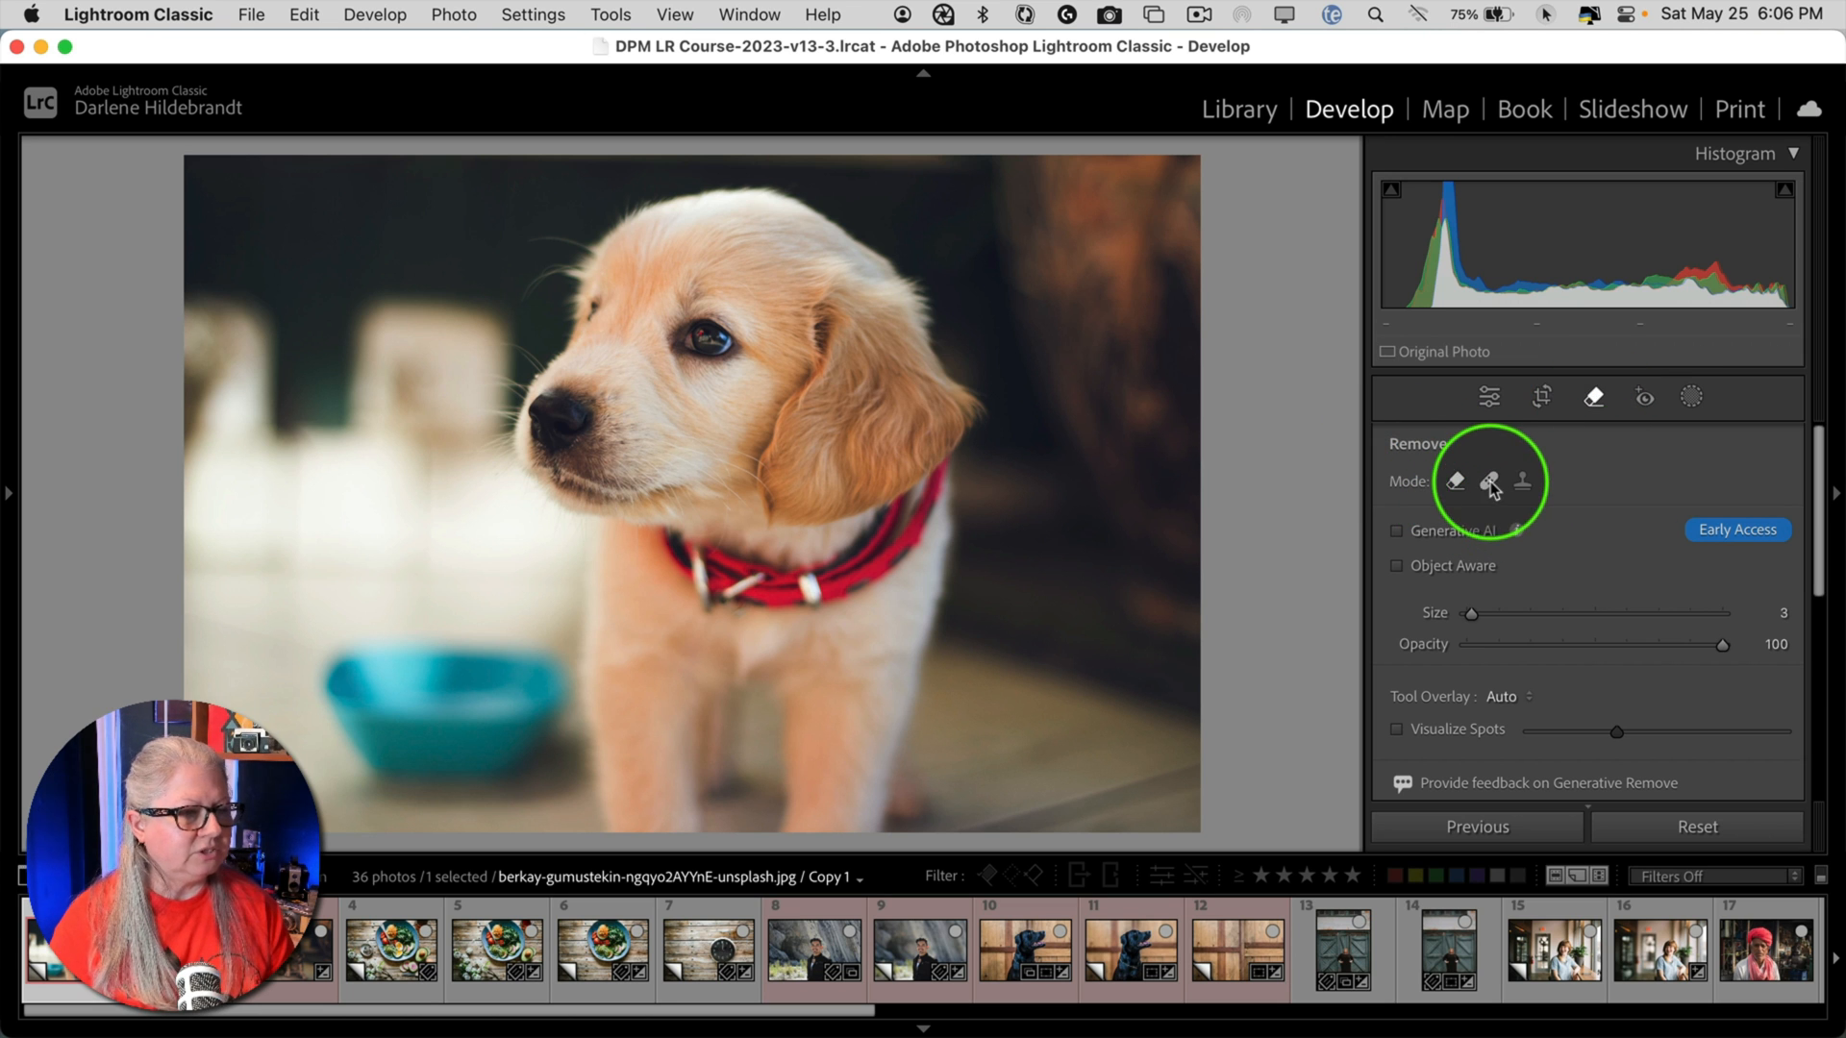
left_click(1520, 482)
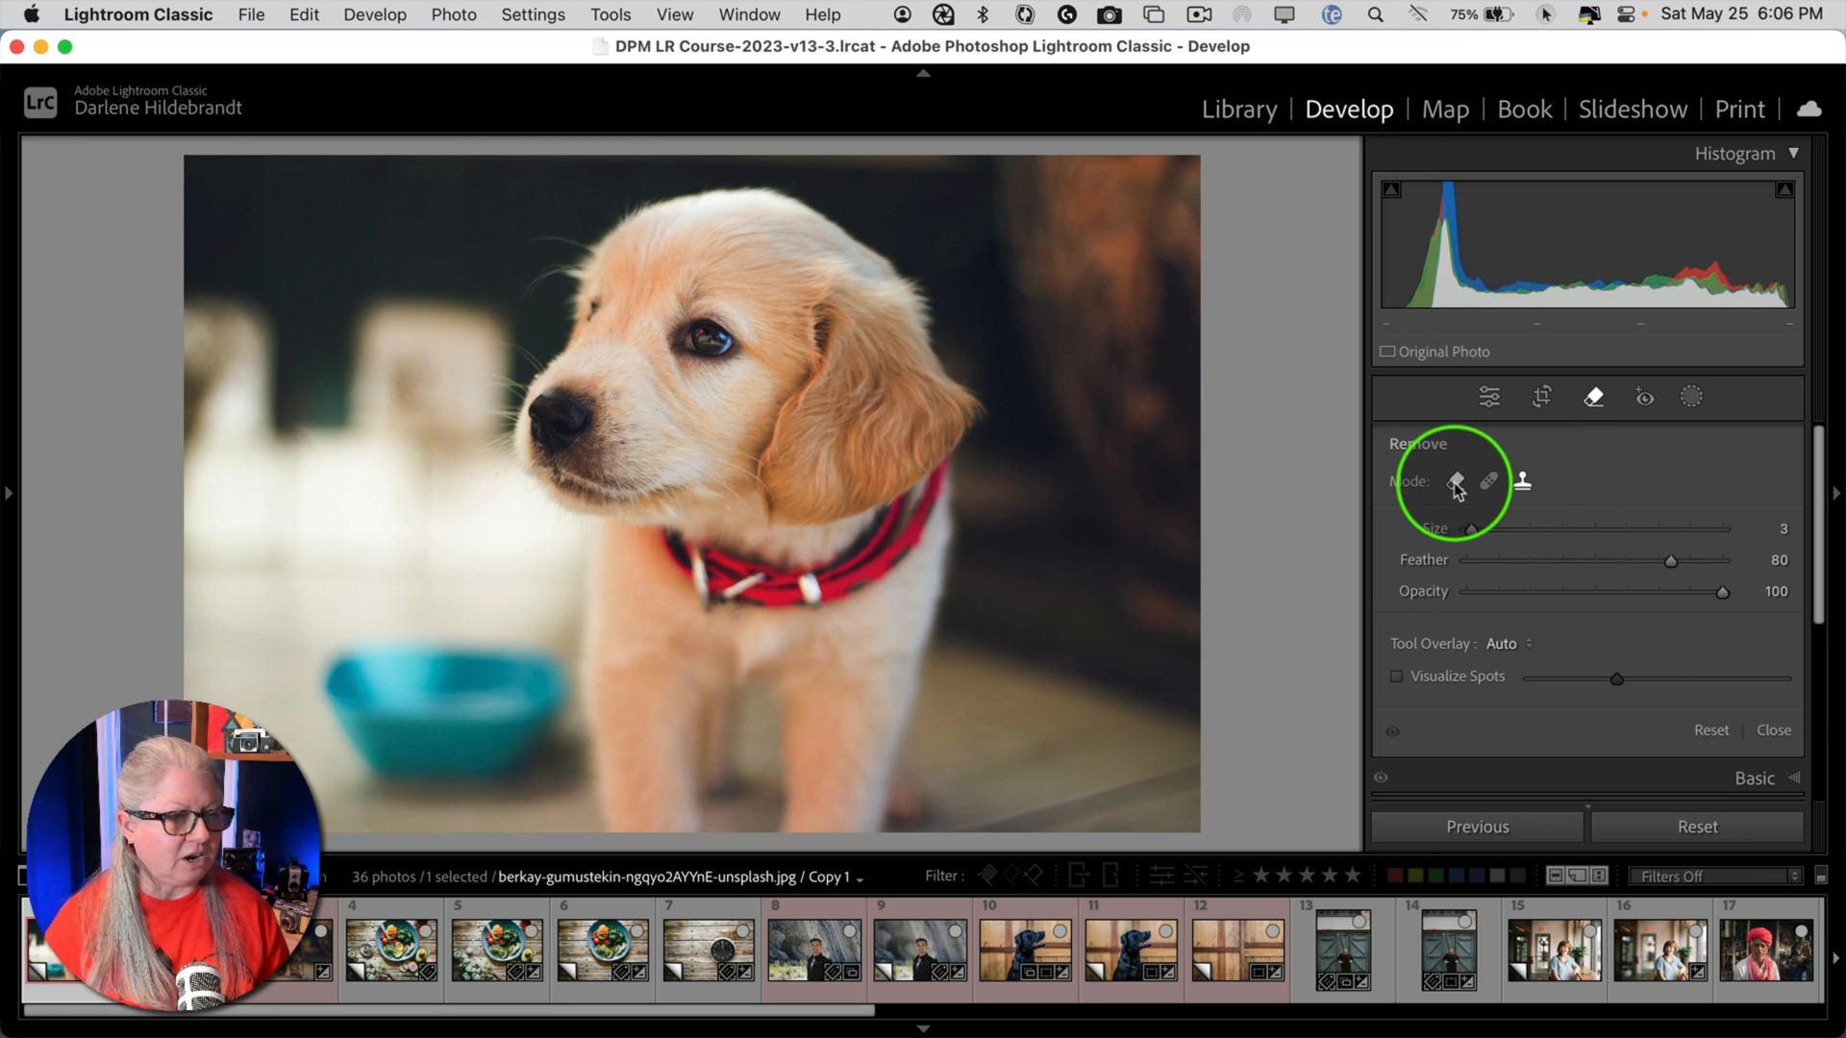
left_click(1454, 481)
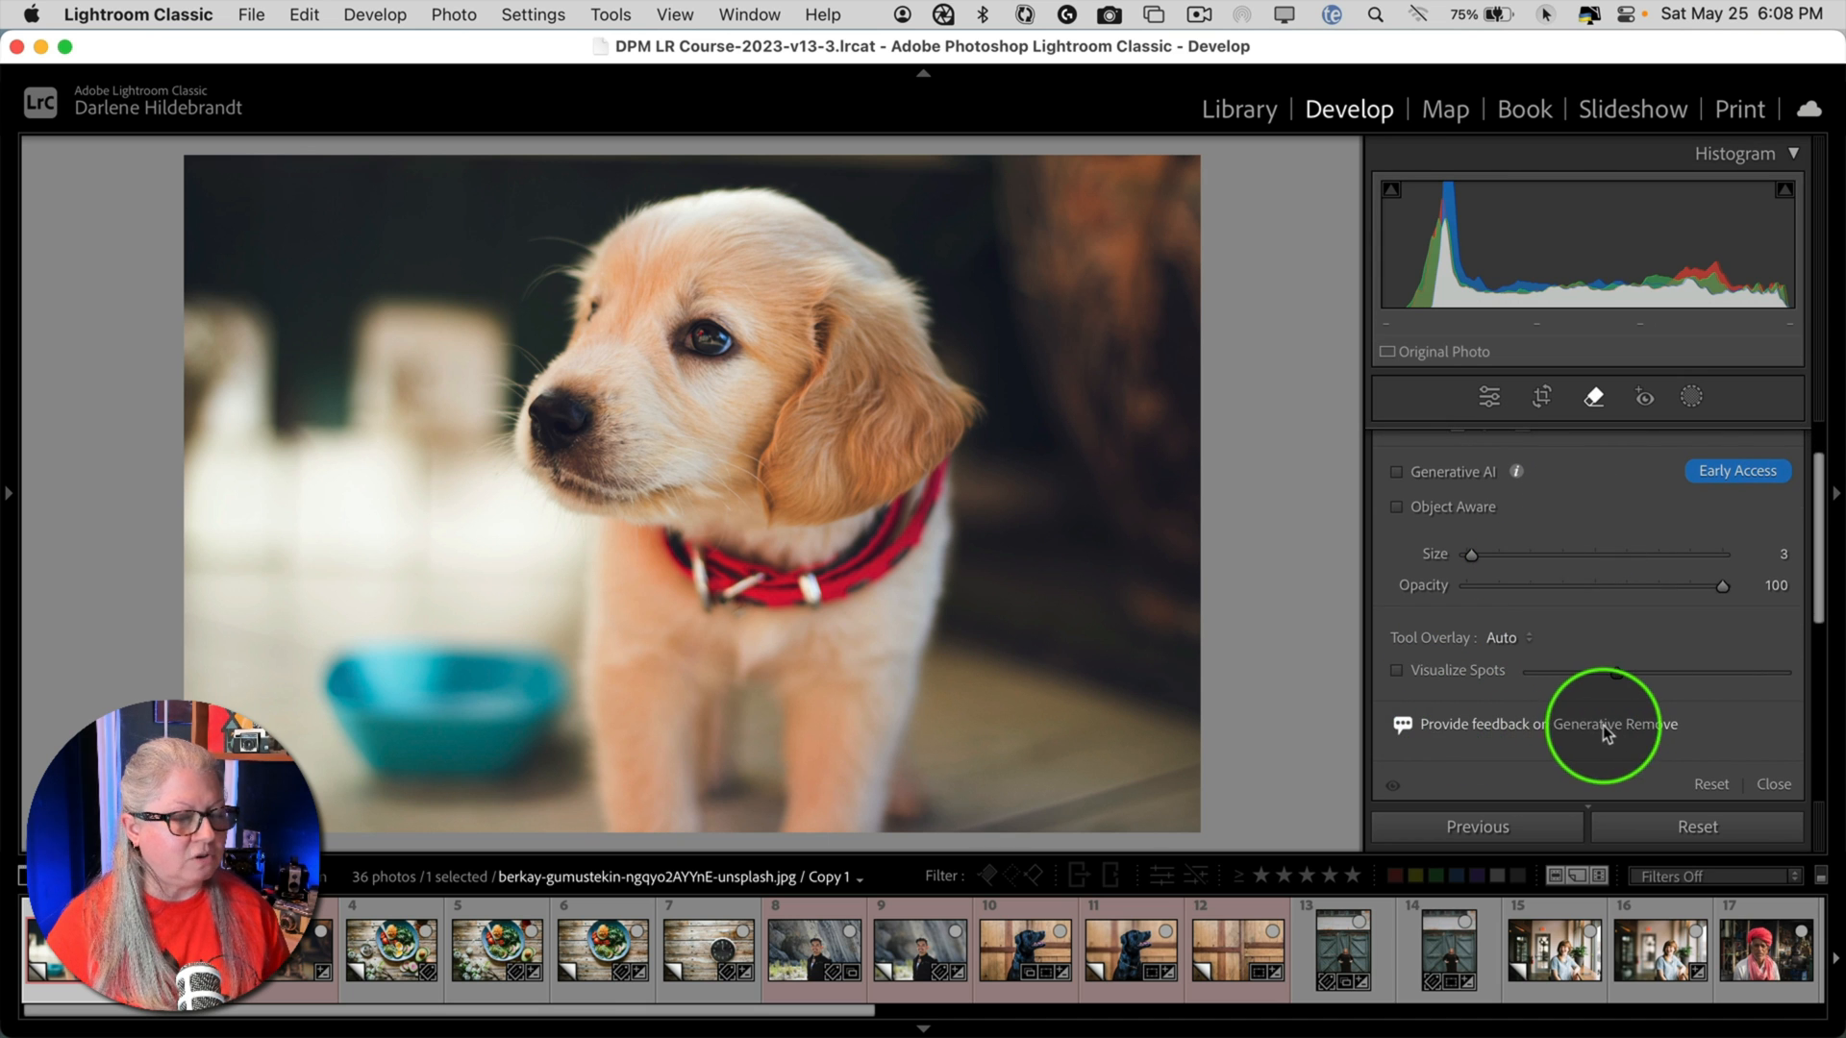
mouse_move(1458, 730)
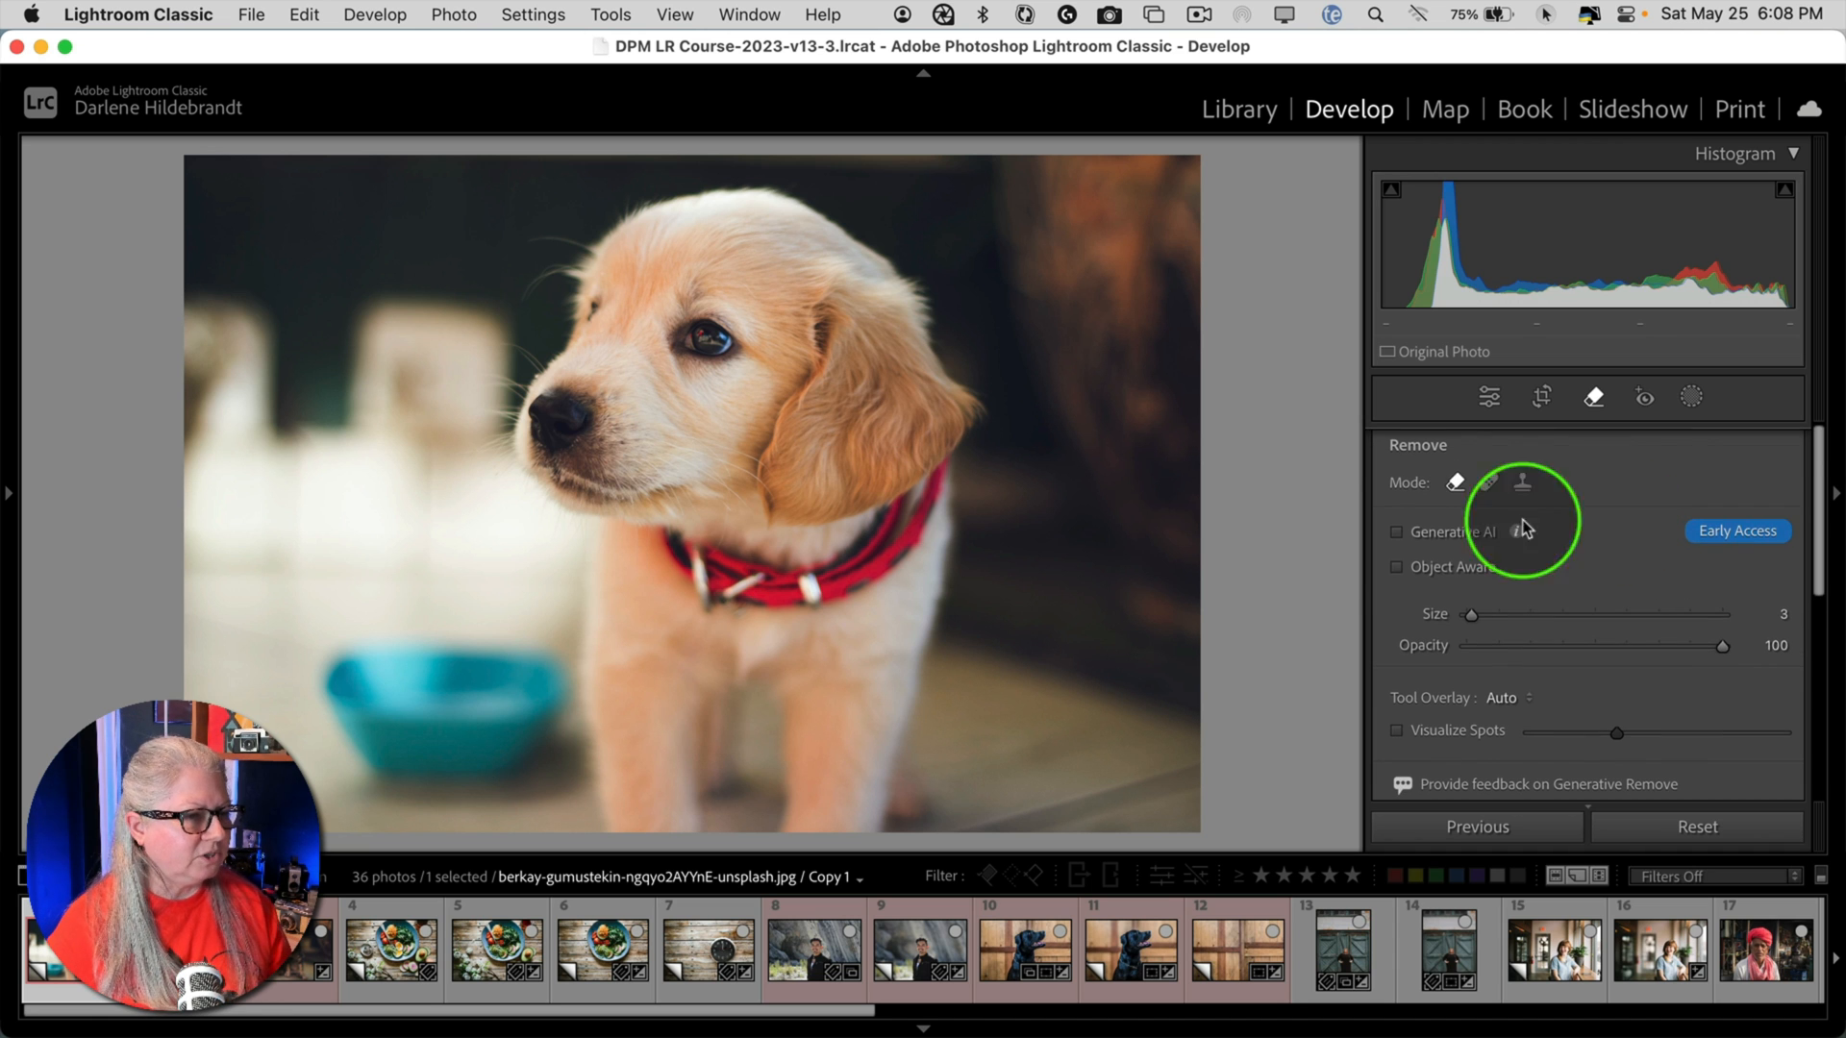
- Enable Generative AI, brush over the lower-left blue bowl, and subtract stray mask areas
left_click(1396, 531)
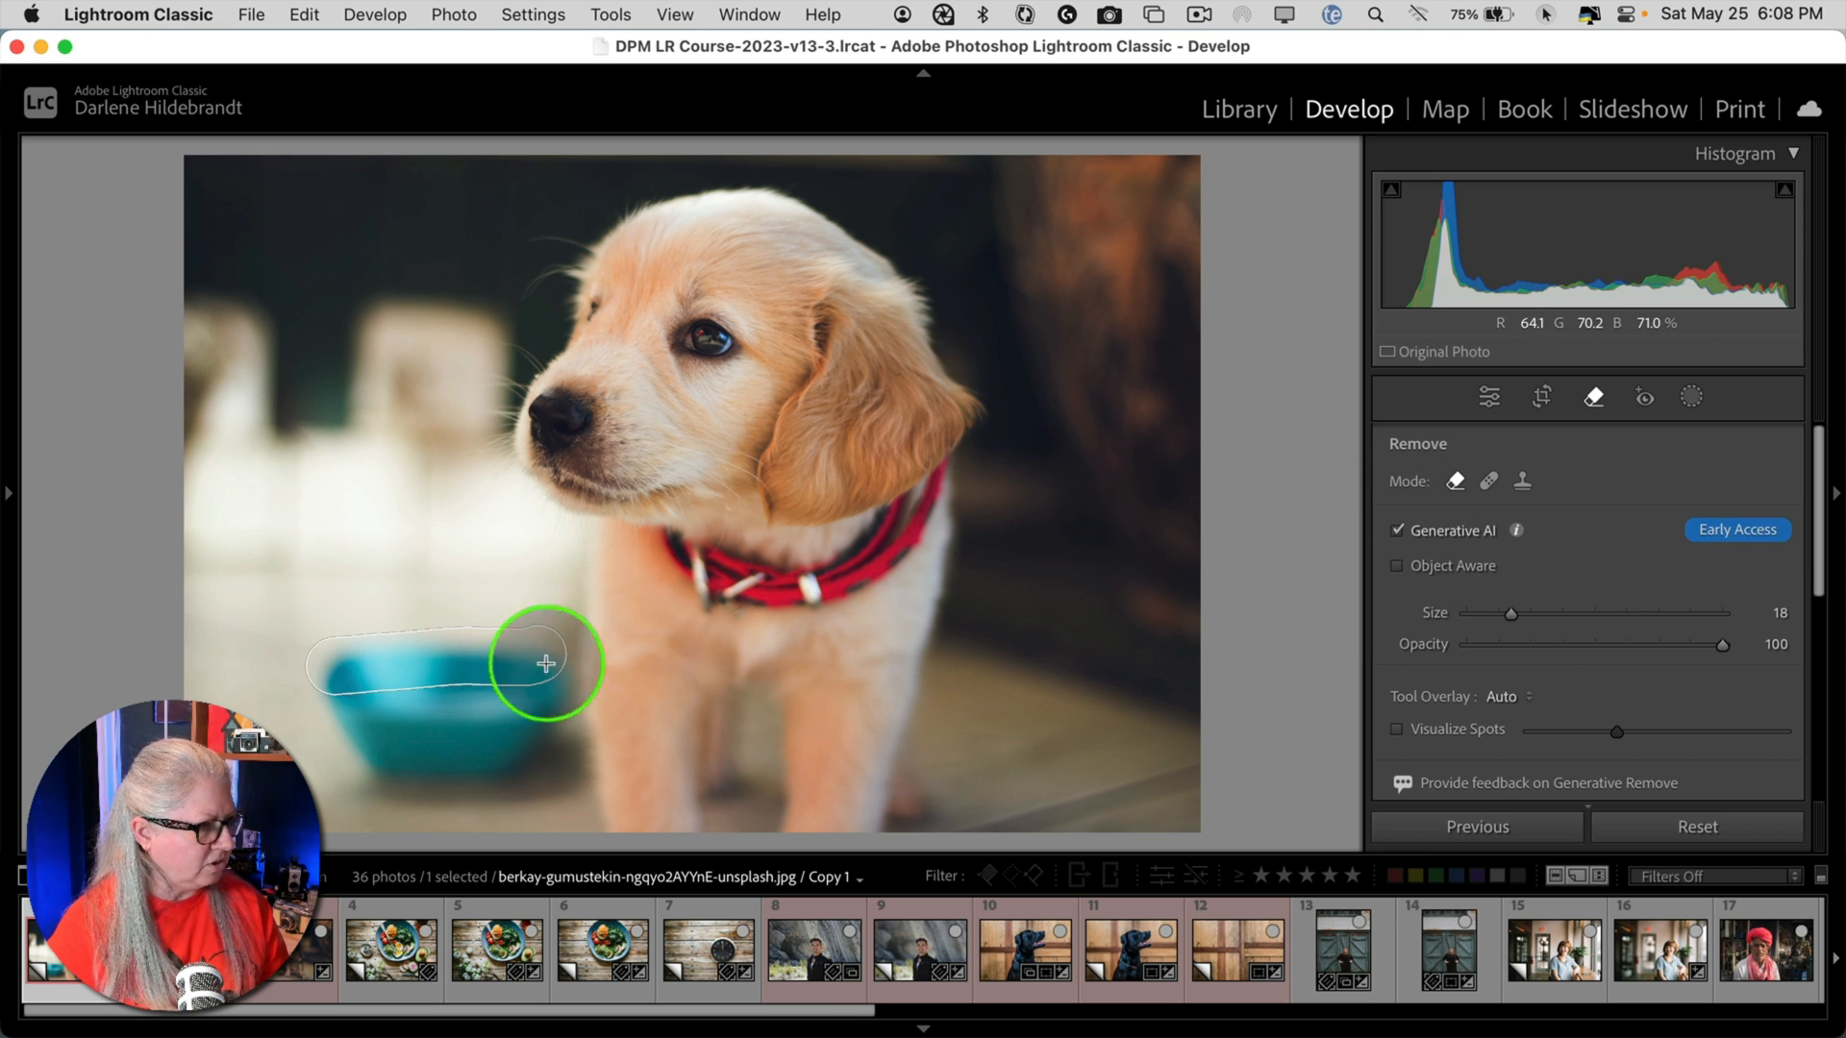
left_click_drag(545, 664, 395, 717)
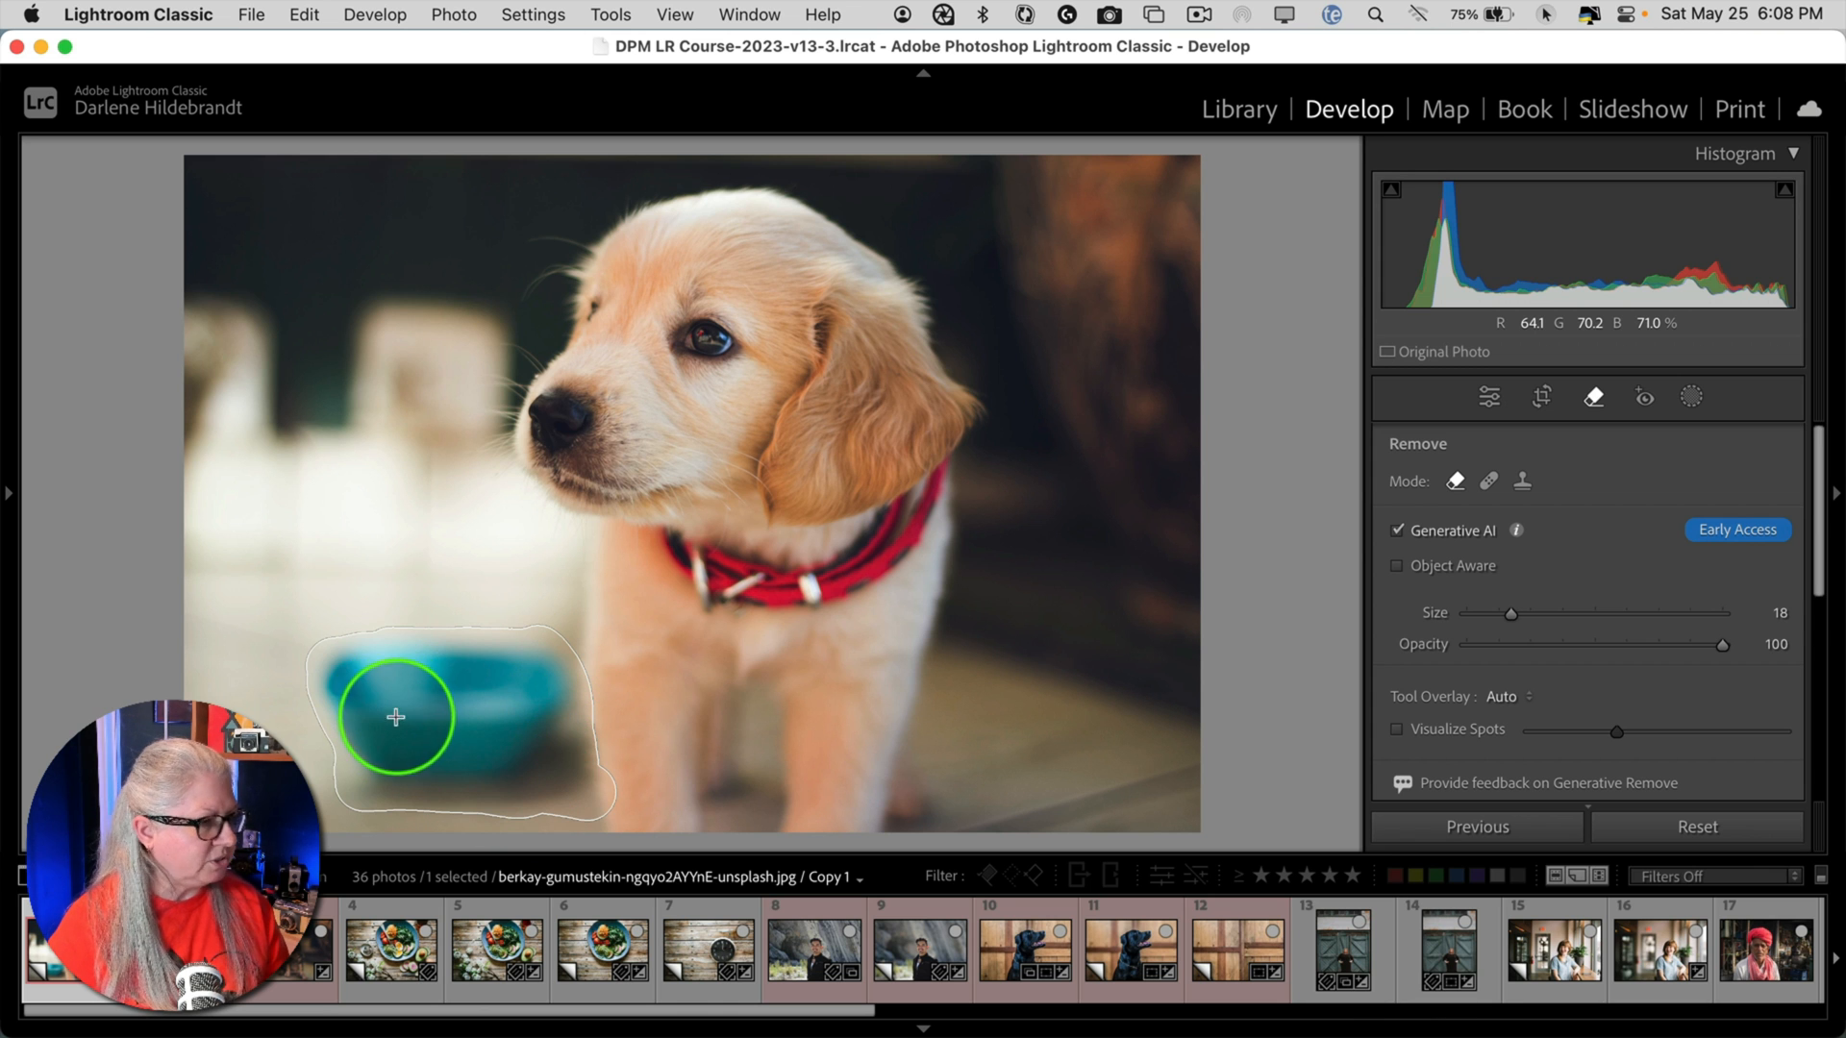
mouse_move(421, 712)
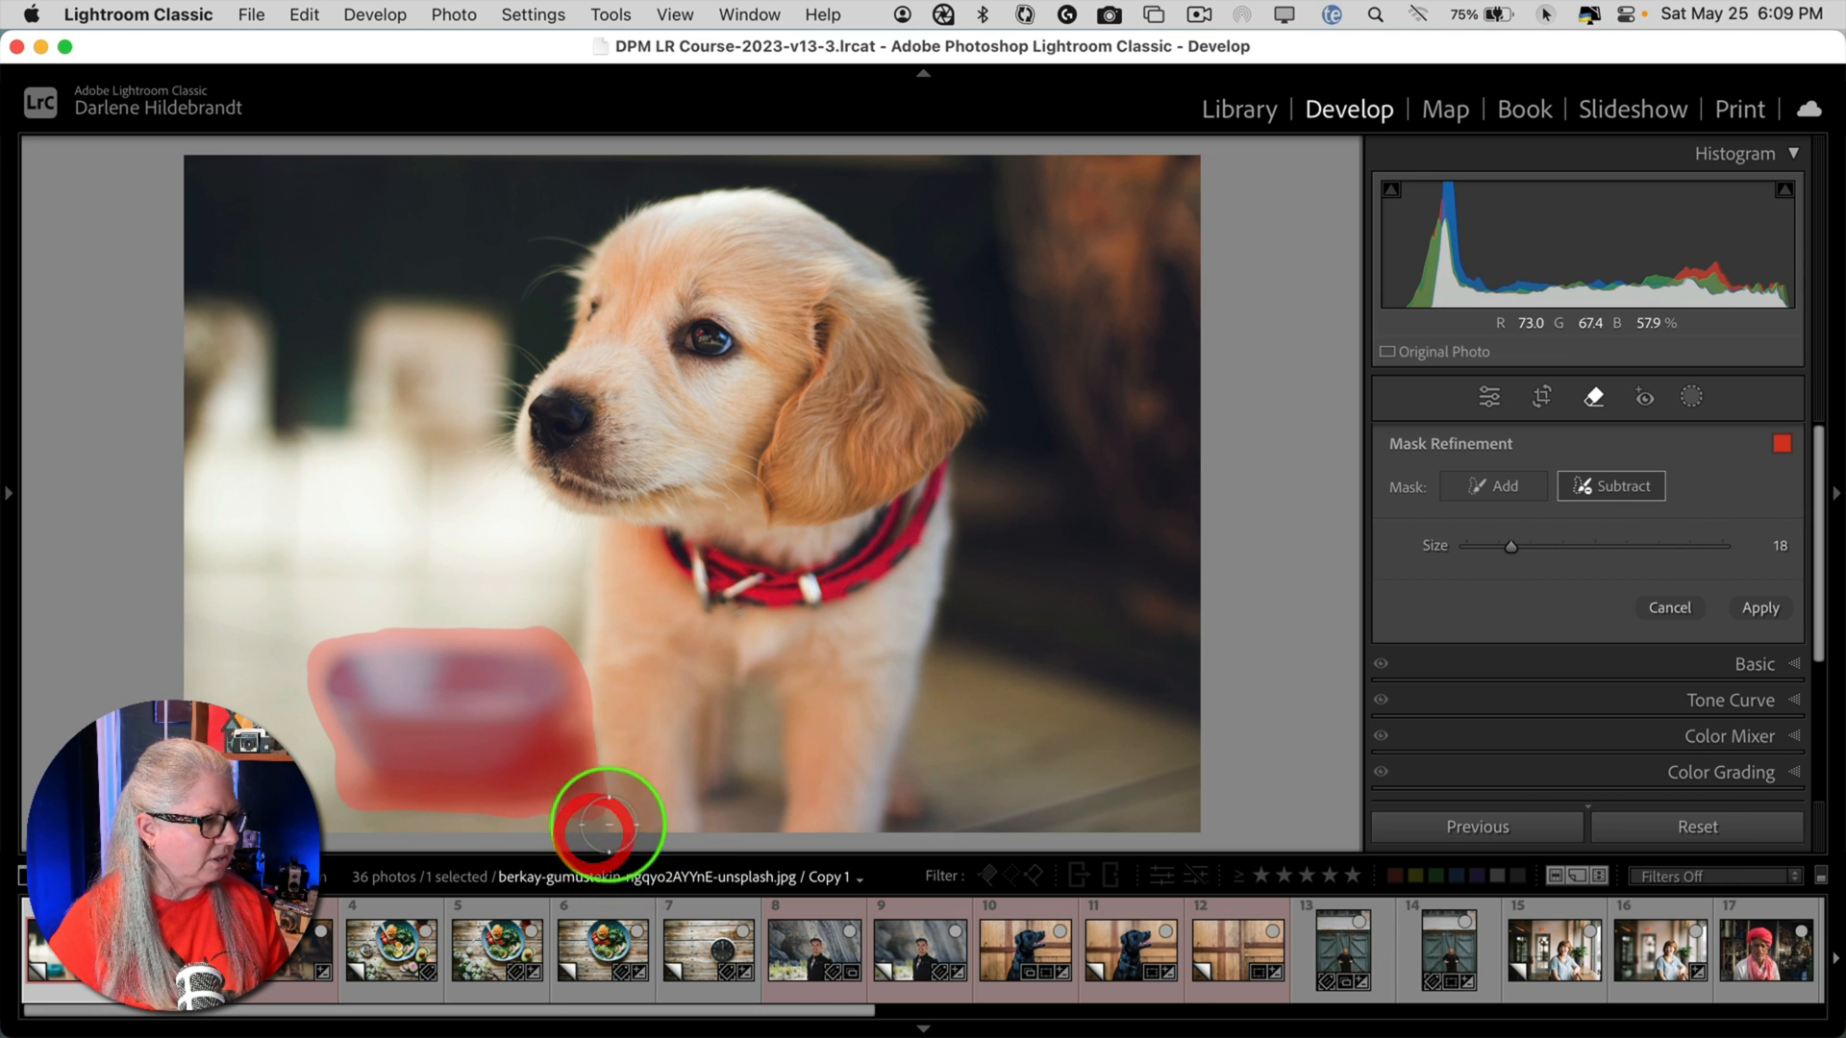
mouse_move(1234, 544)
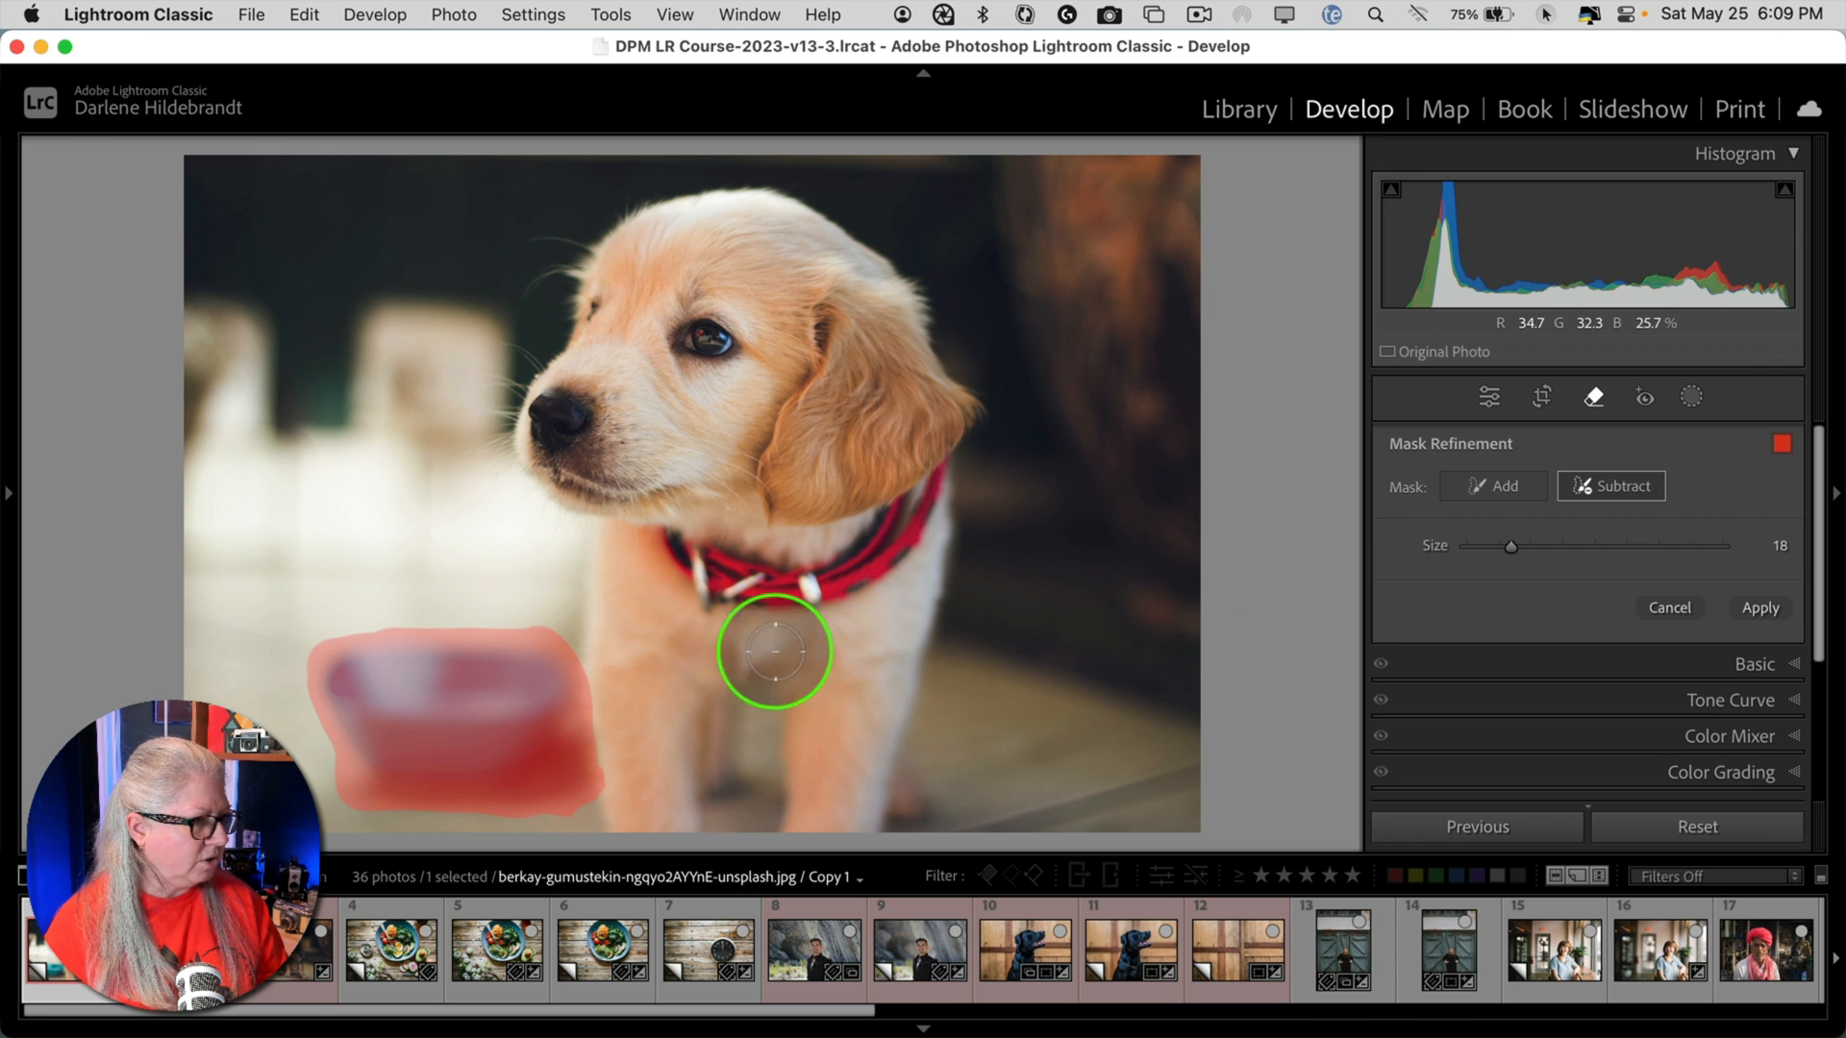
left_click_drag(775, 651, 428, 783)
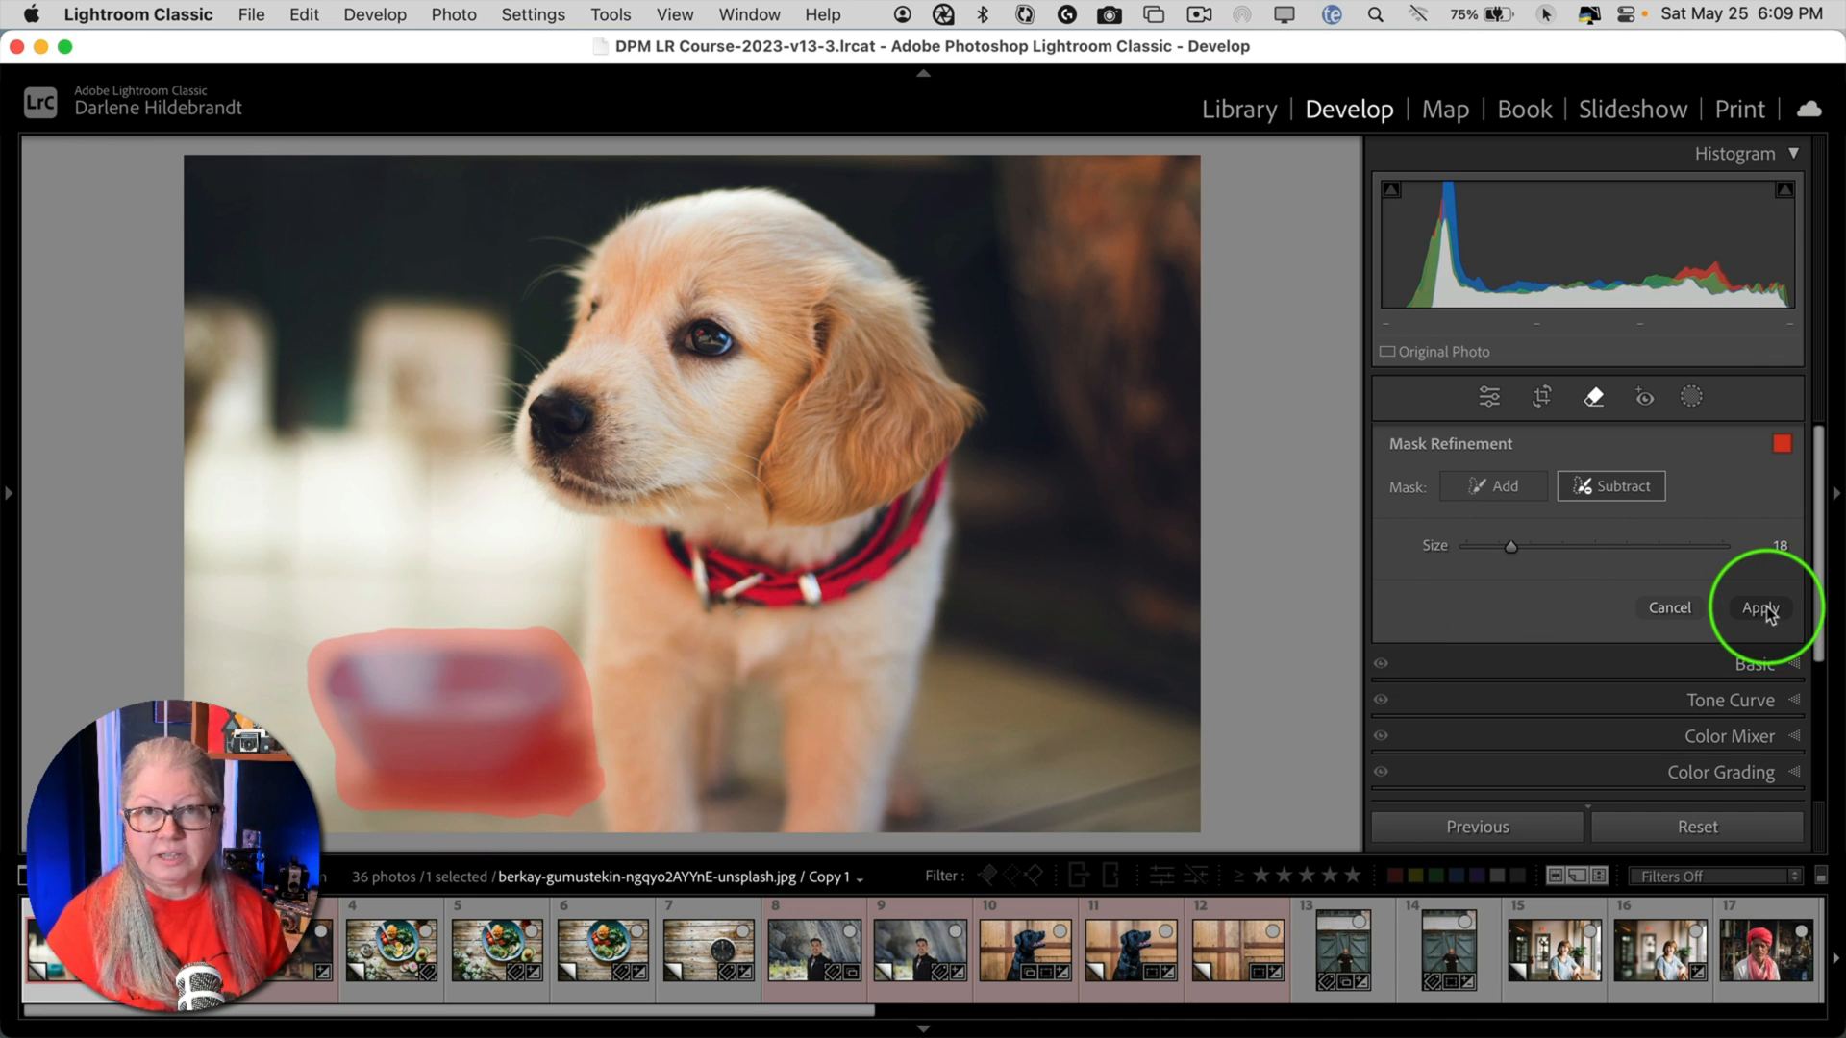
- Apply the bowl mask so Generative Remove erases the blue bowl
left_click(1760, 608)
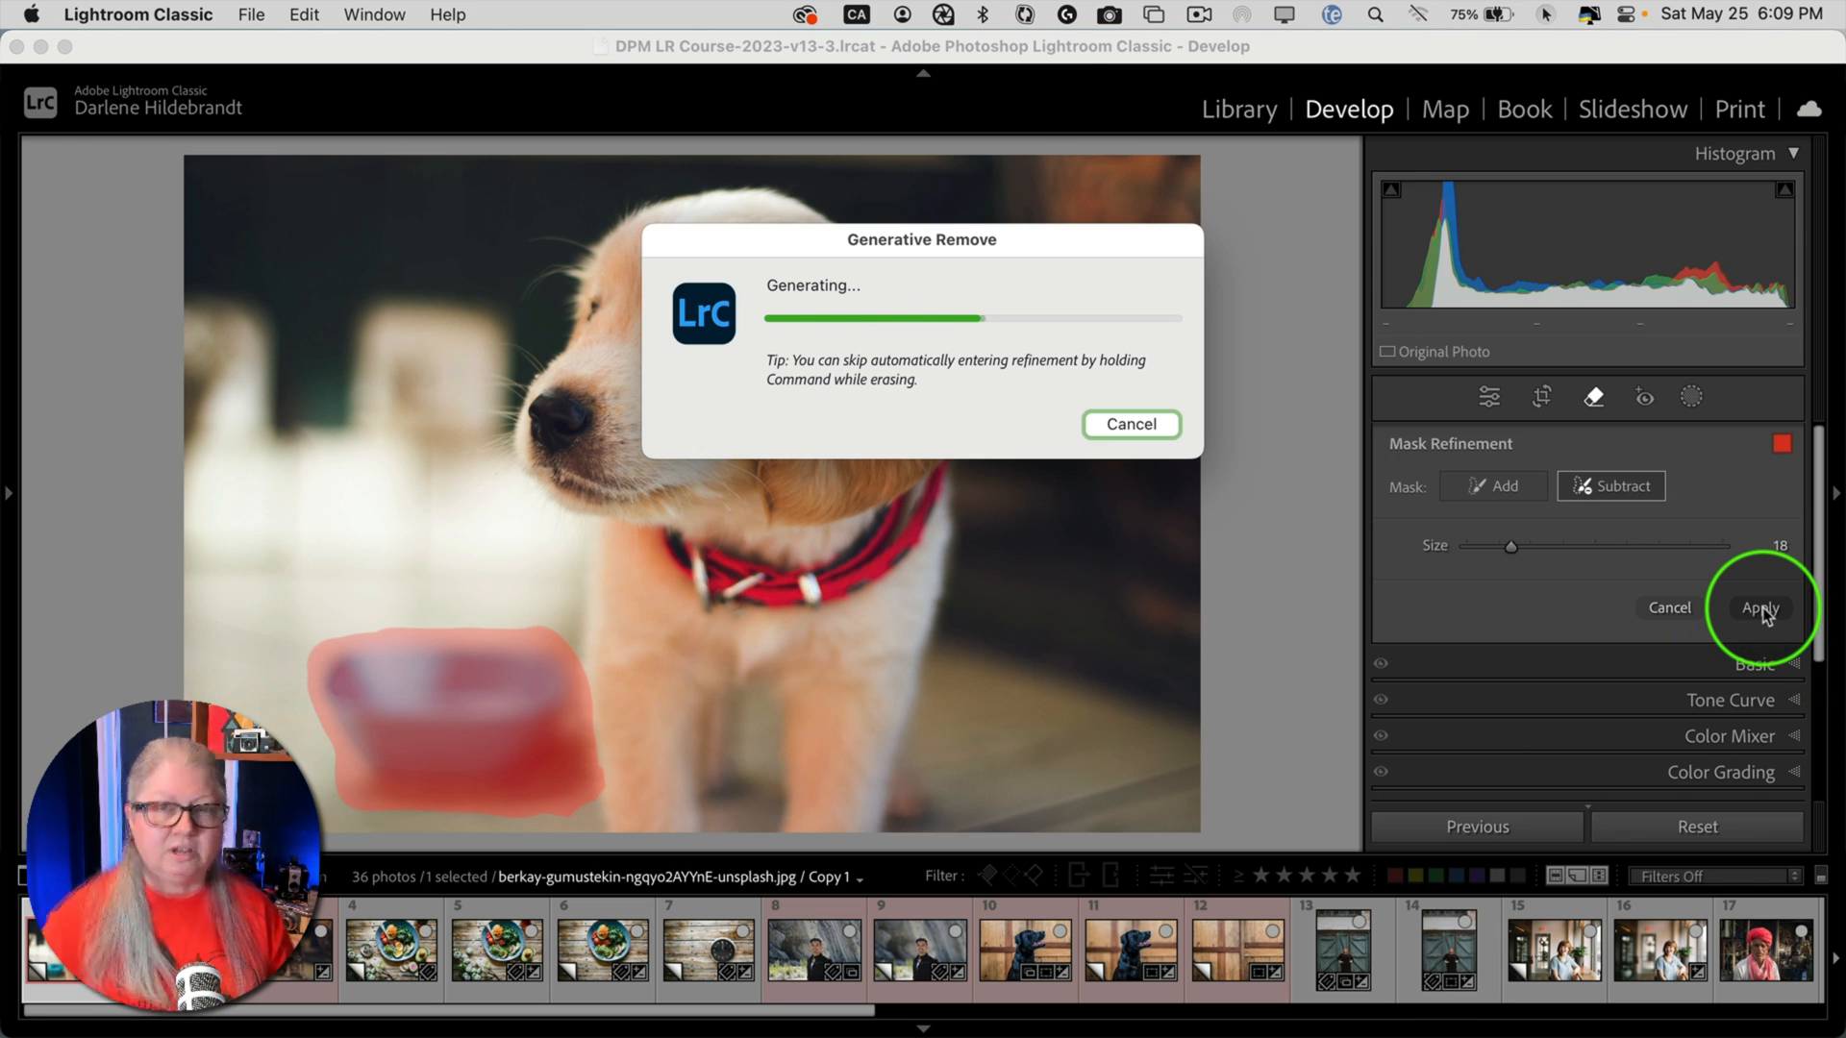
left_click(1758, 607)
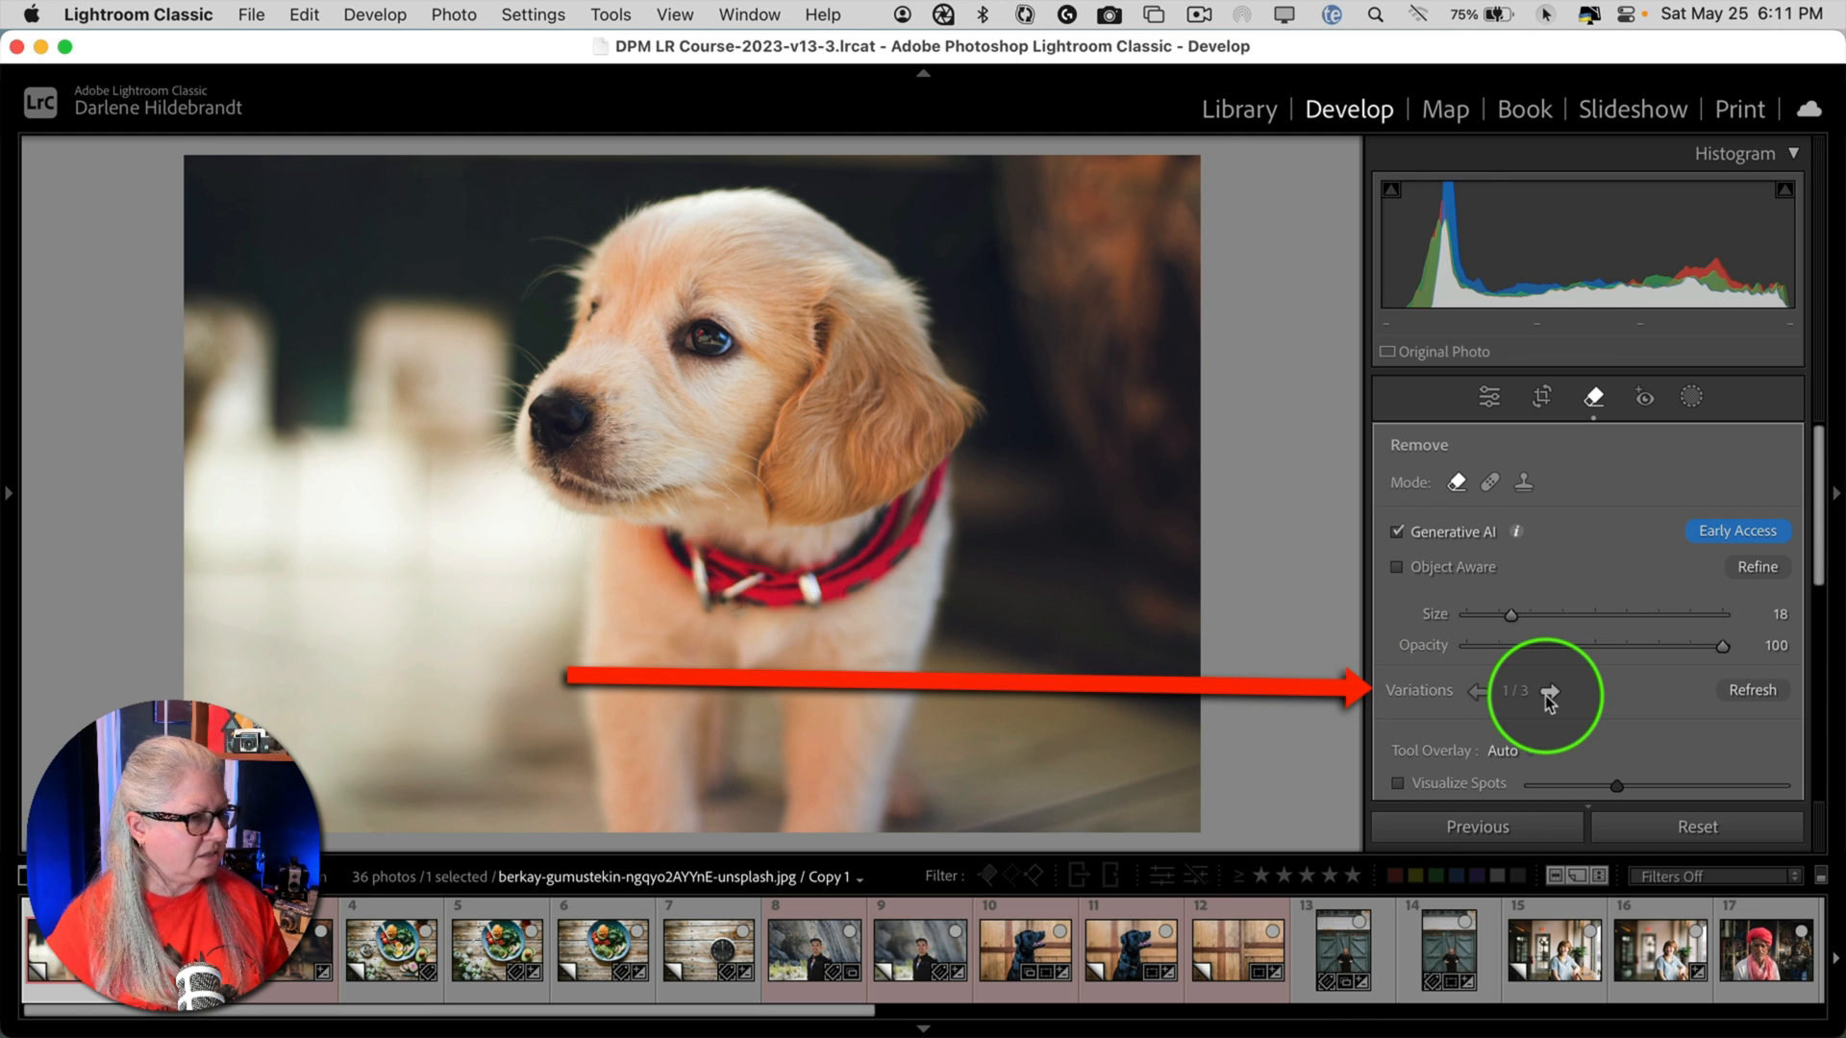
- Step through the generated bowl fills, then refresh to regenerate new variations
left_click(1551, 690)
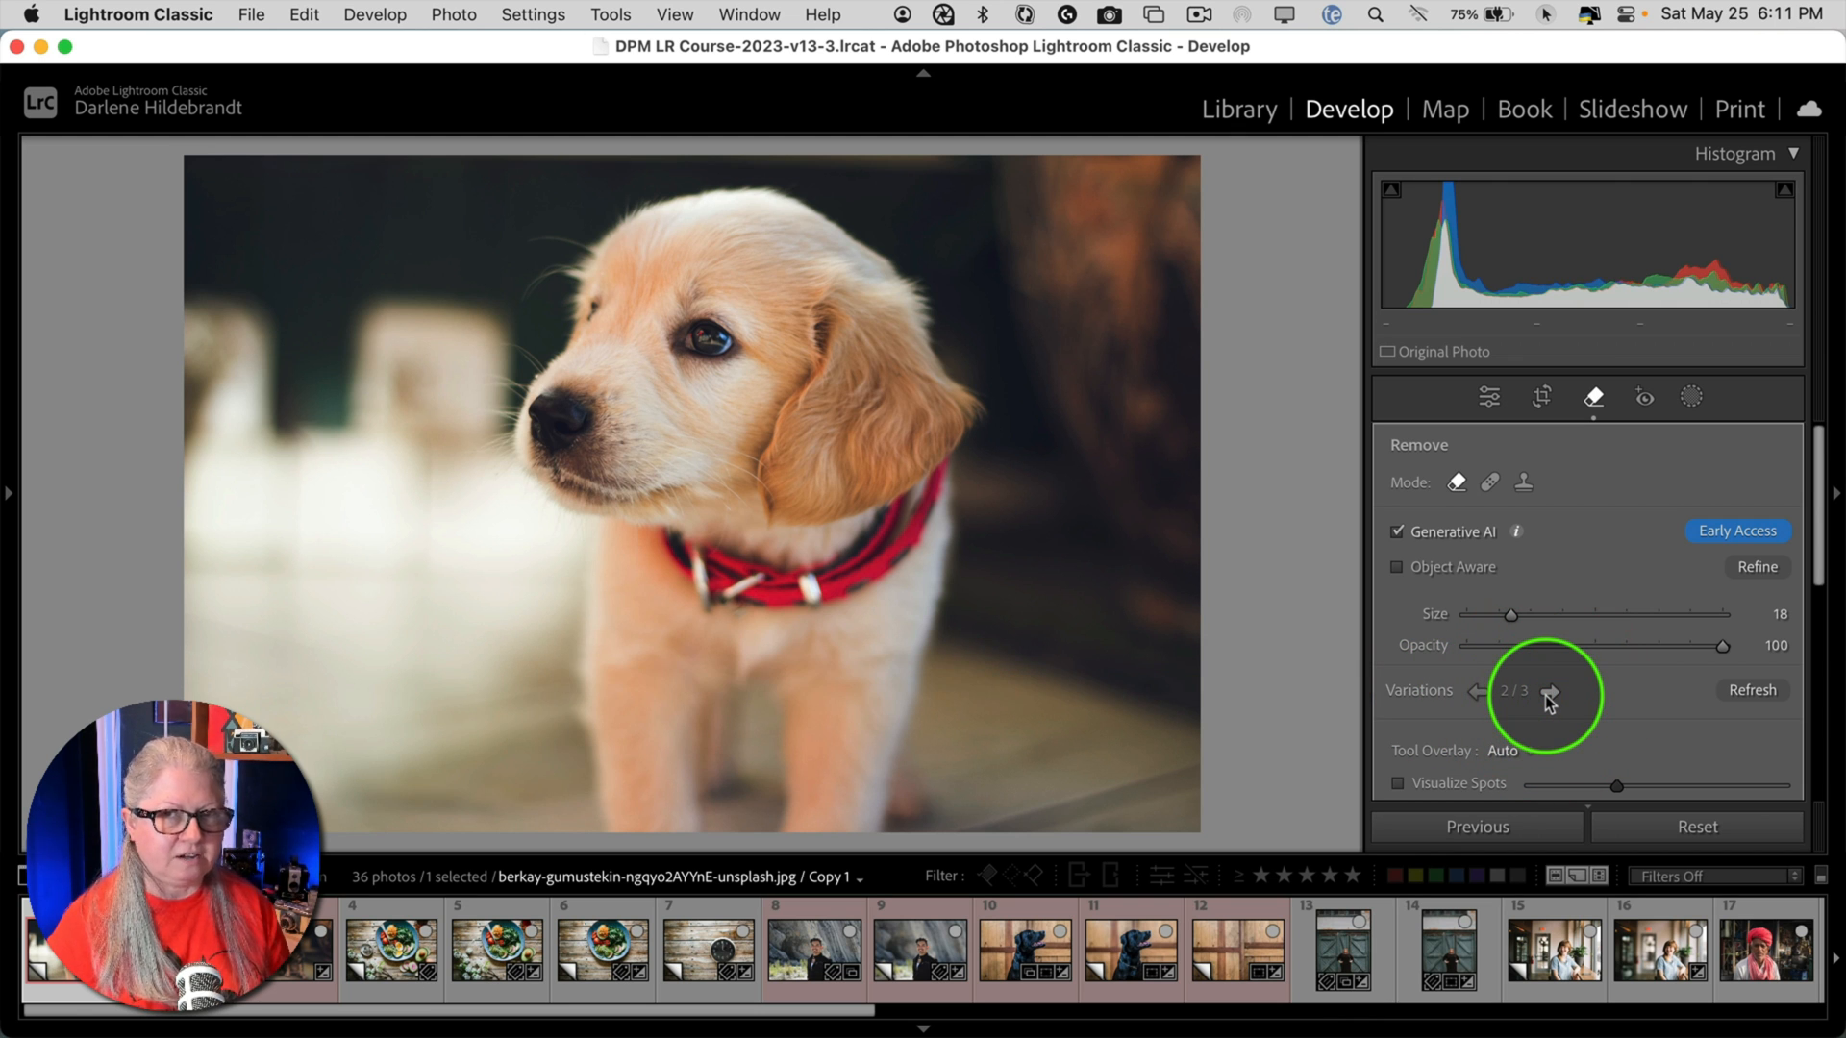
left_click(1551, 691)
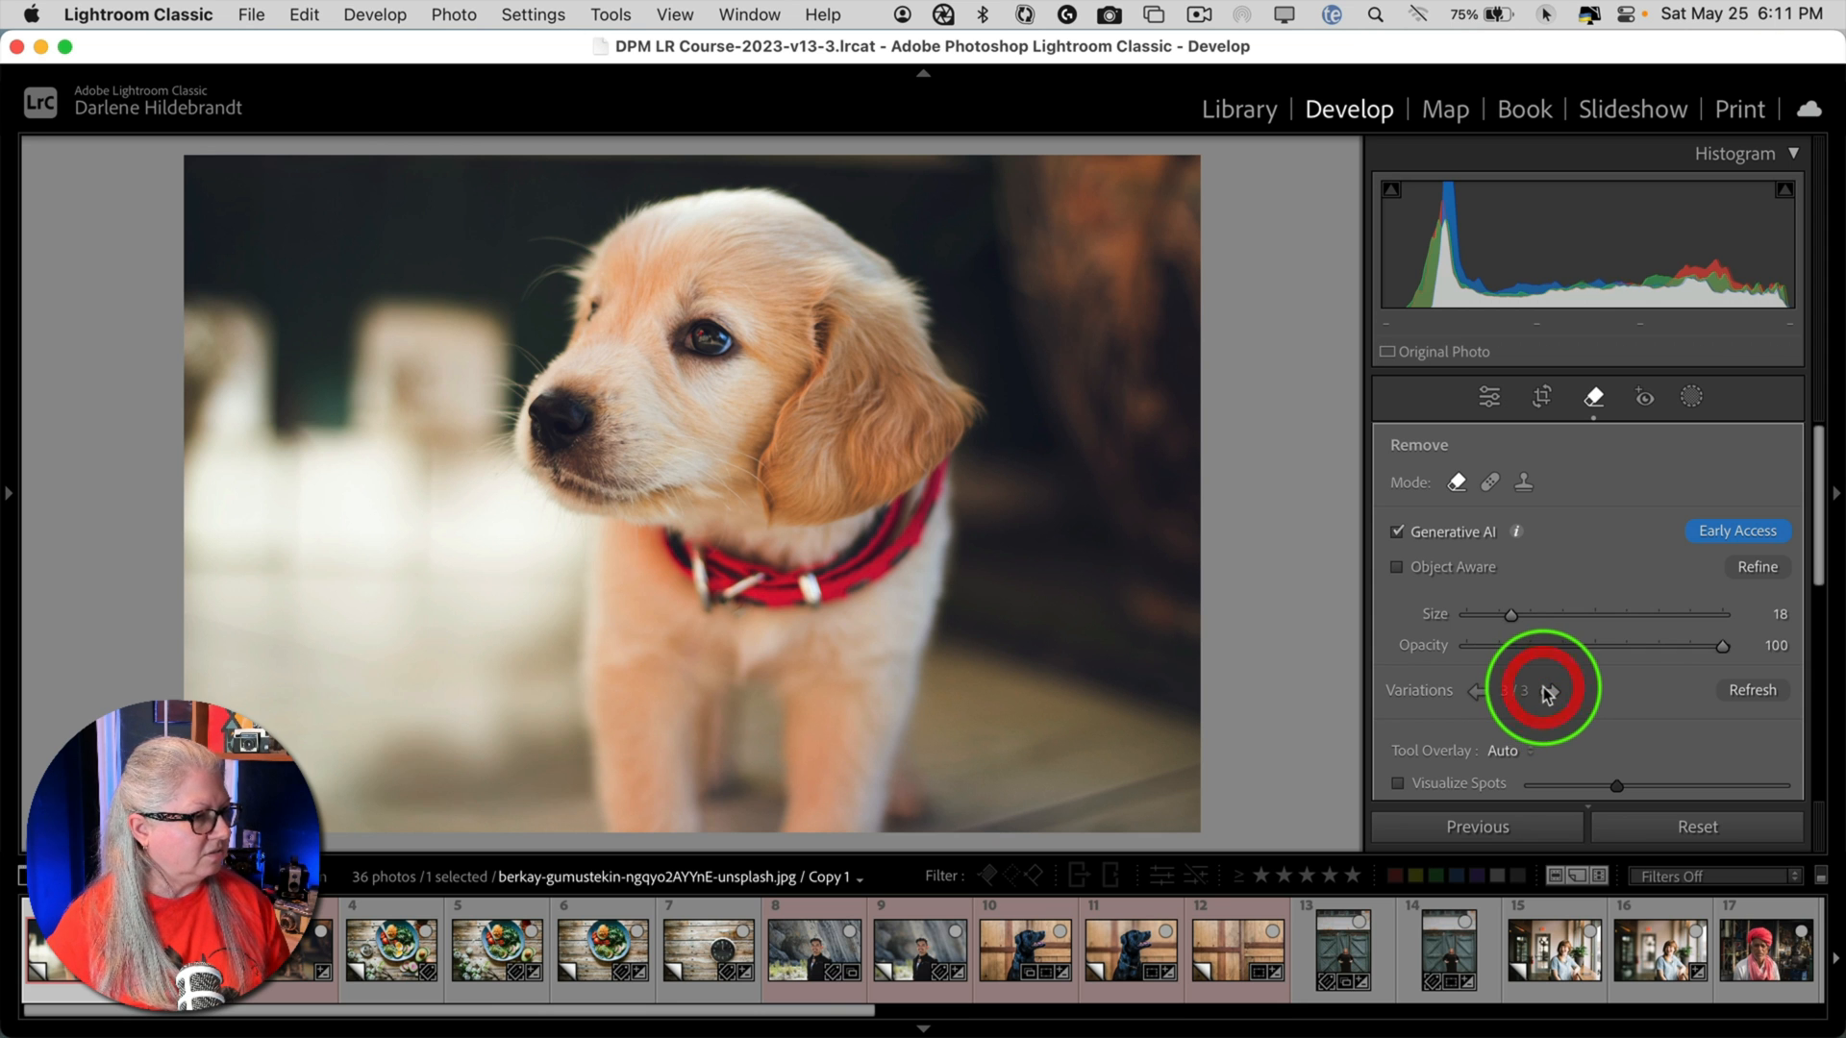
left_click(1545, 690)
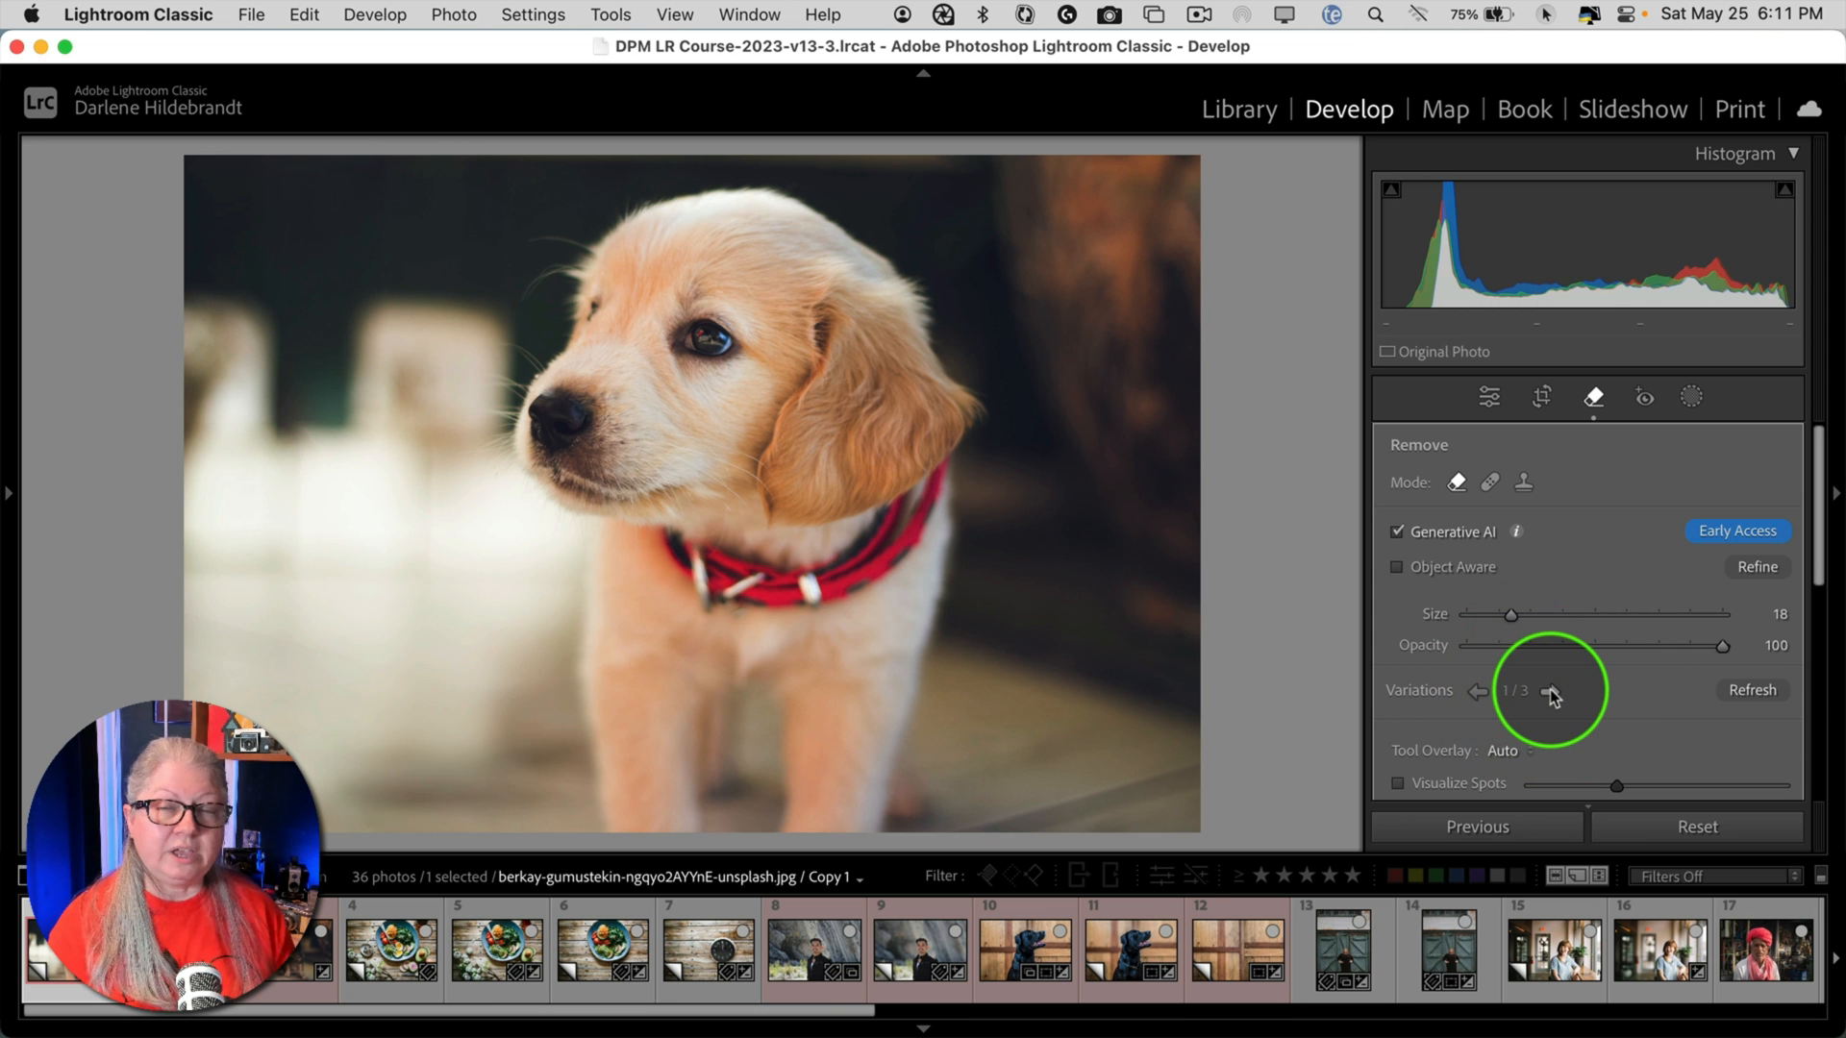
mouse_move(1751, 691)
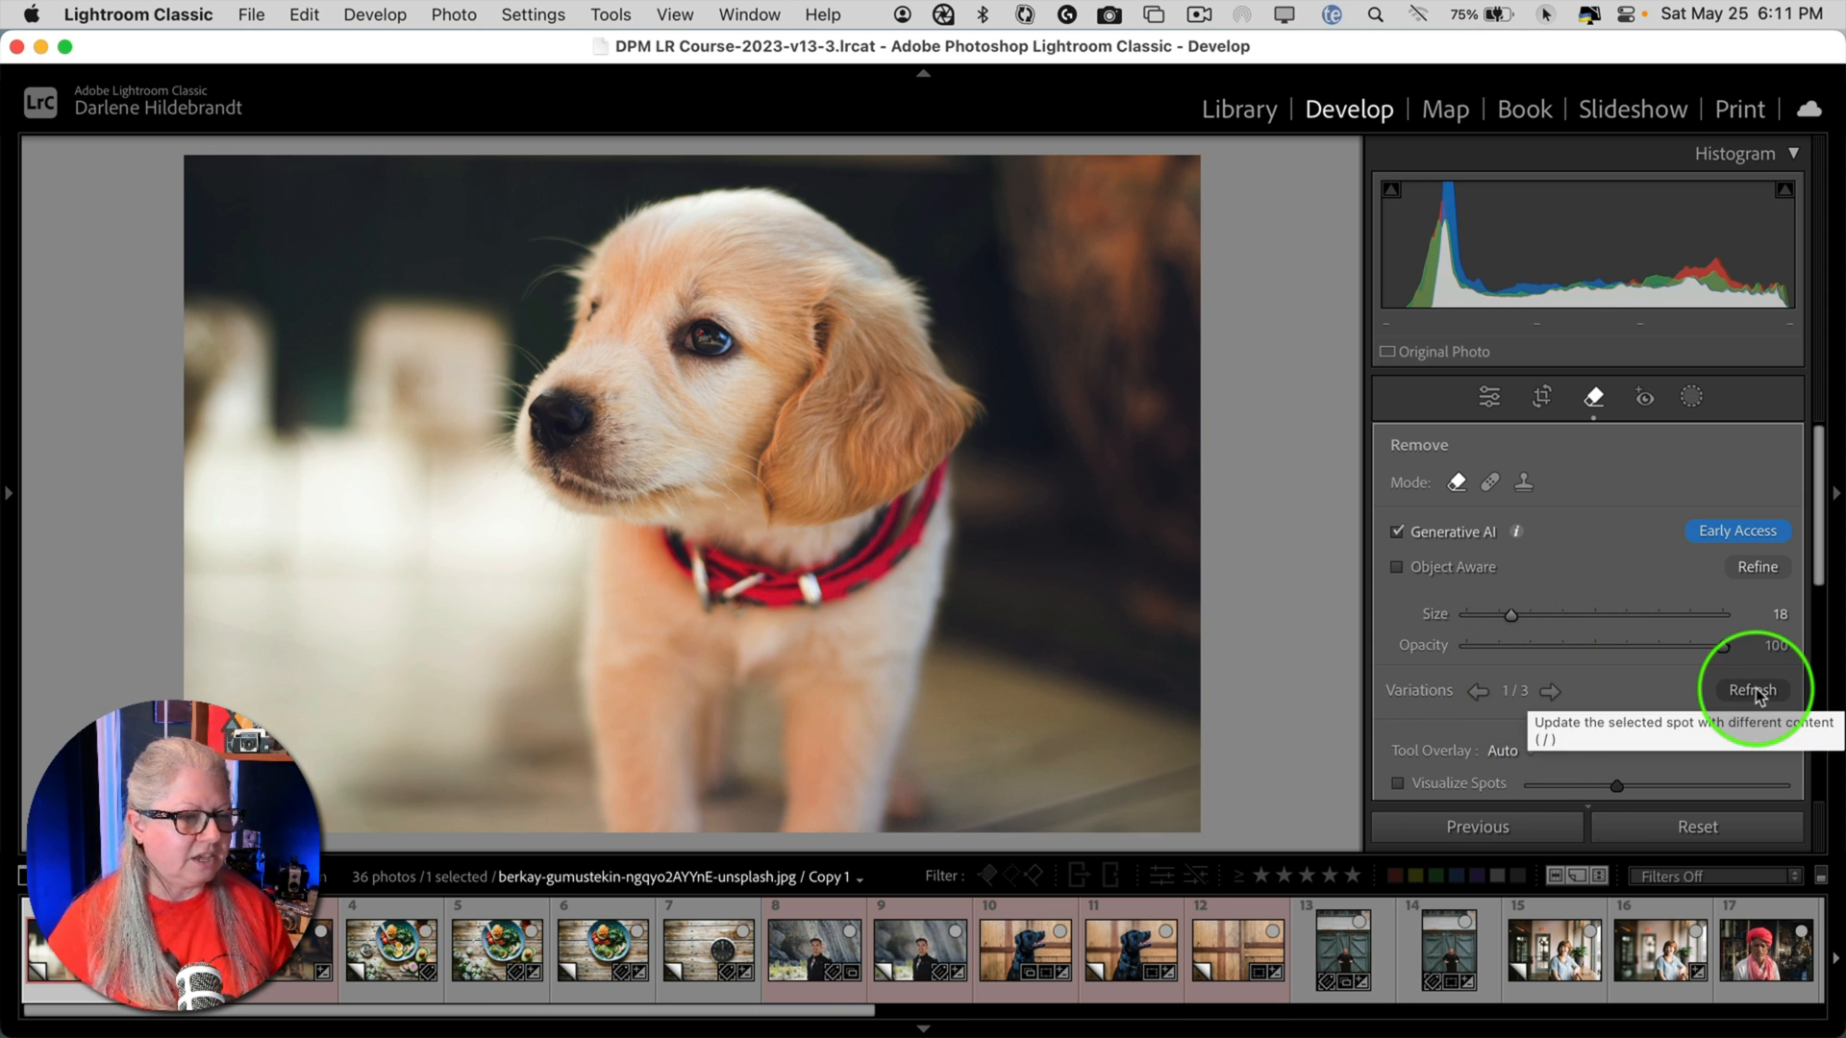
left_click(1752, 690)
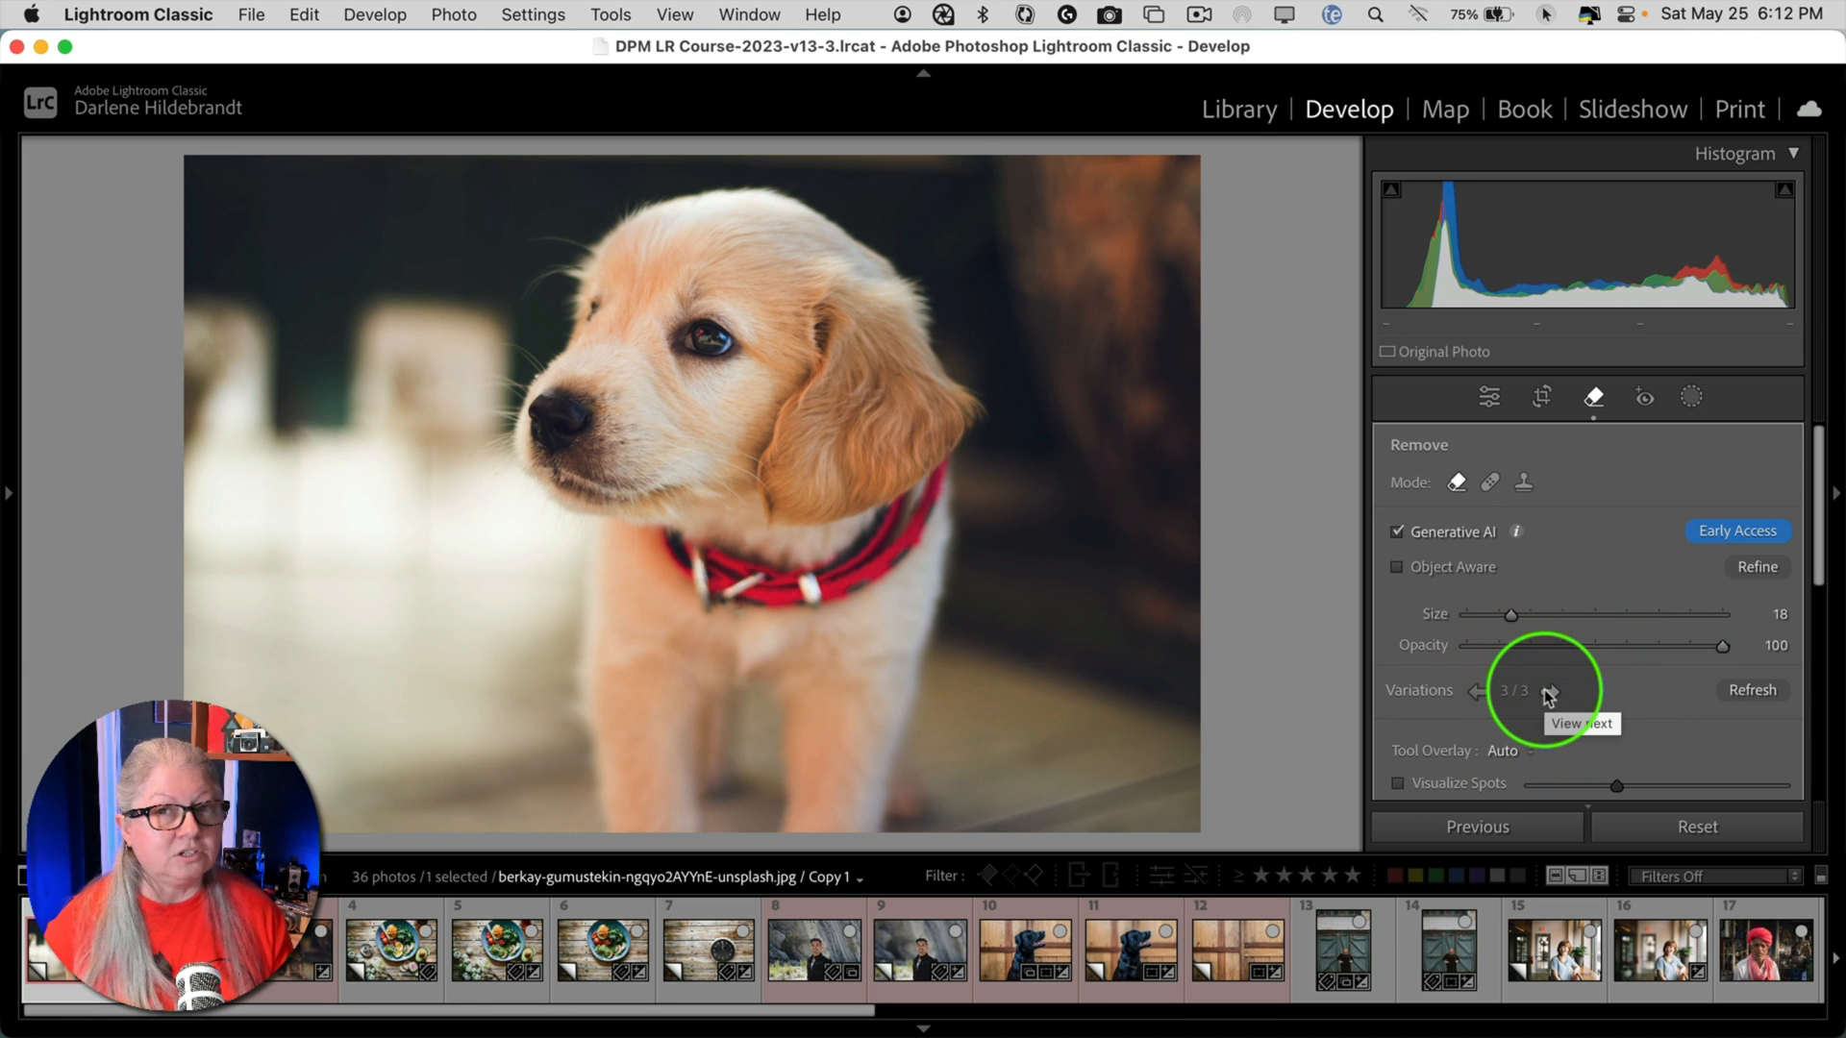
mouse_move(1583, 573)
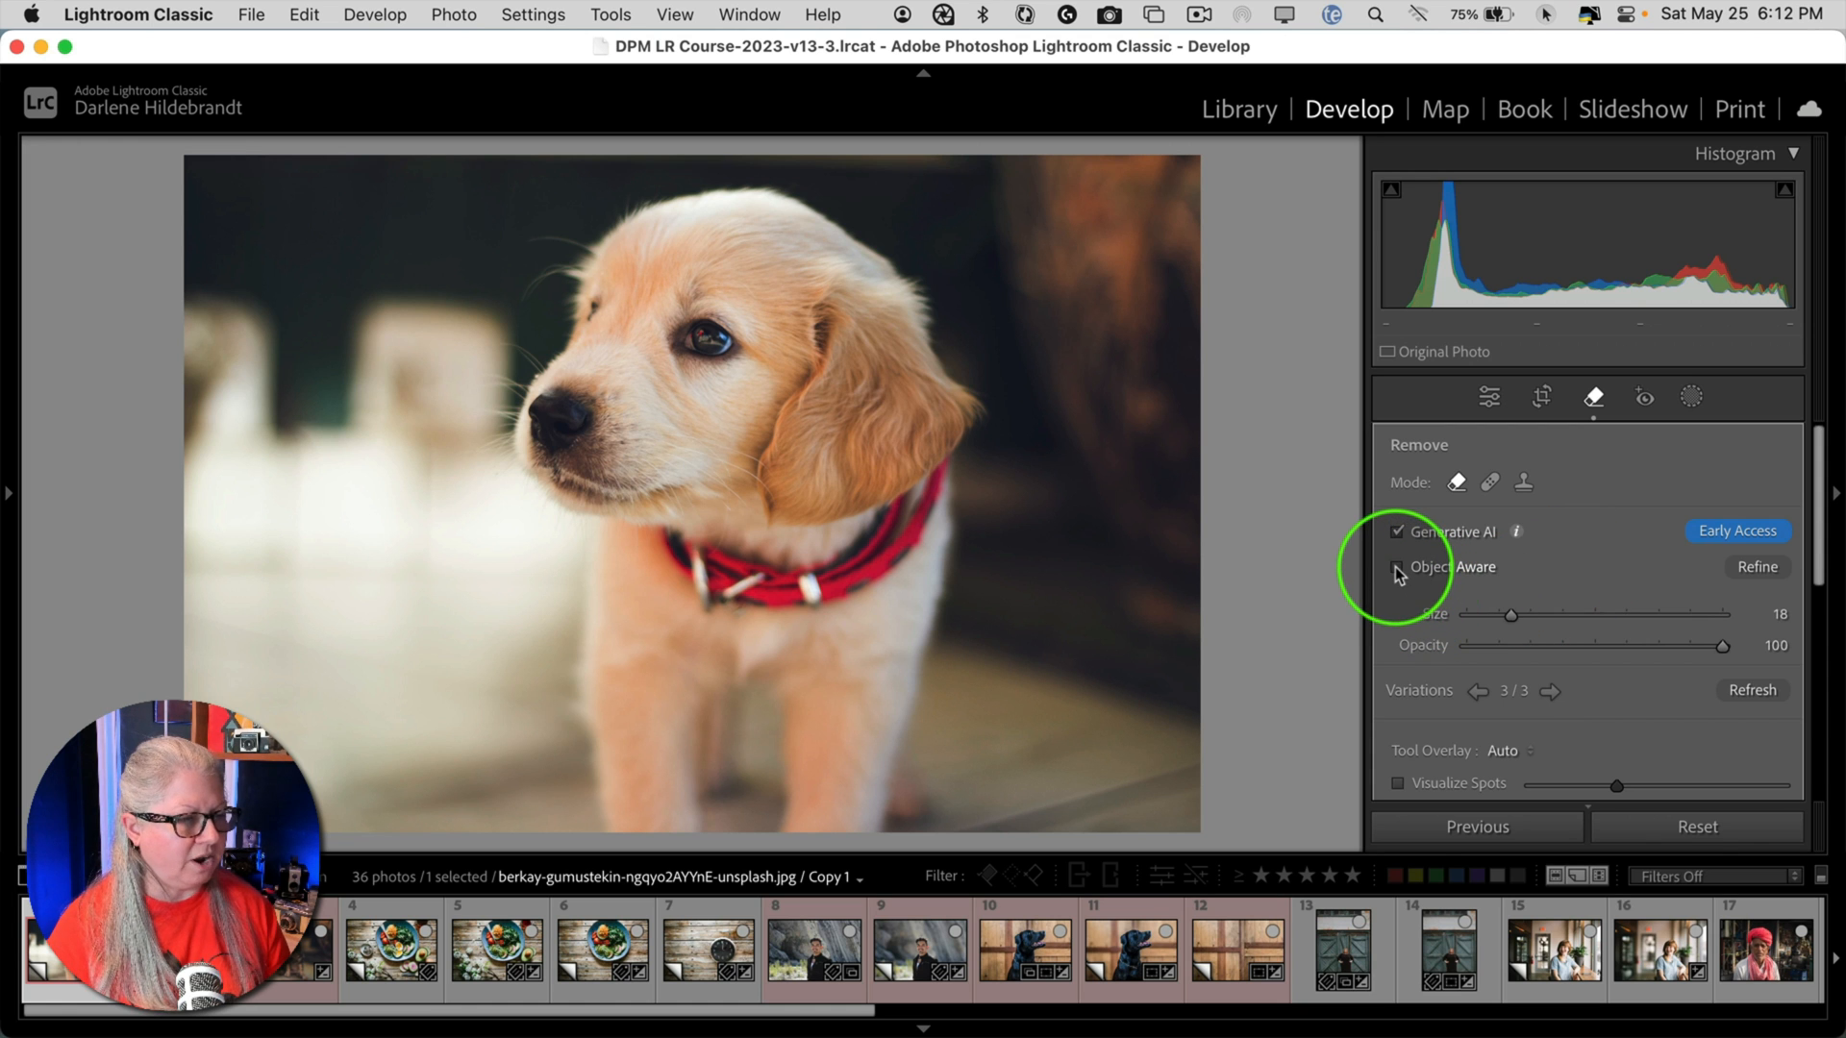
- Enable Object Aware, brush over the puppy's red collar, and refine its mask
left_click(1397, 566)
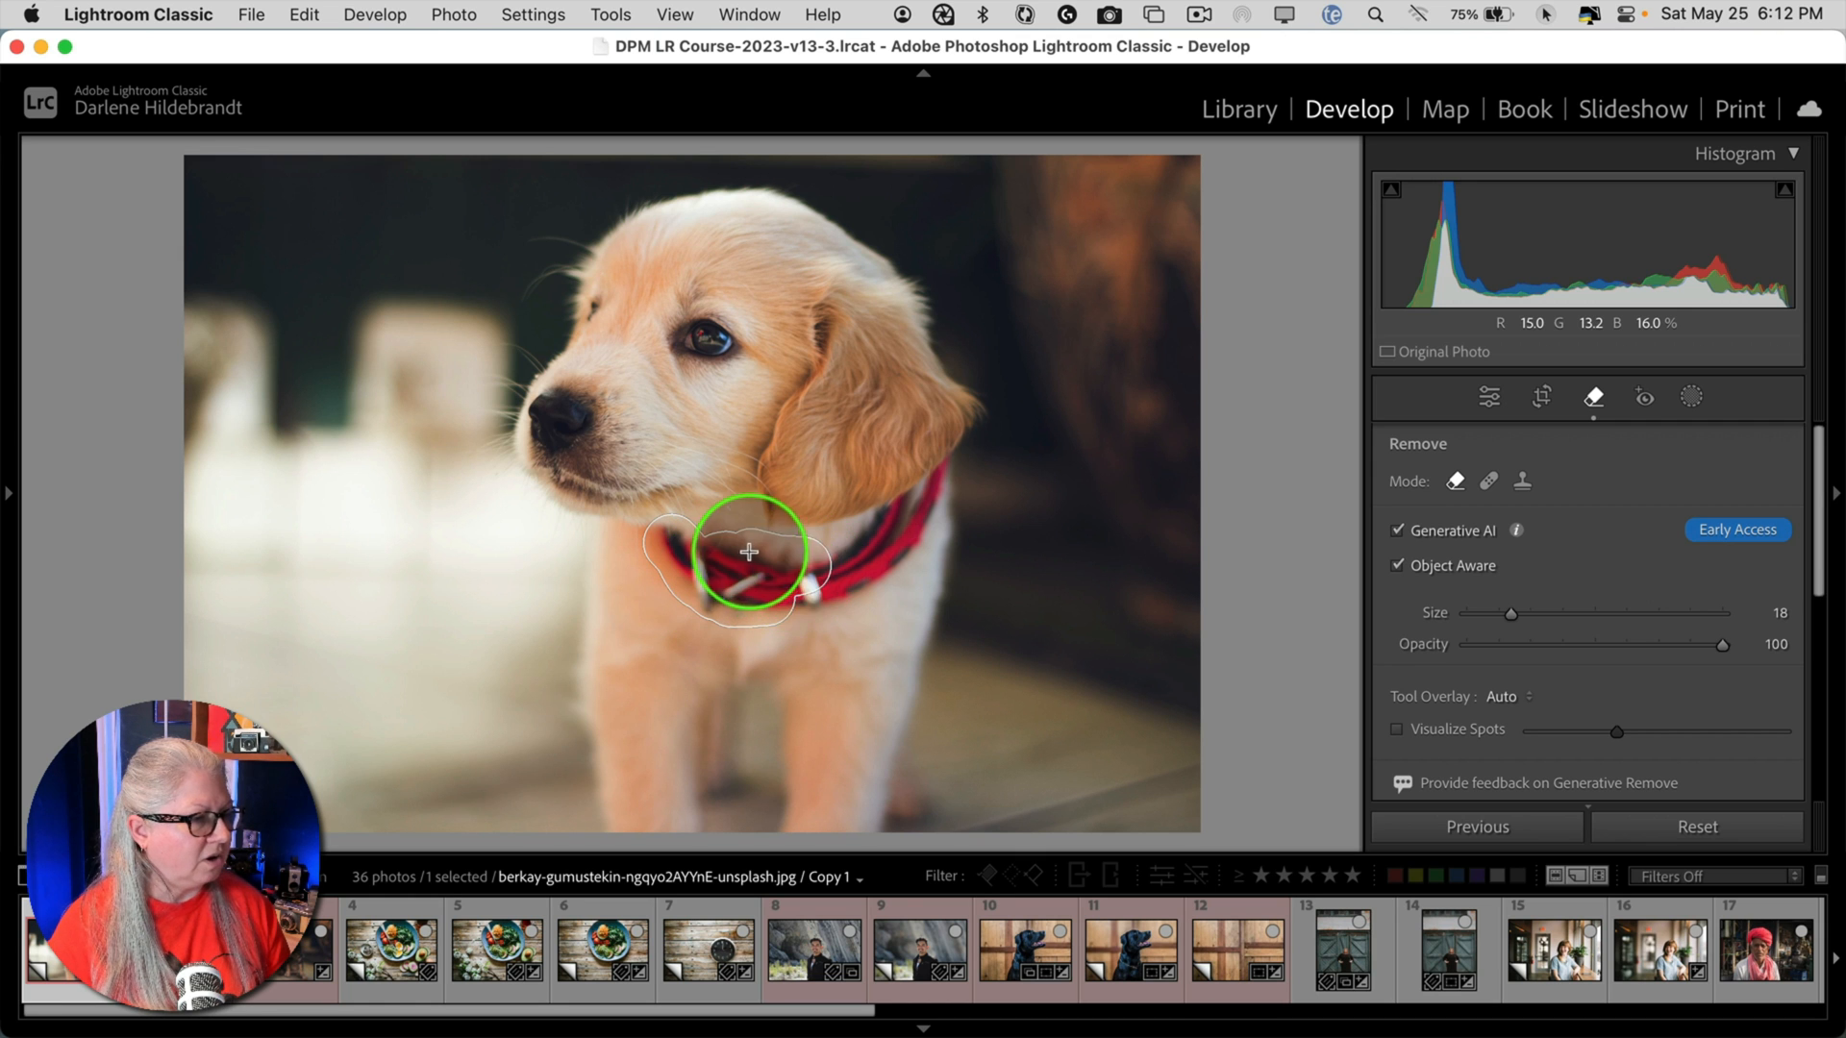
left_click_drag(748, 551, 924, 514)
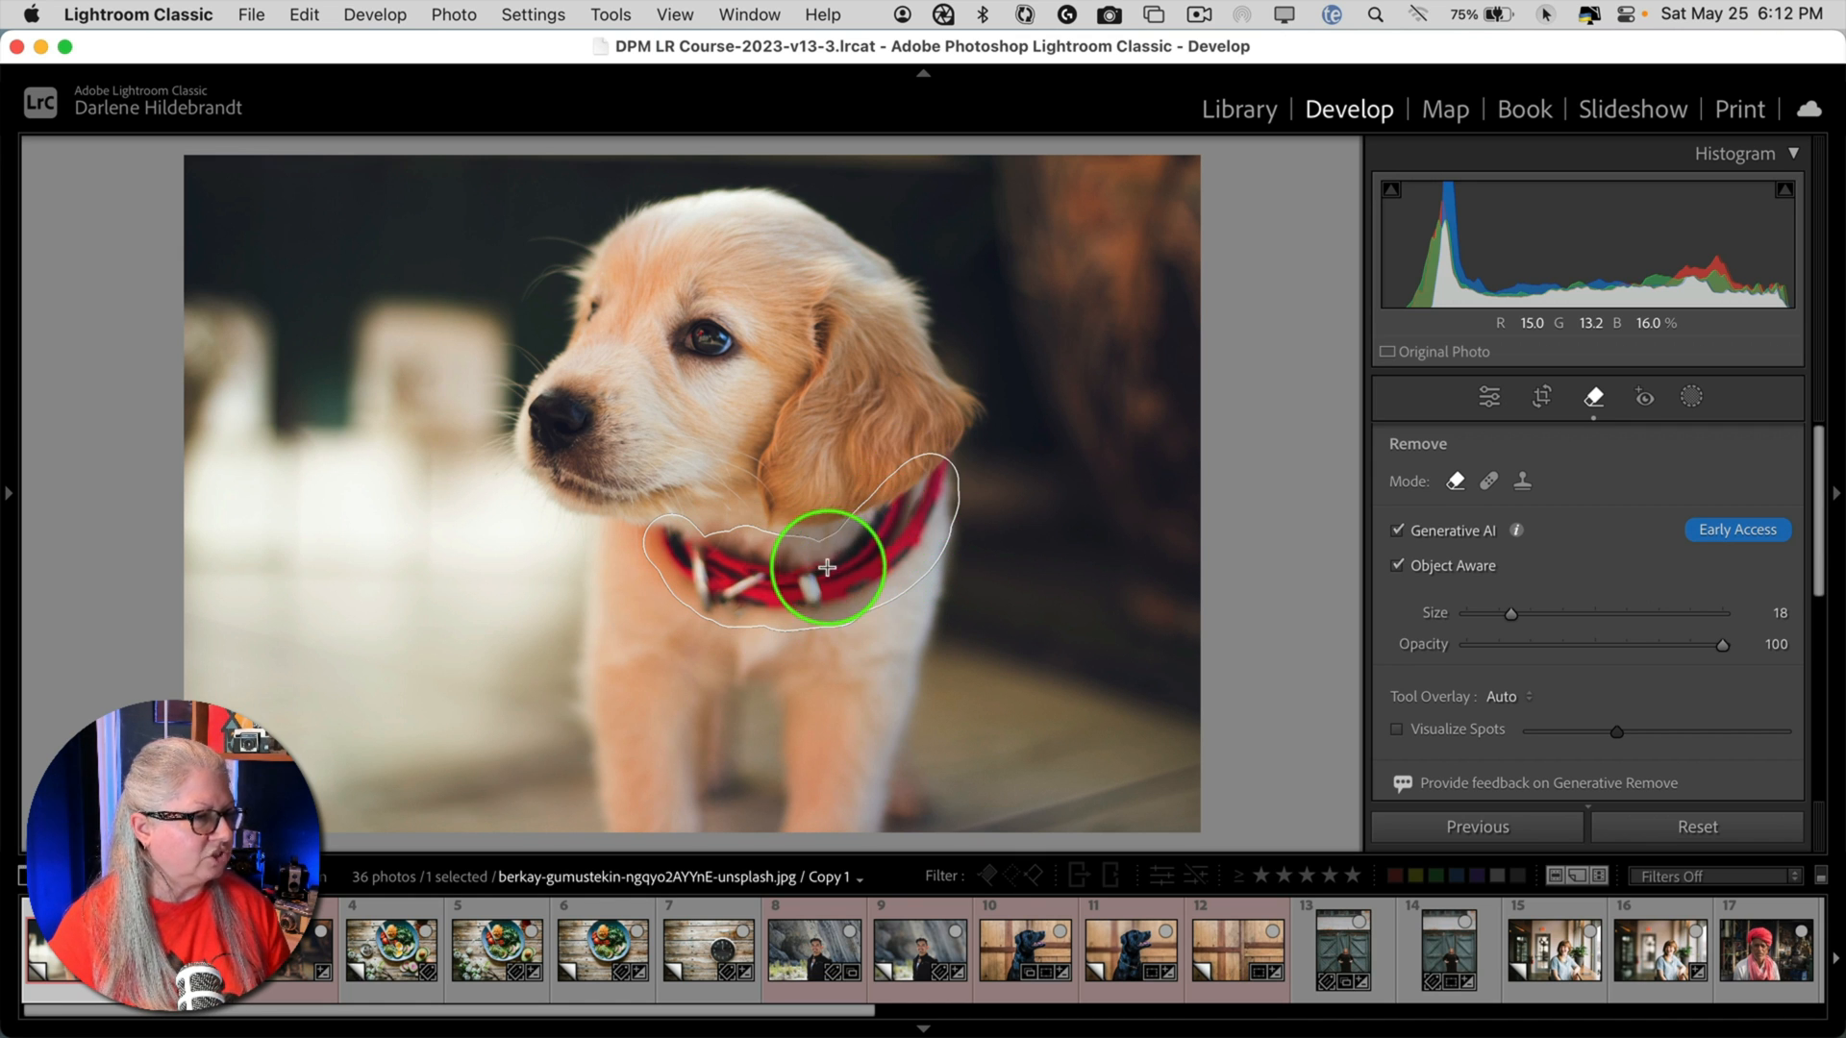
mouse_move(702, 592)
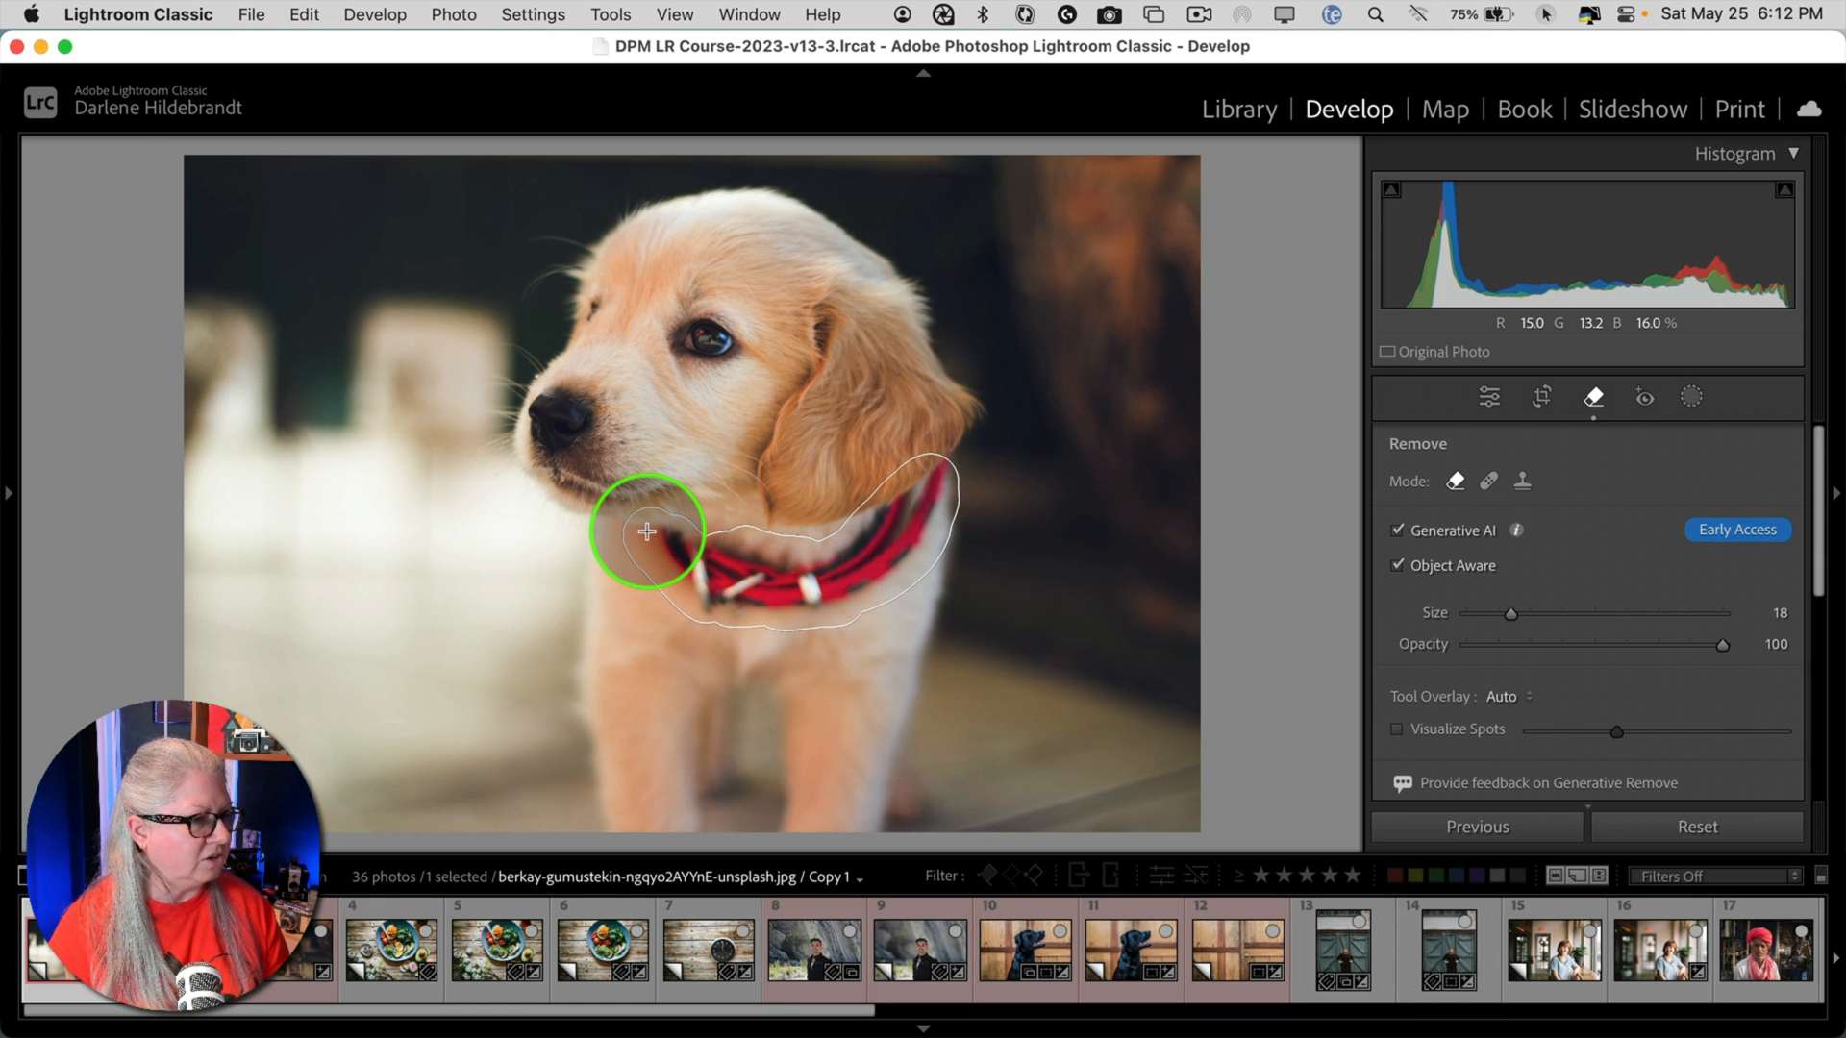
left_click(645, 532)
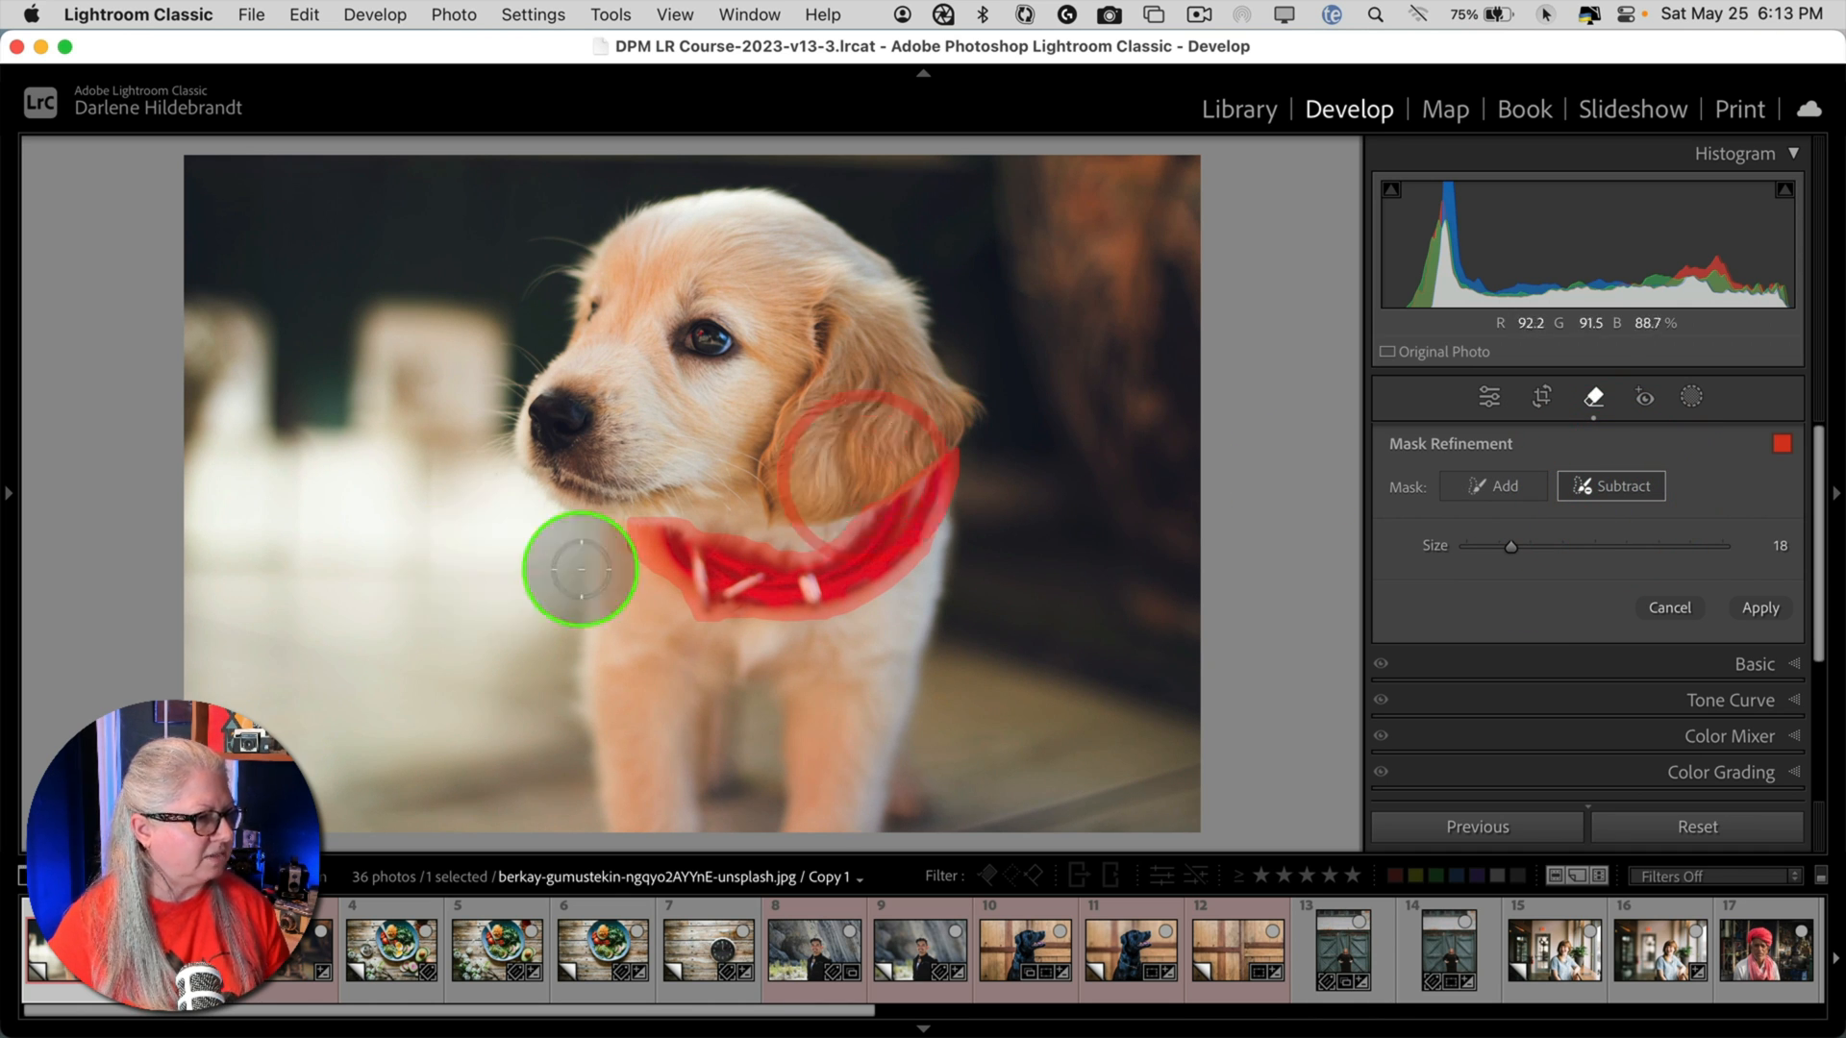
left_click(1758, 607)
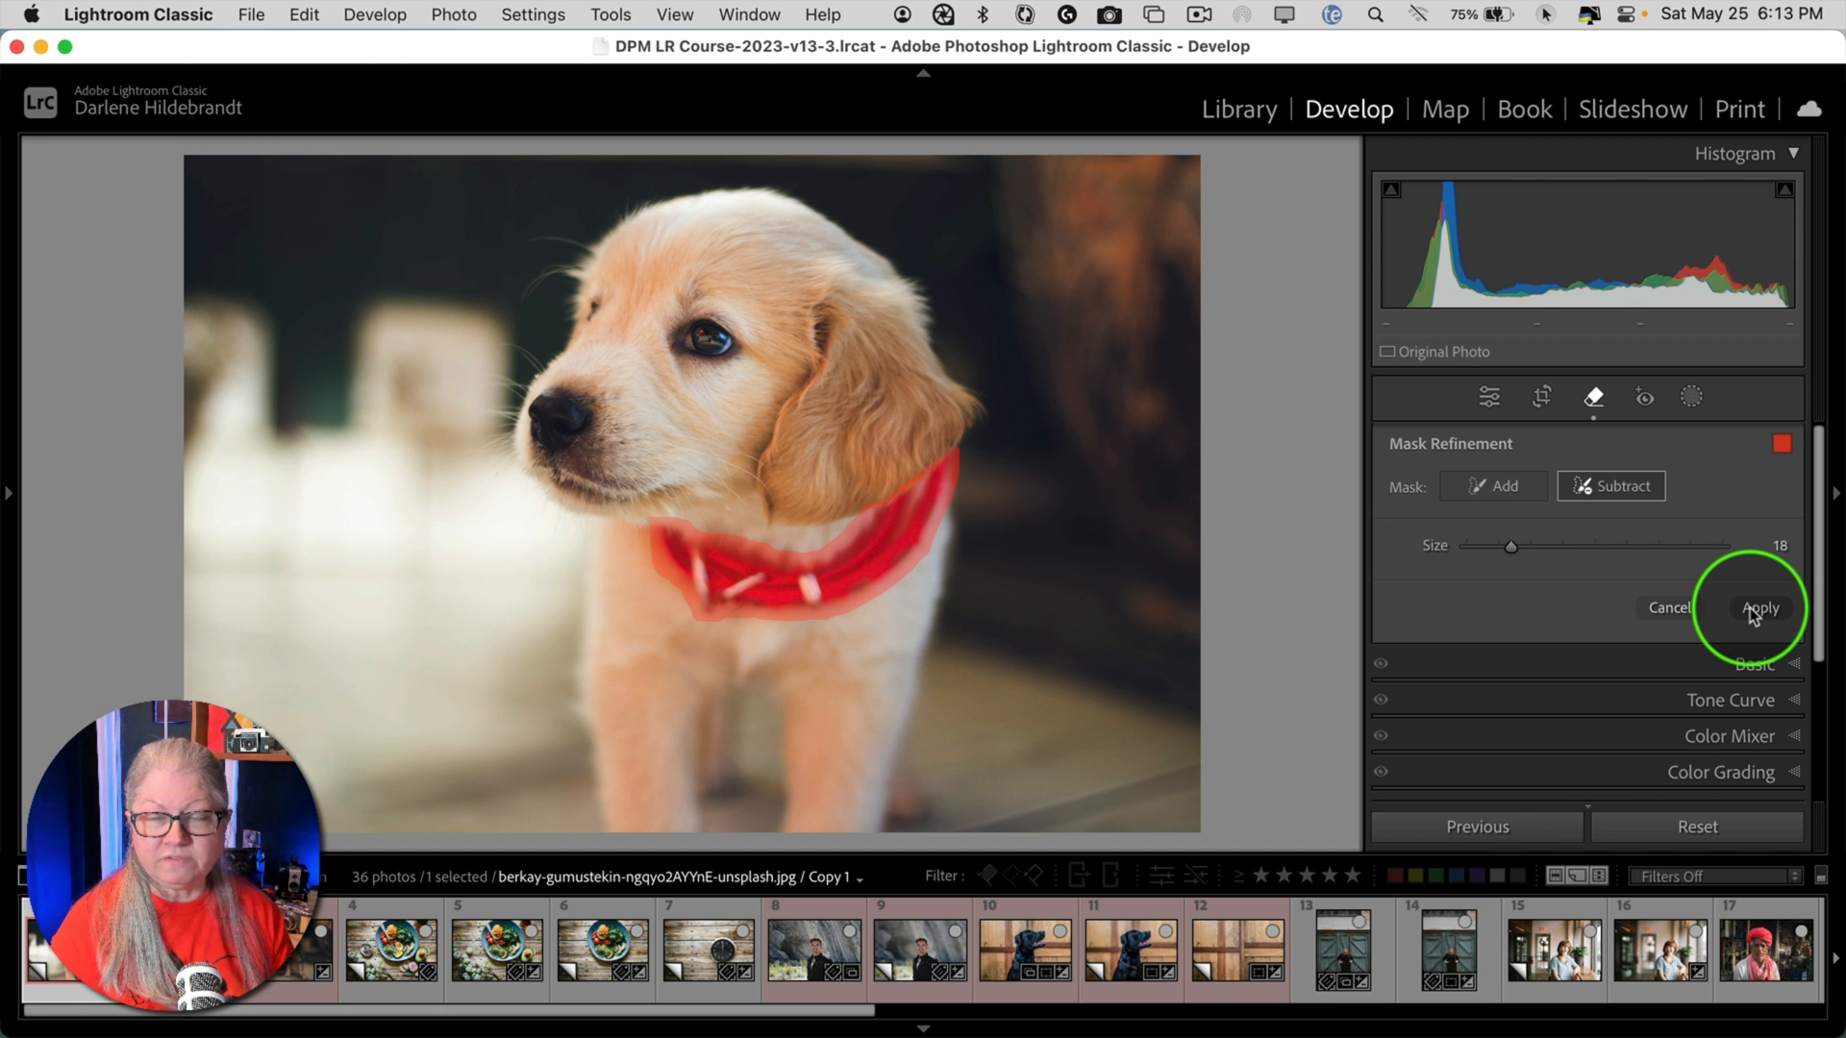
- Apply the collar removal and step through the variations to 3/3
left_click(1761, 607)
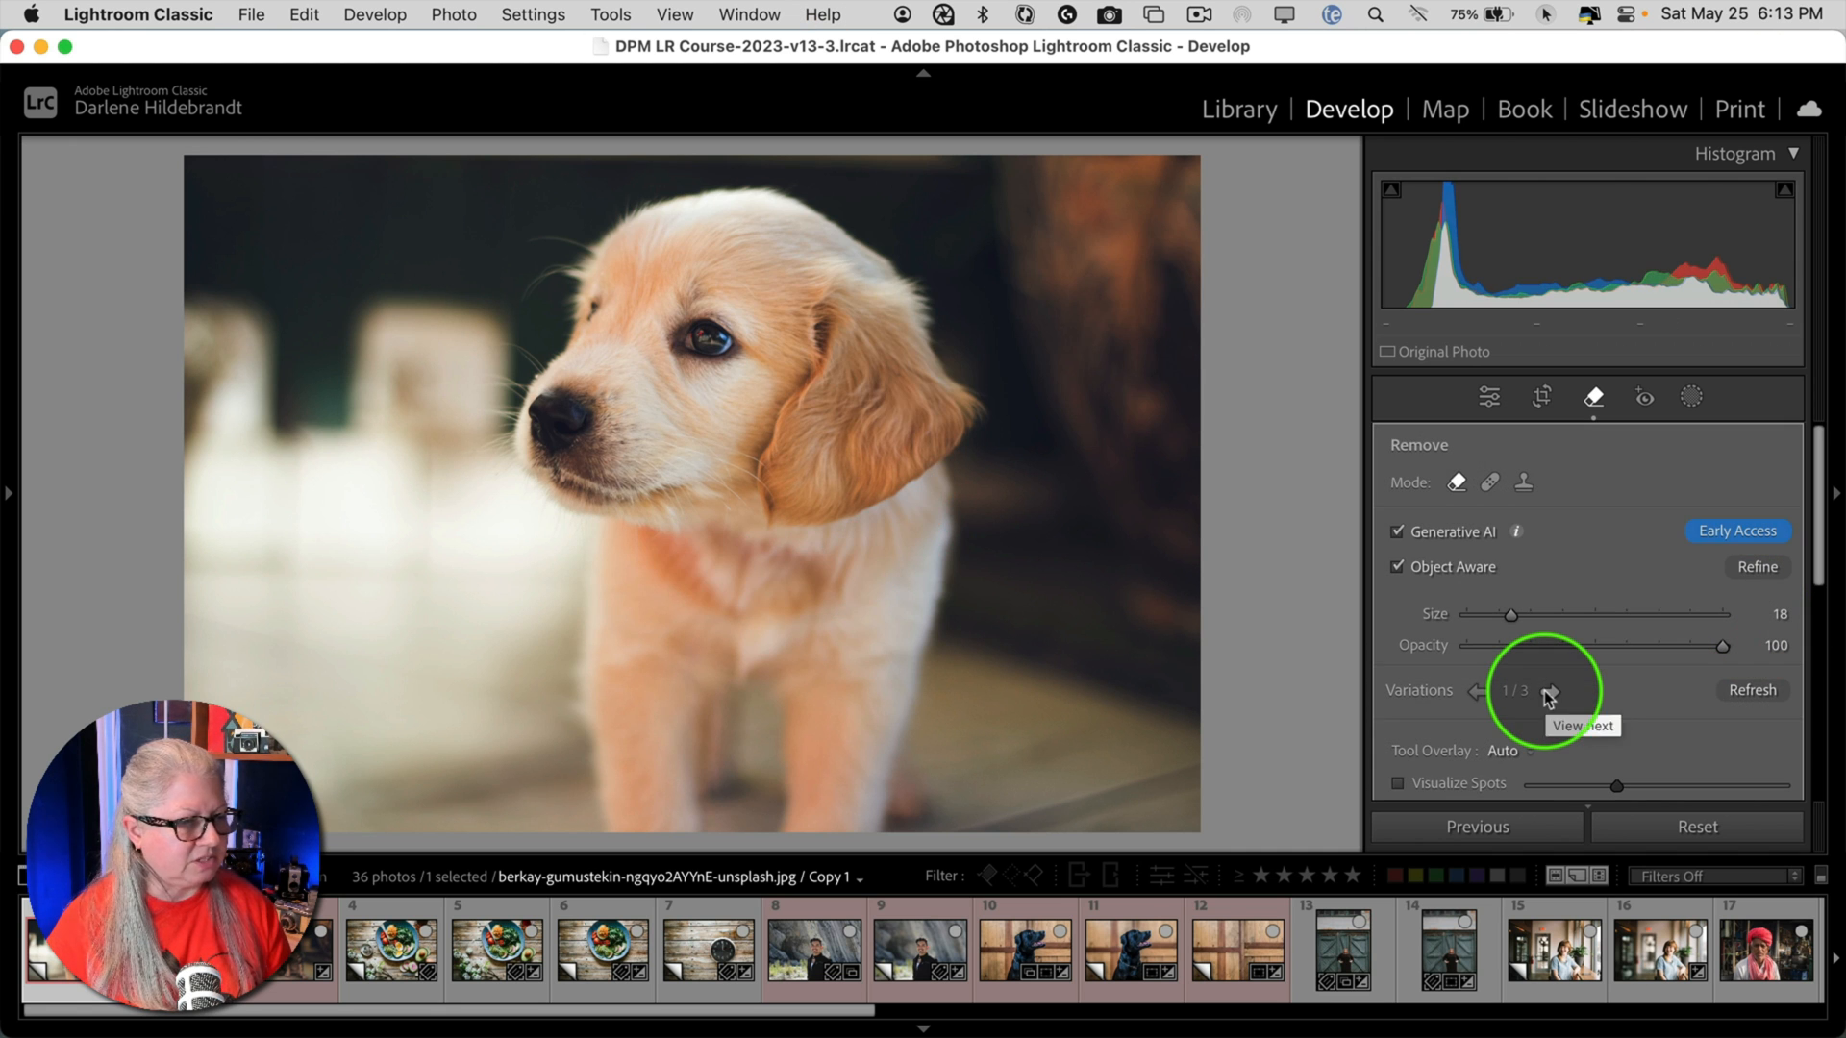
left_click(1550, 690)
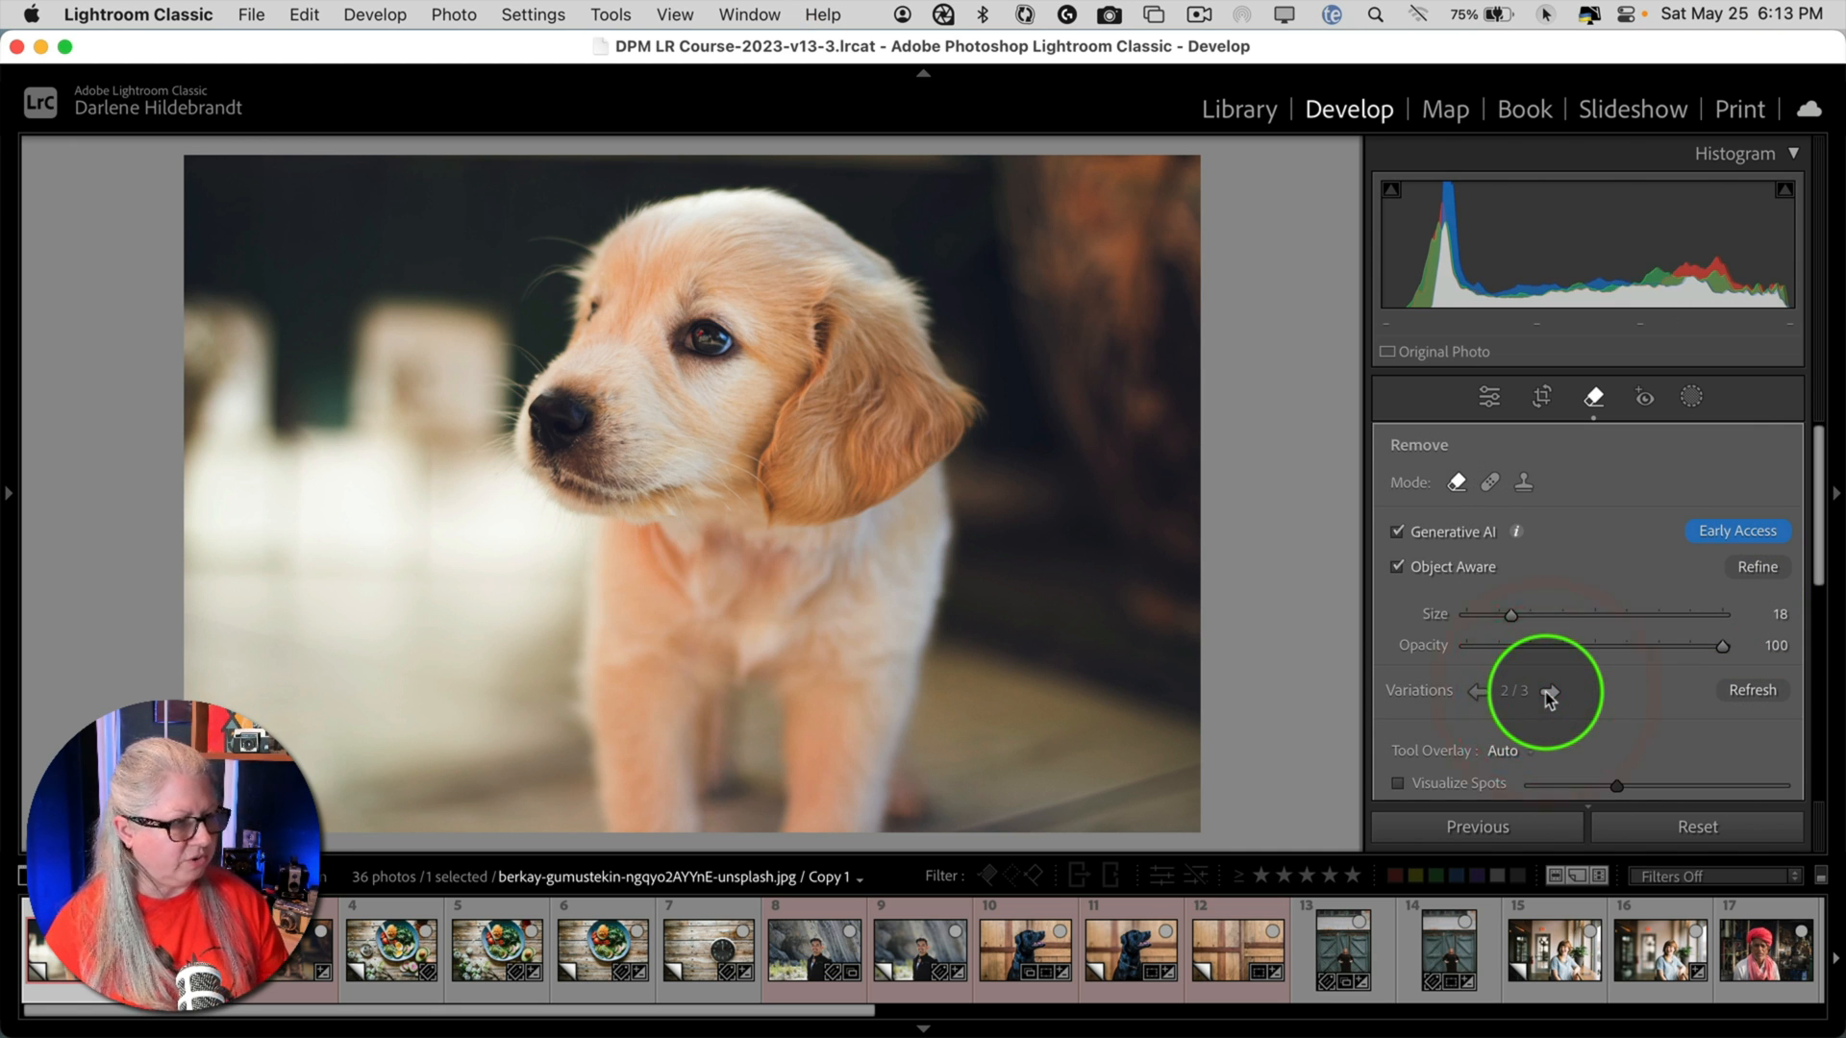
left_click(1550, 690)
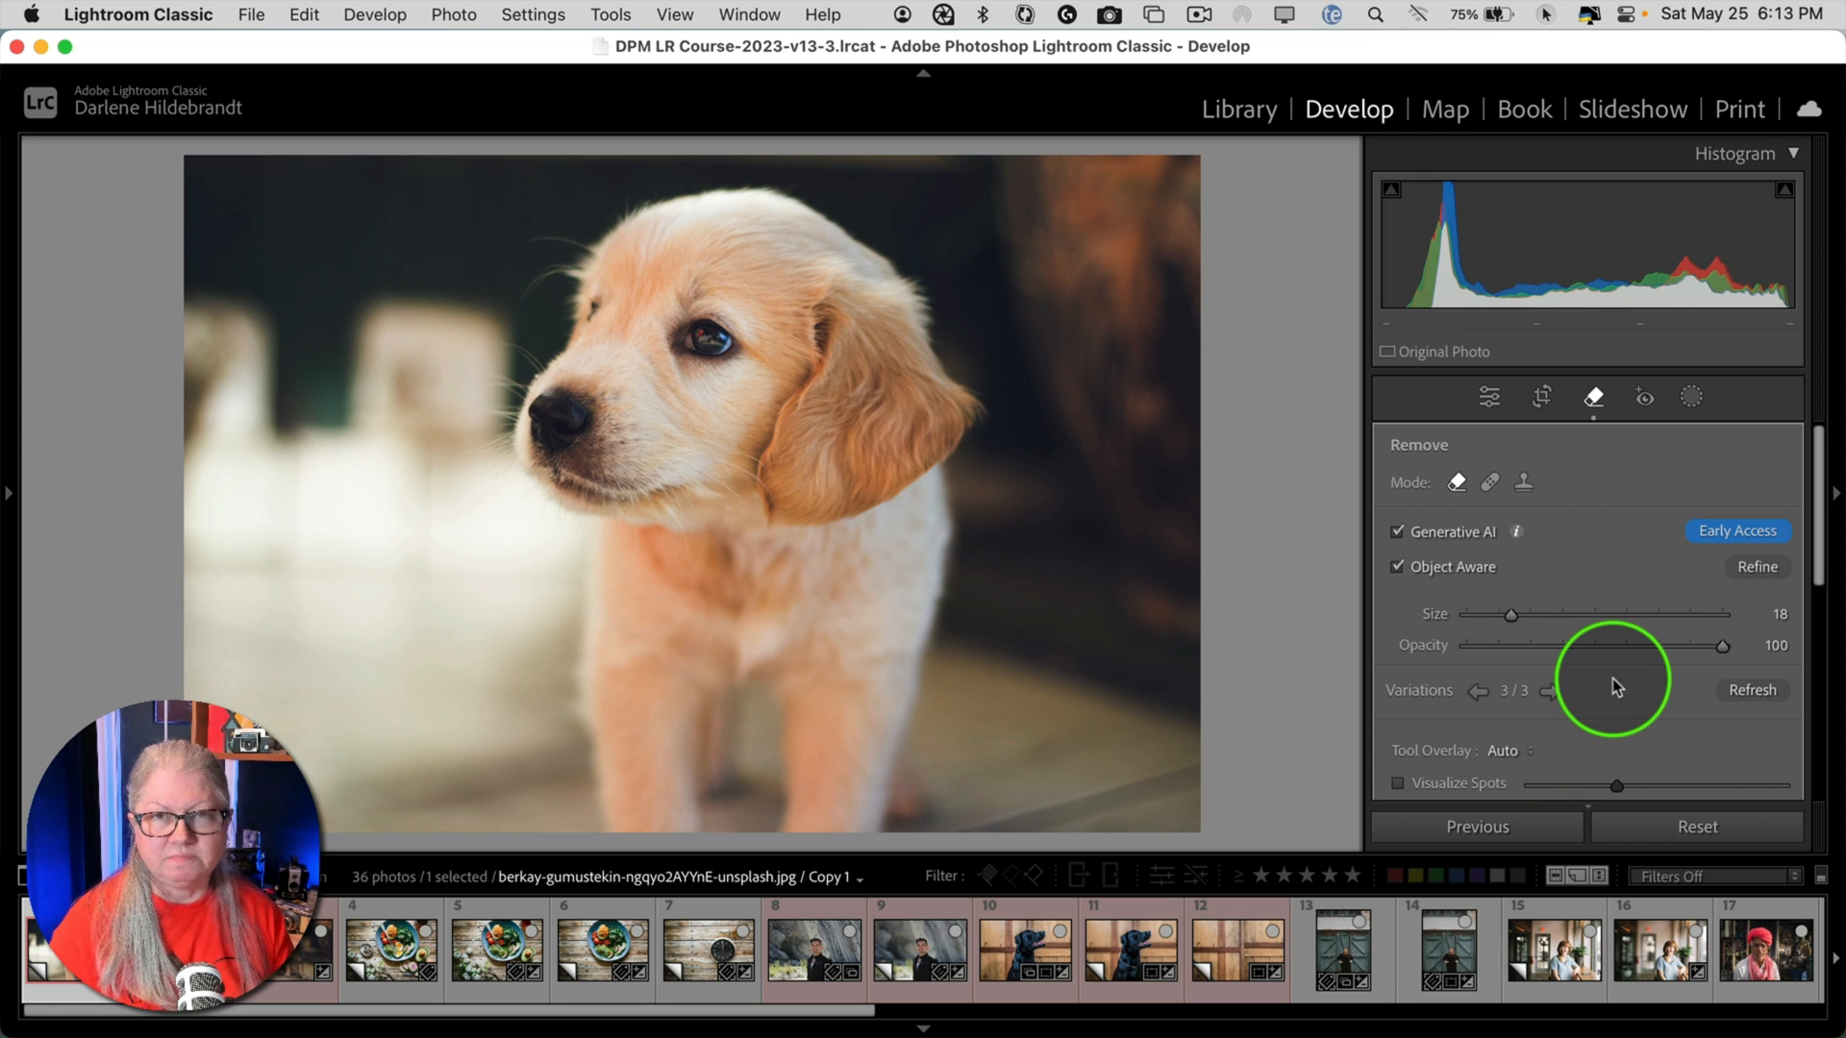
left_click(1487, 397)
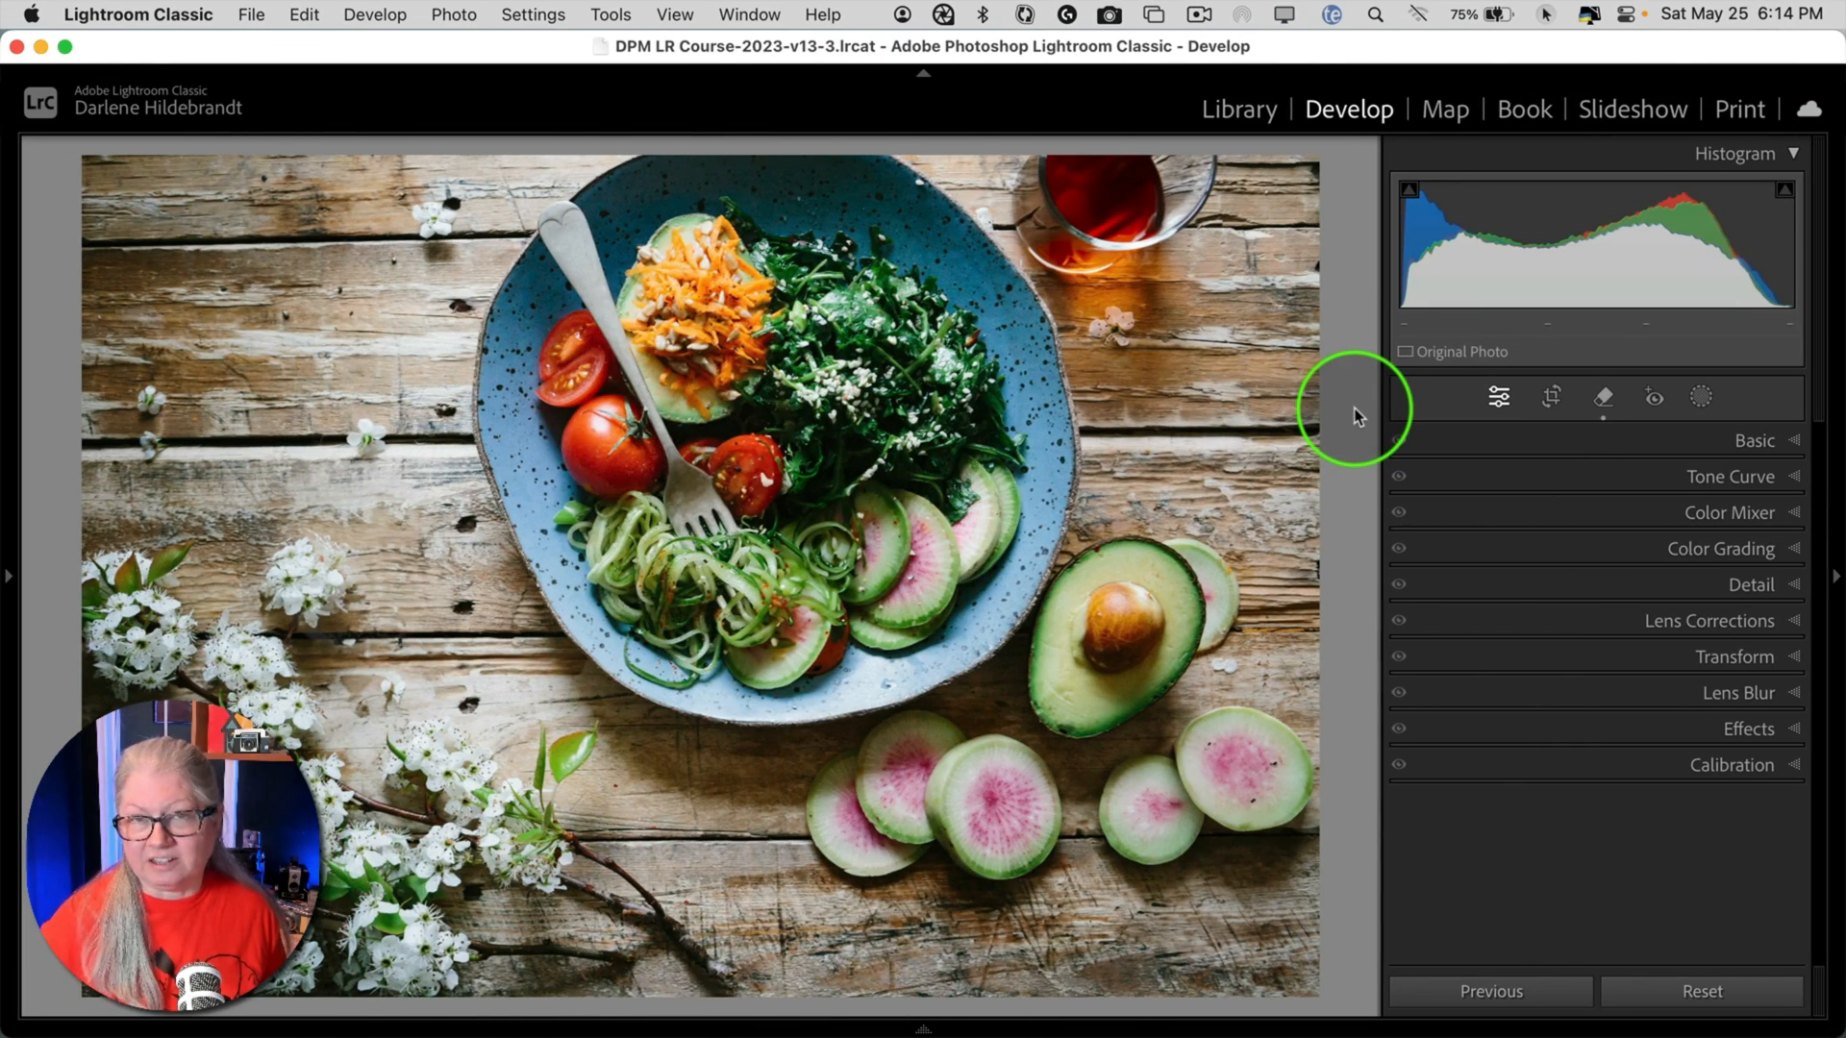
- Open the Remove tool on the food photo with eggs, pepper bowl and knife
left_click(1602, 397)
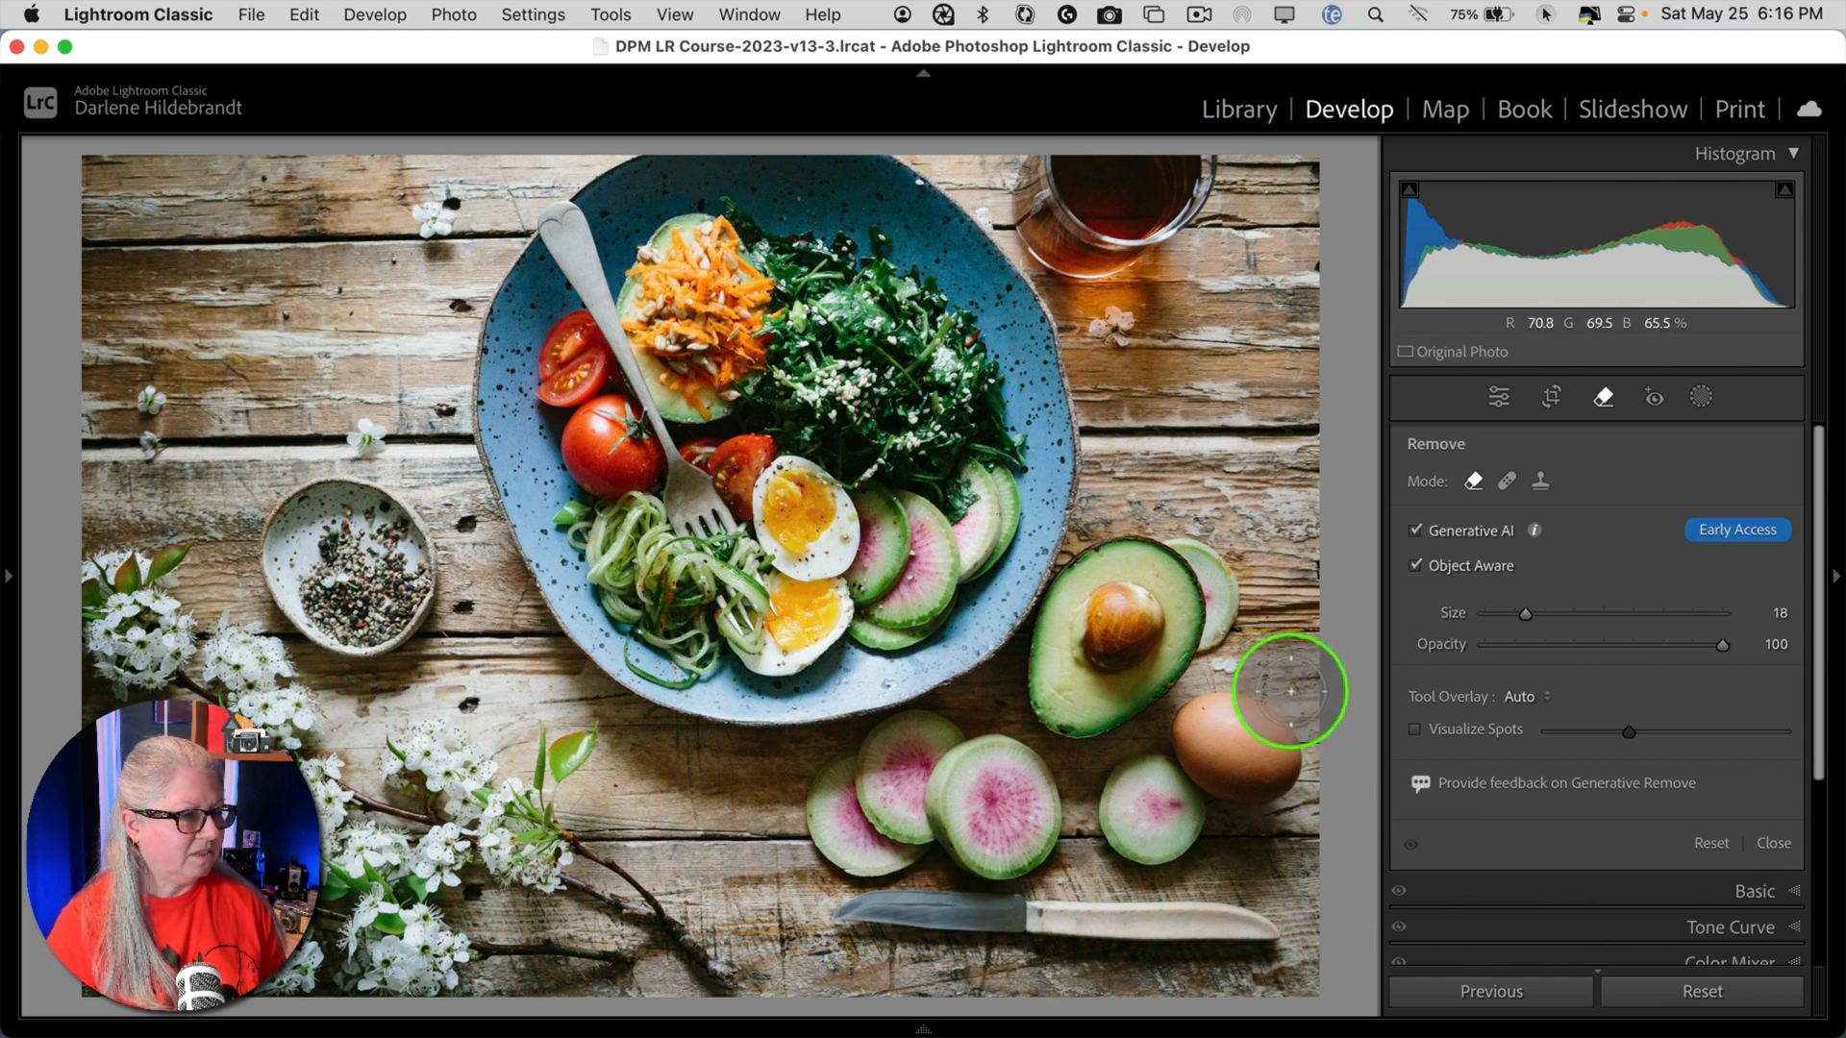
mouse_move(346, 674)
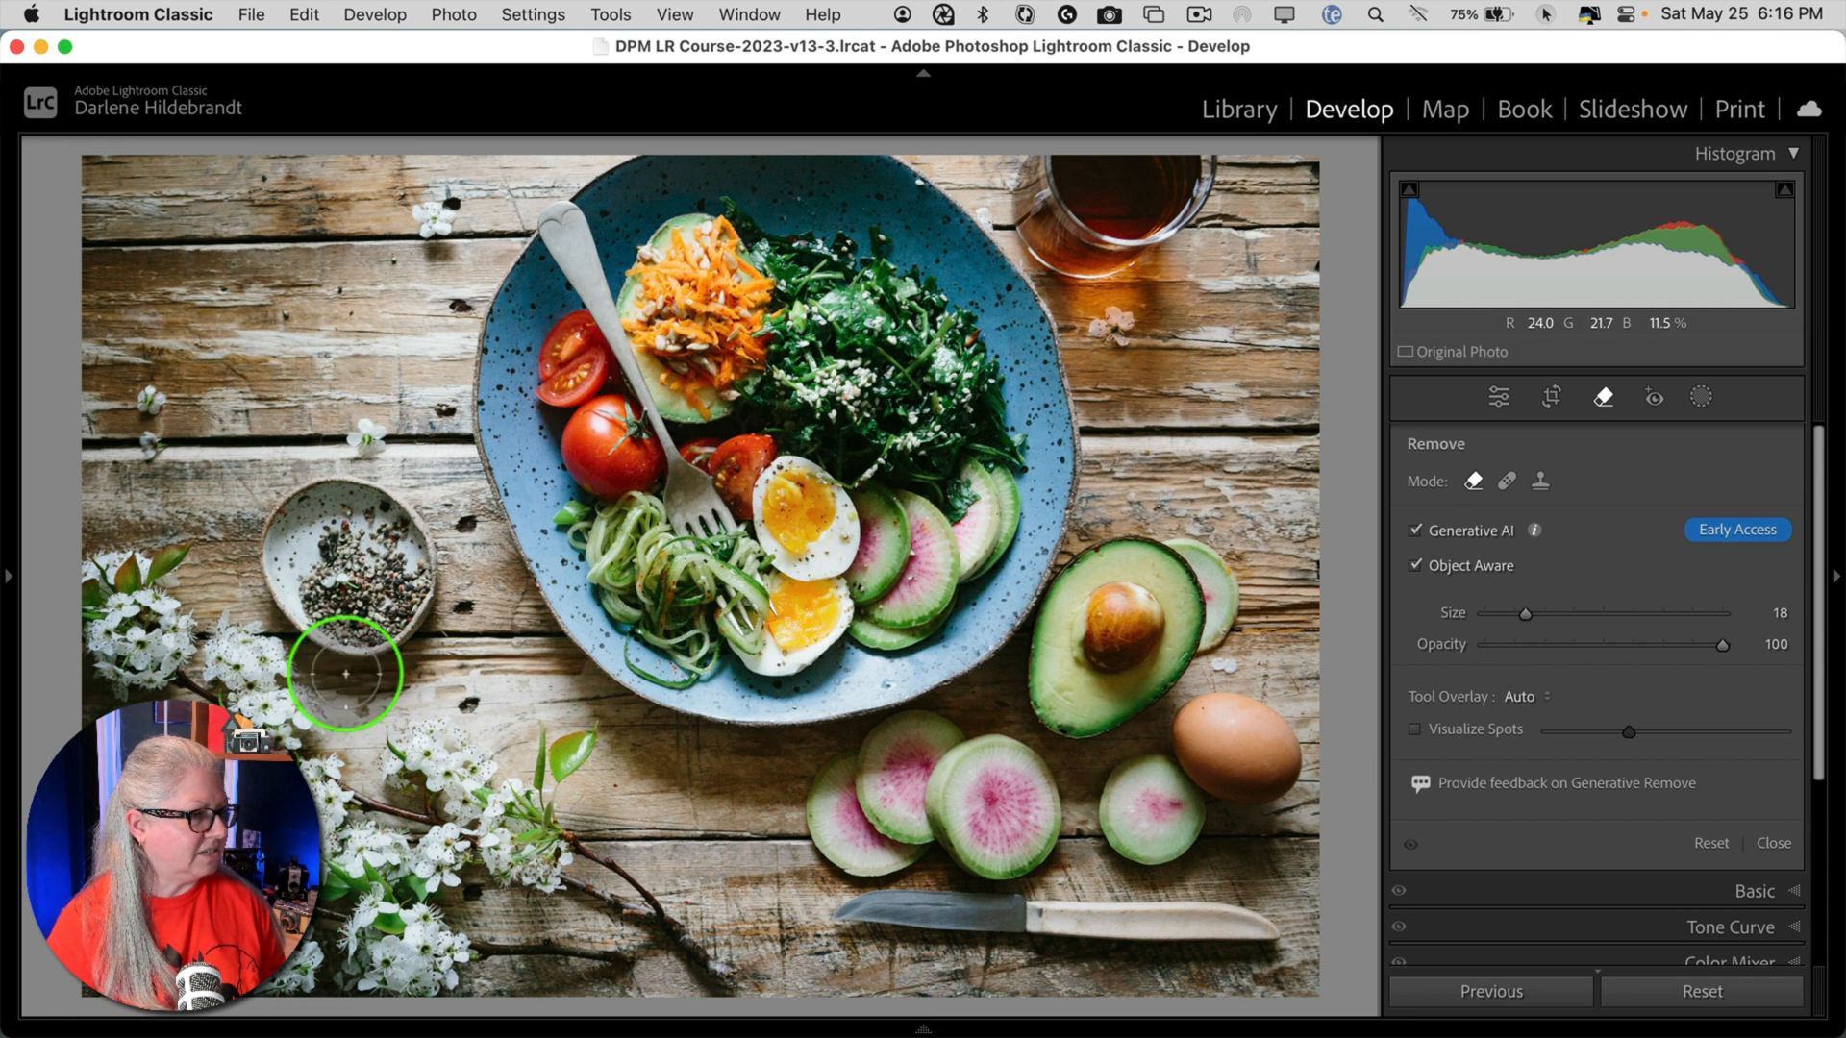
mouse_move(1181, 206)
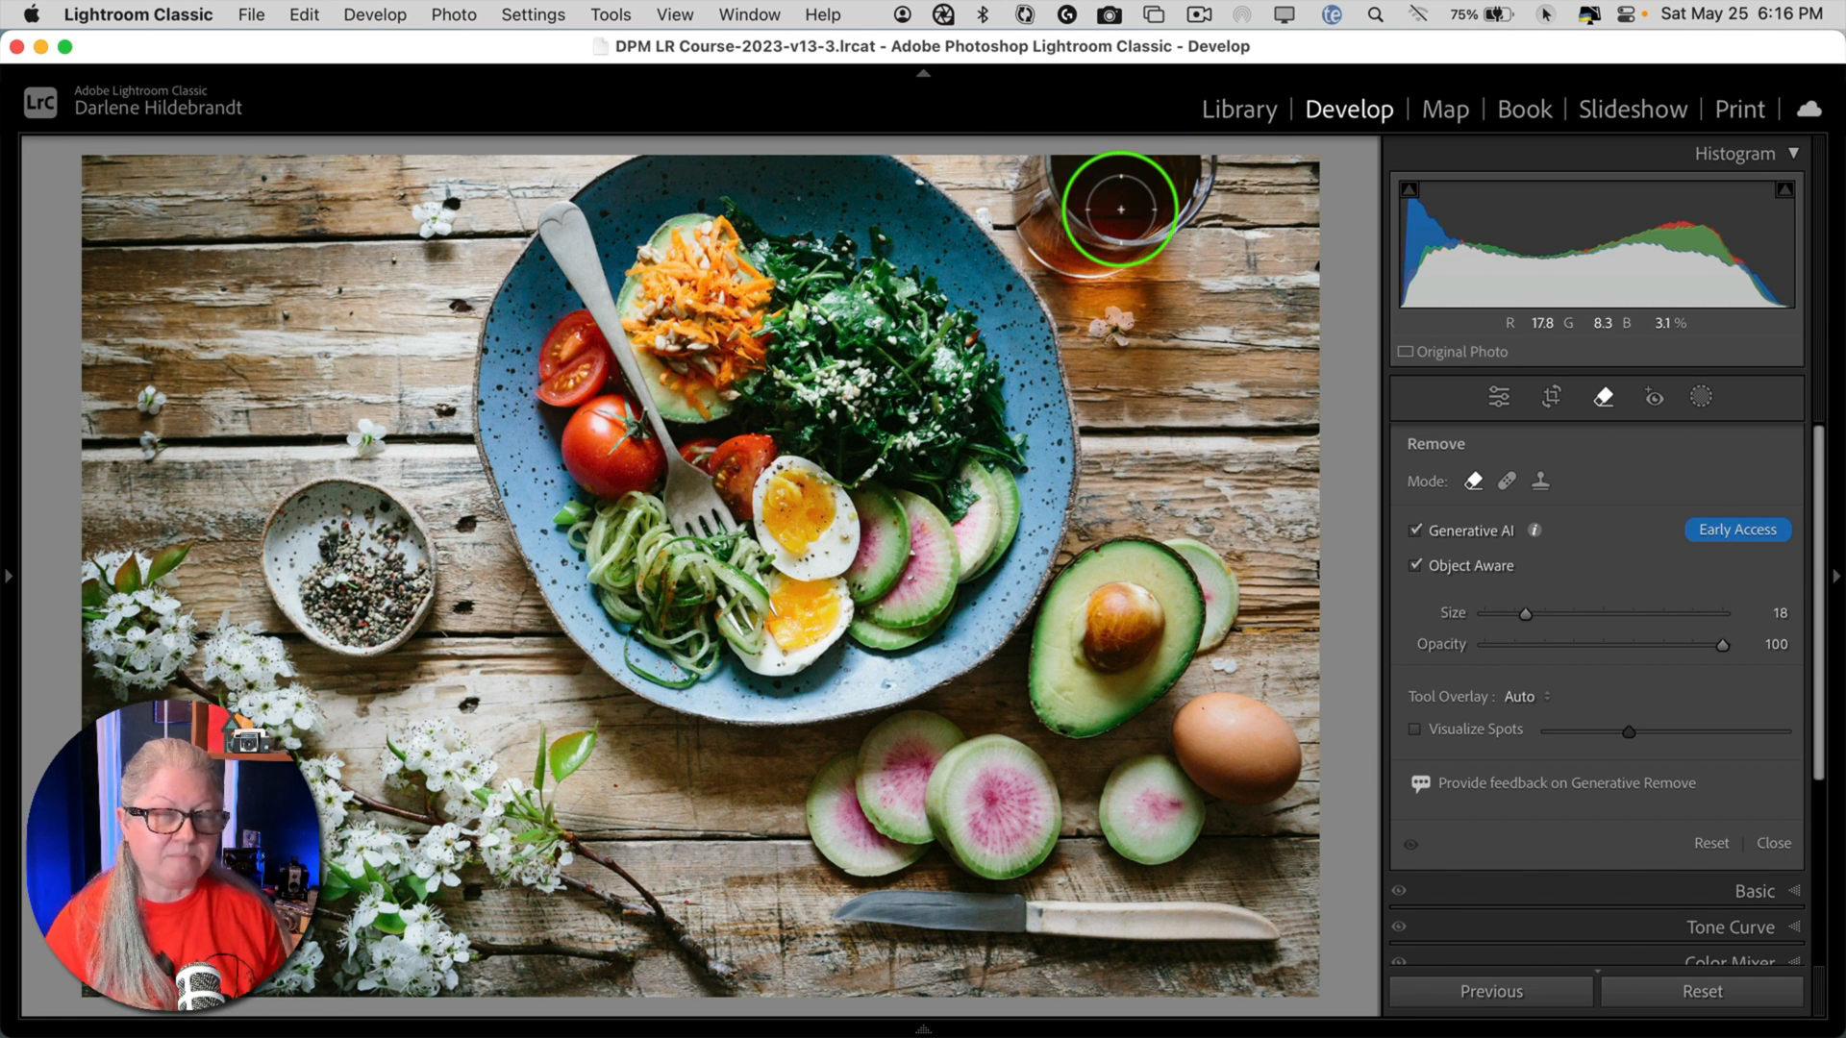
mouse_move(1267, 256)
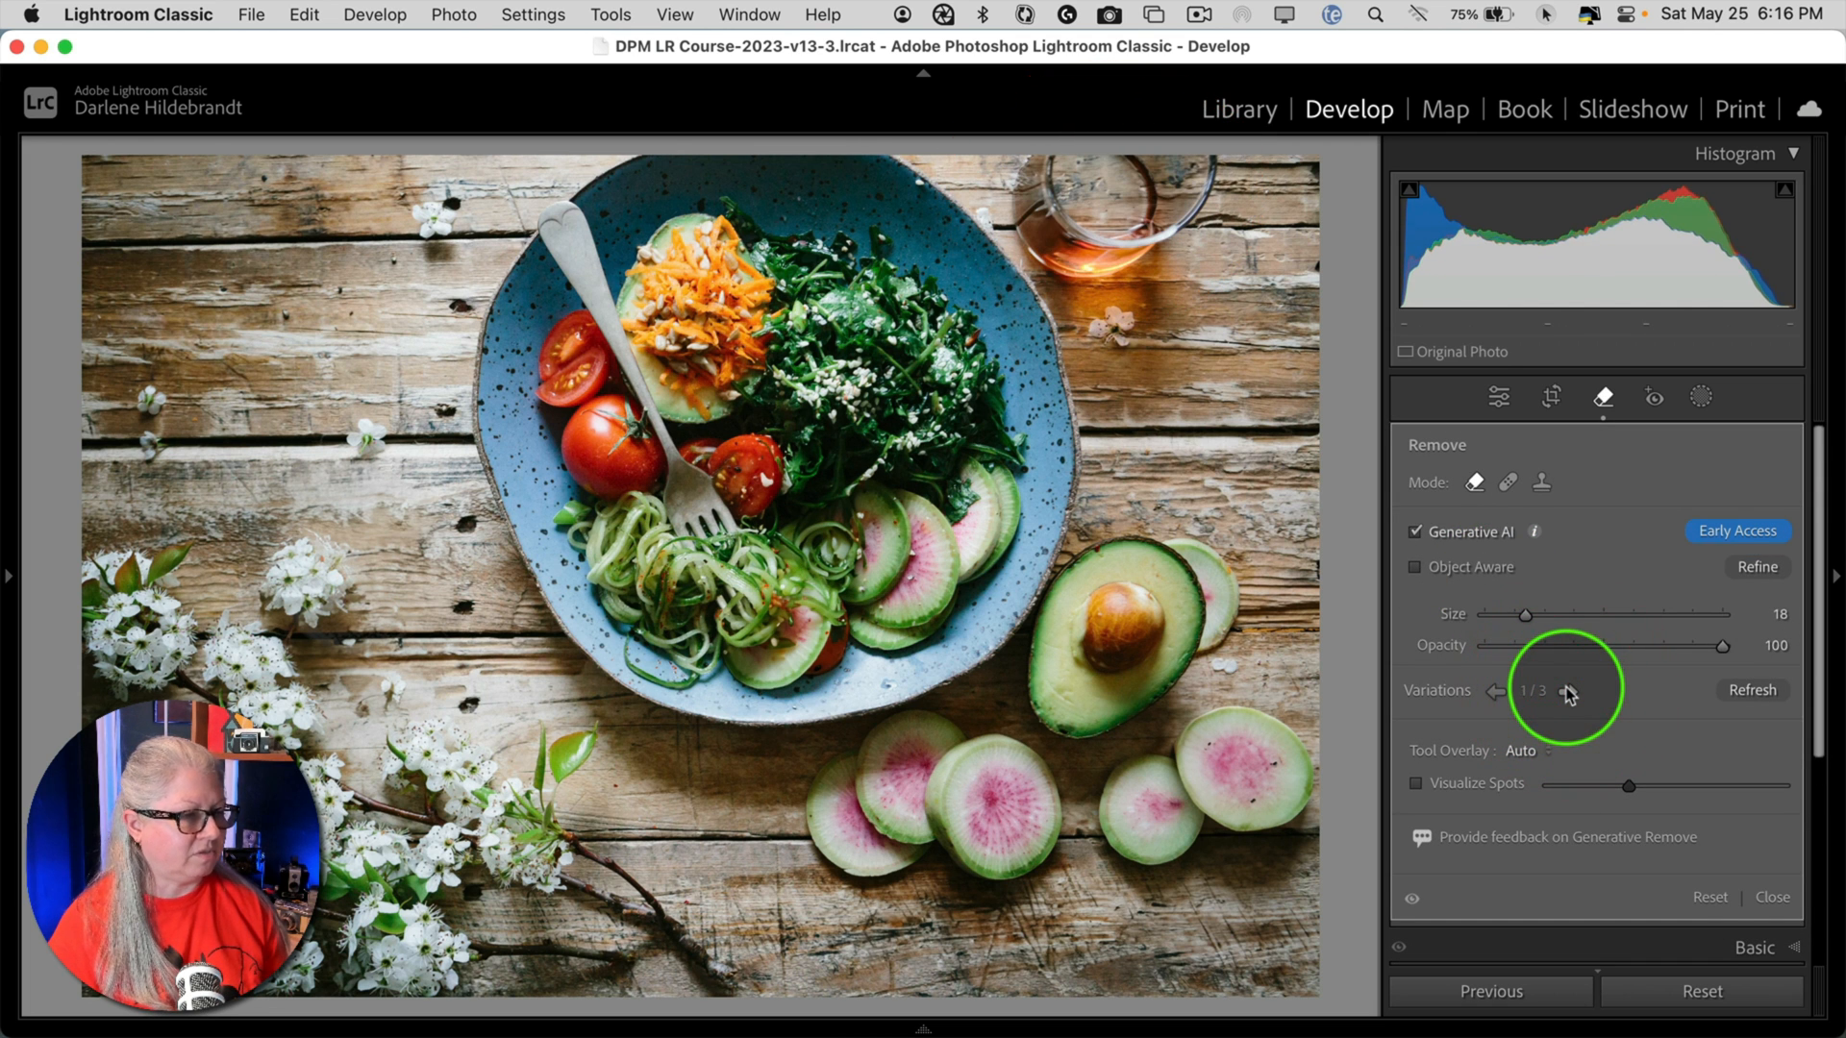
- Cycle through the generated variations for the removed eggs, pepper bowl and knife
left_click(1569, 691)
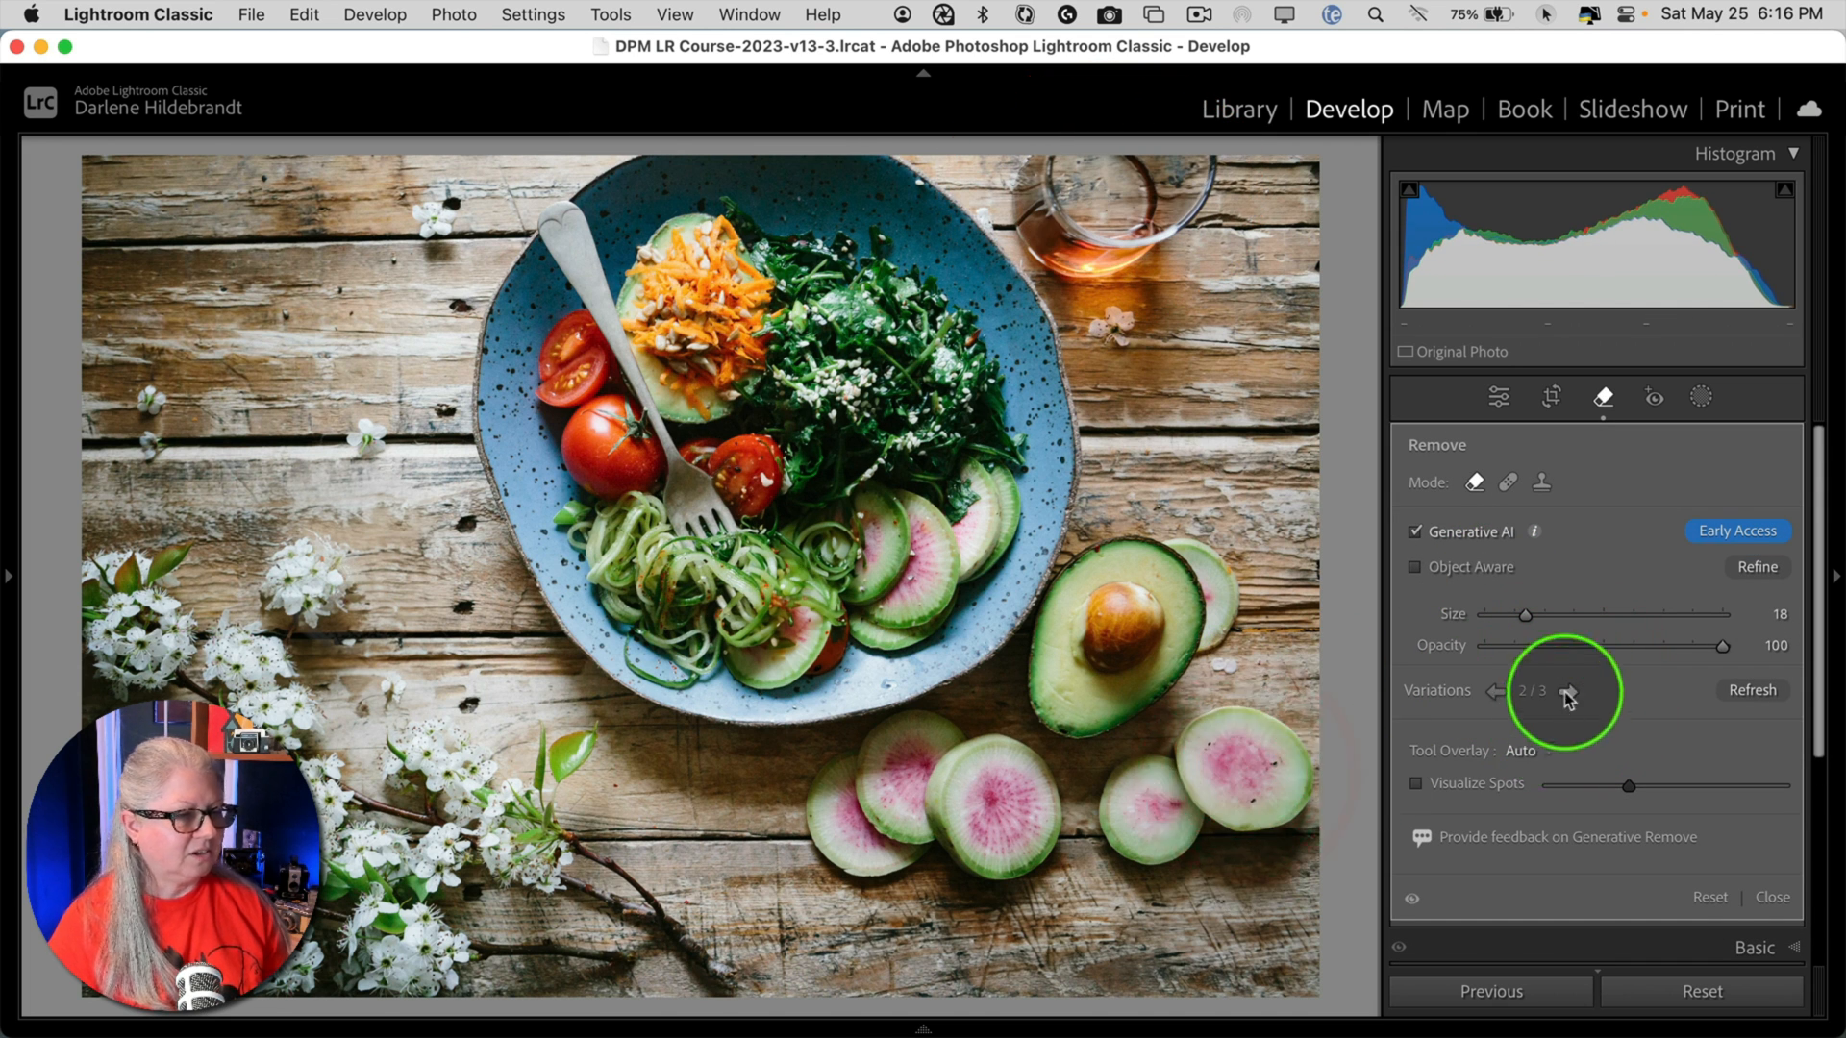
left_click(1494, 691)
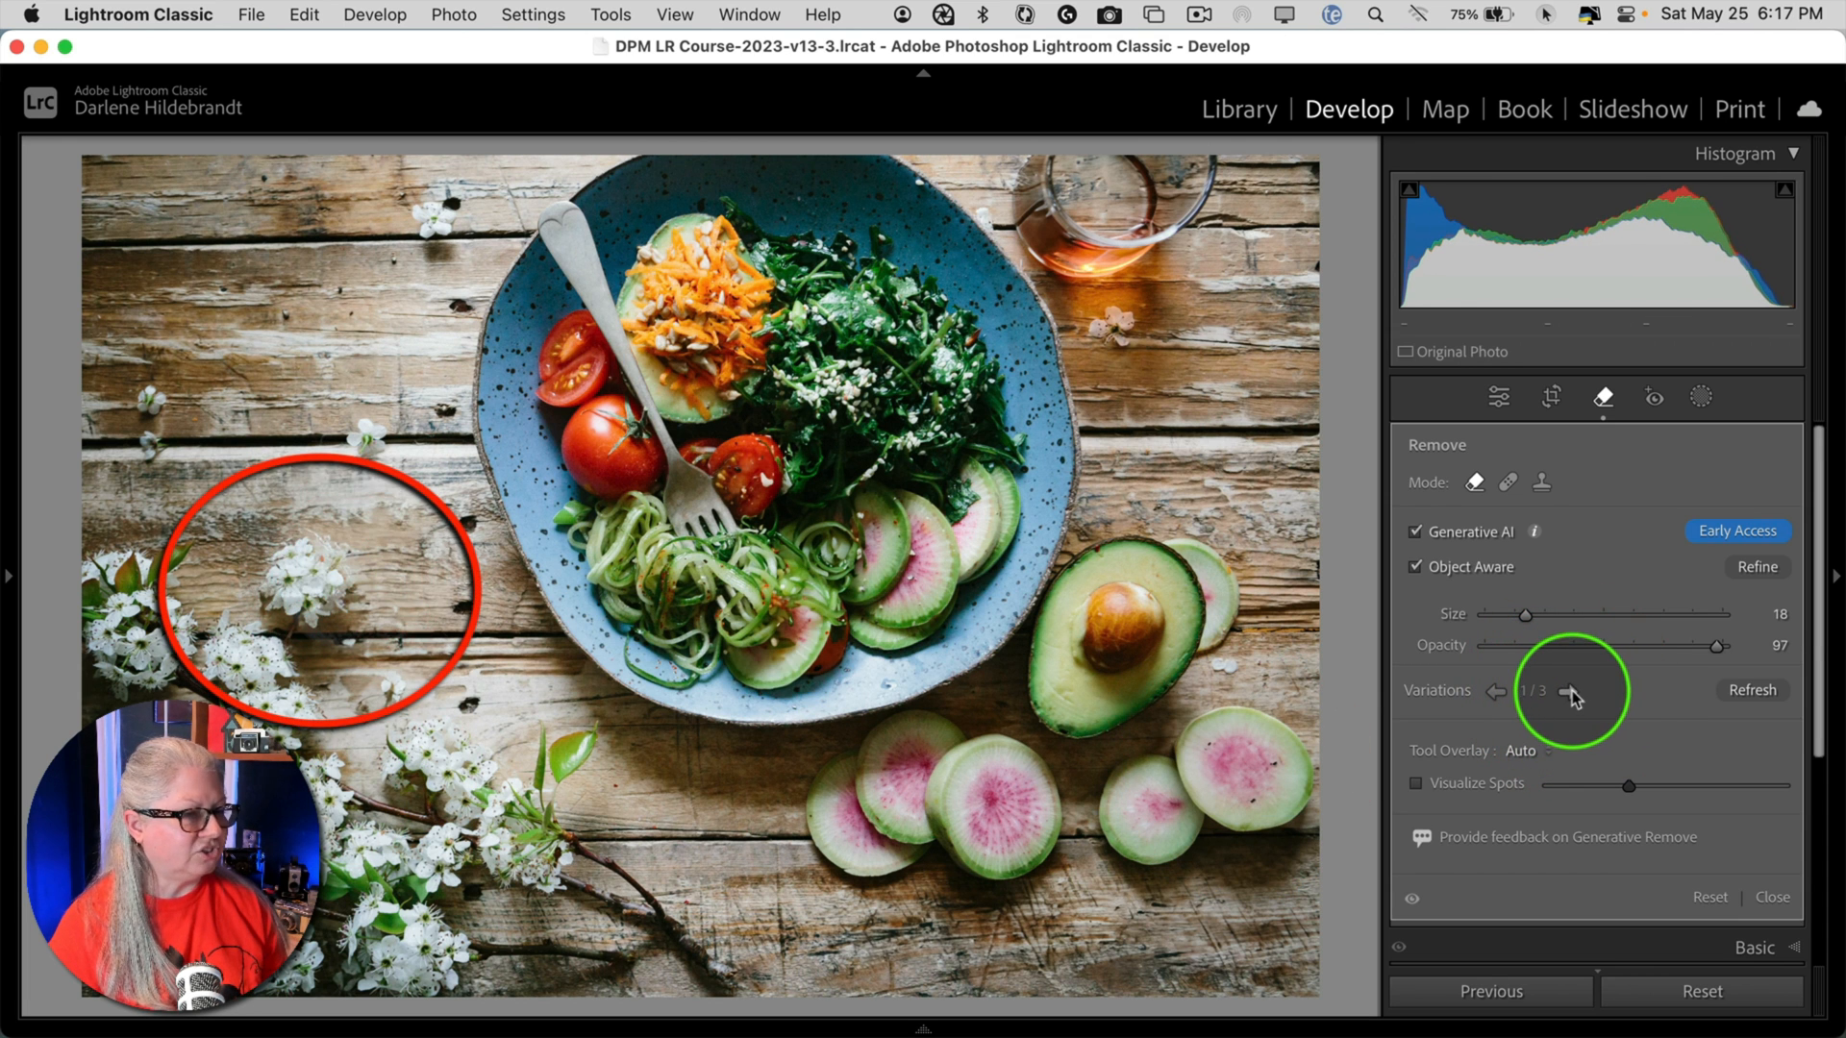
left_click(1570, 690)
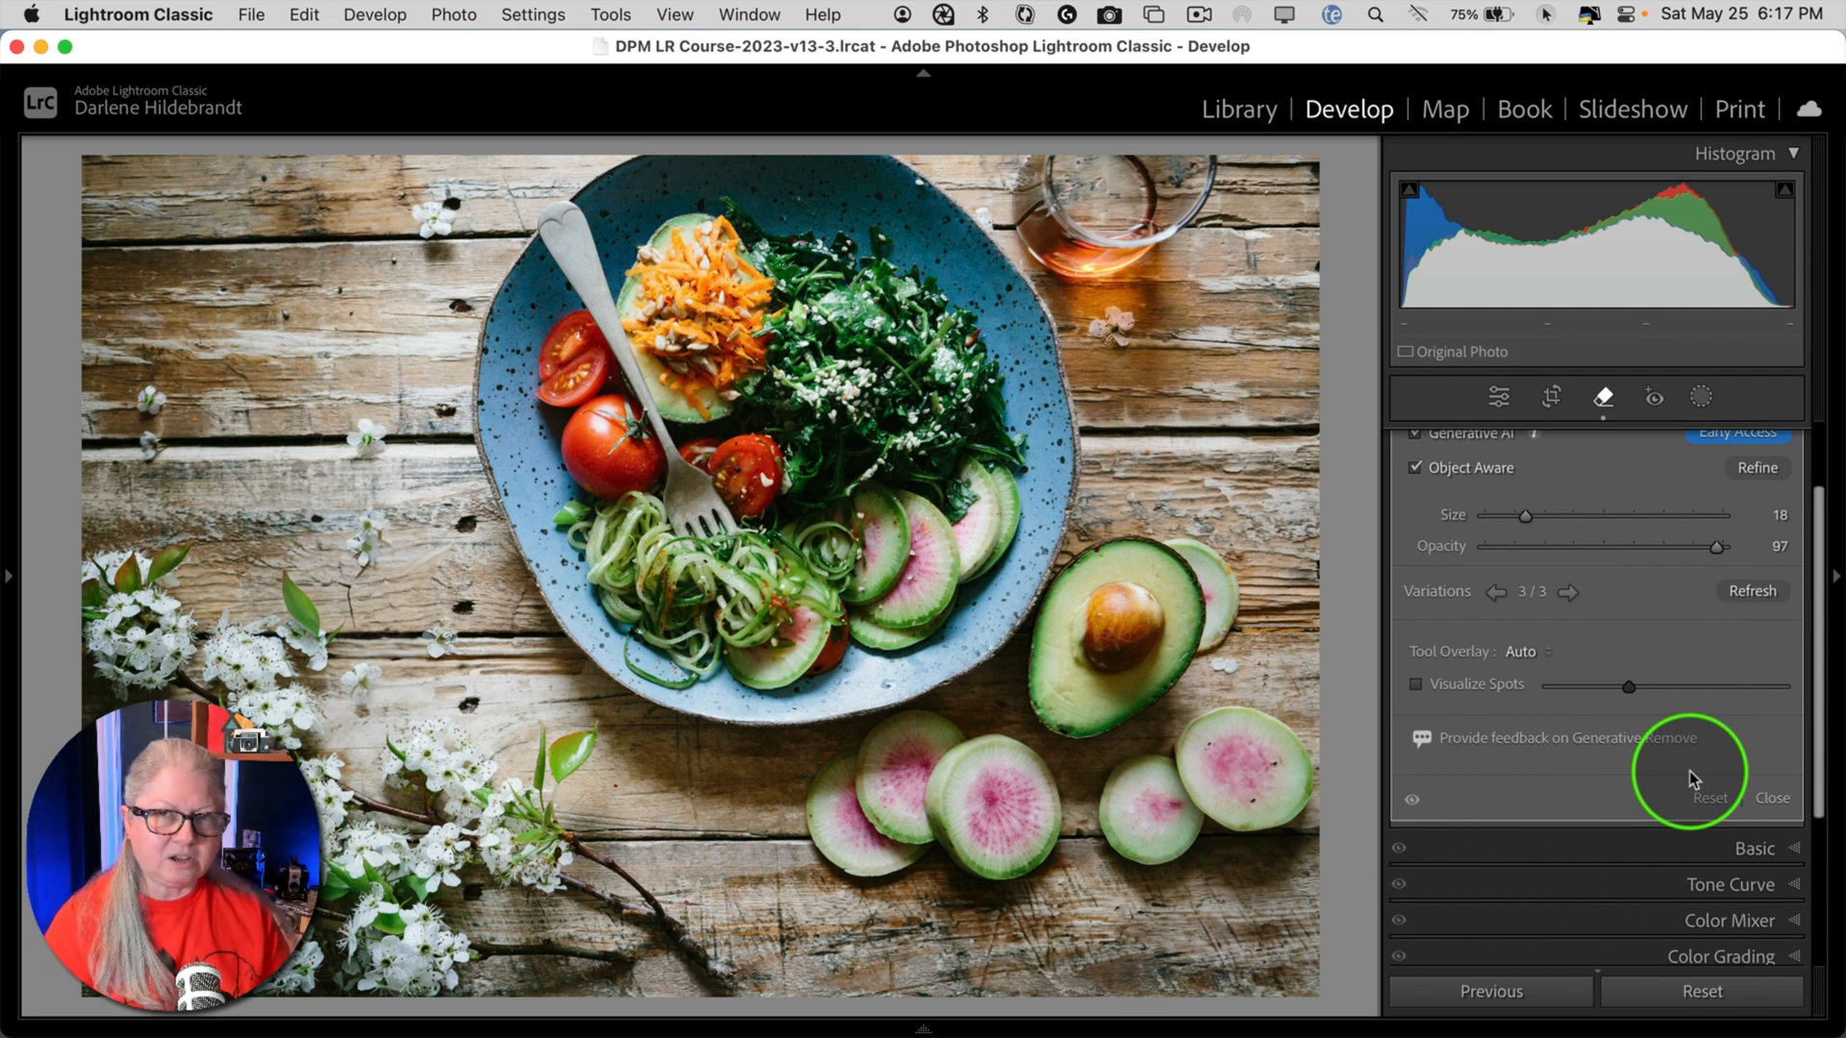
- Close the Remove panel and bring up the smiling man's rock-cliff portrait
left_click(1772, 798)
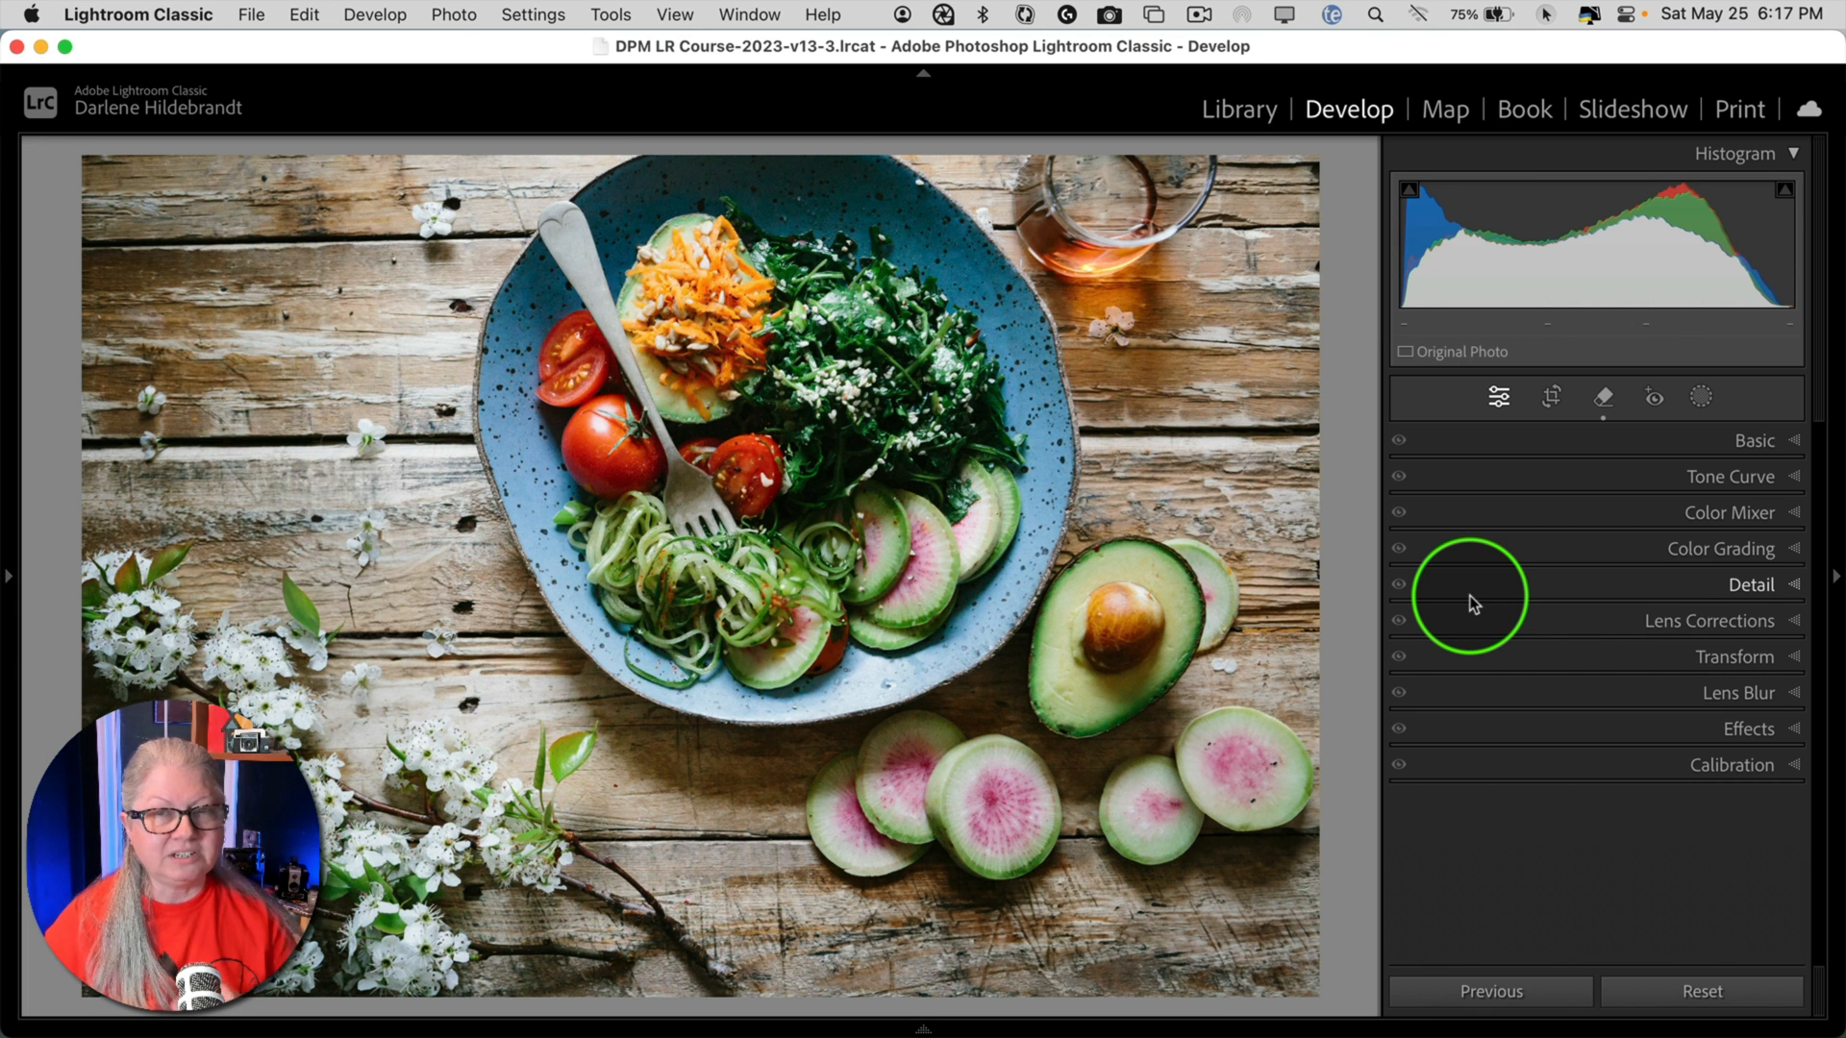
left_click(1602, 397)
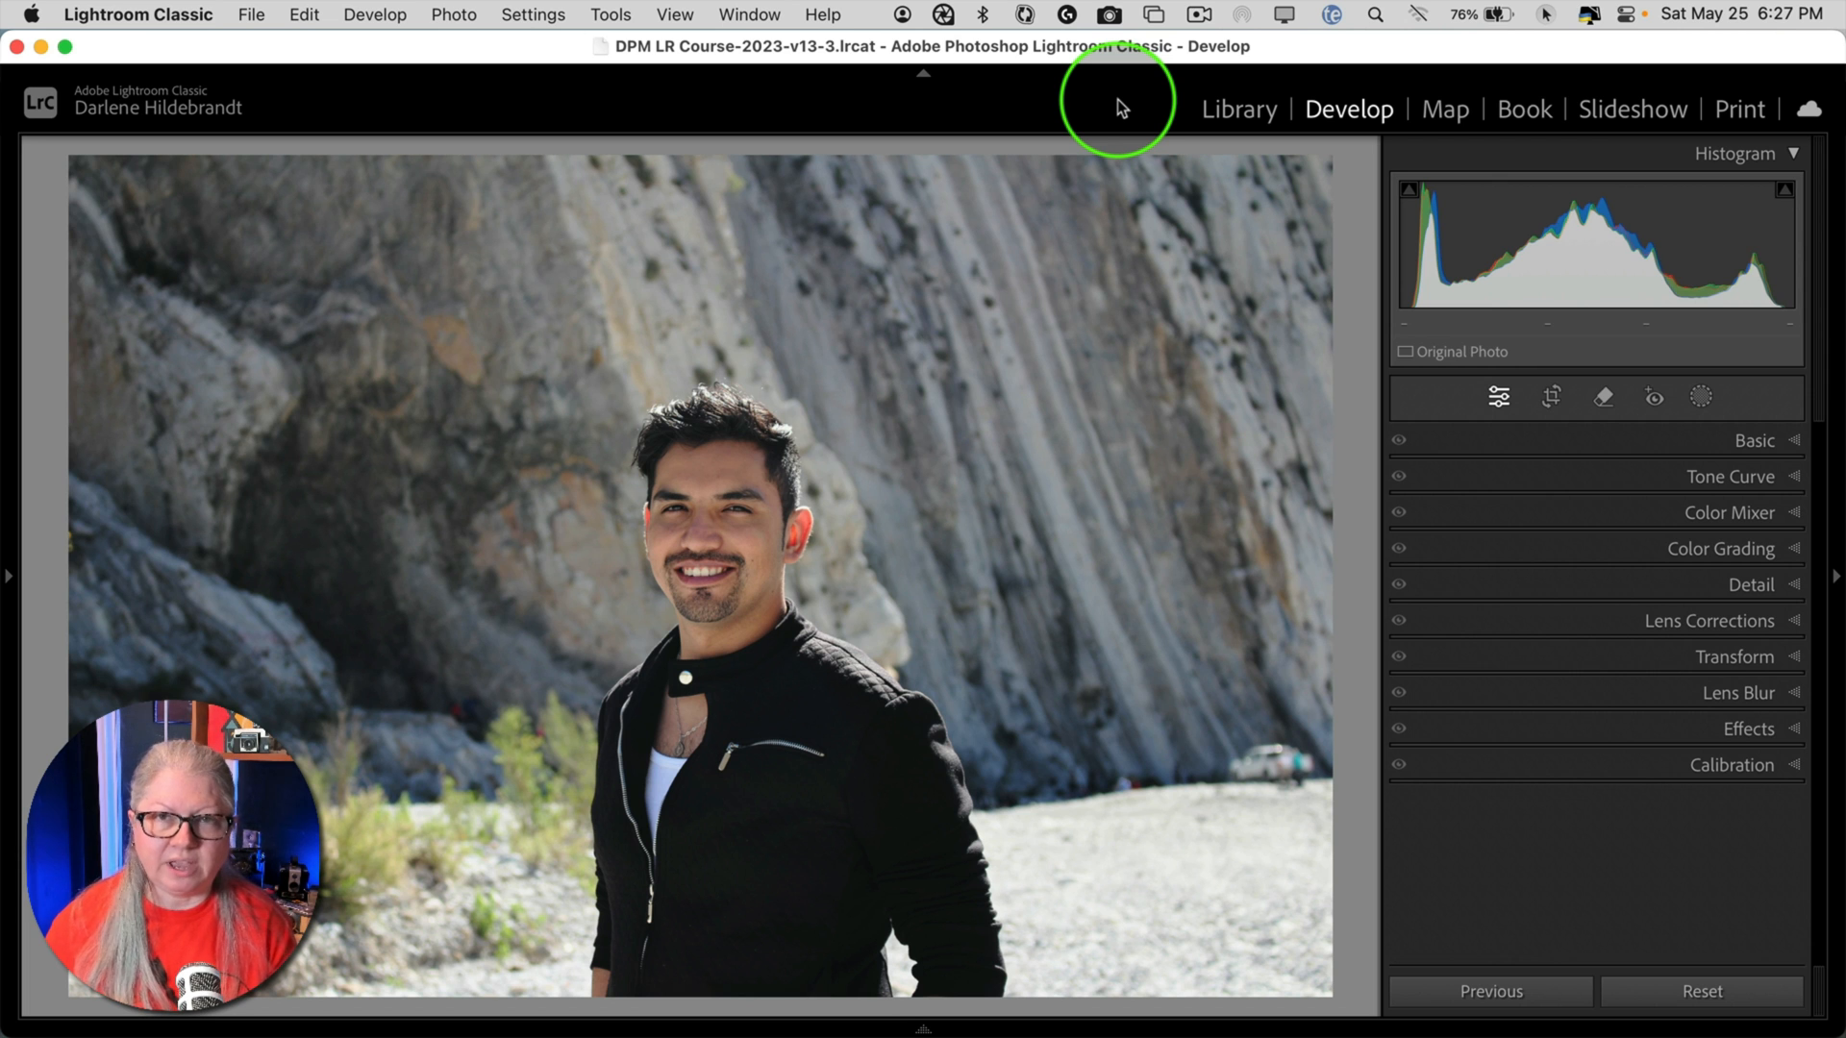
mouse_move(1211, 309)
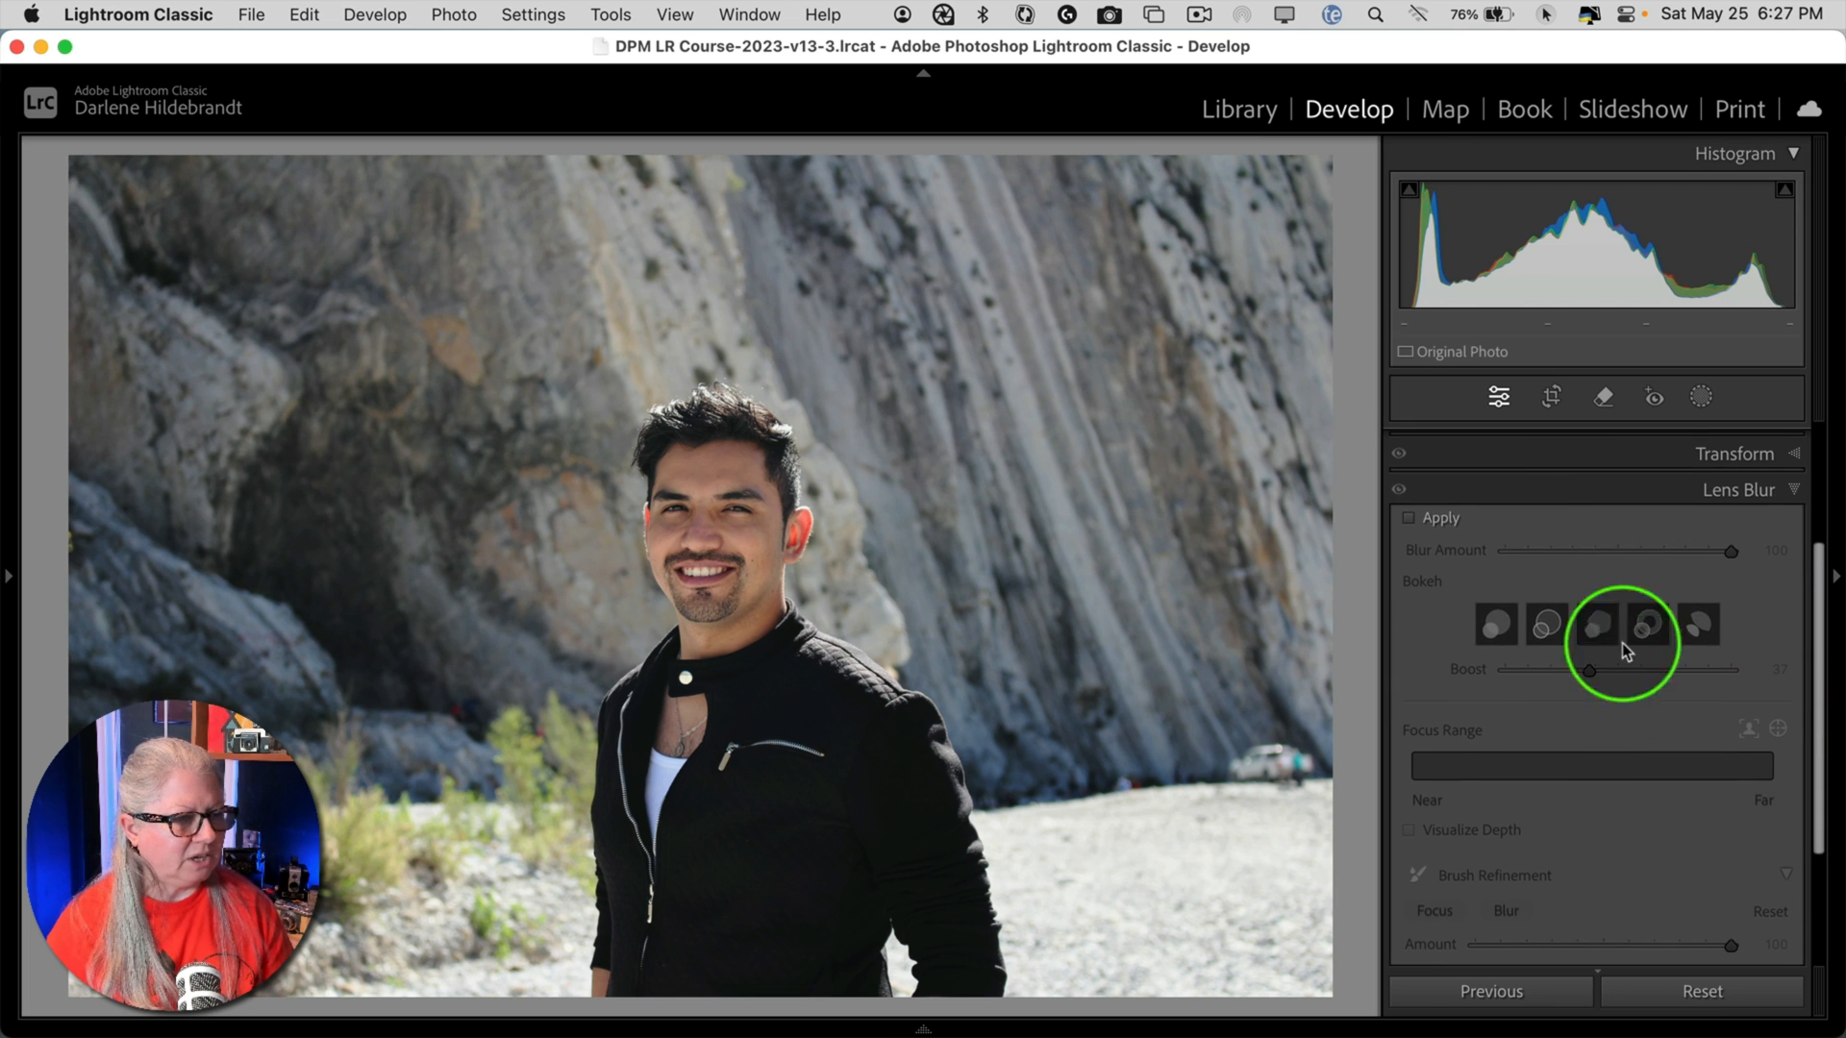
- Check Apply in Lens Blur to blur the rock cliff behind the man
left_click(1409, 517)
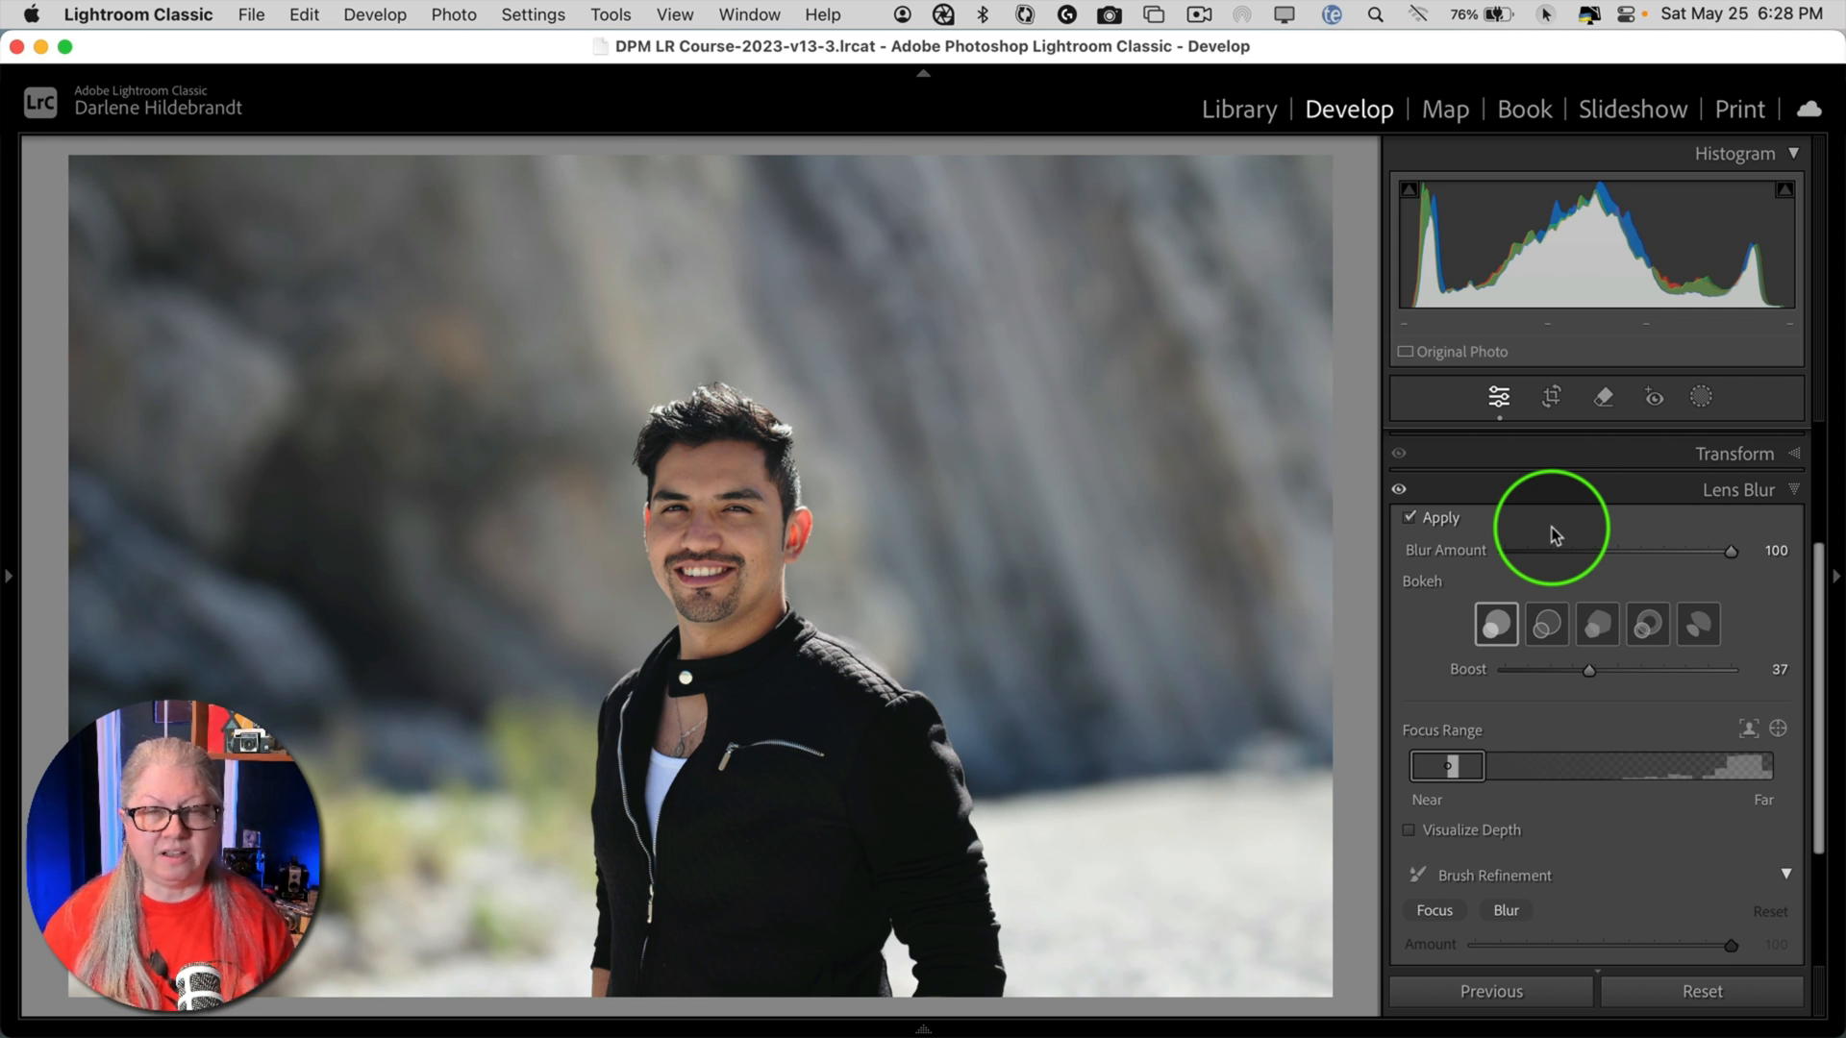
mouse_move(1553, 532)
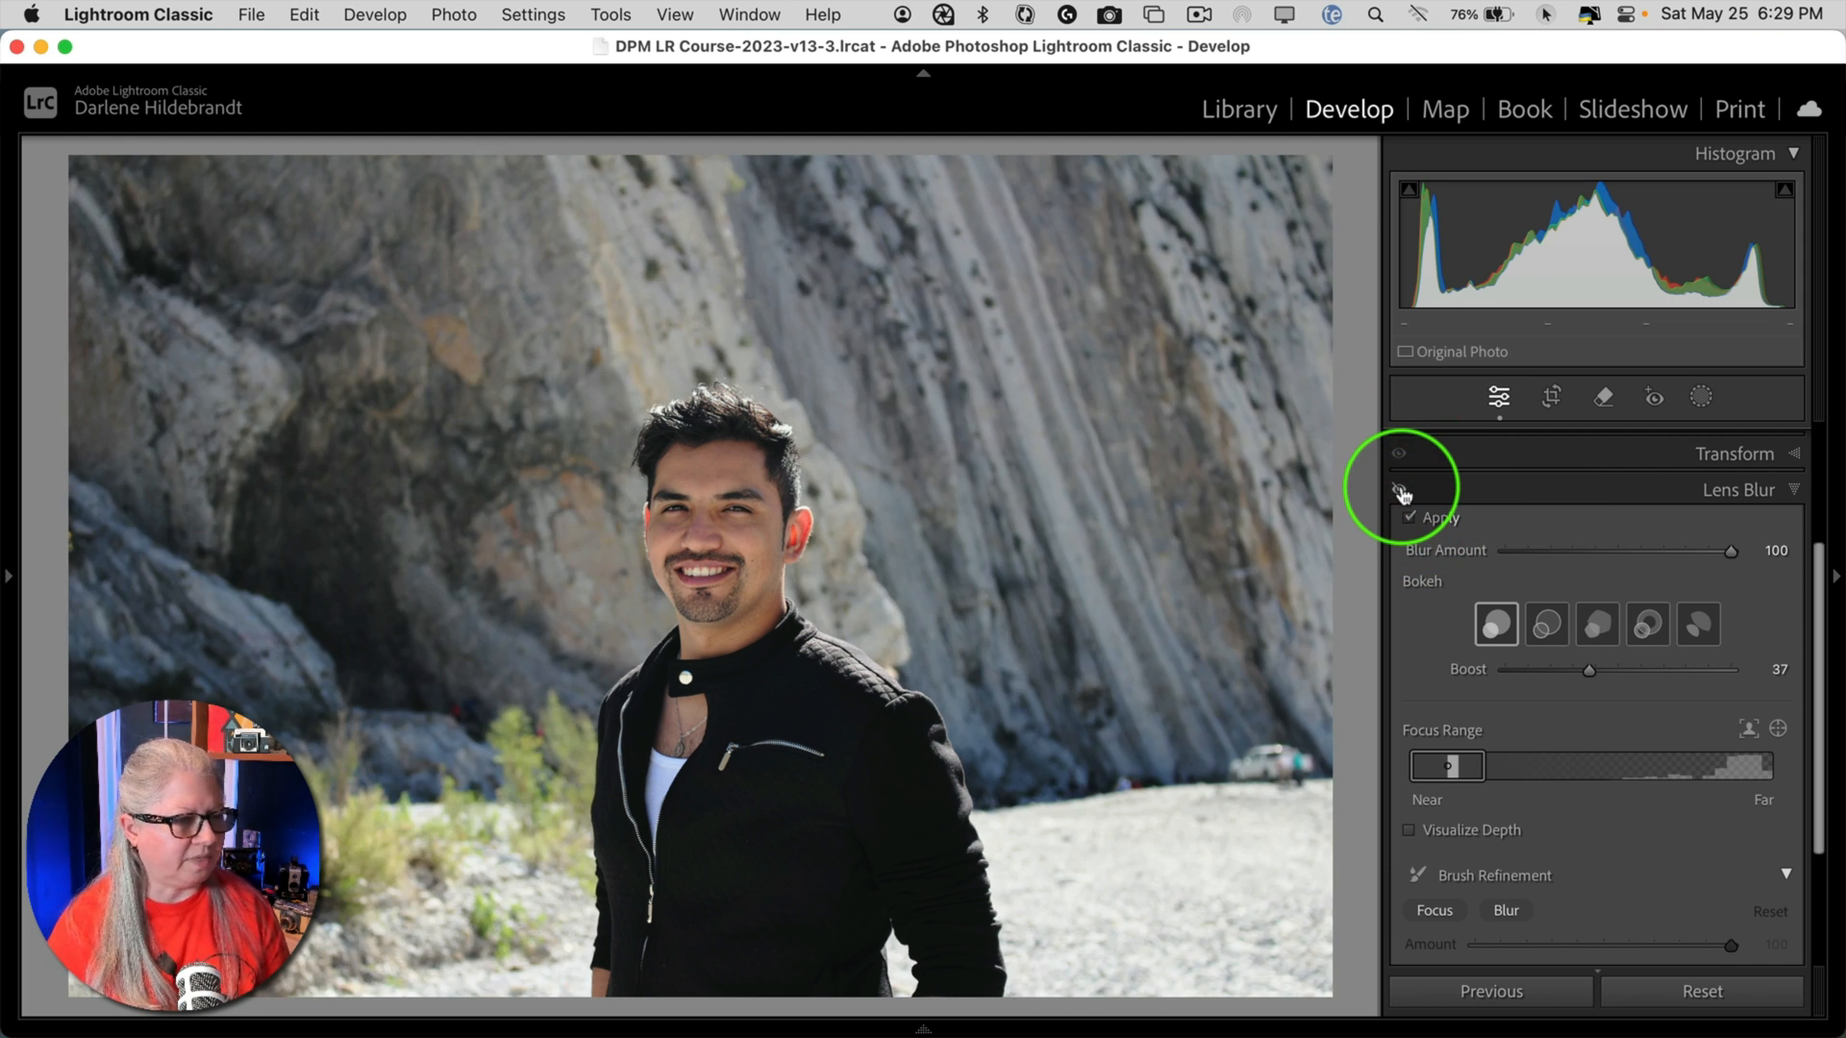
- Turn Lens Blur back on and adjust the Boost slider for the bokeh highlights
left_click(1400, 488)
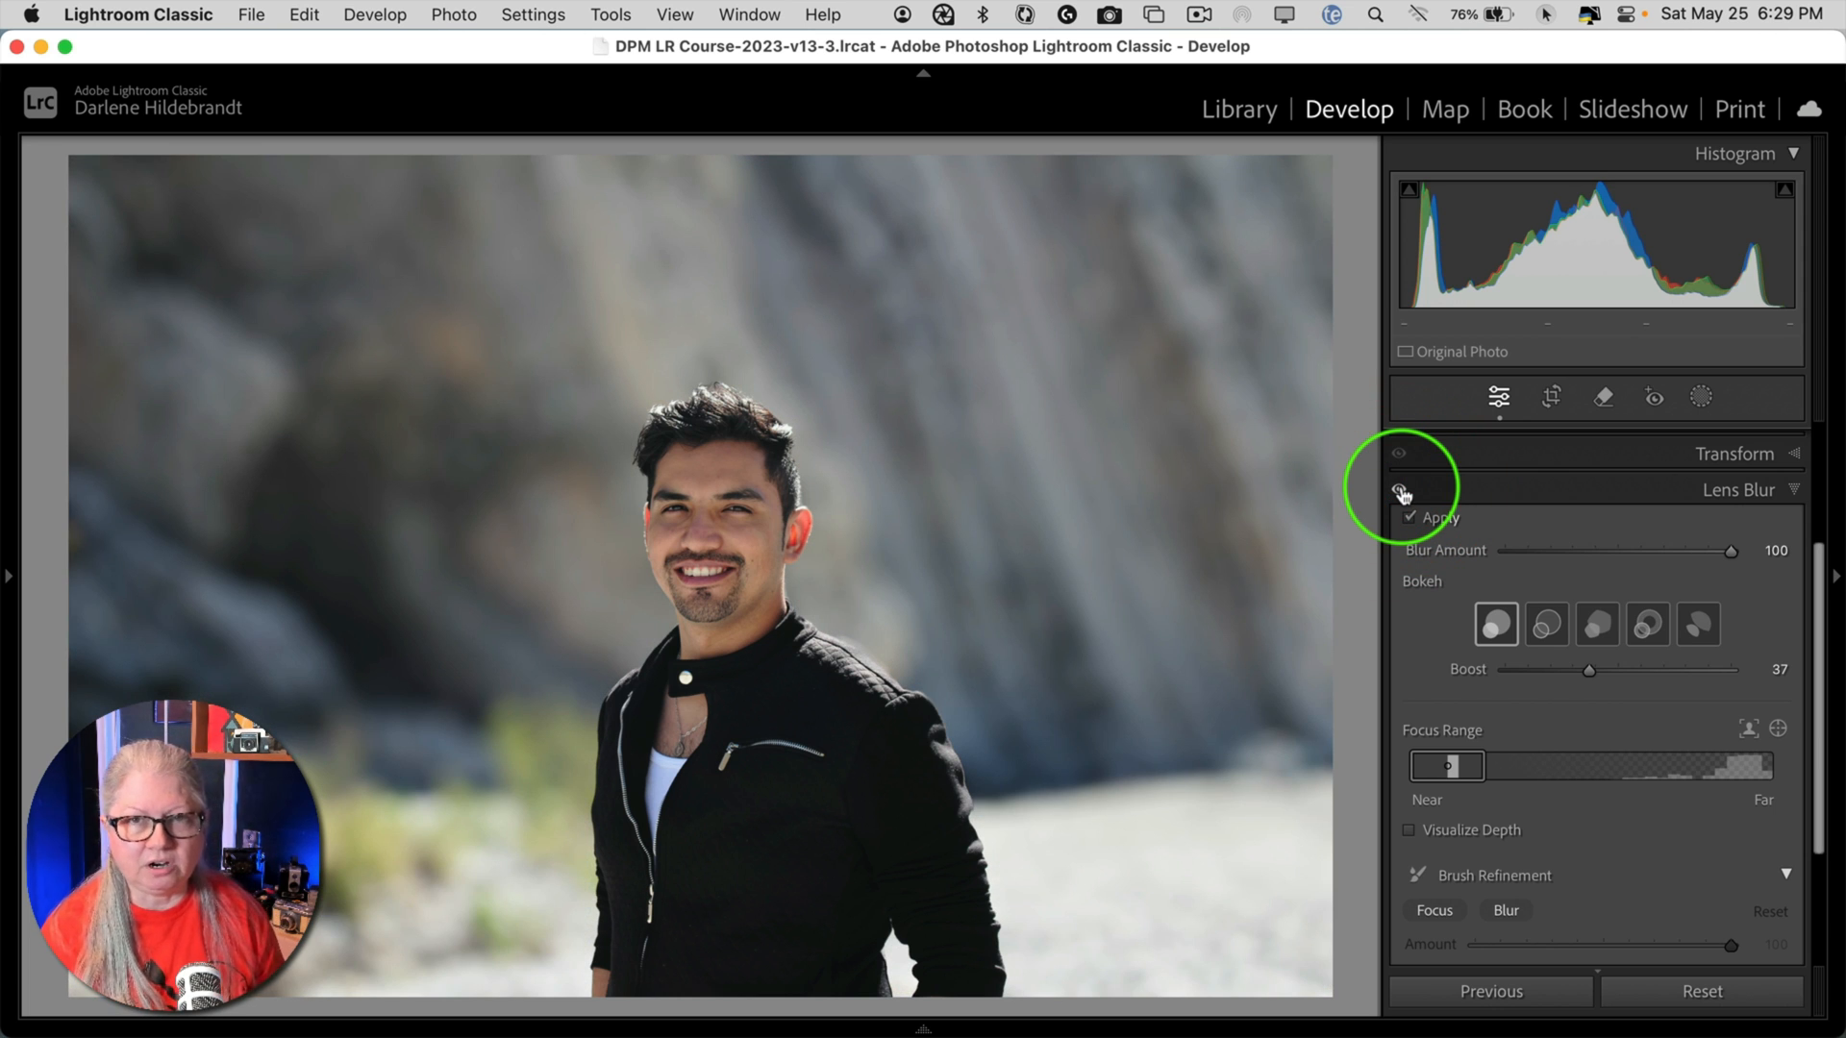
left_click_drag(1587, 670, 1566, 670)
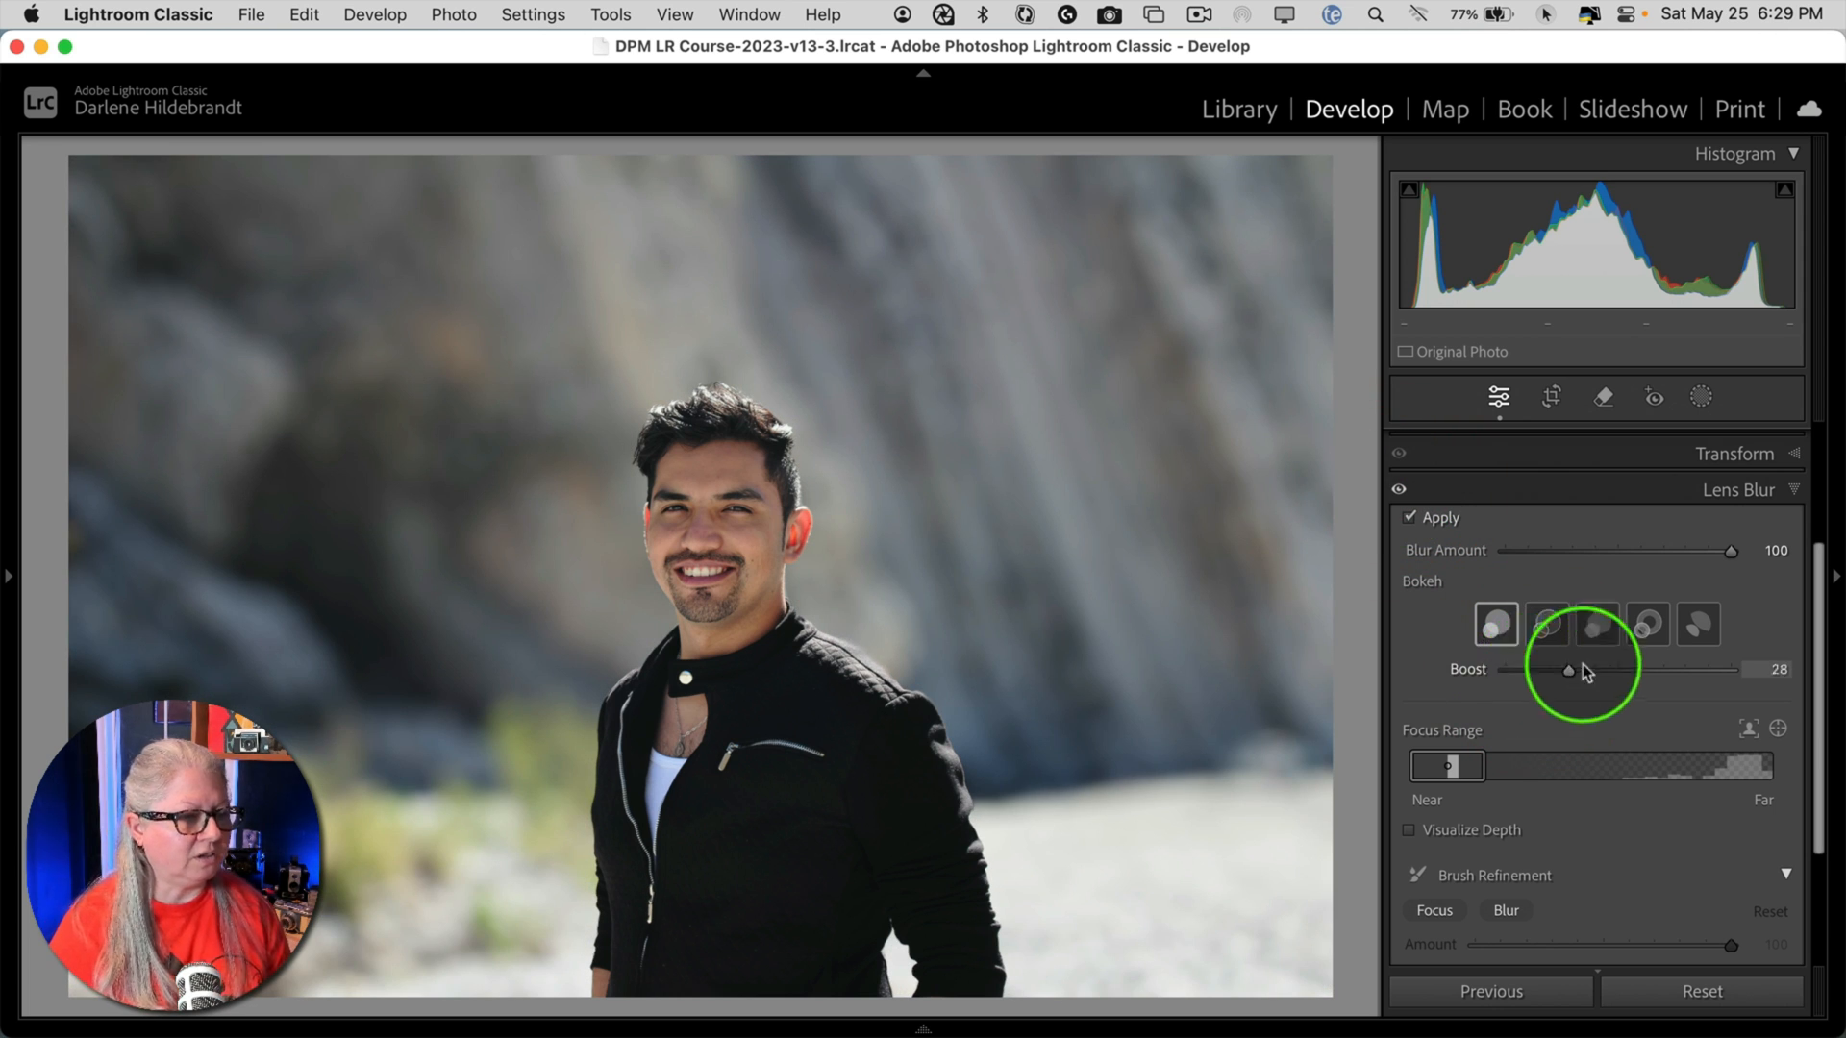
left_click_drag(1565, 669, 1624, 669)
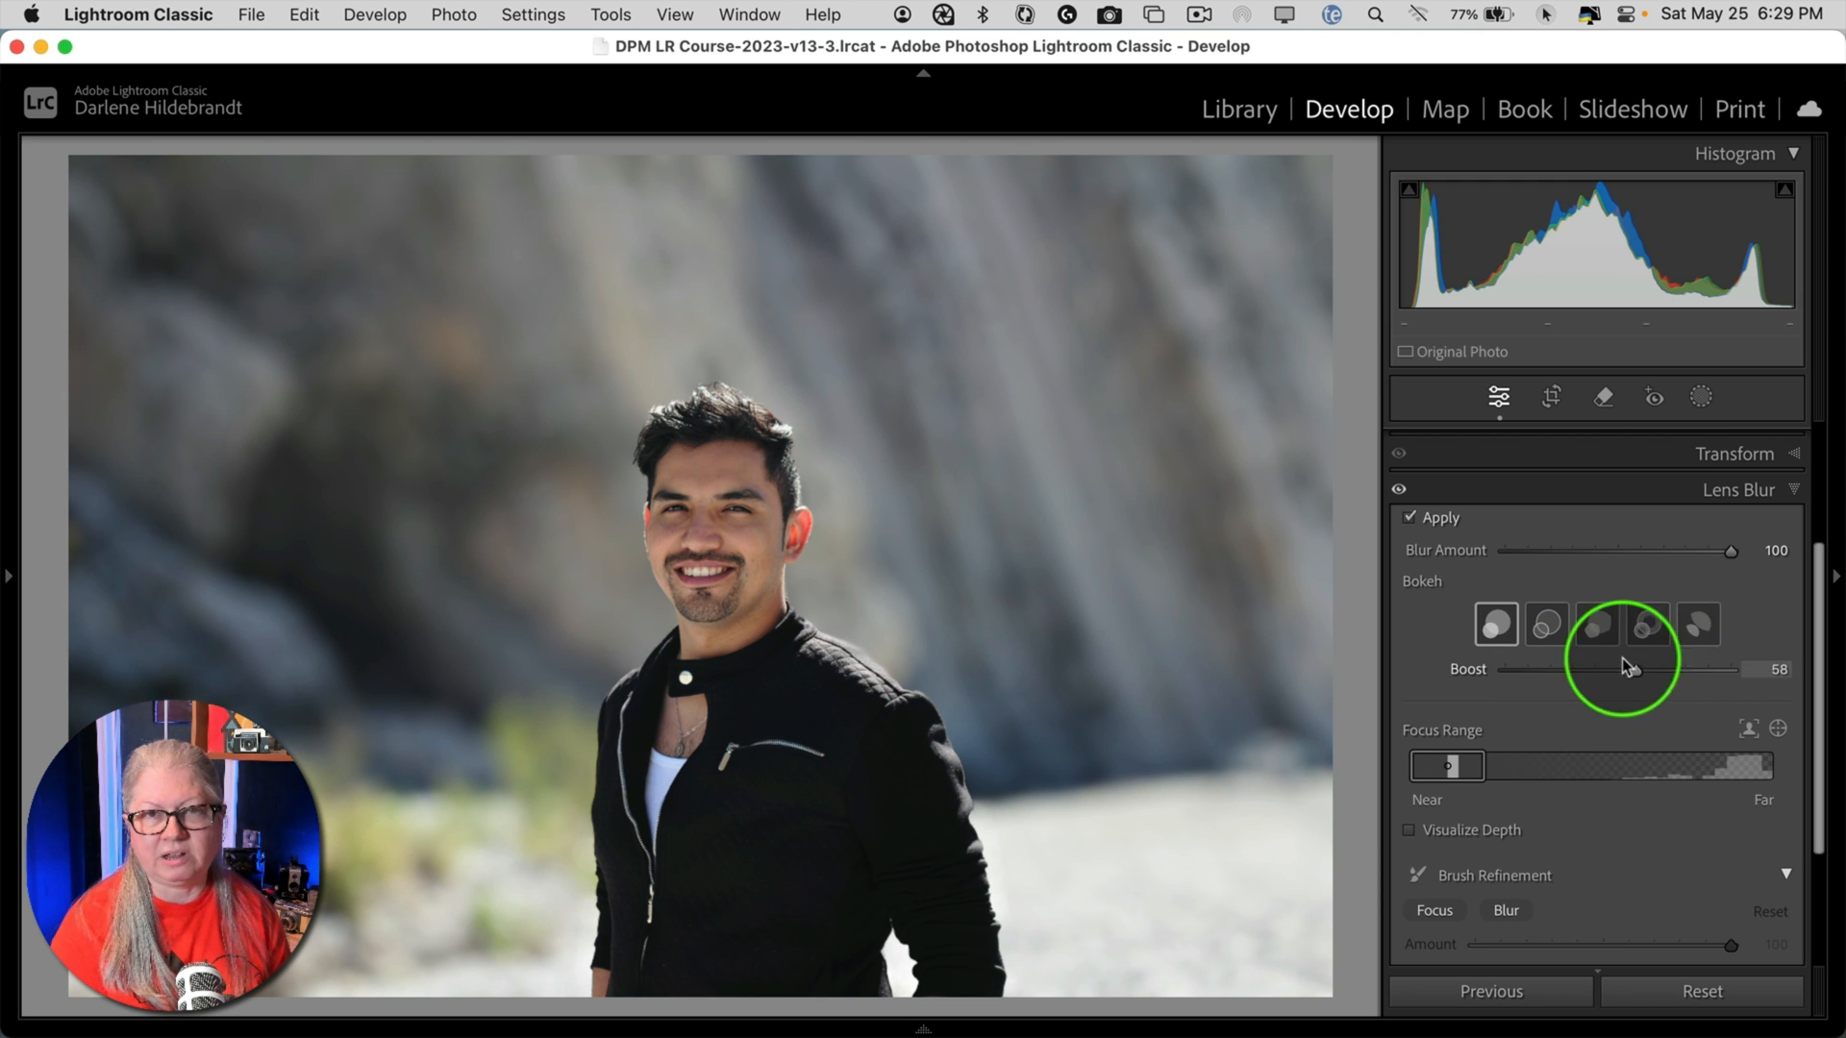
left_click_drag(1622, 669, 1713, 669)
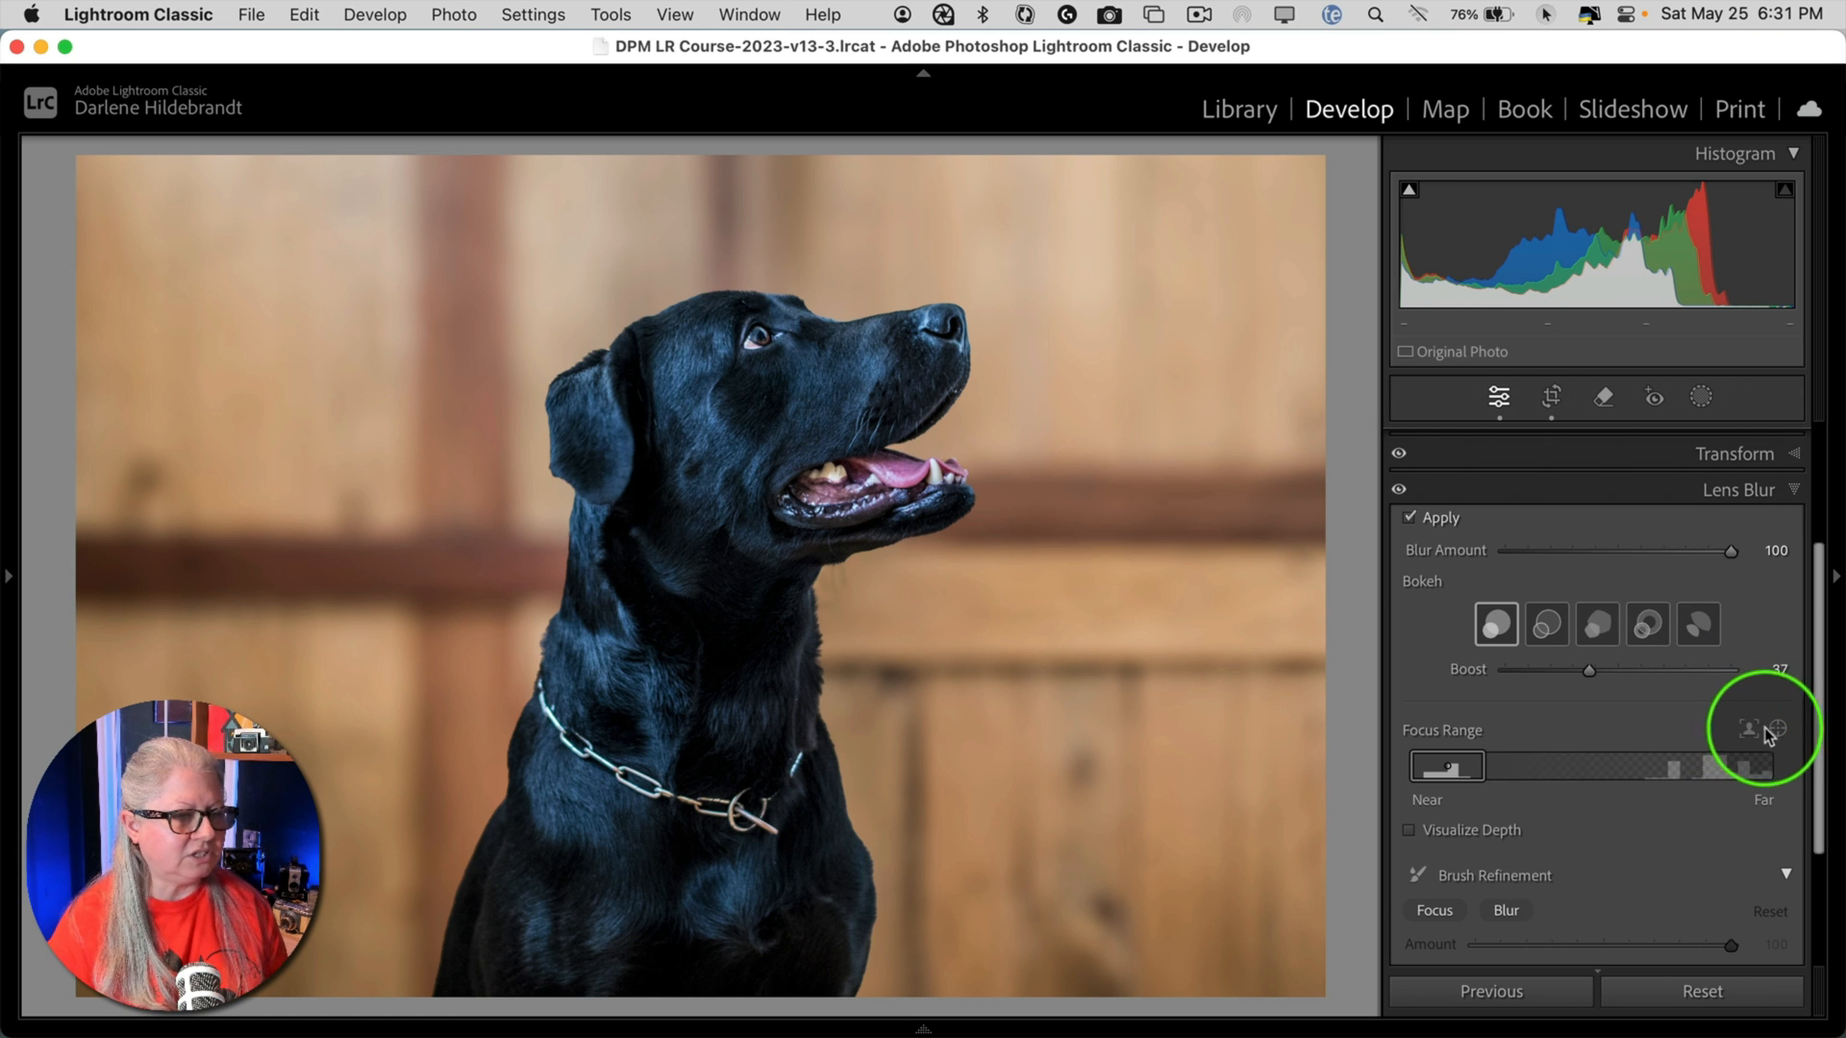
- Use Subject Focus in Lens Blur's Focus Range to keep the black dog sharp
left_click(1749, 725)
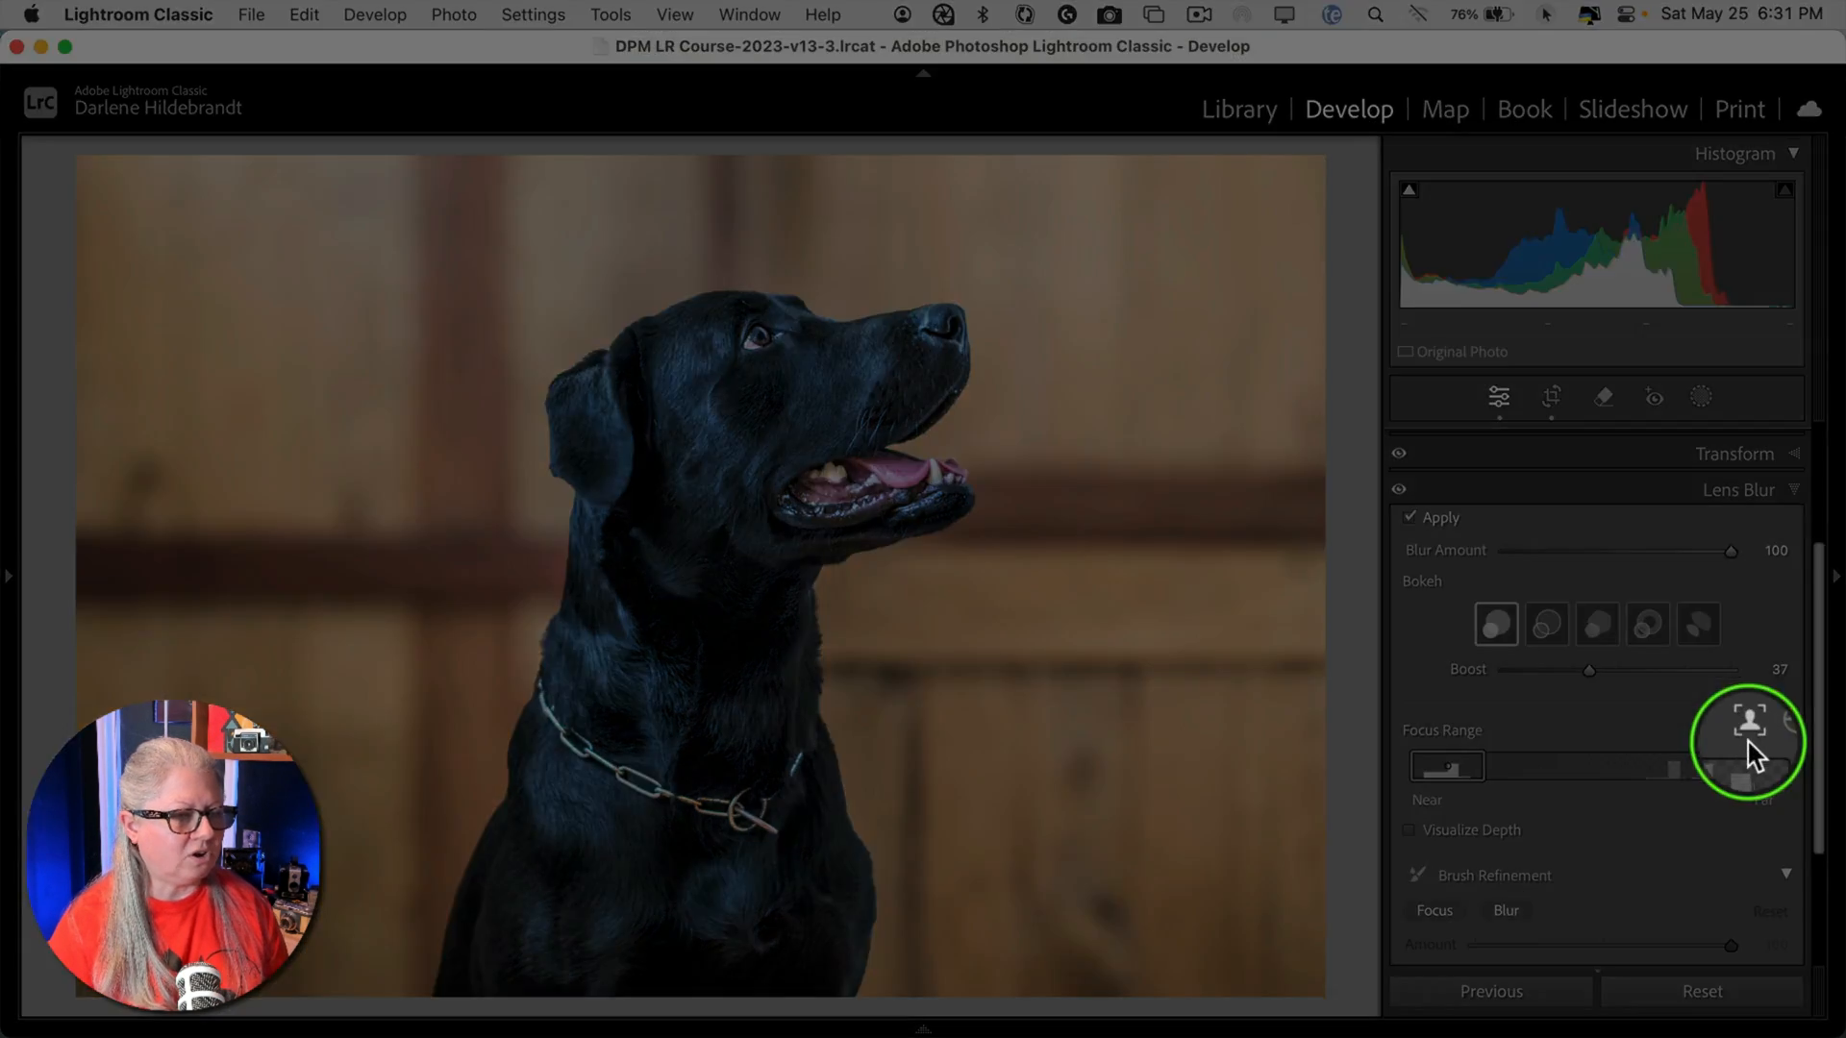
left_click(1750, 728)
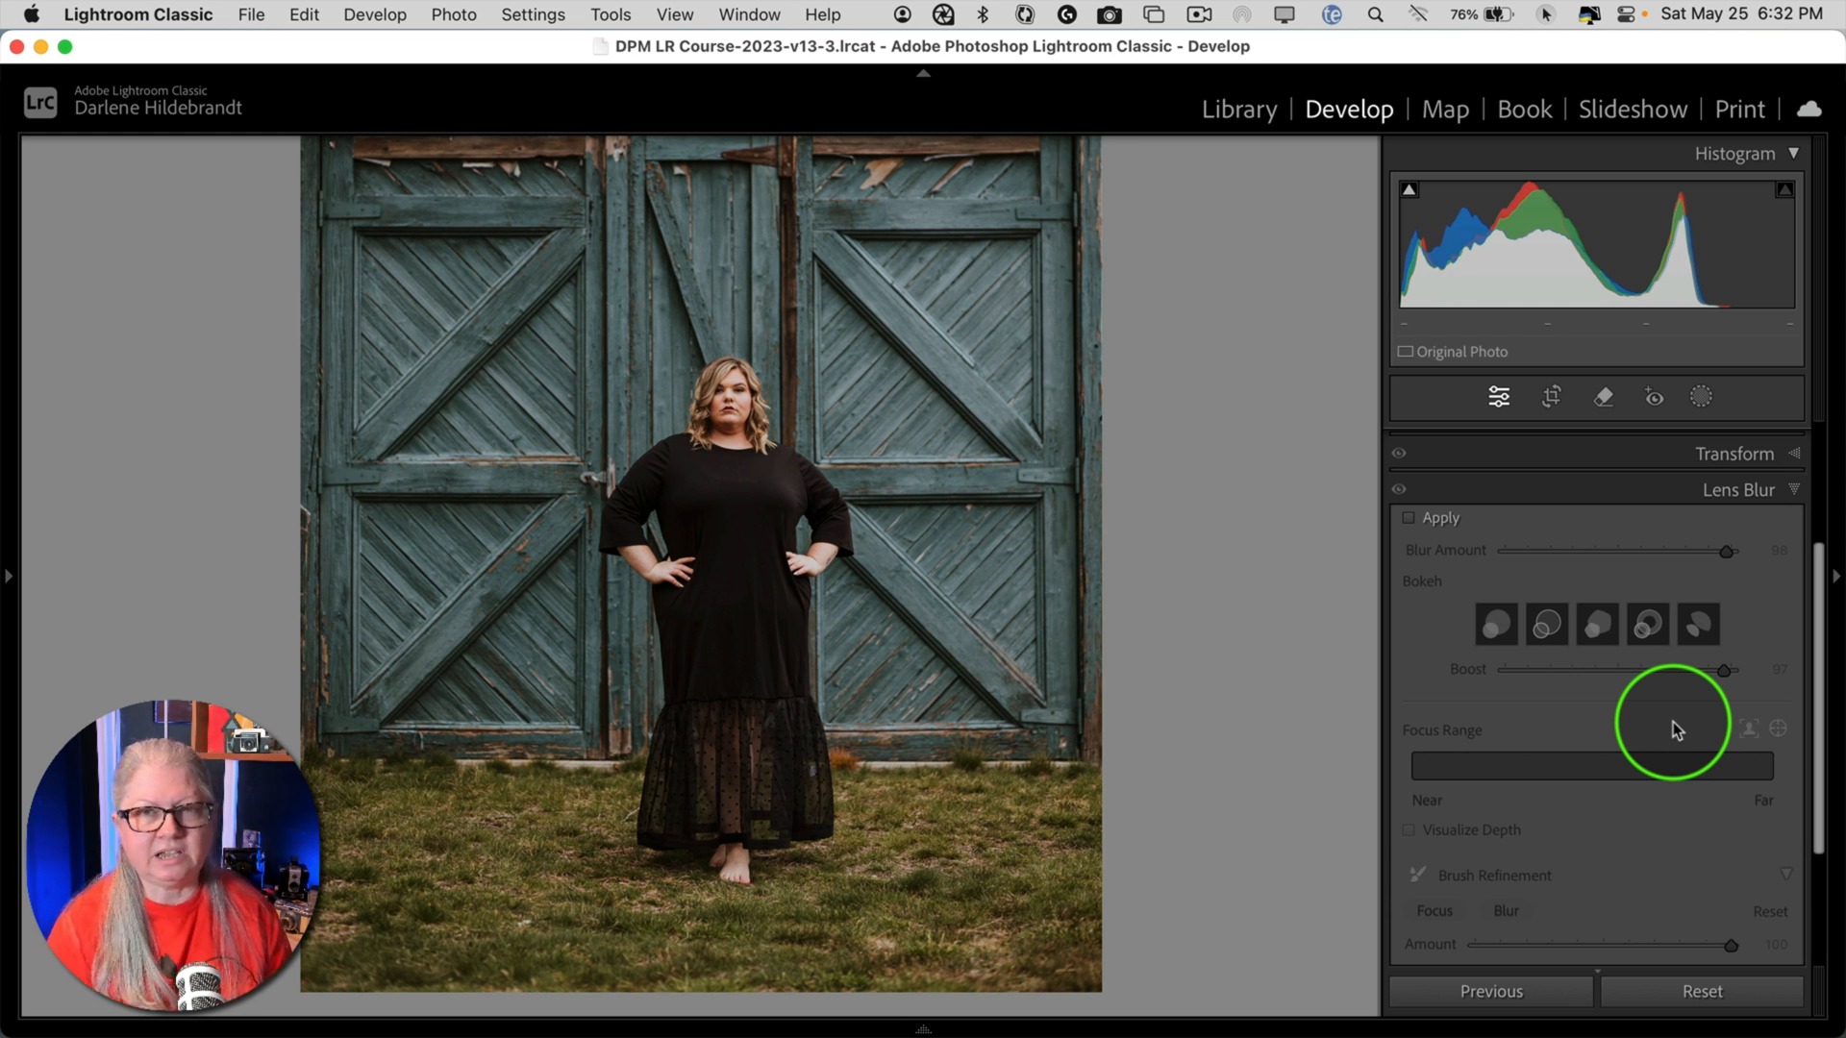
- Apply Lens Blur, set the focus point on the dress hem, and narrow the focus range
left_click(1409, 518)
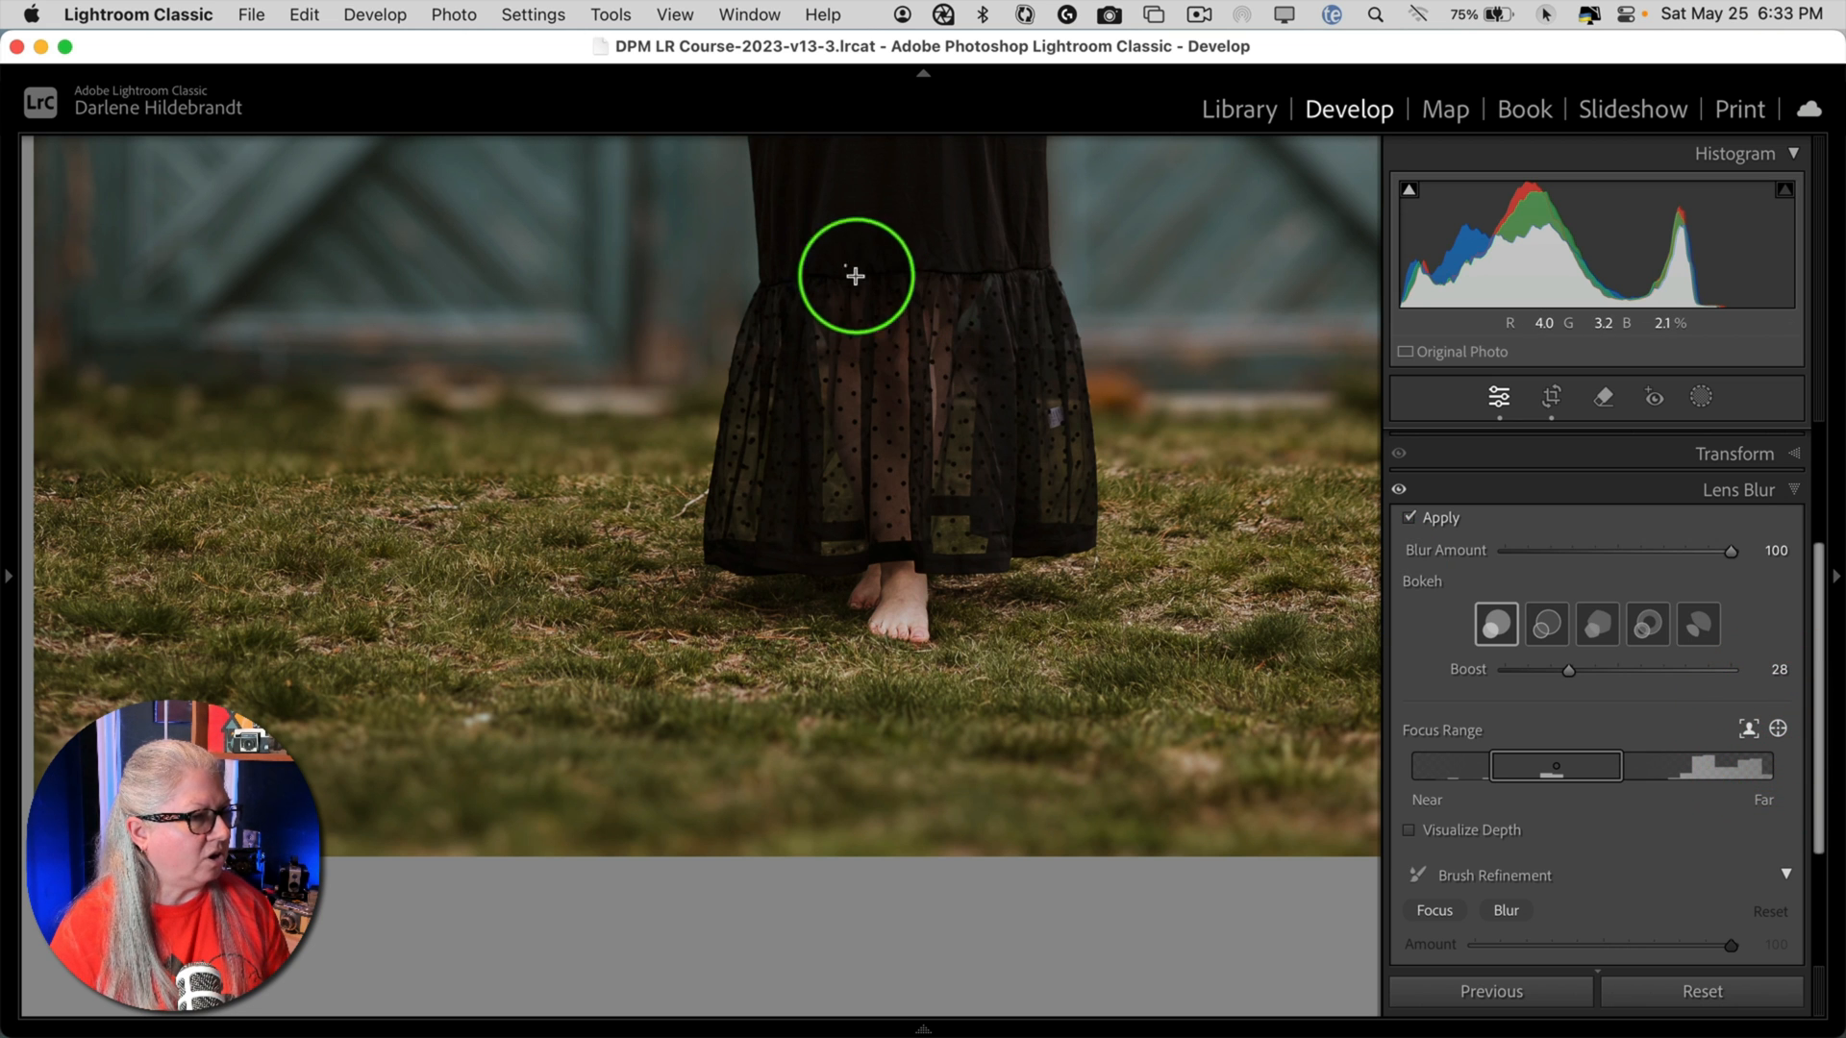
left_click_drag(856, 276, 974, 459)
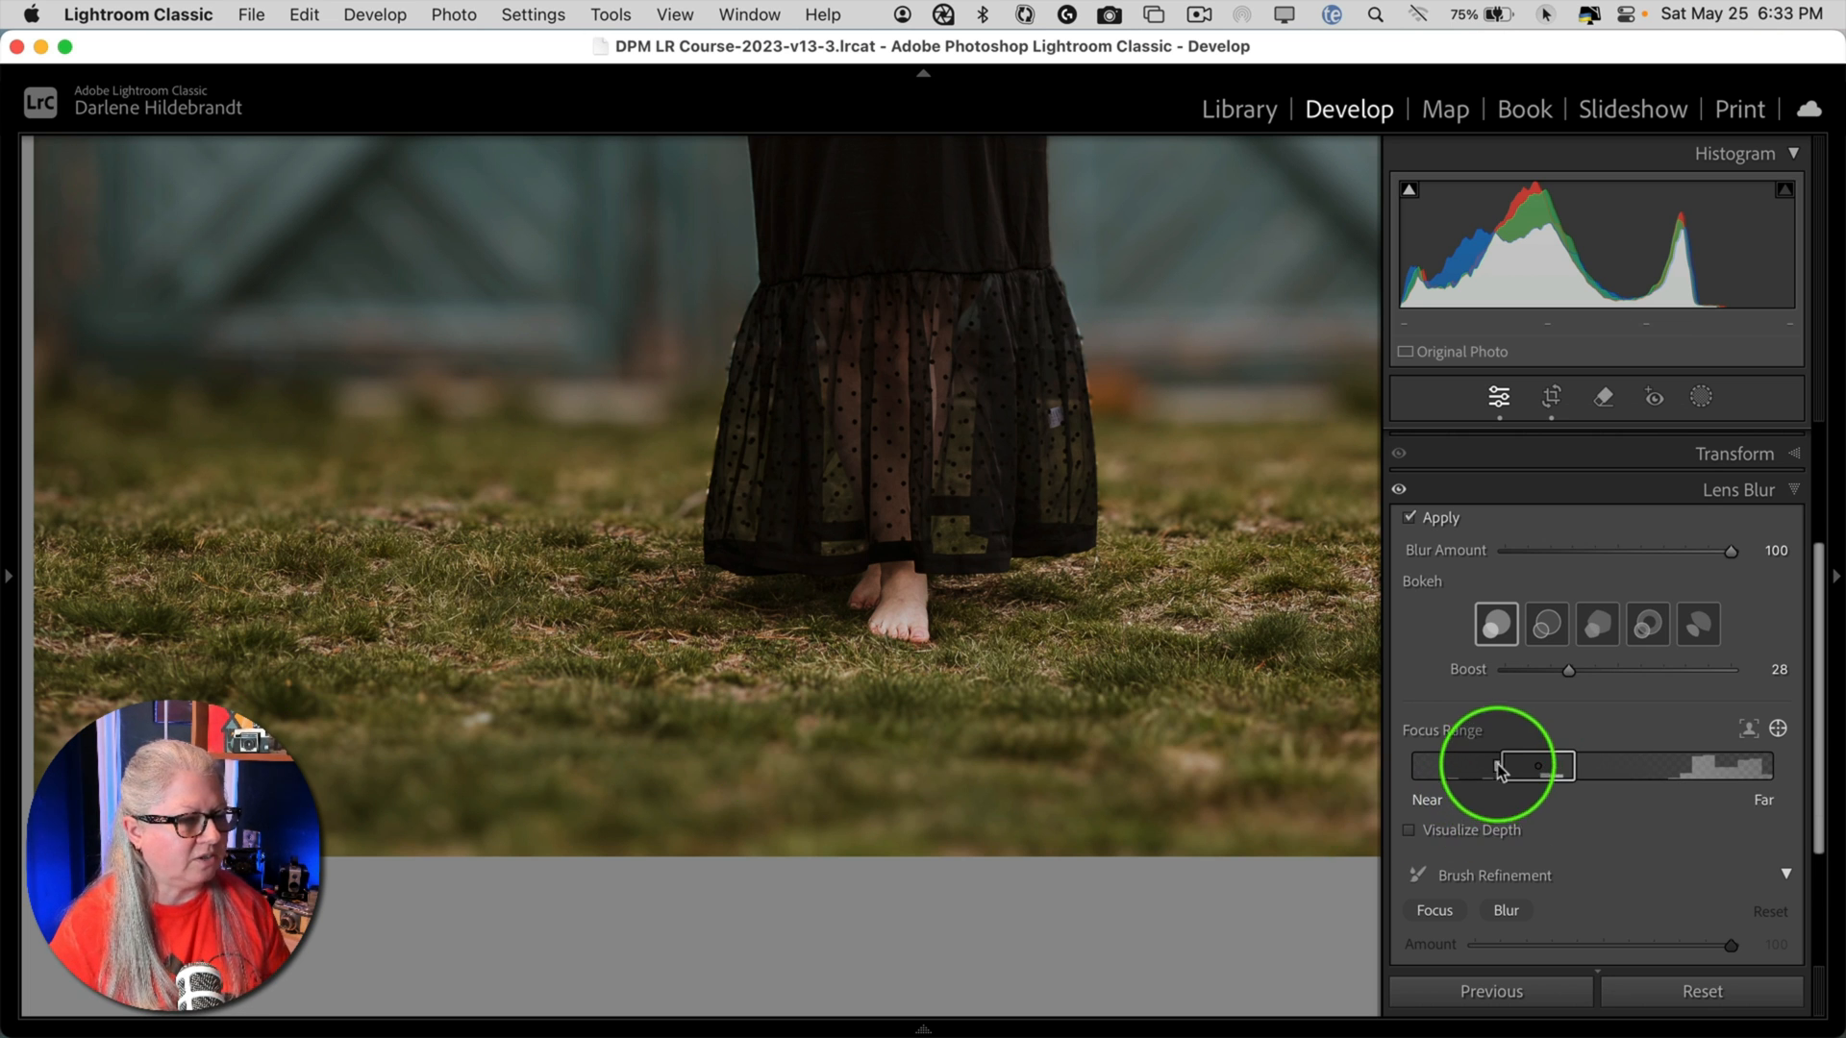
left_click_drag(1500, 766, 1525, 766)
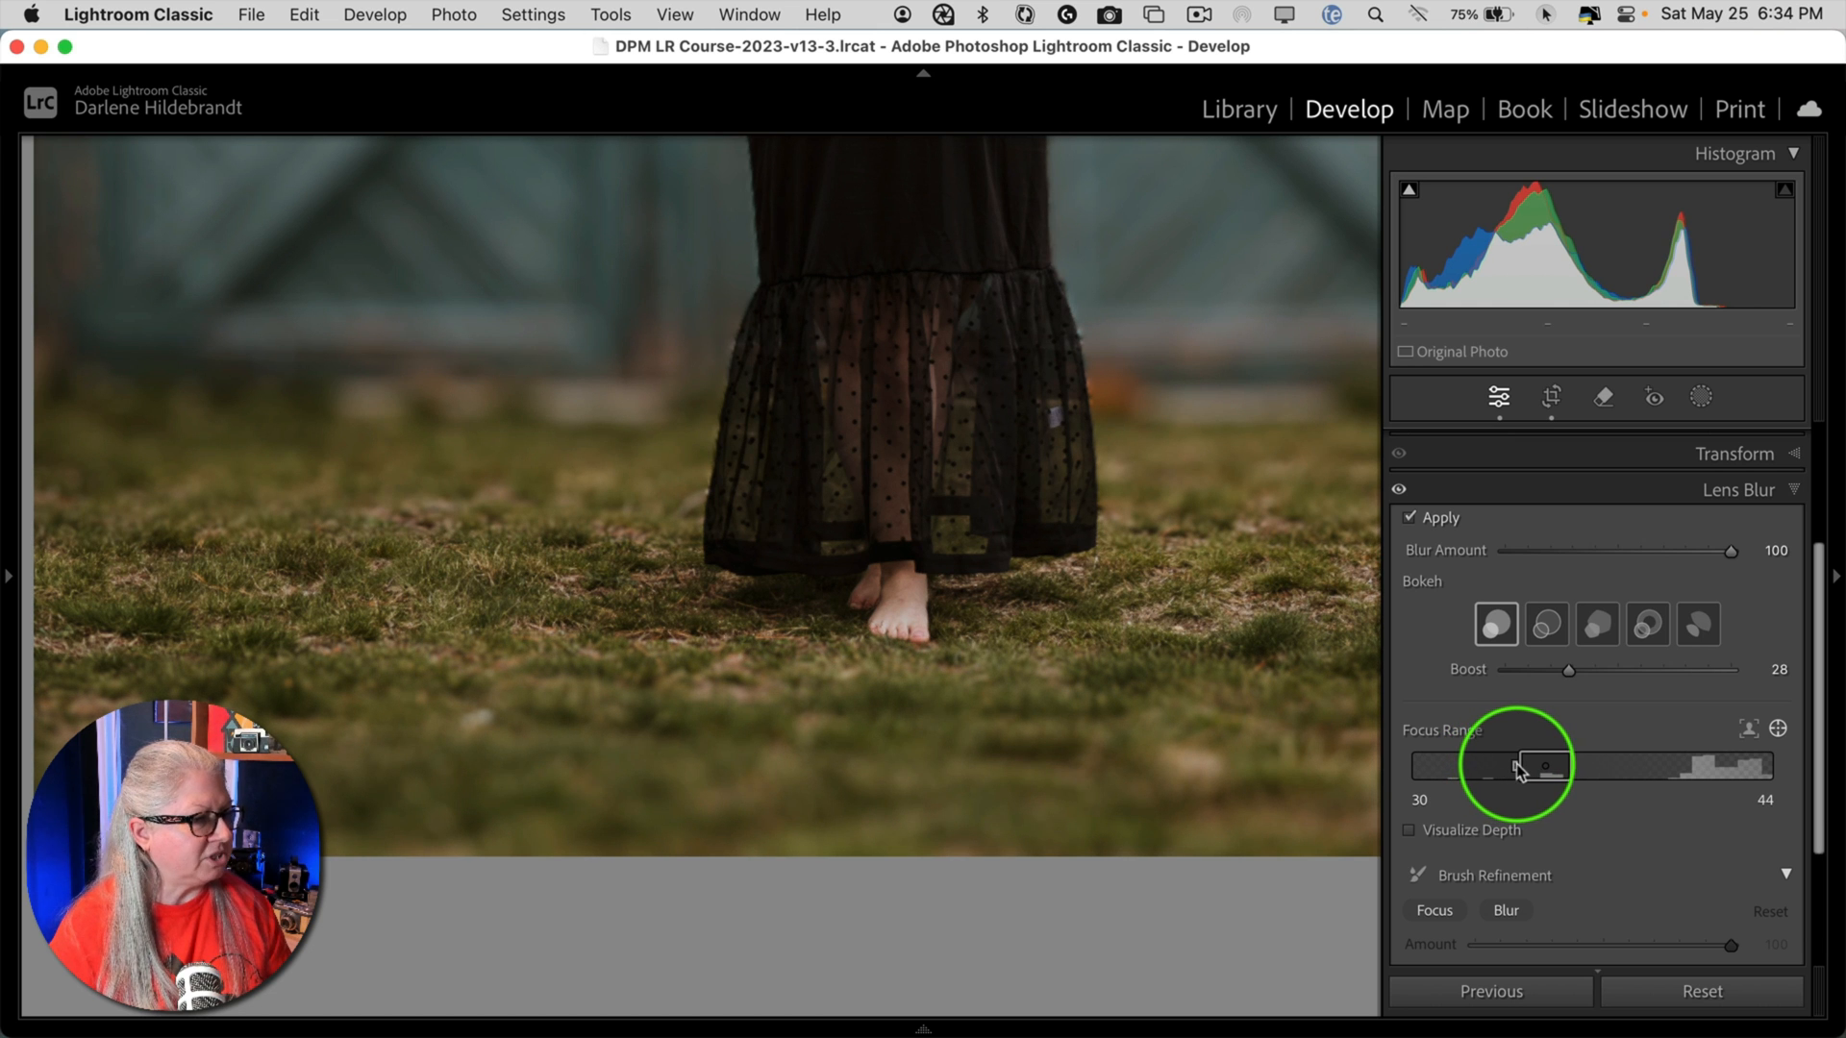
left_click_drag(1519, 765, 1572, 765)
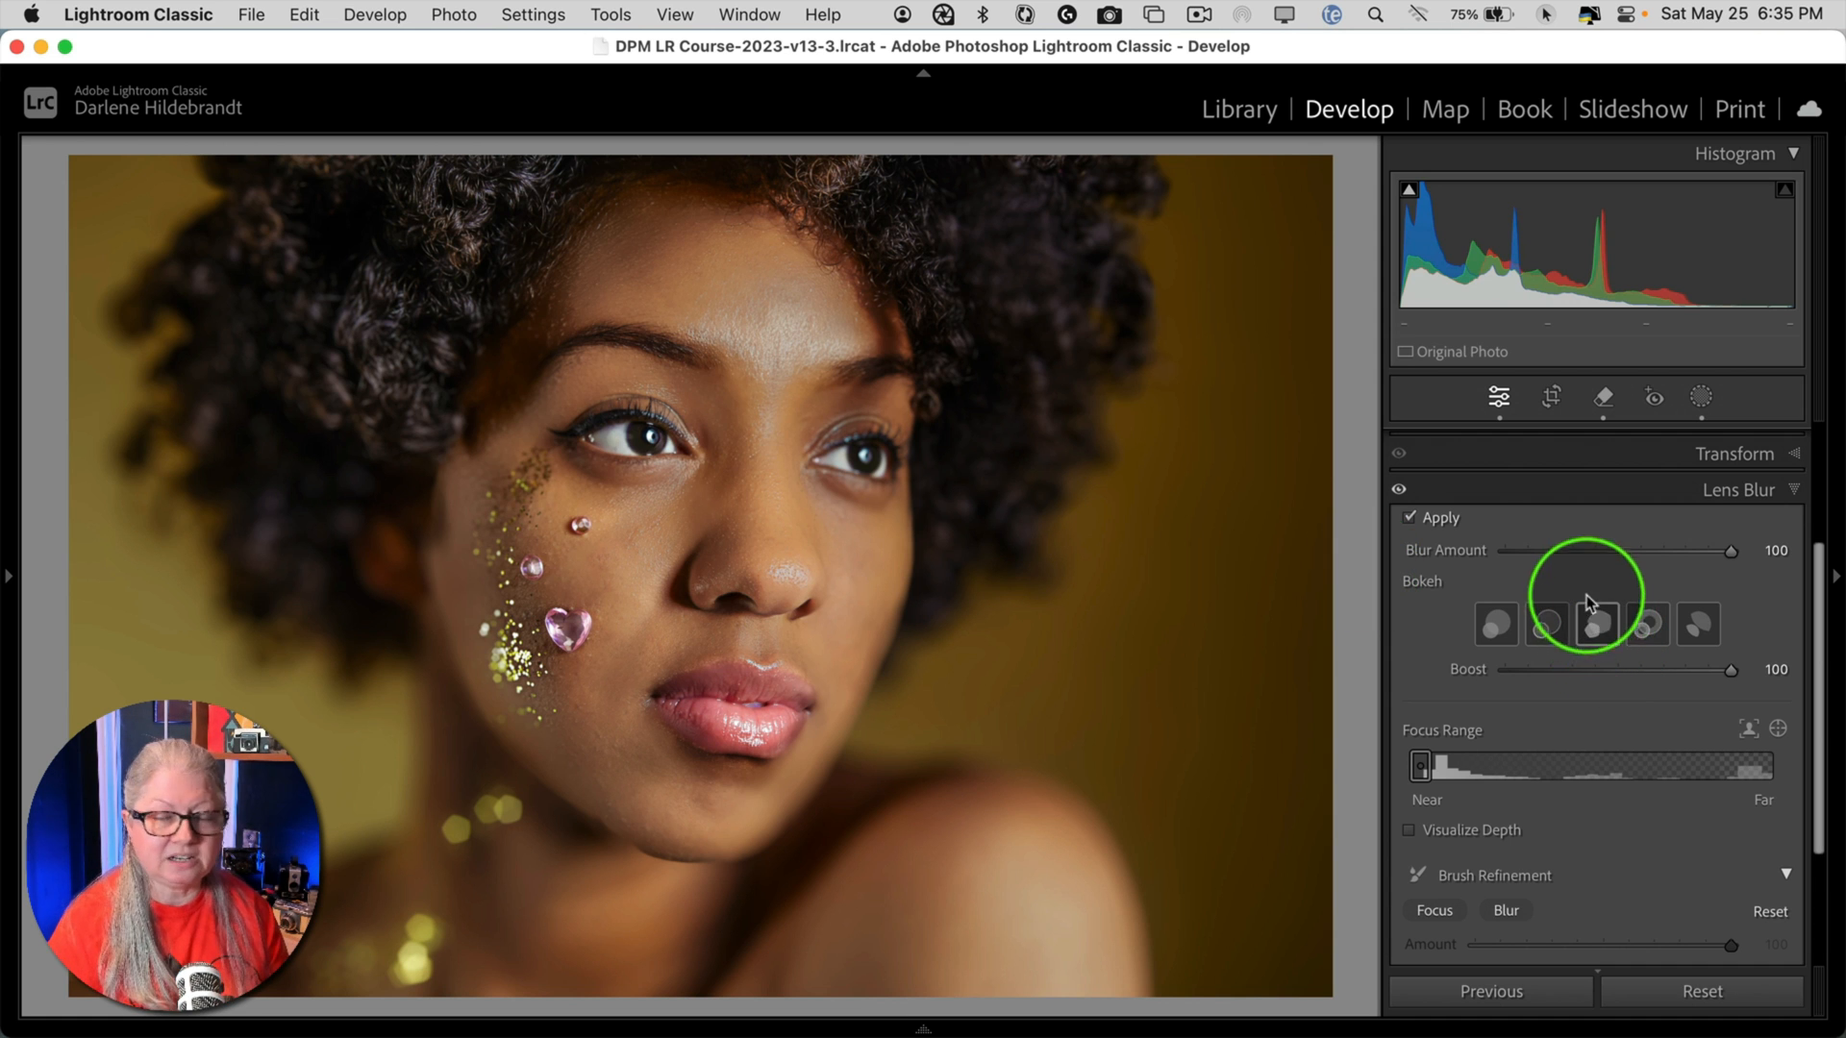
- Switch to the third bokeh shape and toggle Visualize Depth on and off
left_click(1594, 624)
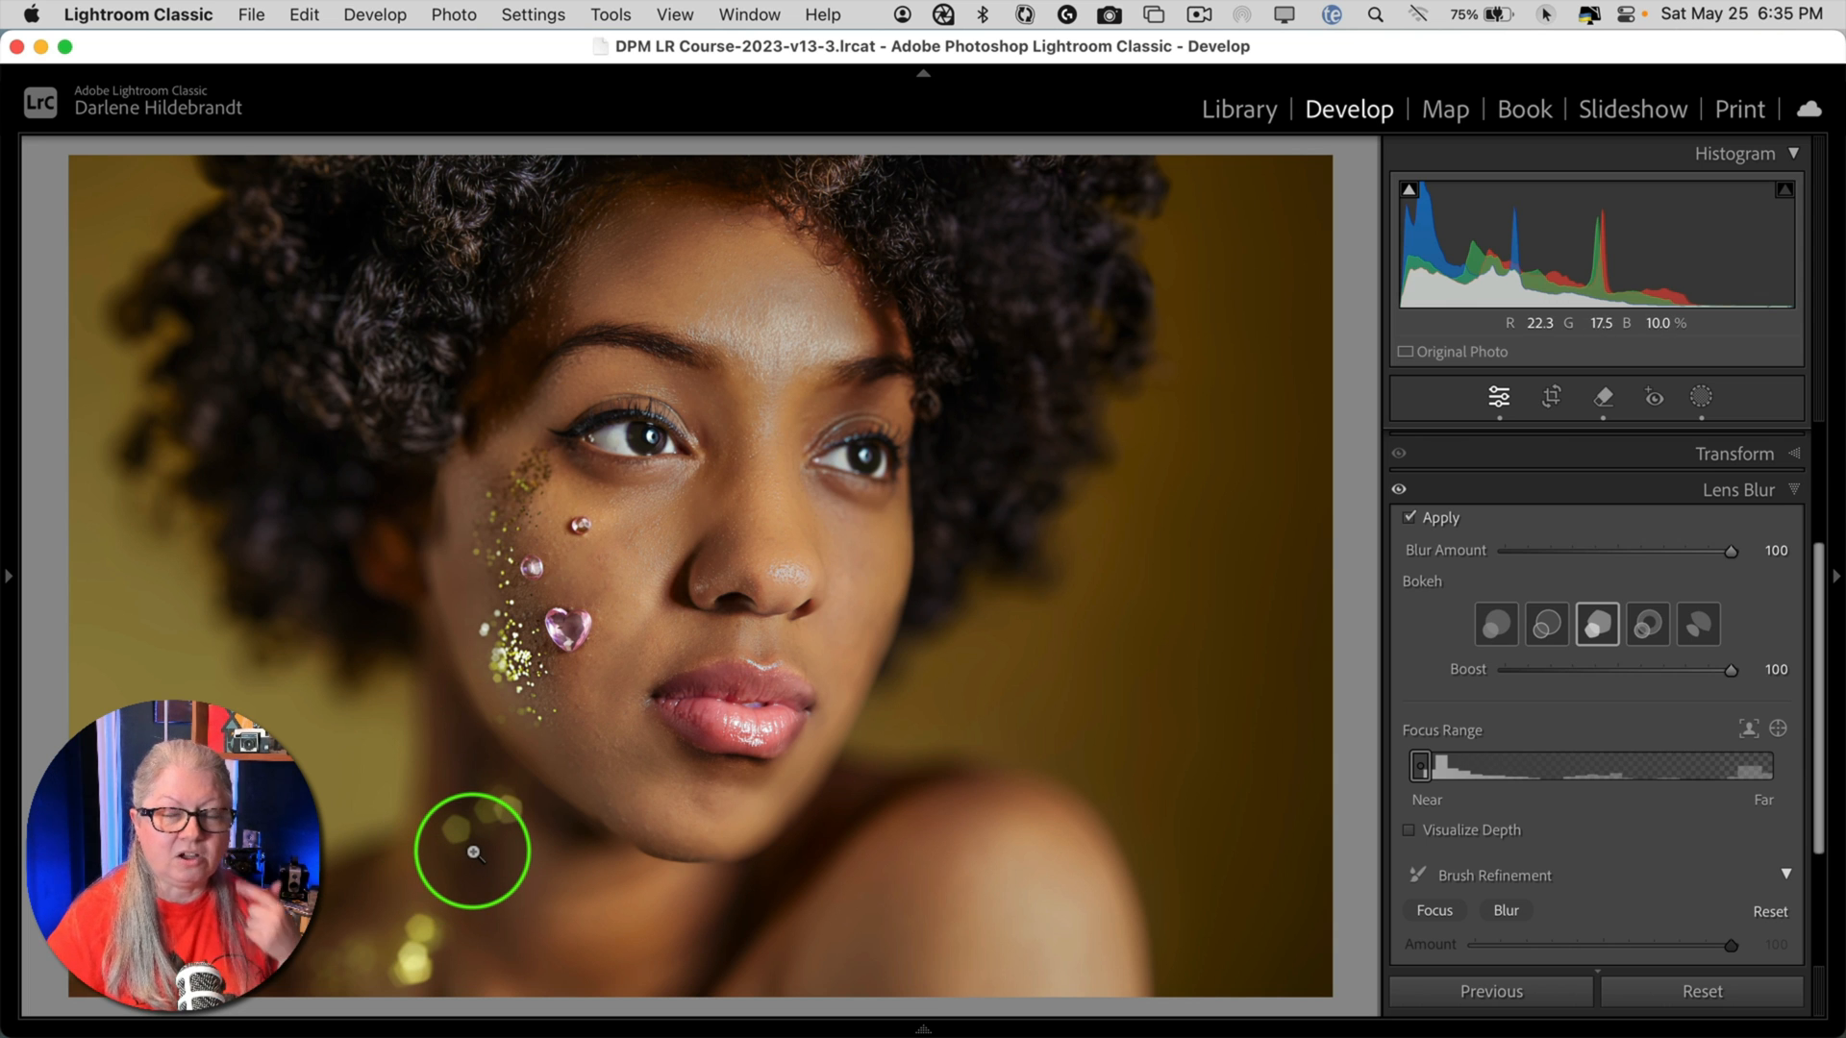
mouse_move(1409, 837)
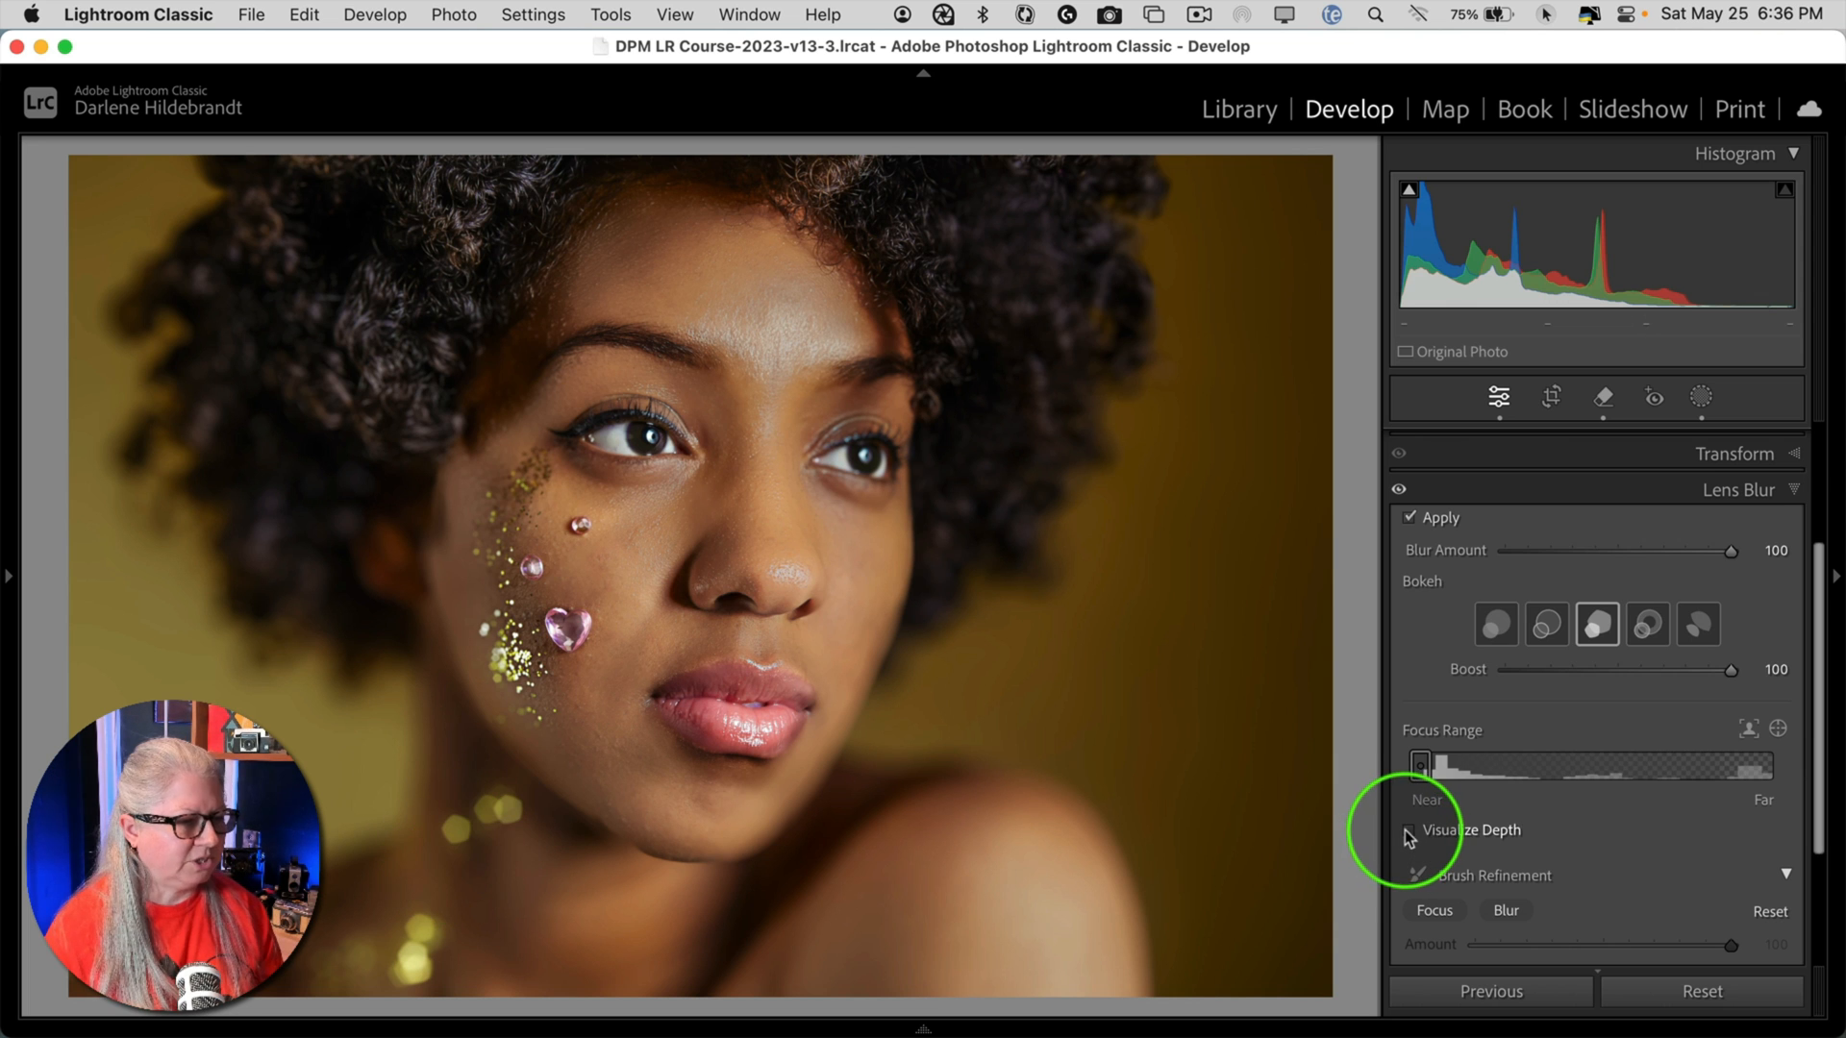
left_click(1410, 829)
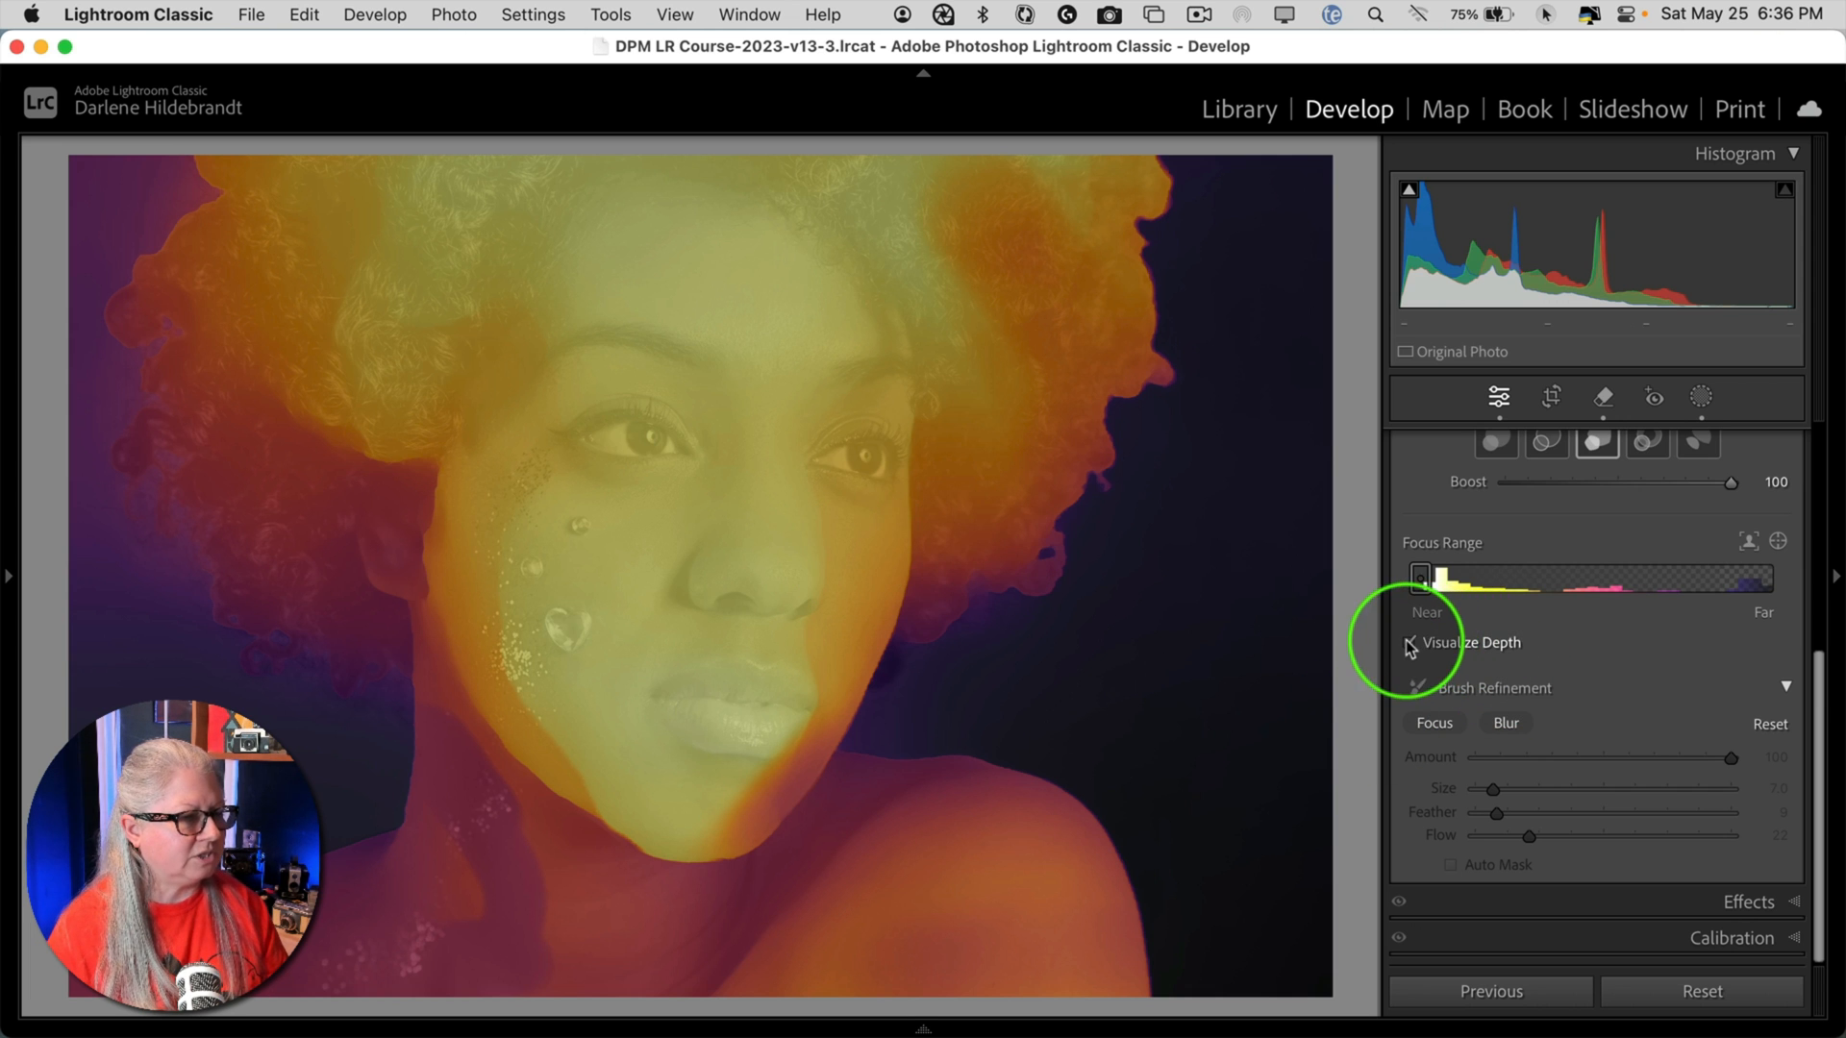
left_click(1407, 643)
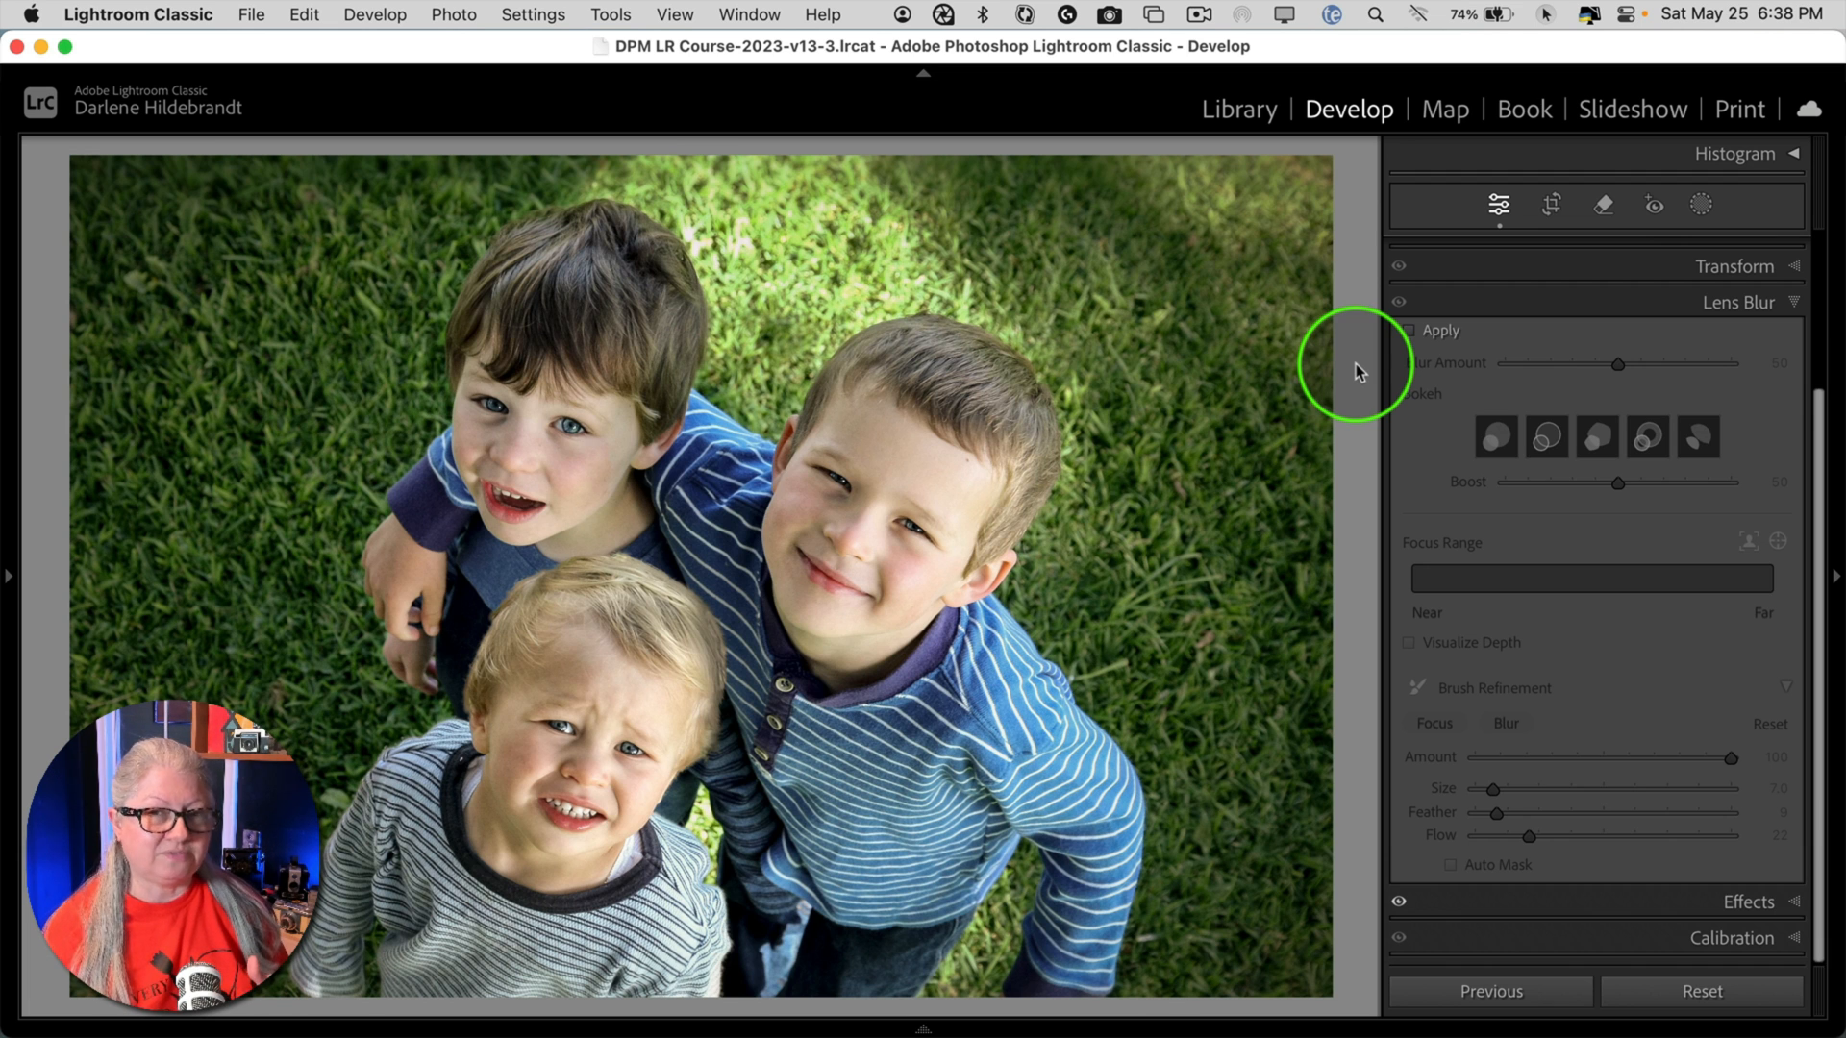
left_click(1407, 331)
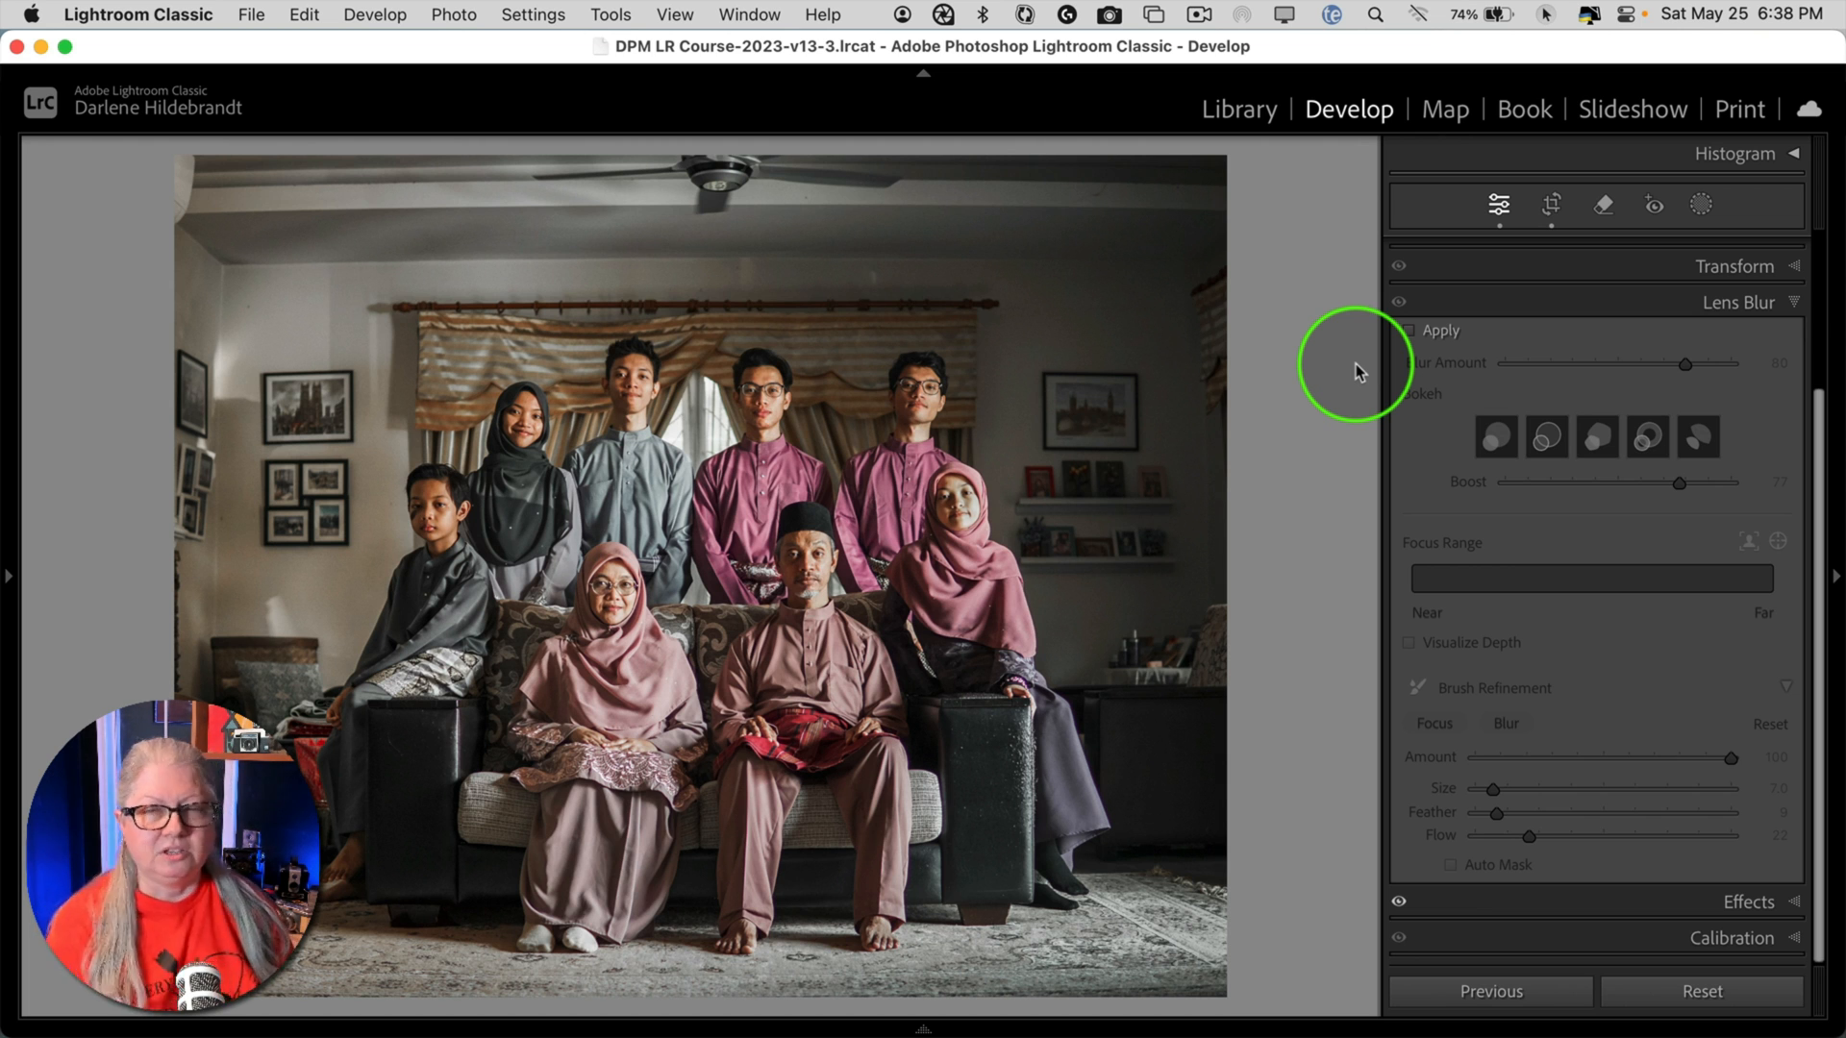
- Display the family sofa portrait and expand its Lens Blur panel
left_click(1407, 330)
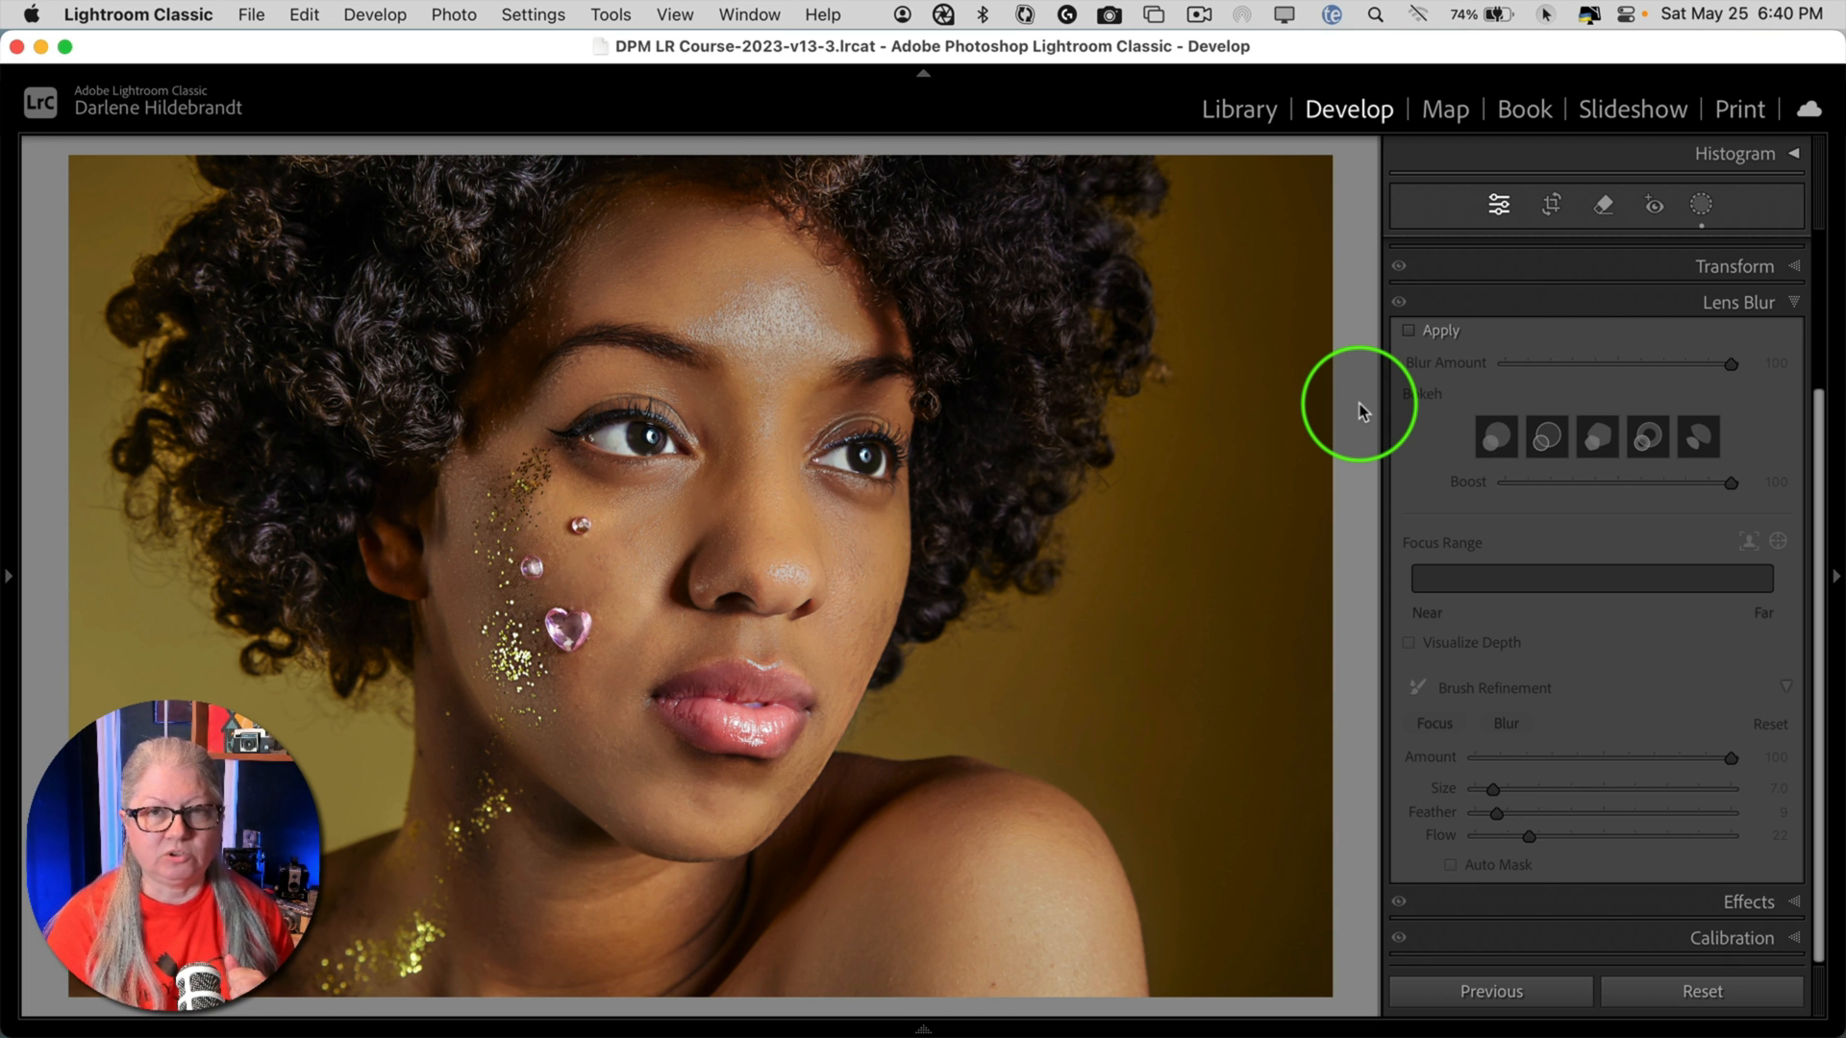
- Review the glitter portrait's Lens Blur with Blur Amount and Boost at 100
left_click(1407, 329)
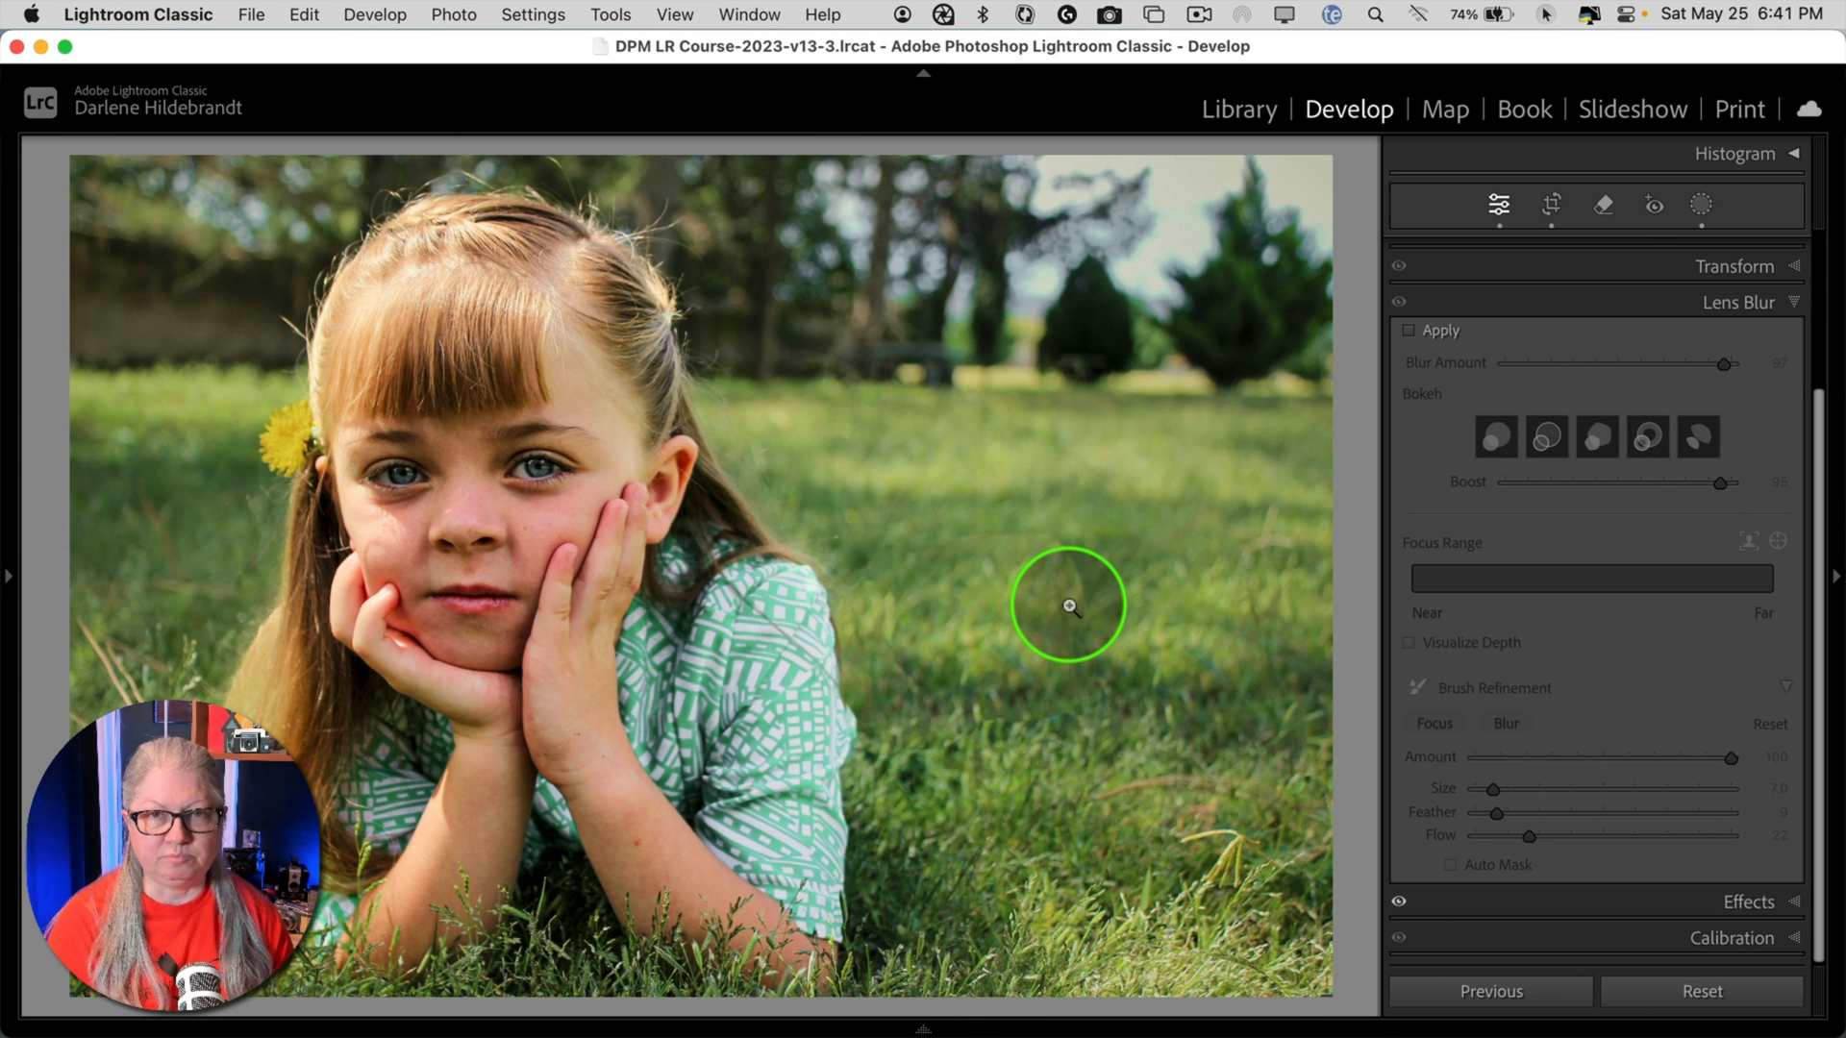
- Advance to the round cactus photo and review its Lens Blur panel
left_click(1407, 331)
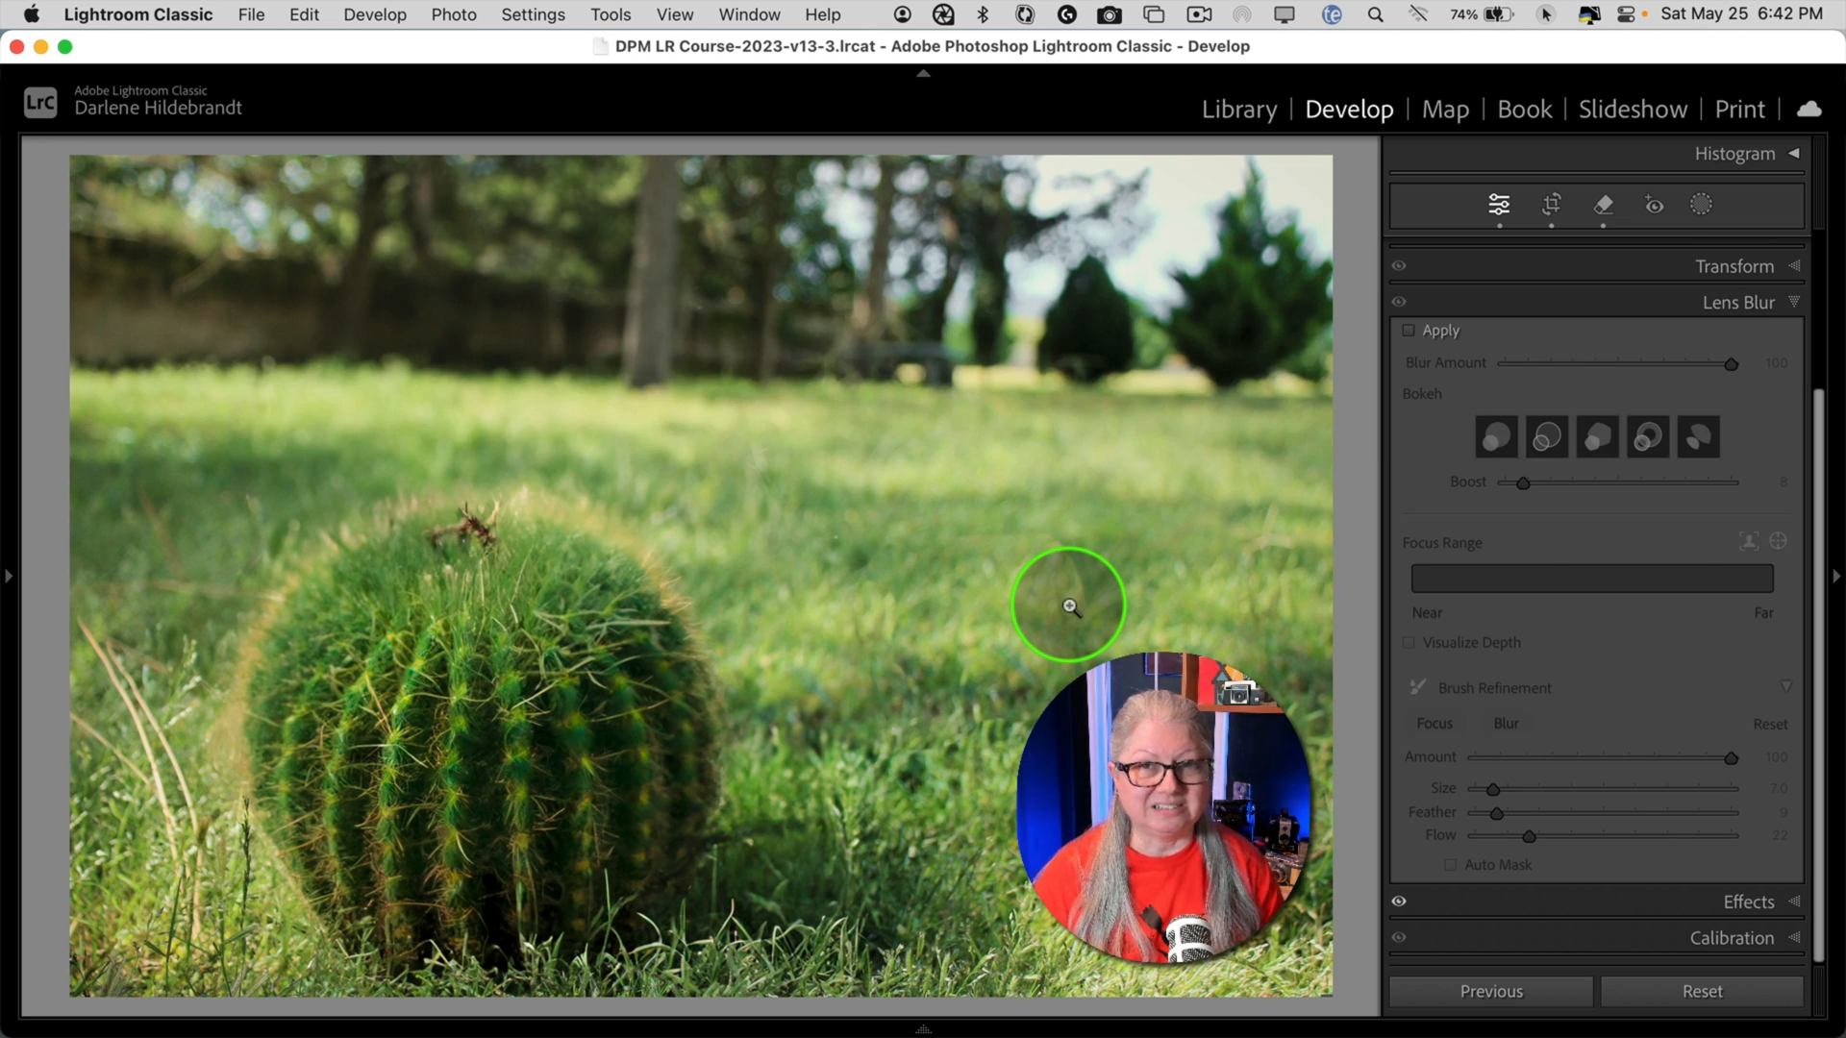
left_click(1237, 109)
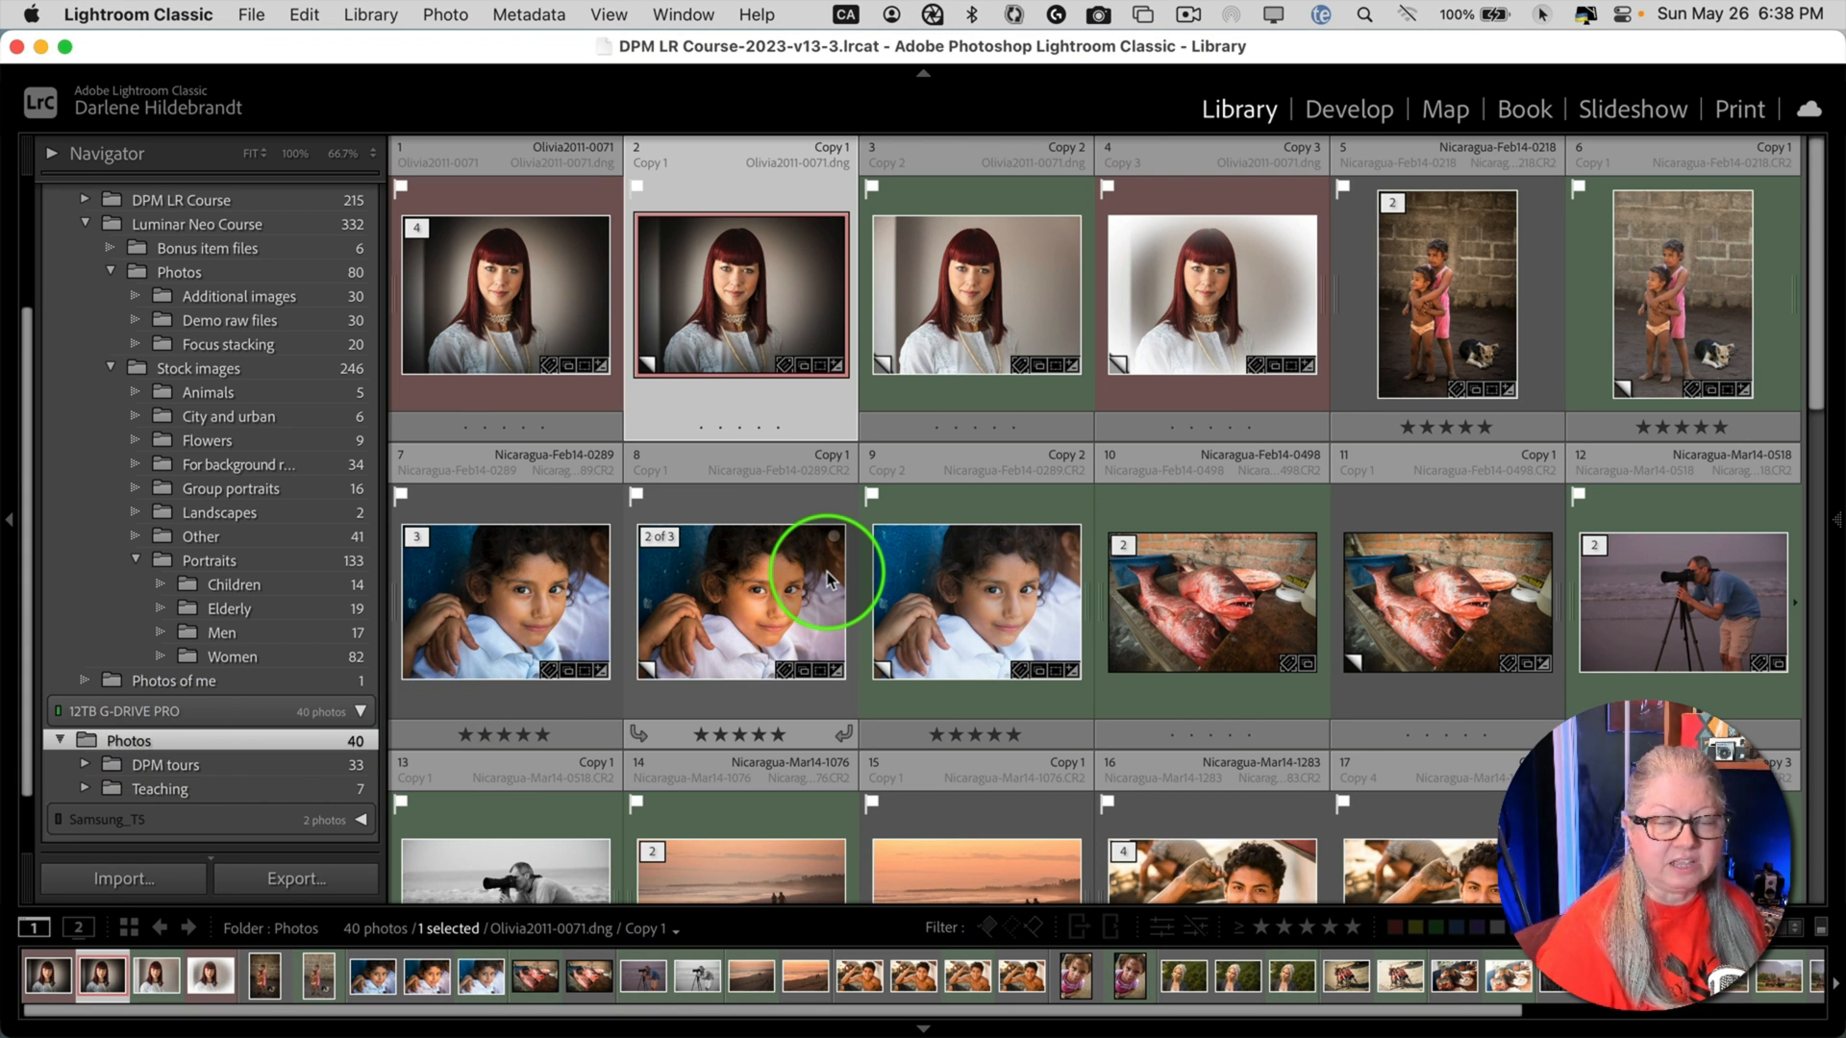
mouse_move(829, 577)
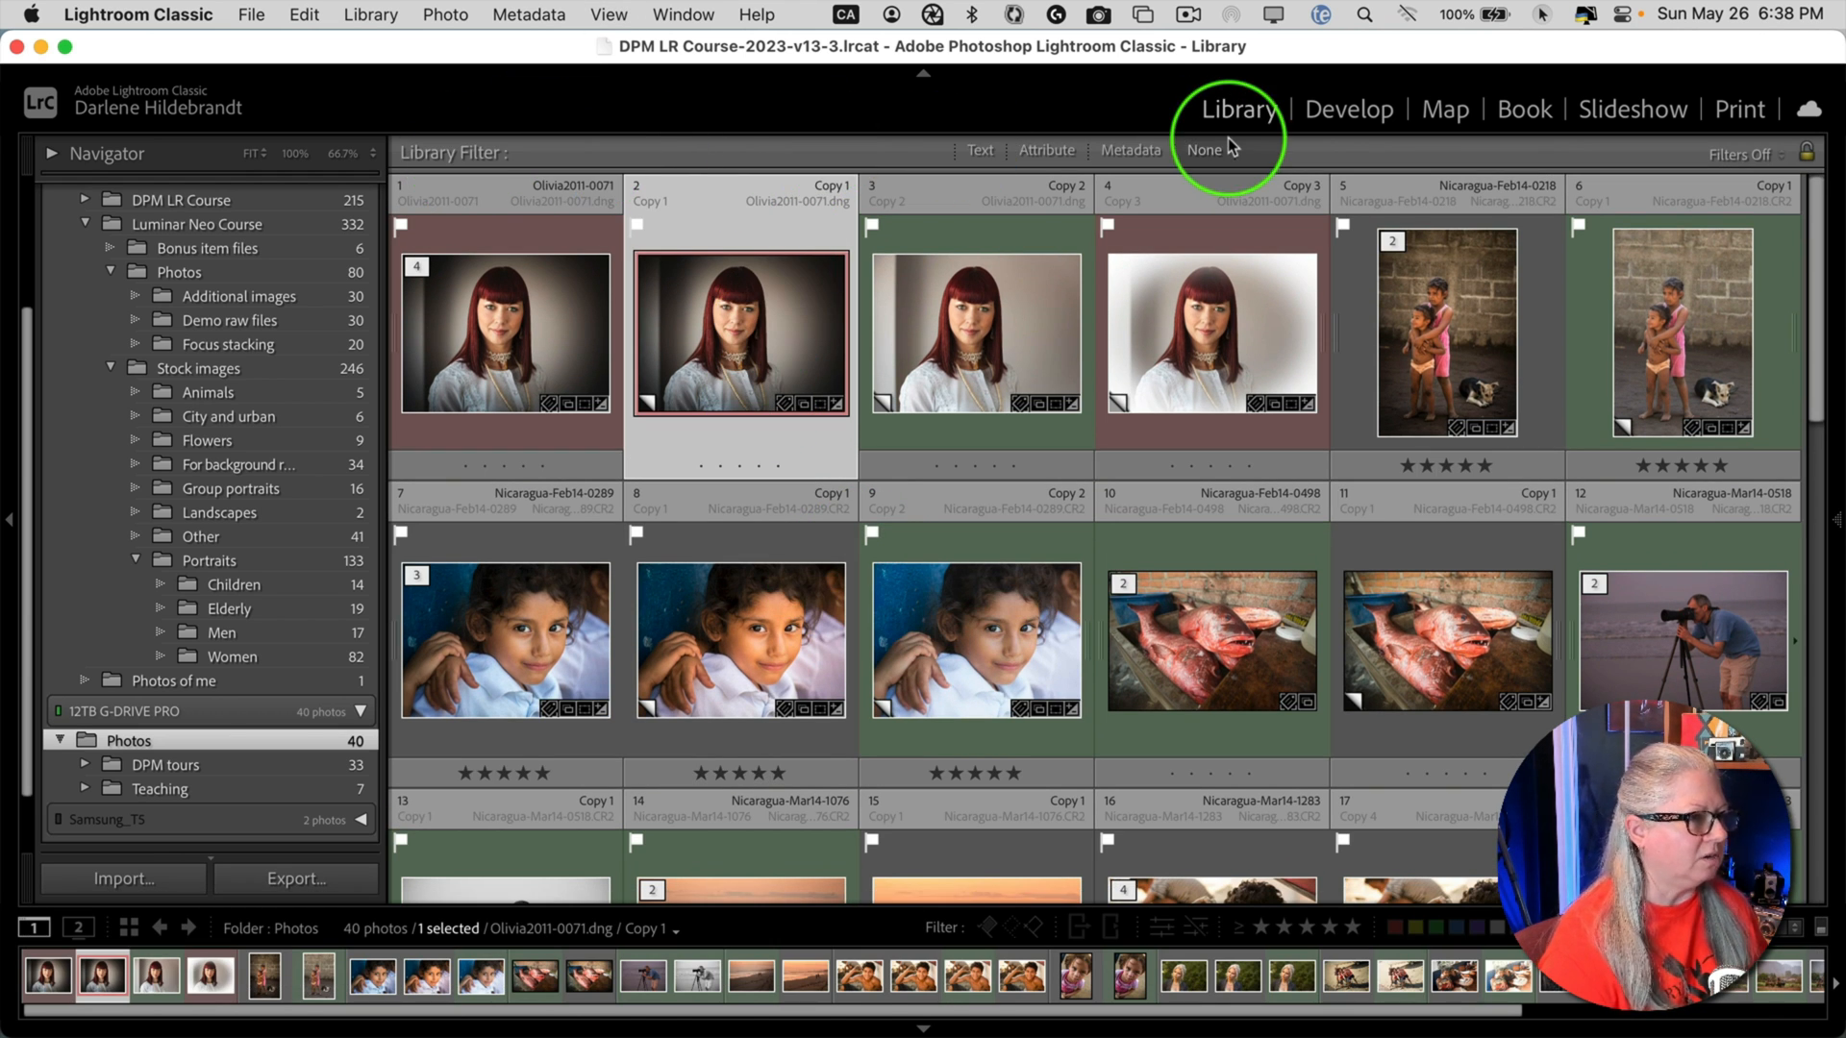
- Show the Attribute filters and turn off the Export filter to show all 40 photos
left_click(1044, 150)
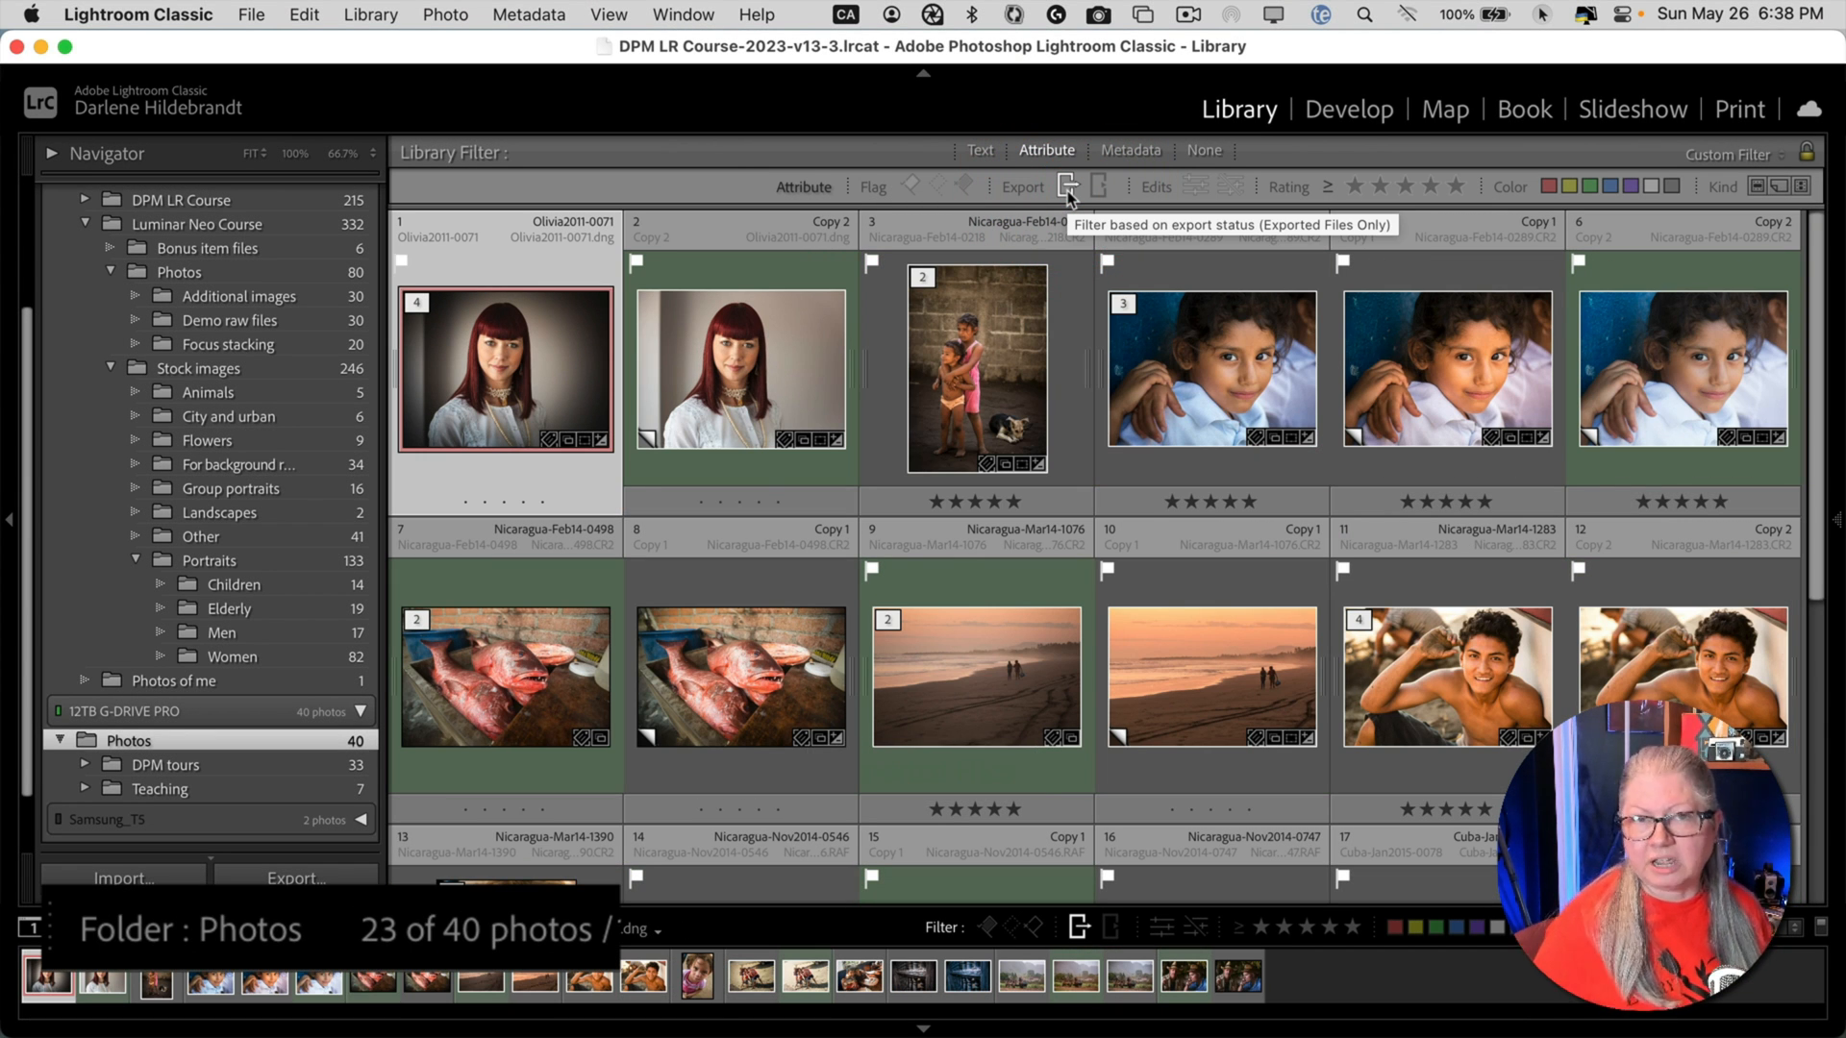
left_click(1098, 186)
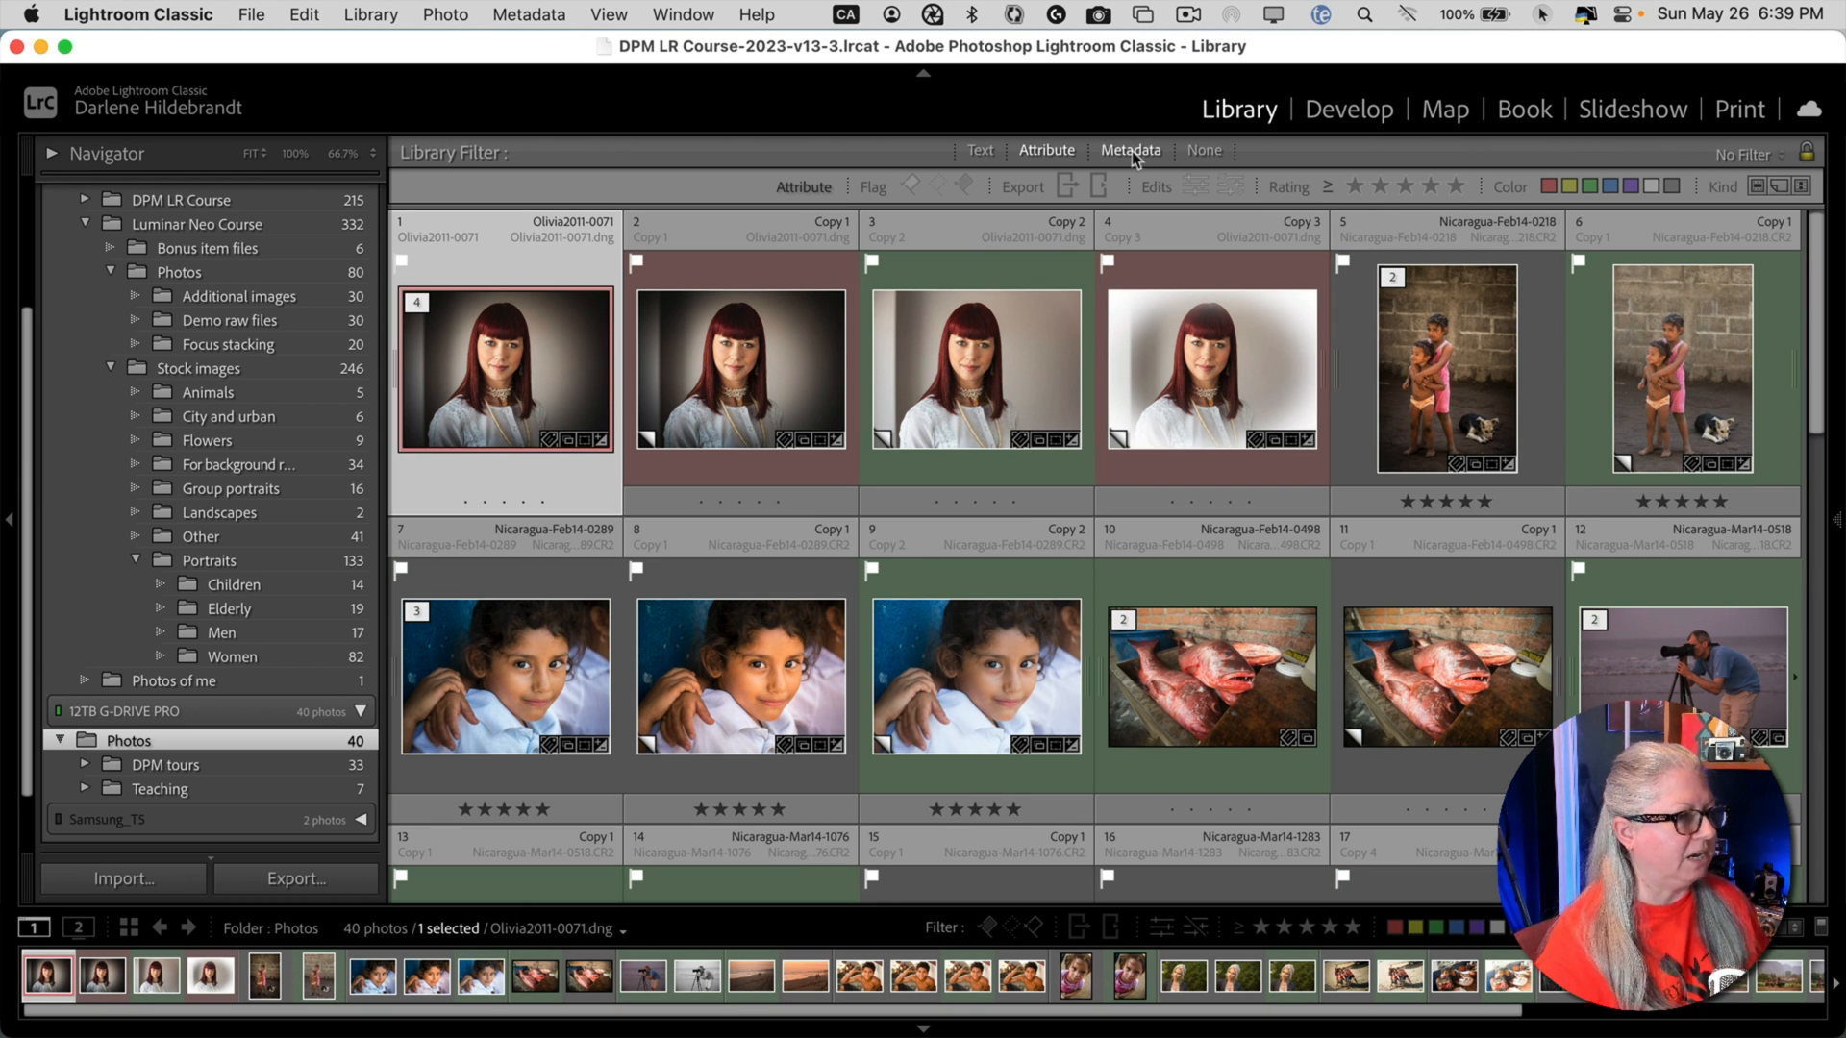
- Set the first Metadata filter column to Exported Files, select it, then return to All
left_click(1129, 151)
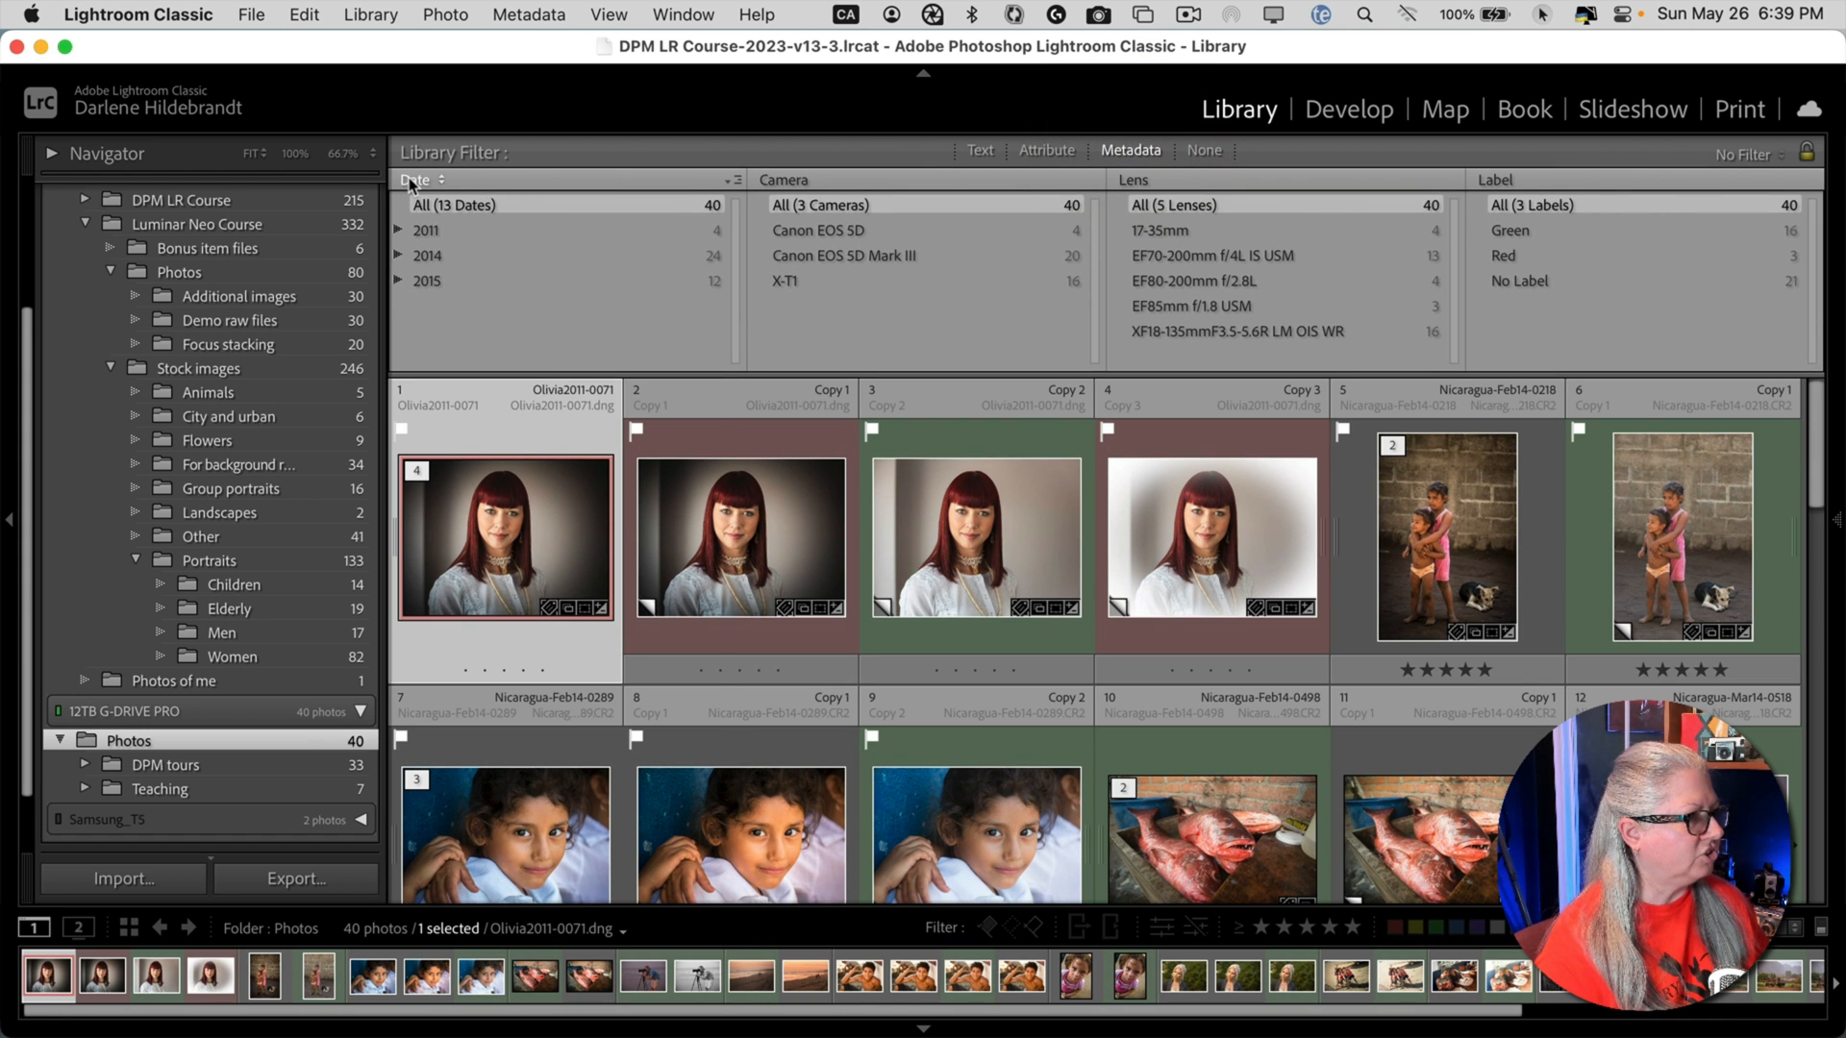
left_click(420, 179)
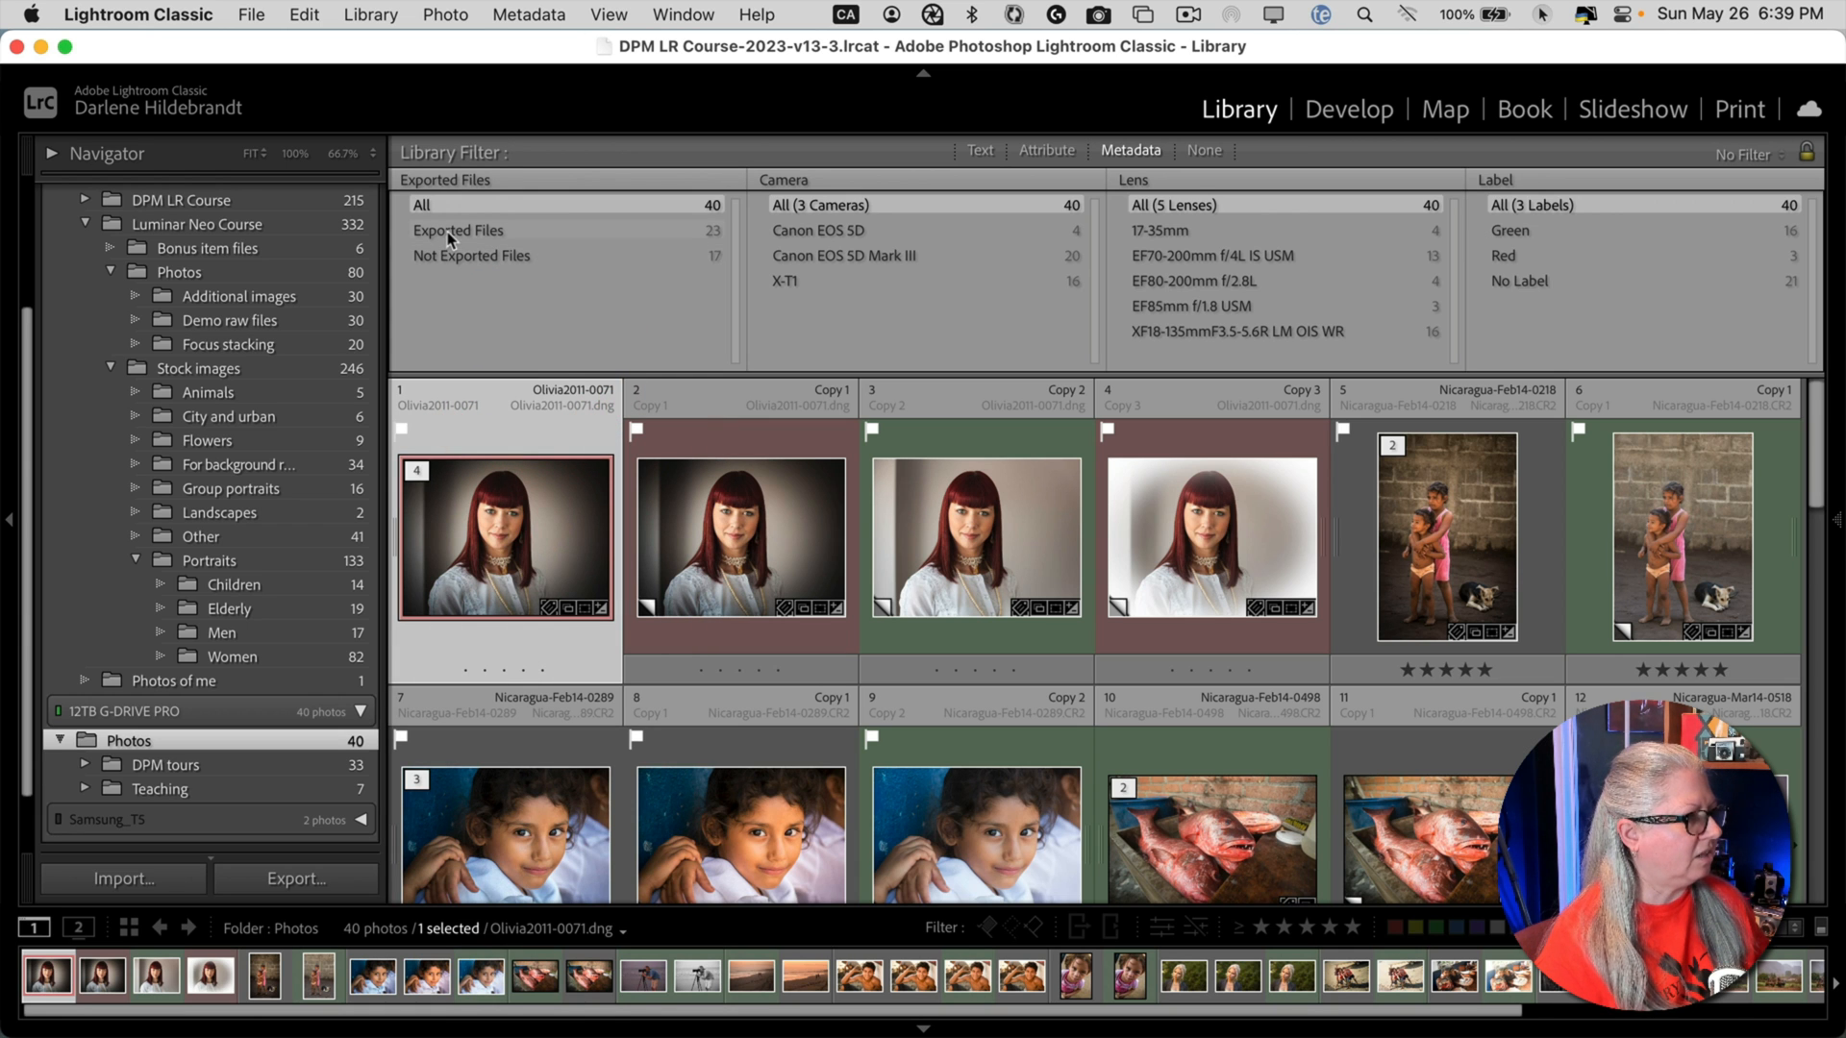
left_click(457, 229)
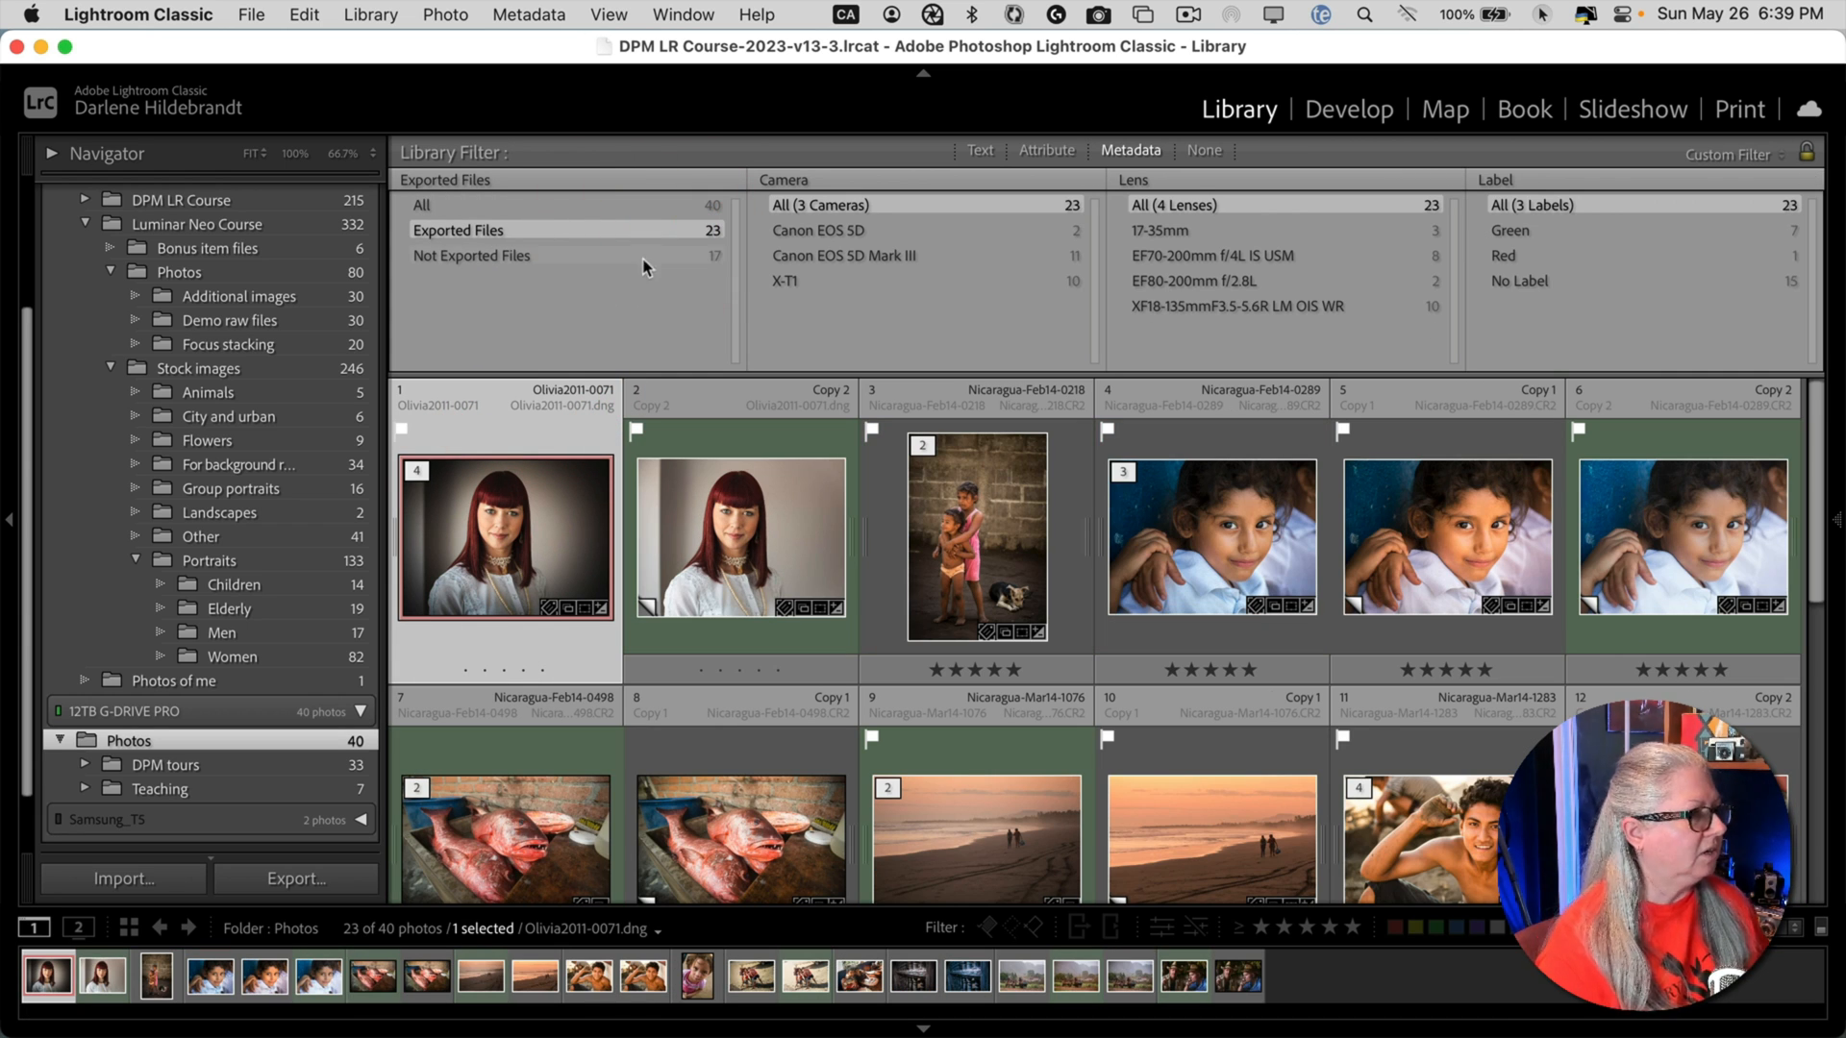
left_click(471, 255)
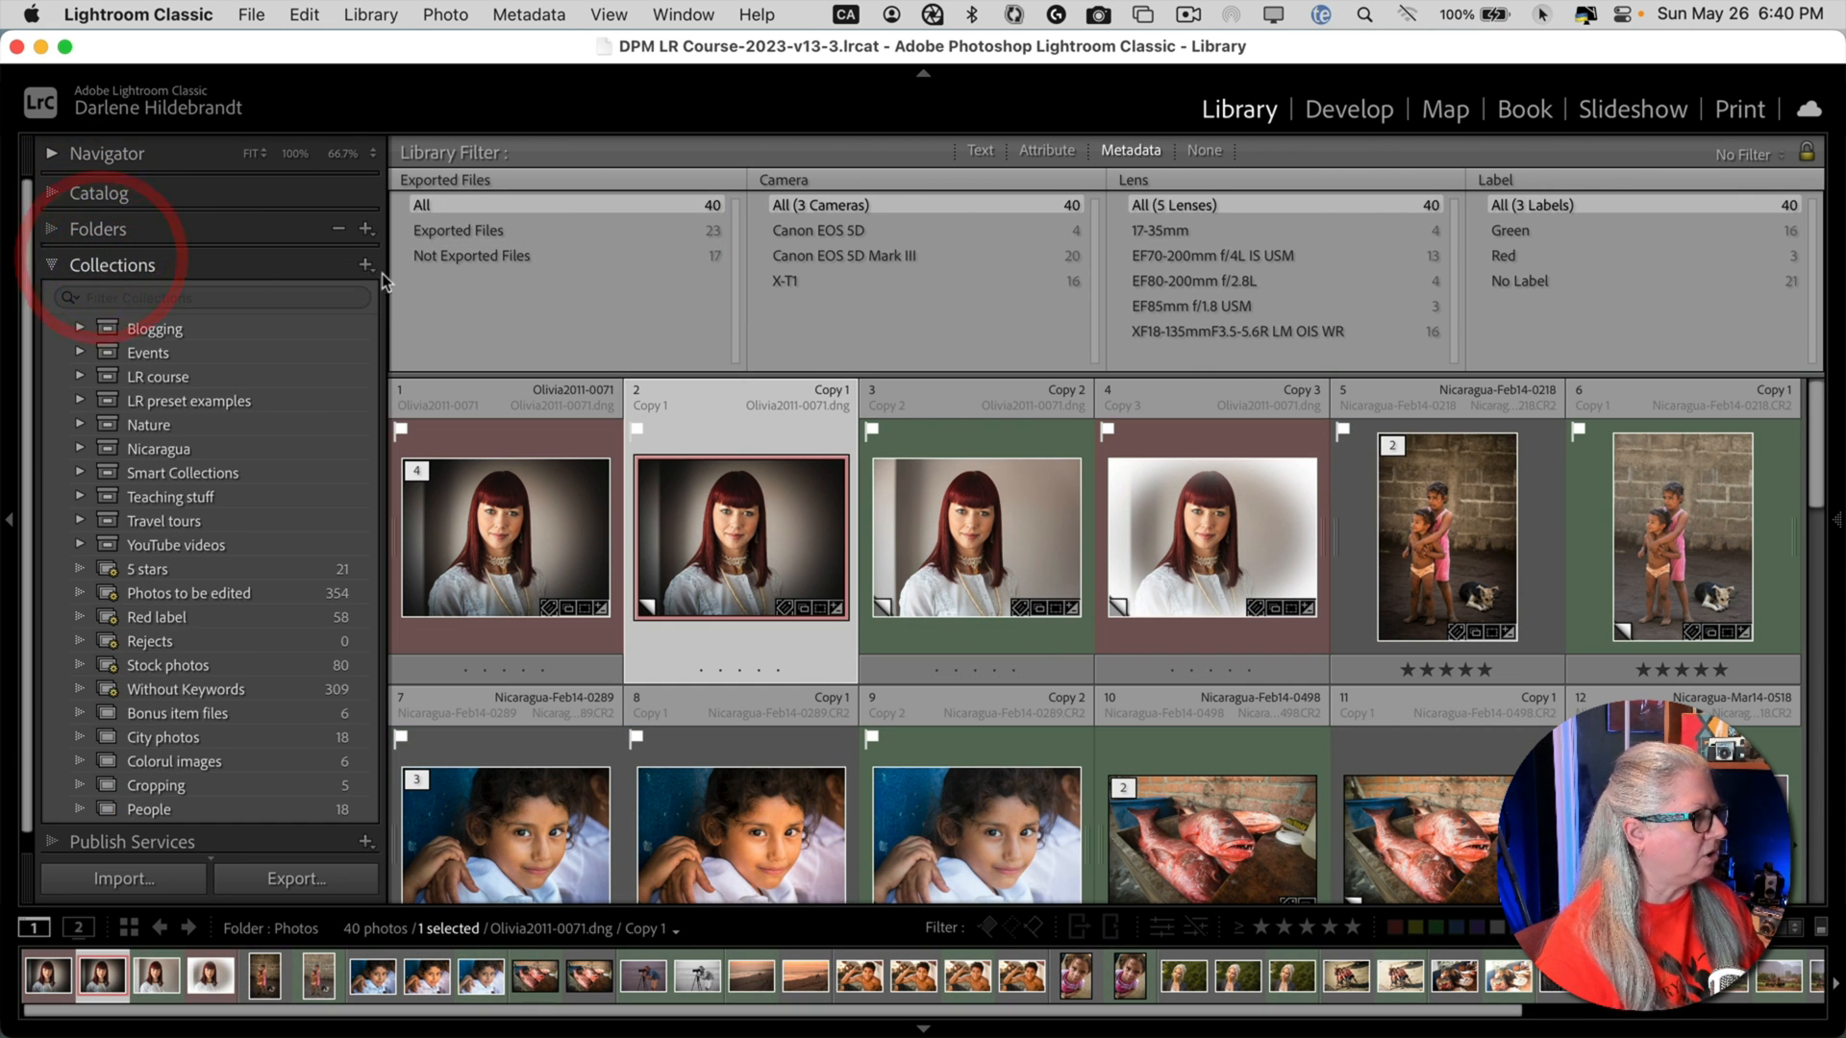
- Create smart collection 'Exported files' with the rule Exported is before 2024-05-26
left_click(366, 265)
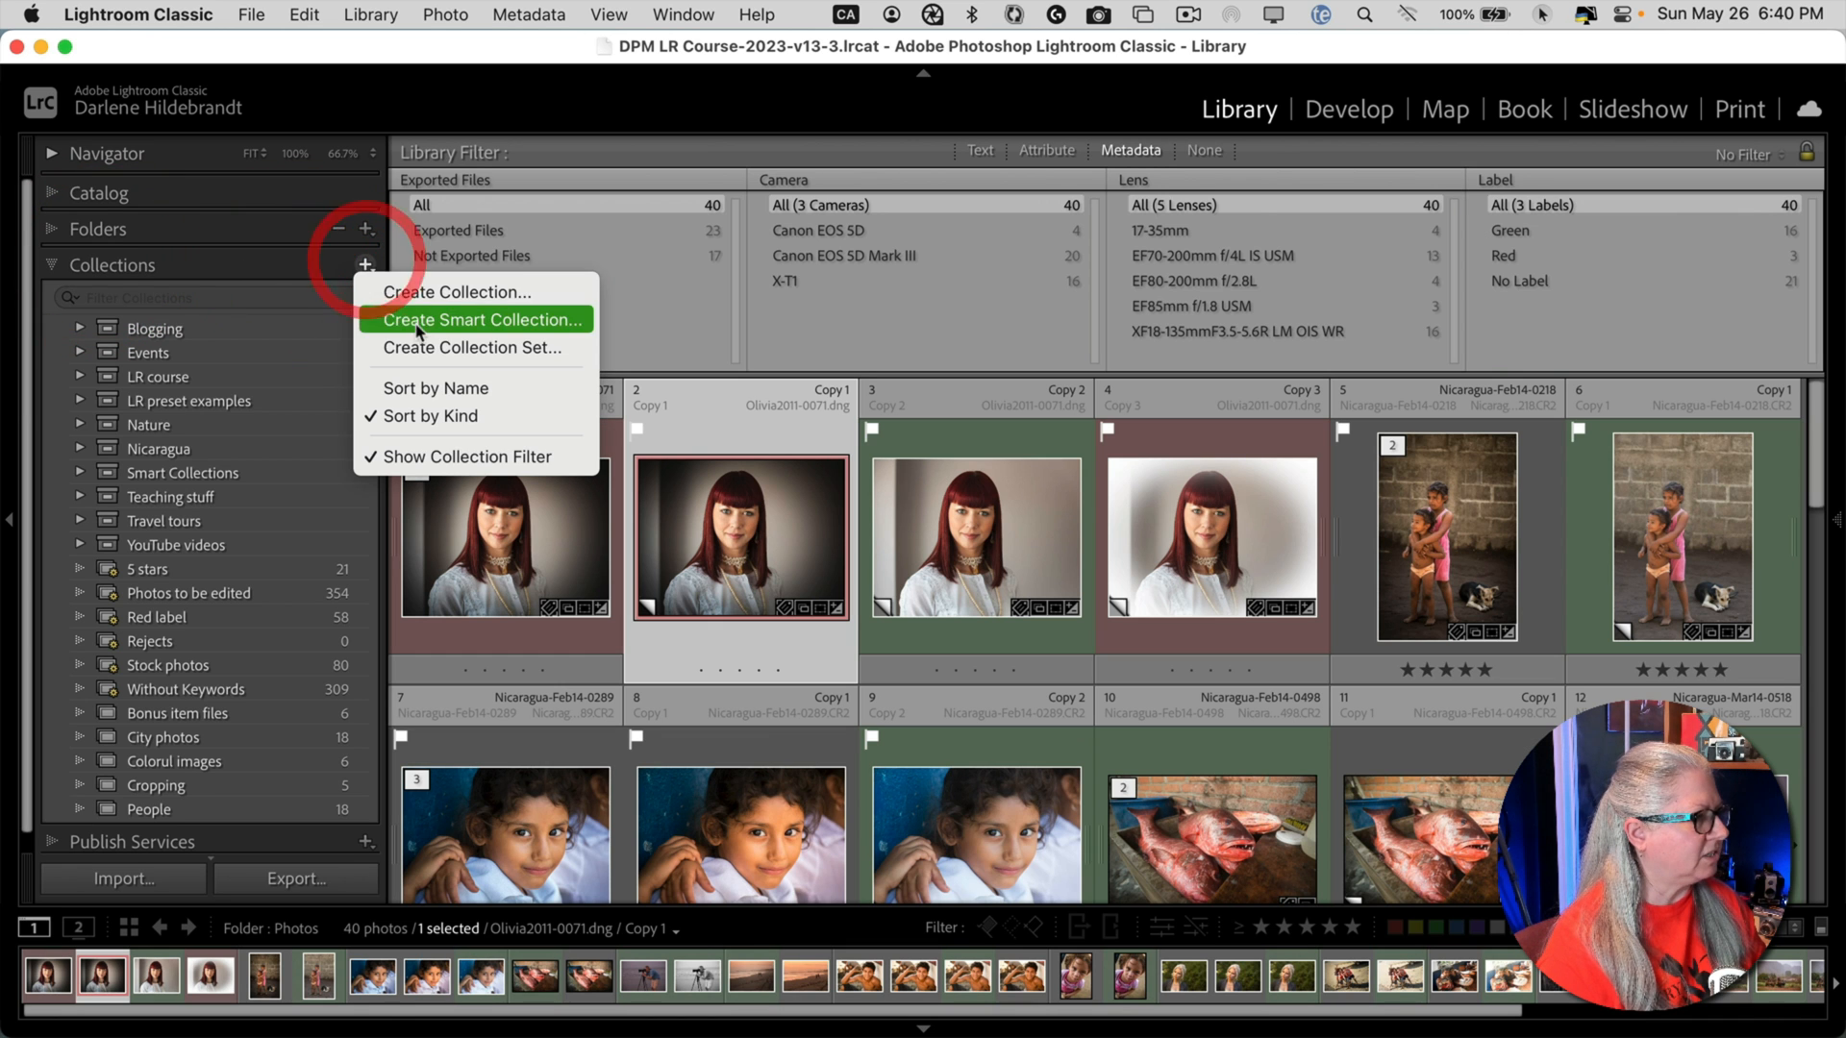
left_click(480, 319)
type("Exported files")
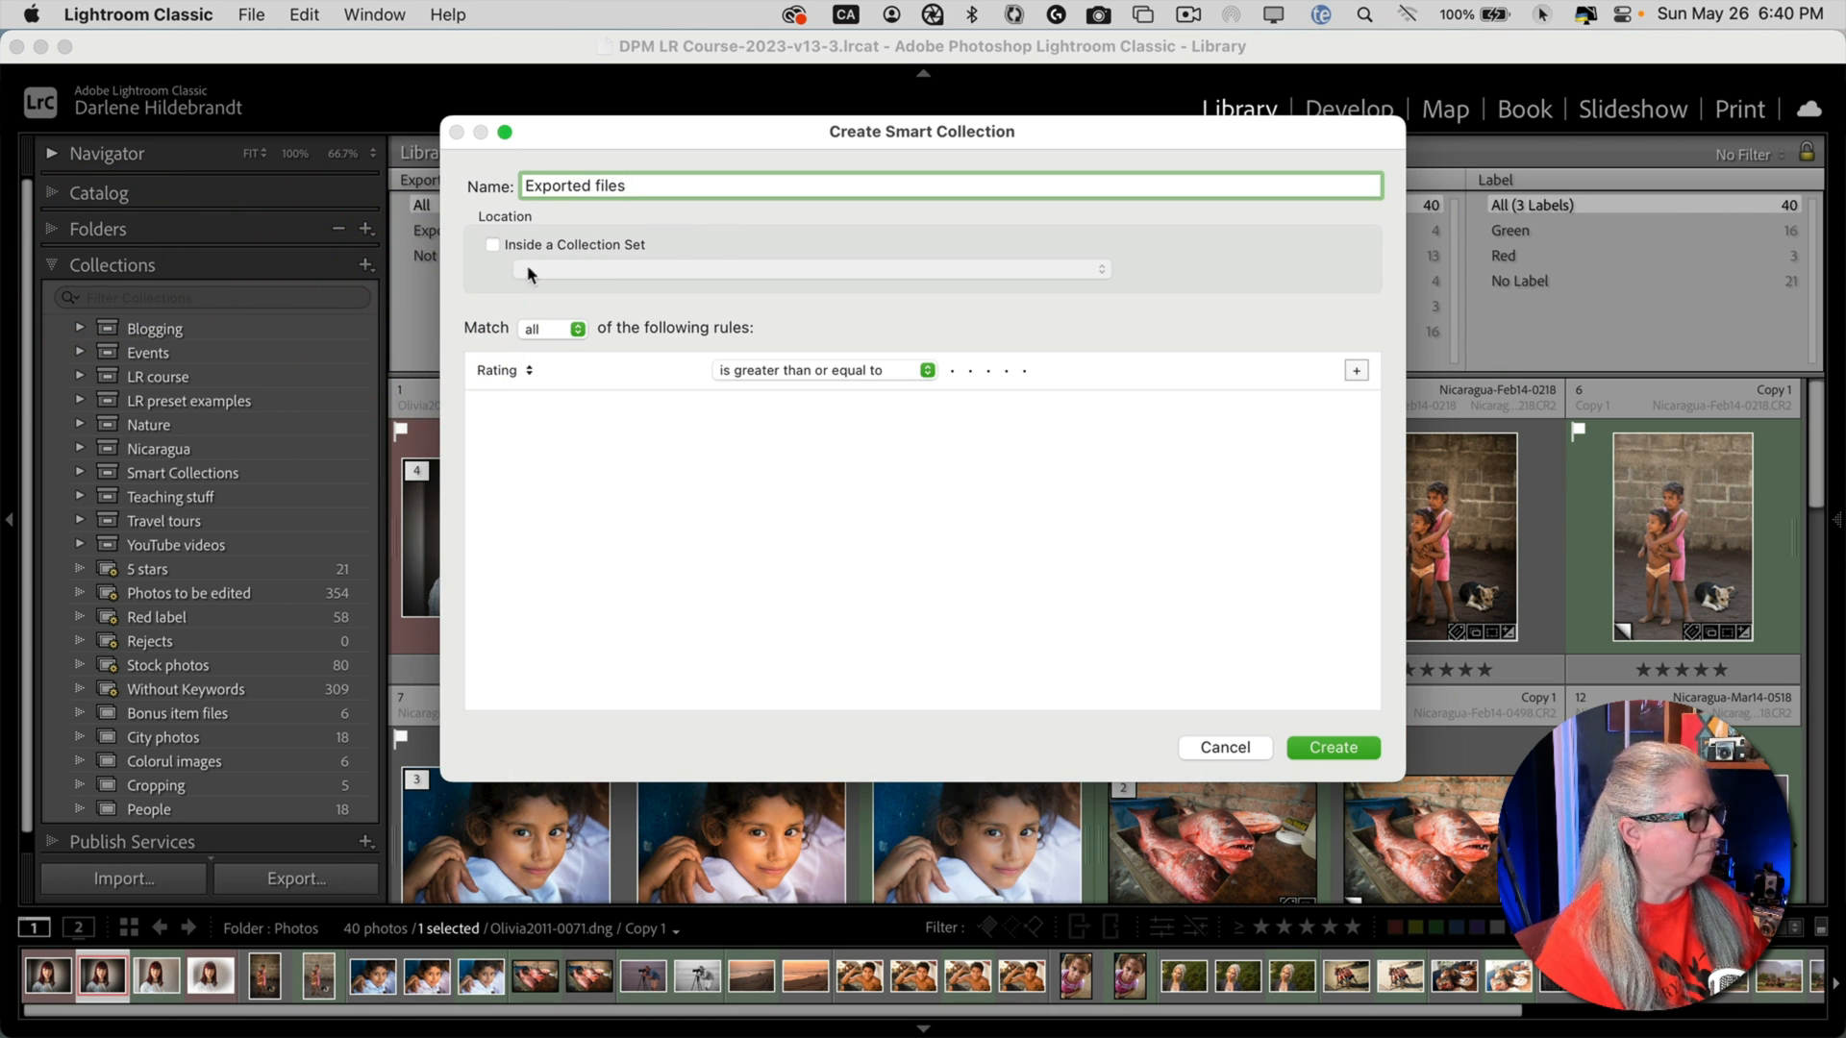
left_click(502, 369)
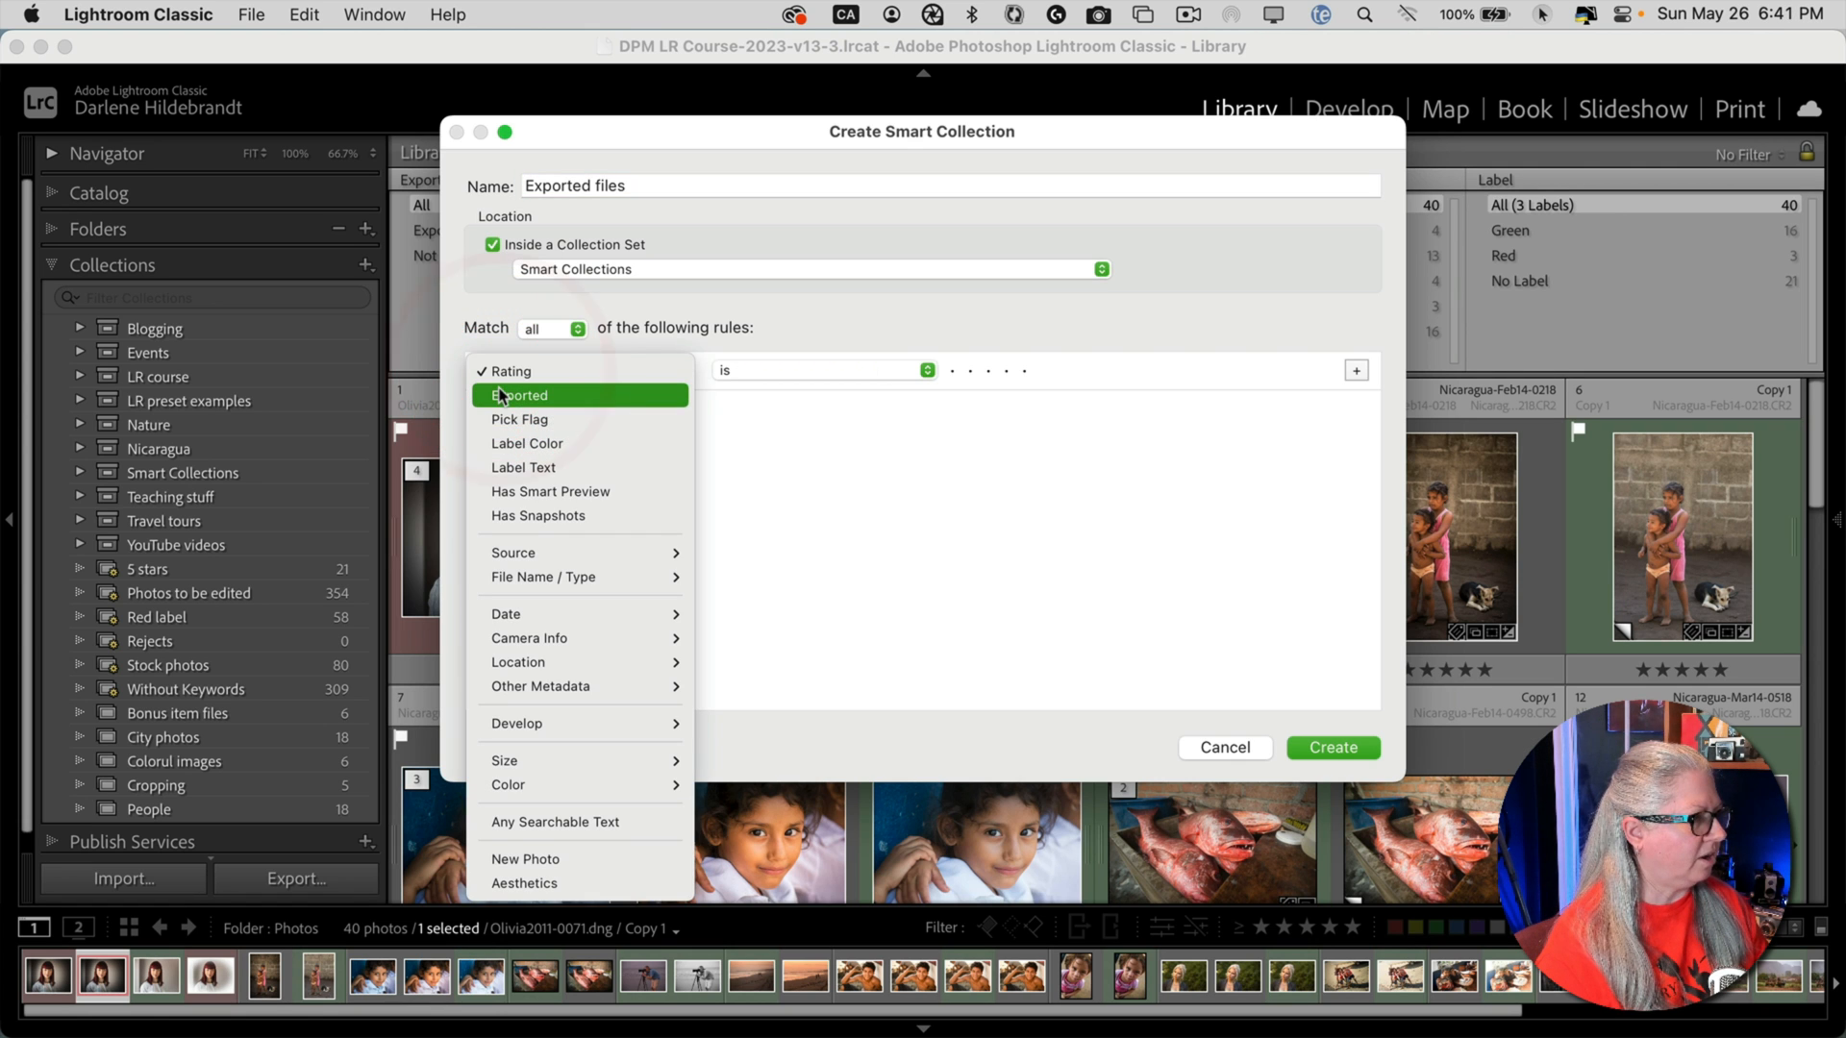
left_click(521, 394)
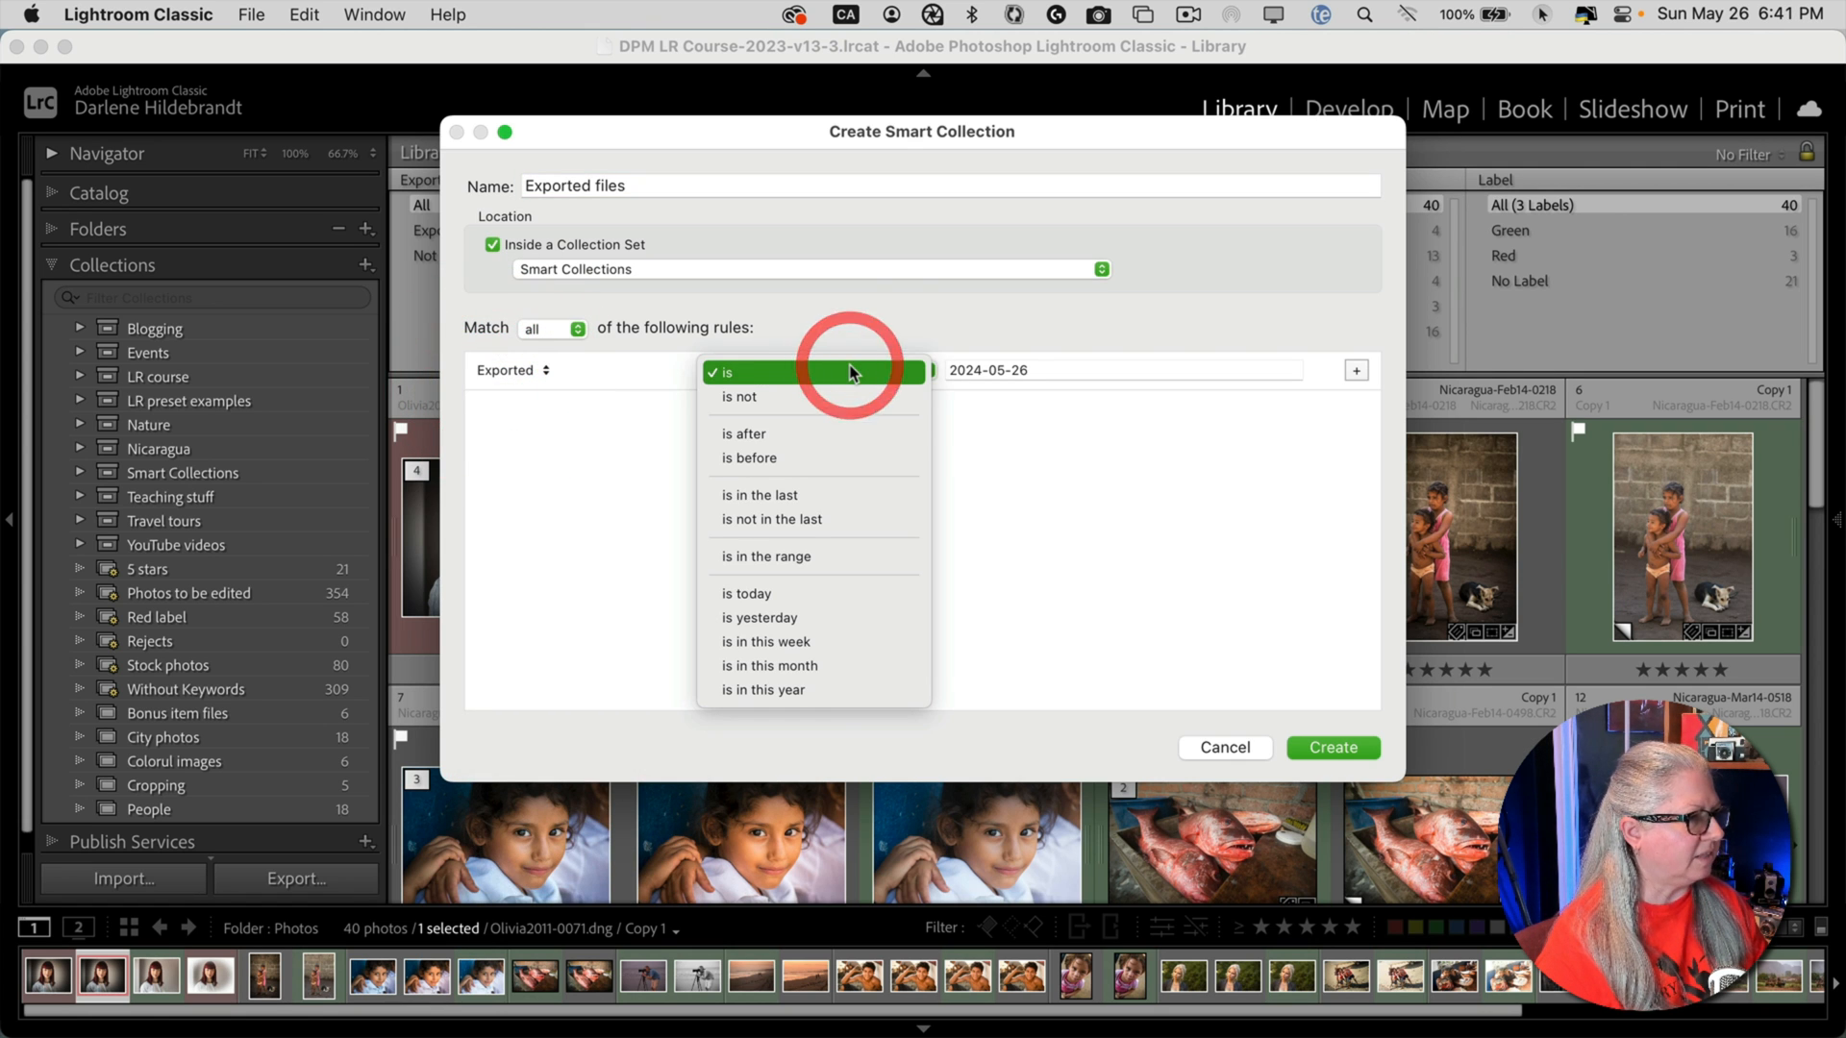
left_click(749, 458)
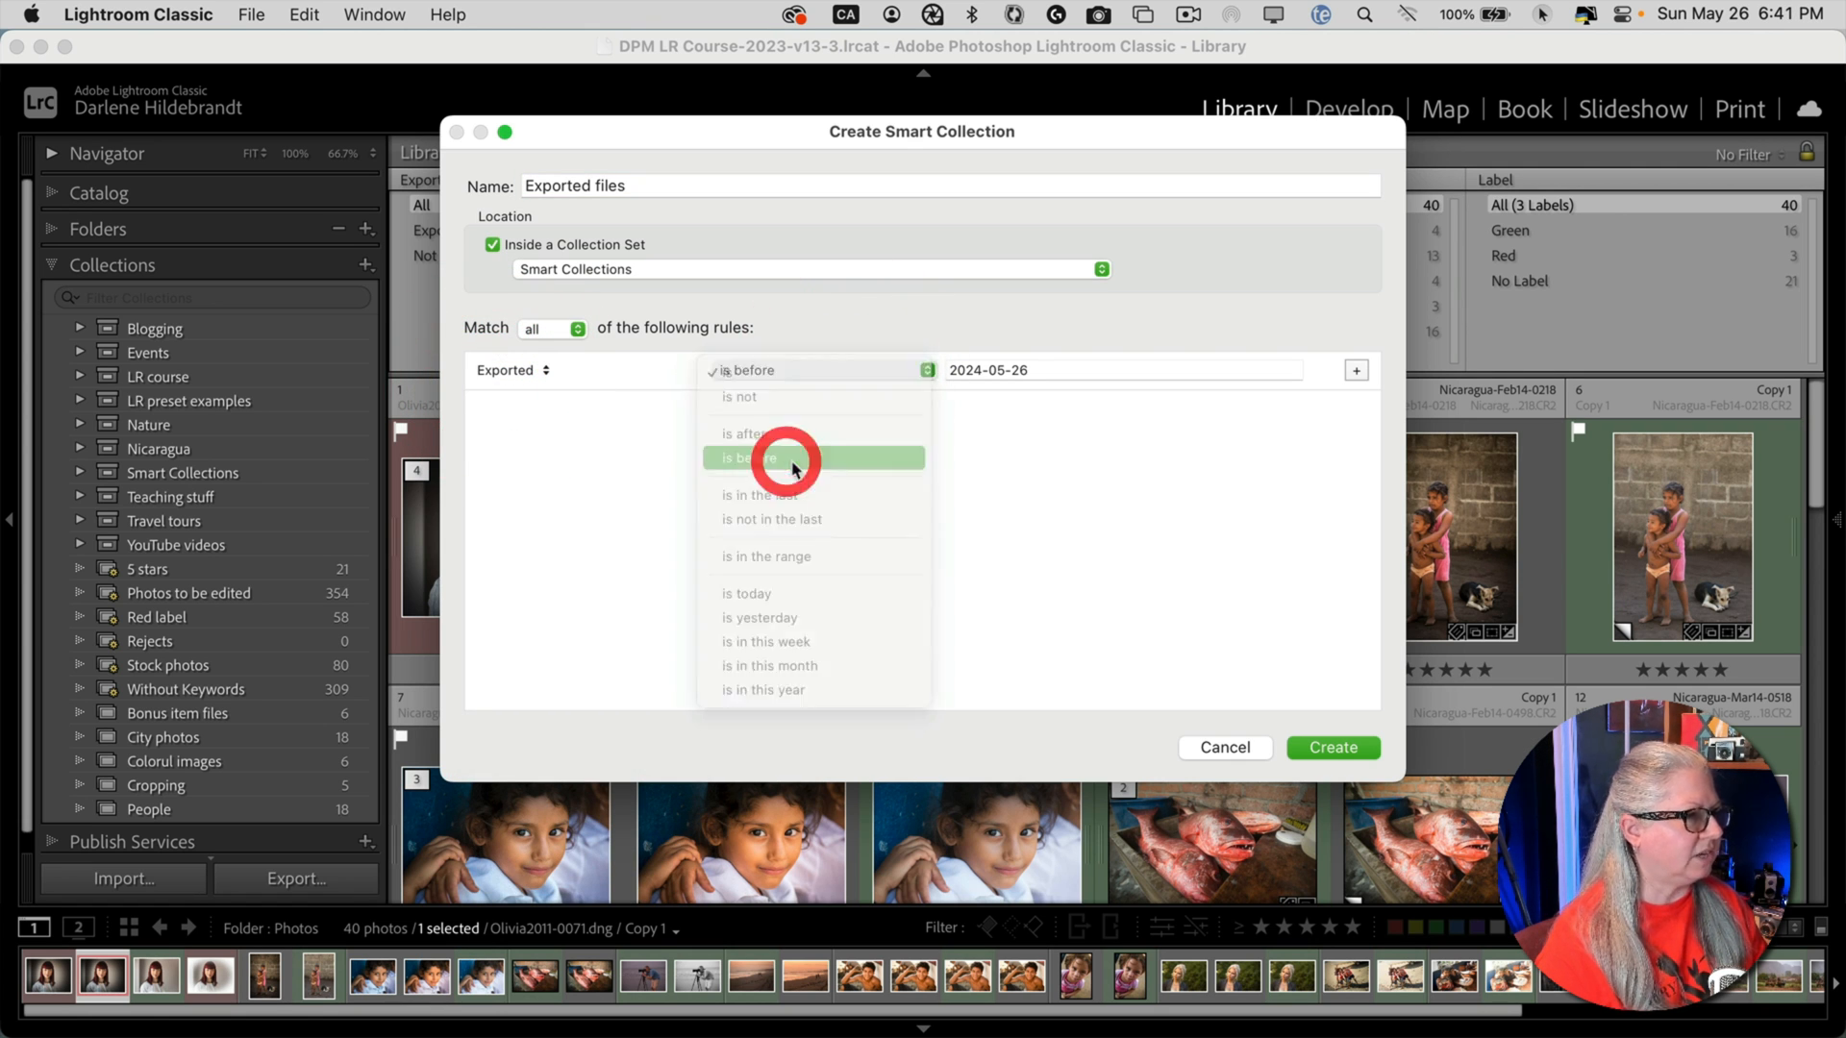
left_click(753, 458)
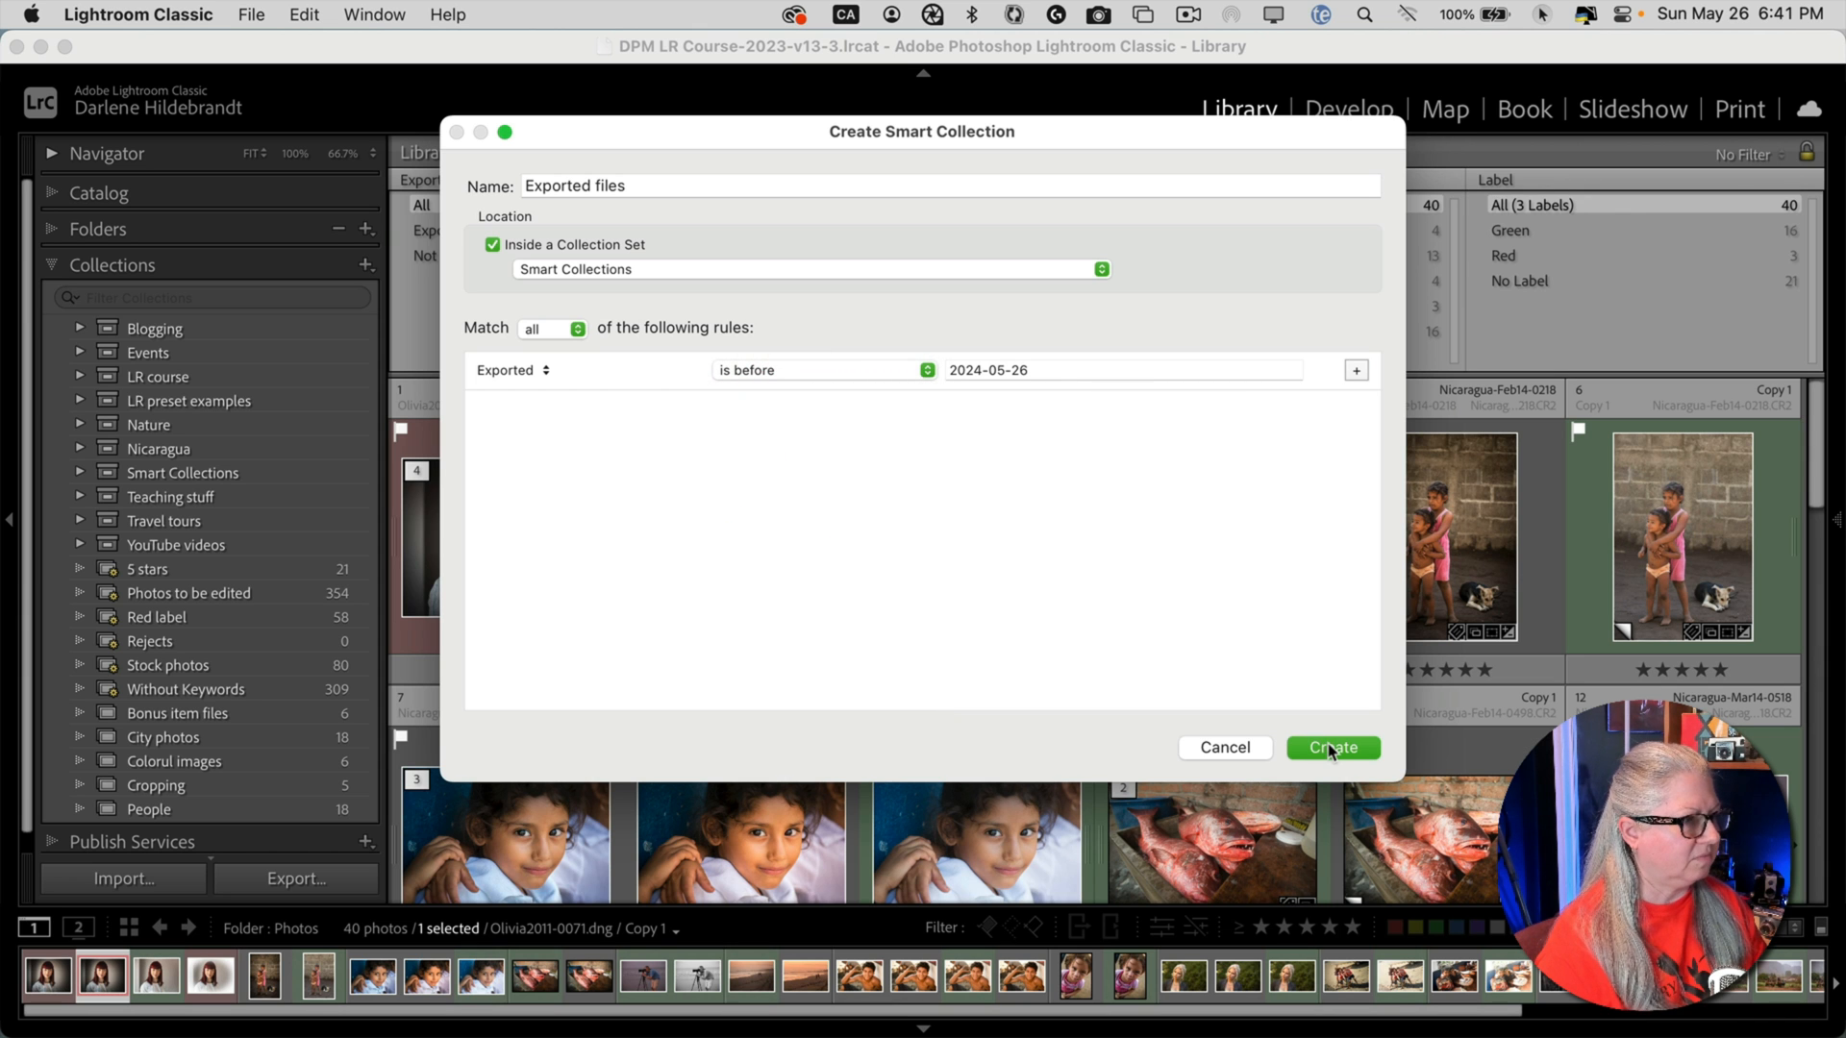
- Confirm creation of the 'Exported files' smart collection, which gathers 191 exported photos
left_click(1331, 748)
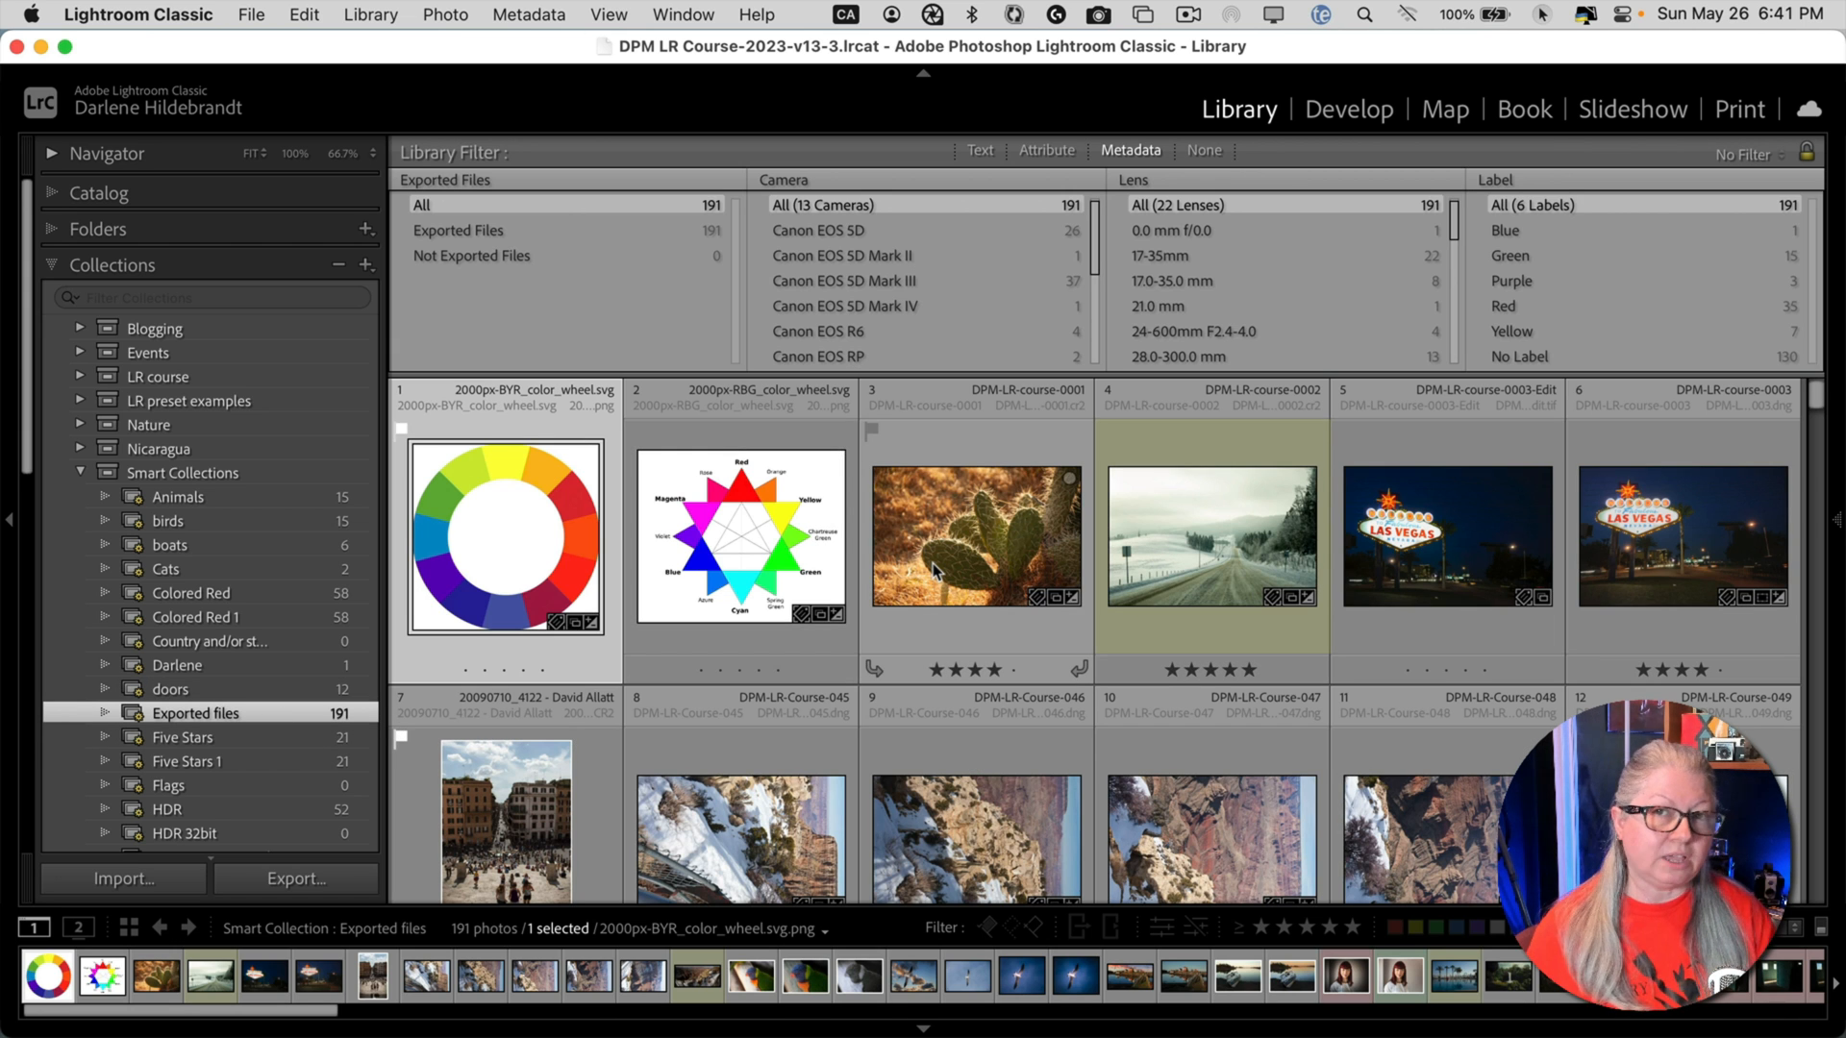
mouse_move(975, 536)
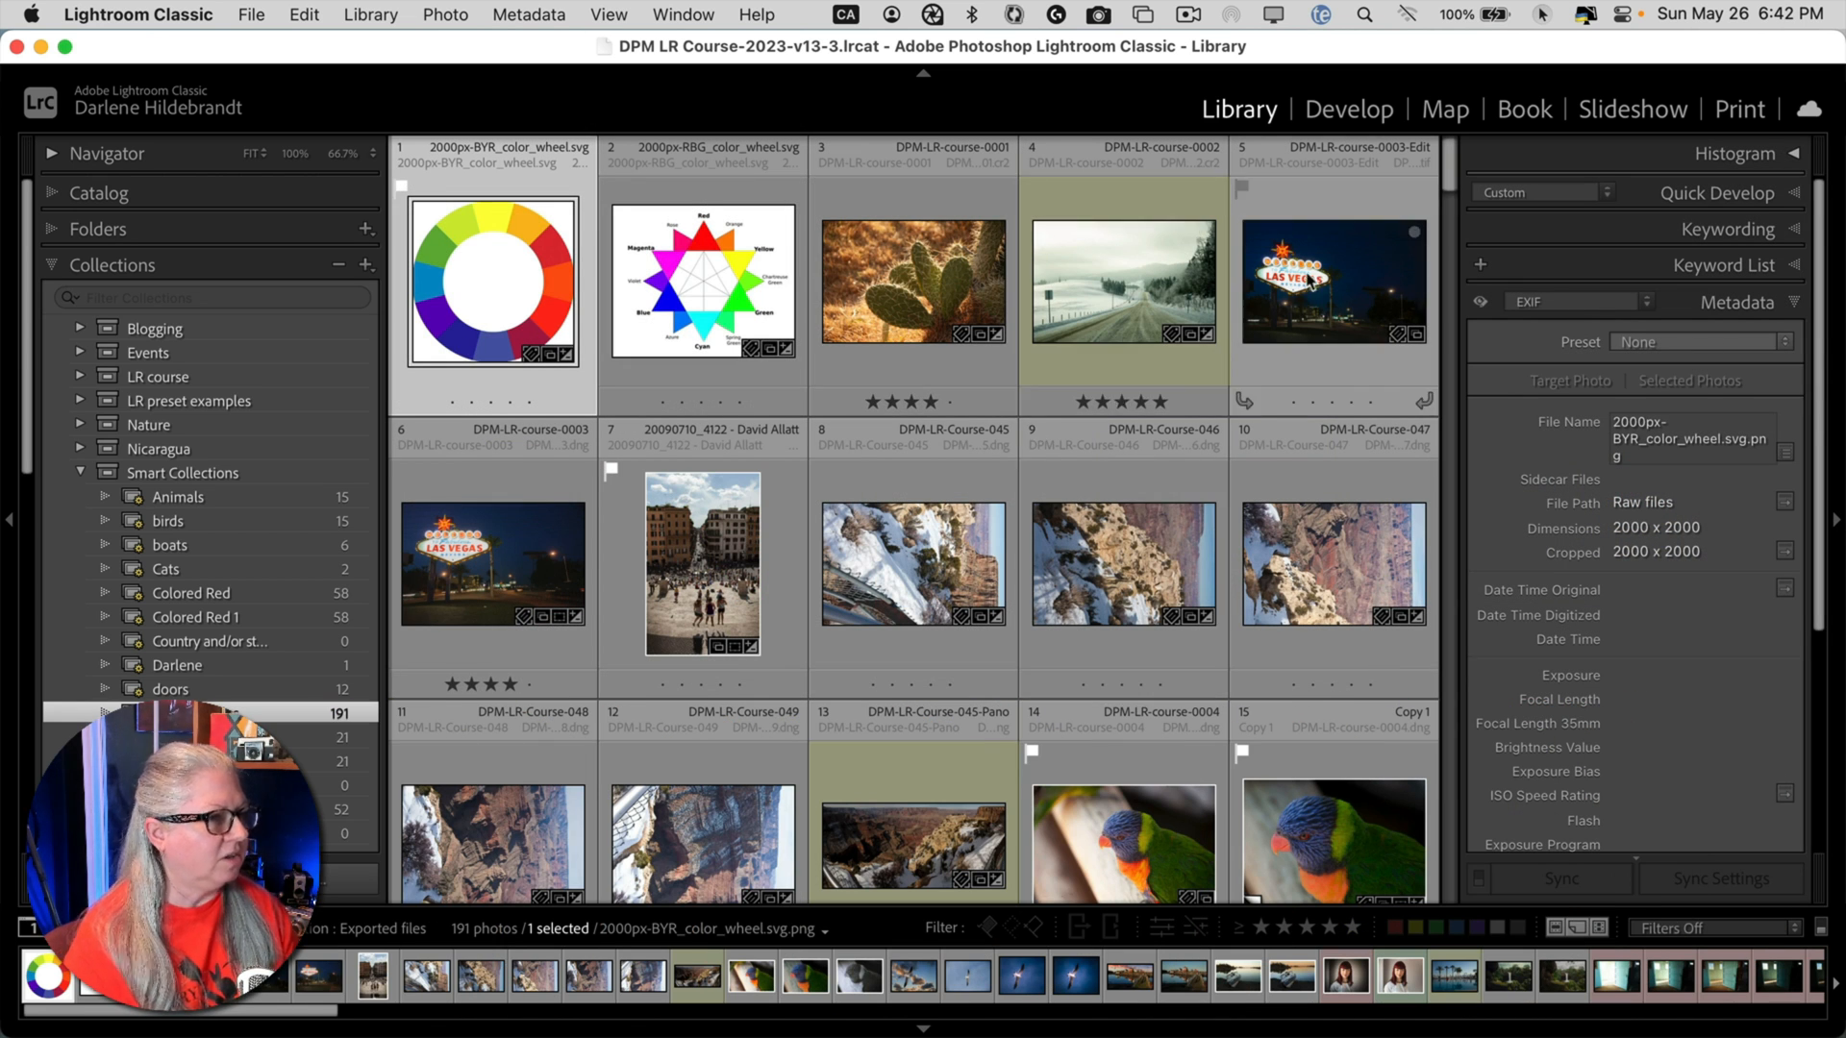
- Select the edited Las Vegas night photo and switch the Metadata panel to Default
left_click(1331, 280)
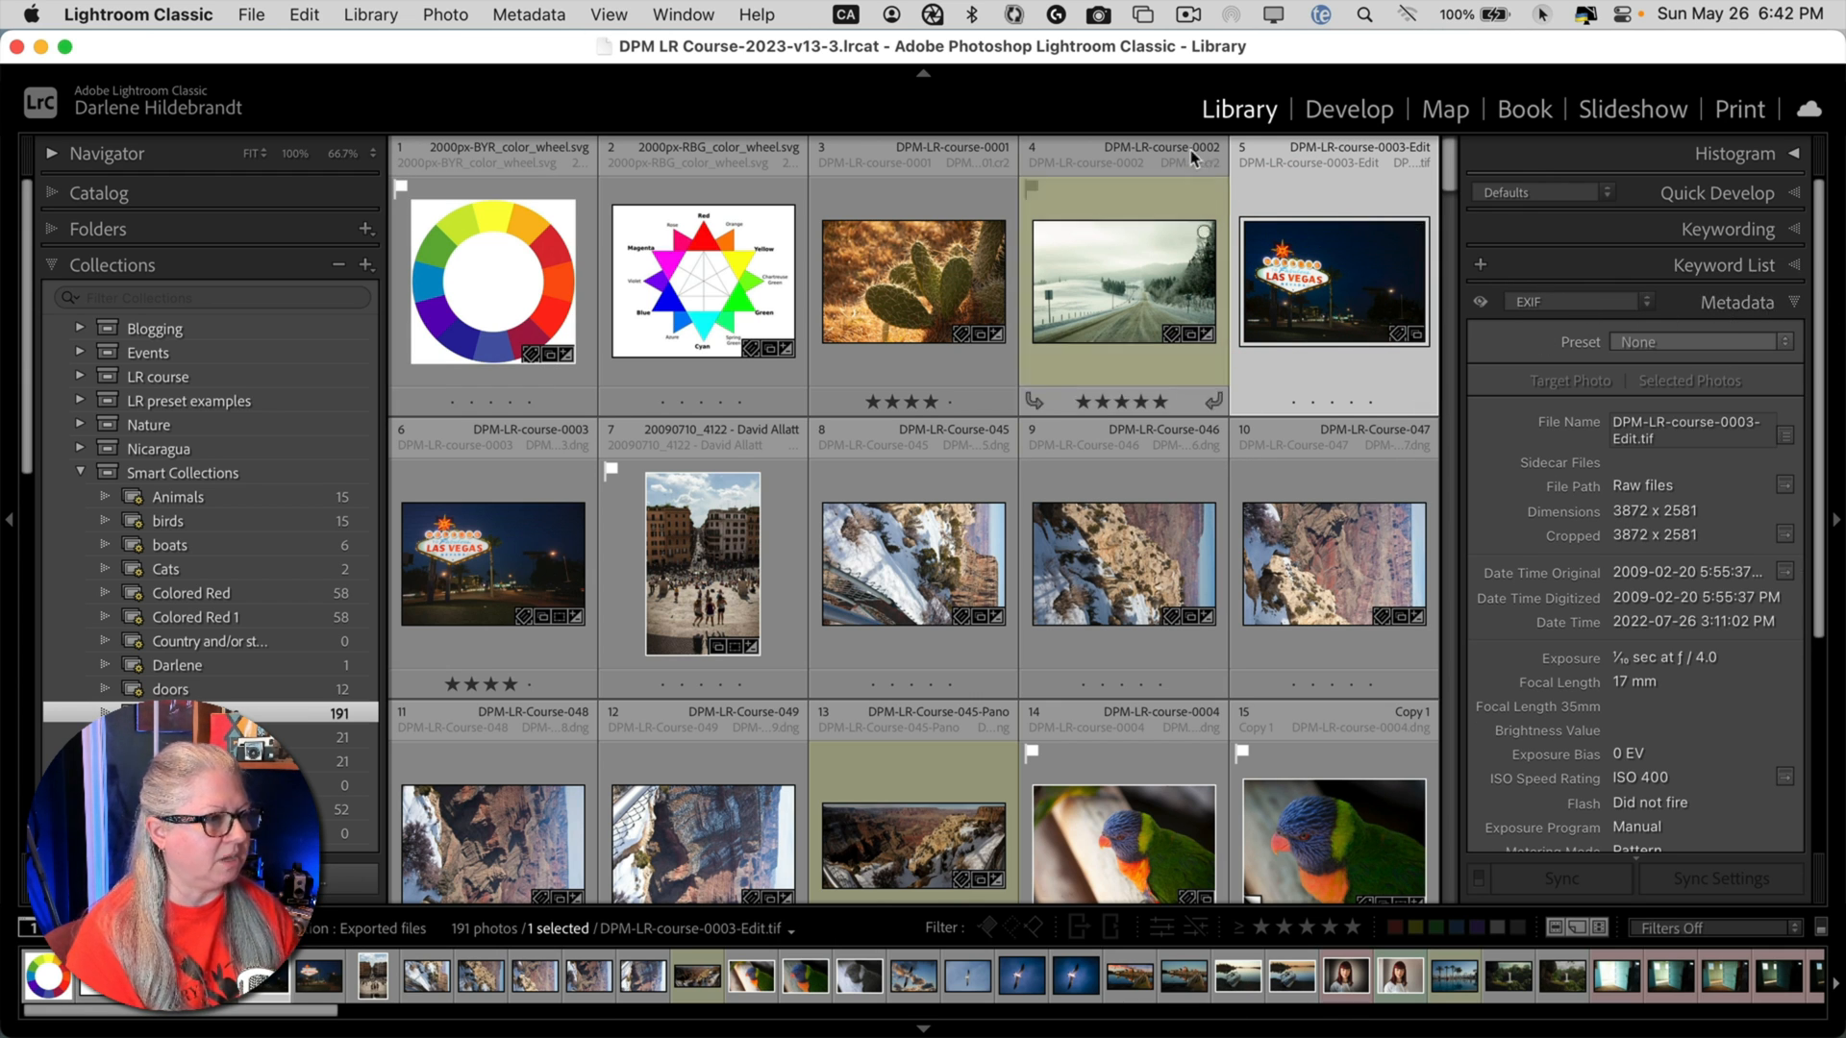
left_click(1579, 301)
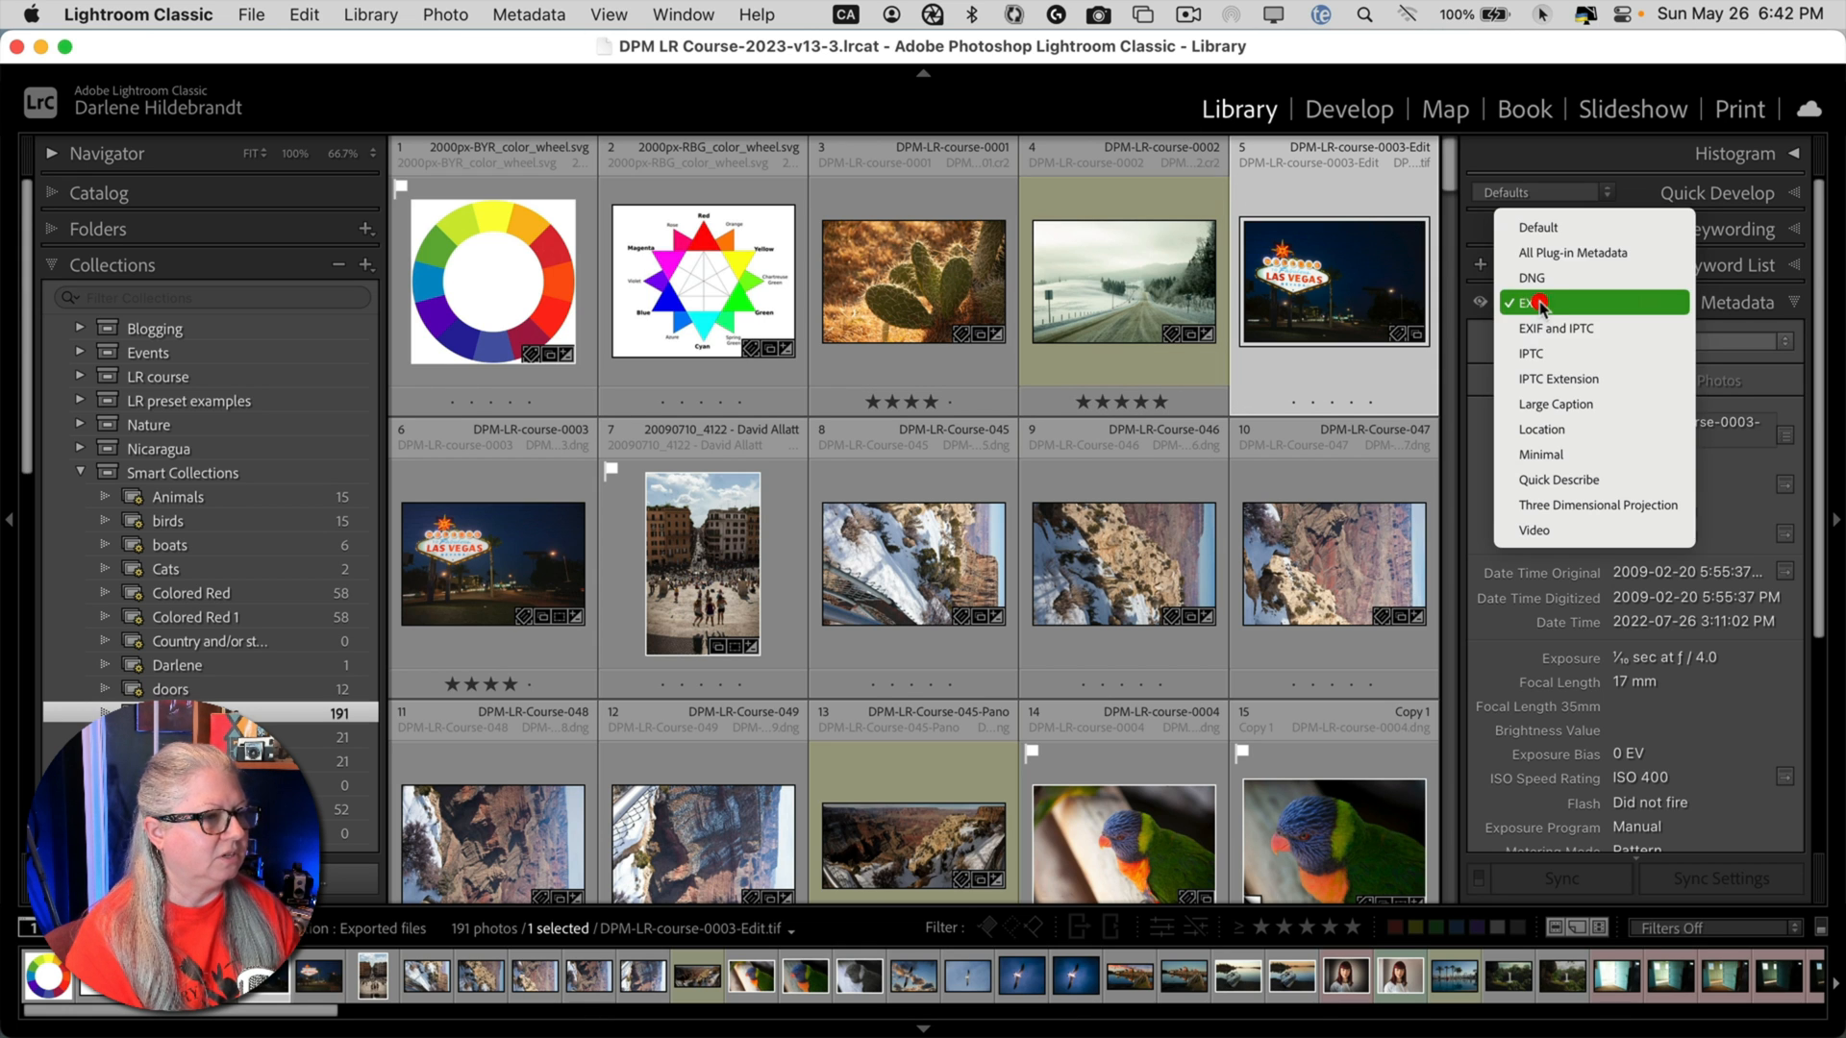
left_click(1536, 303)
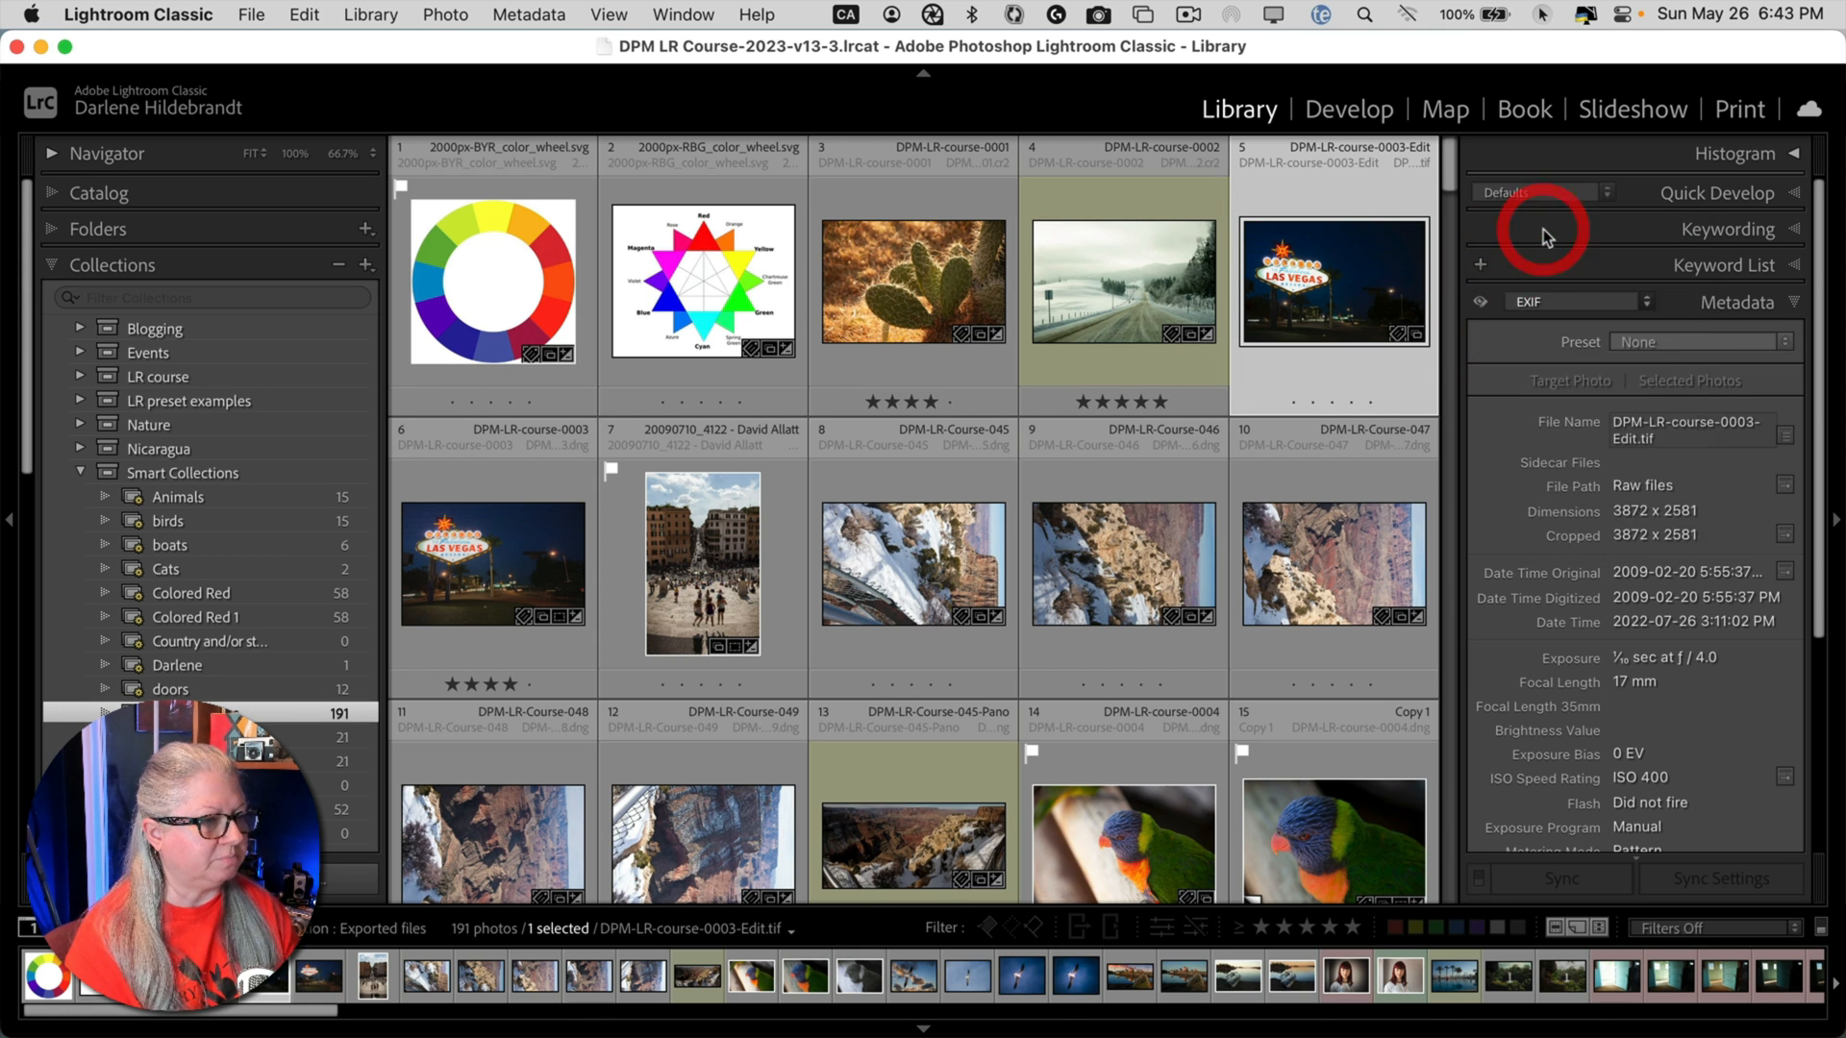
left_click(1569, 301)
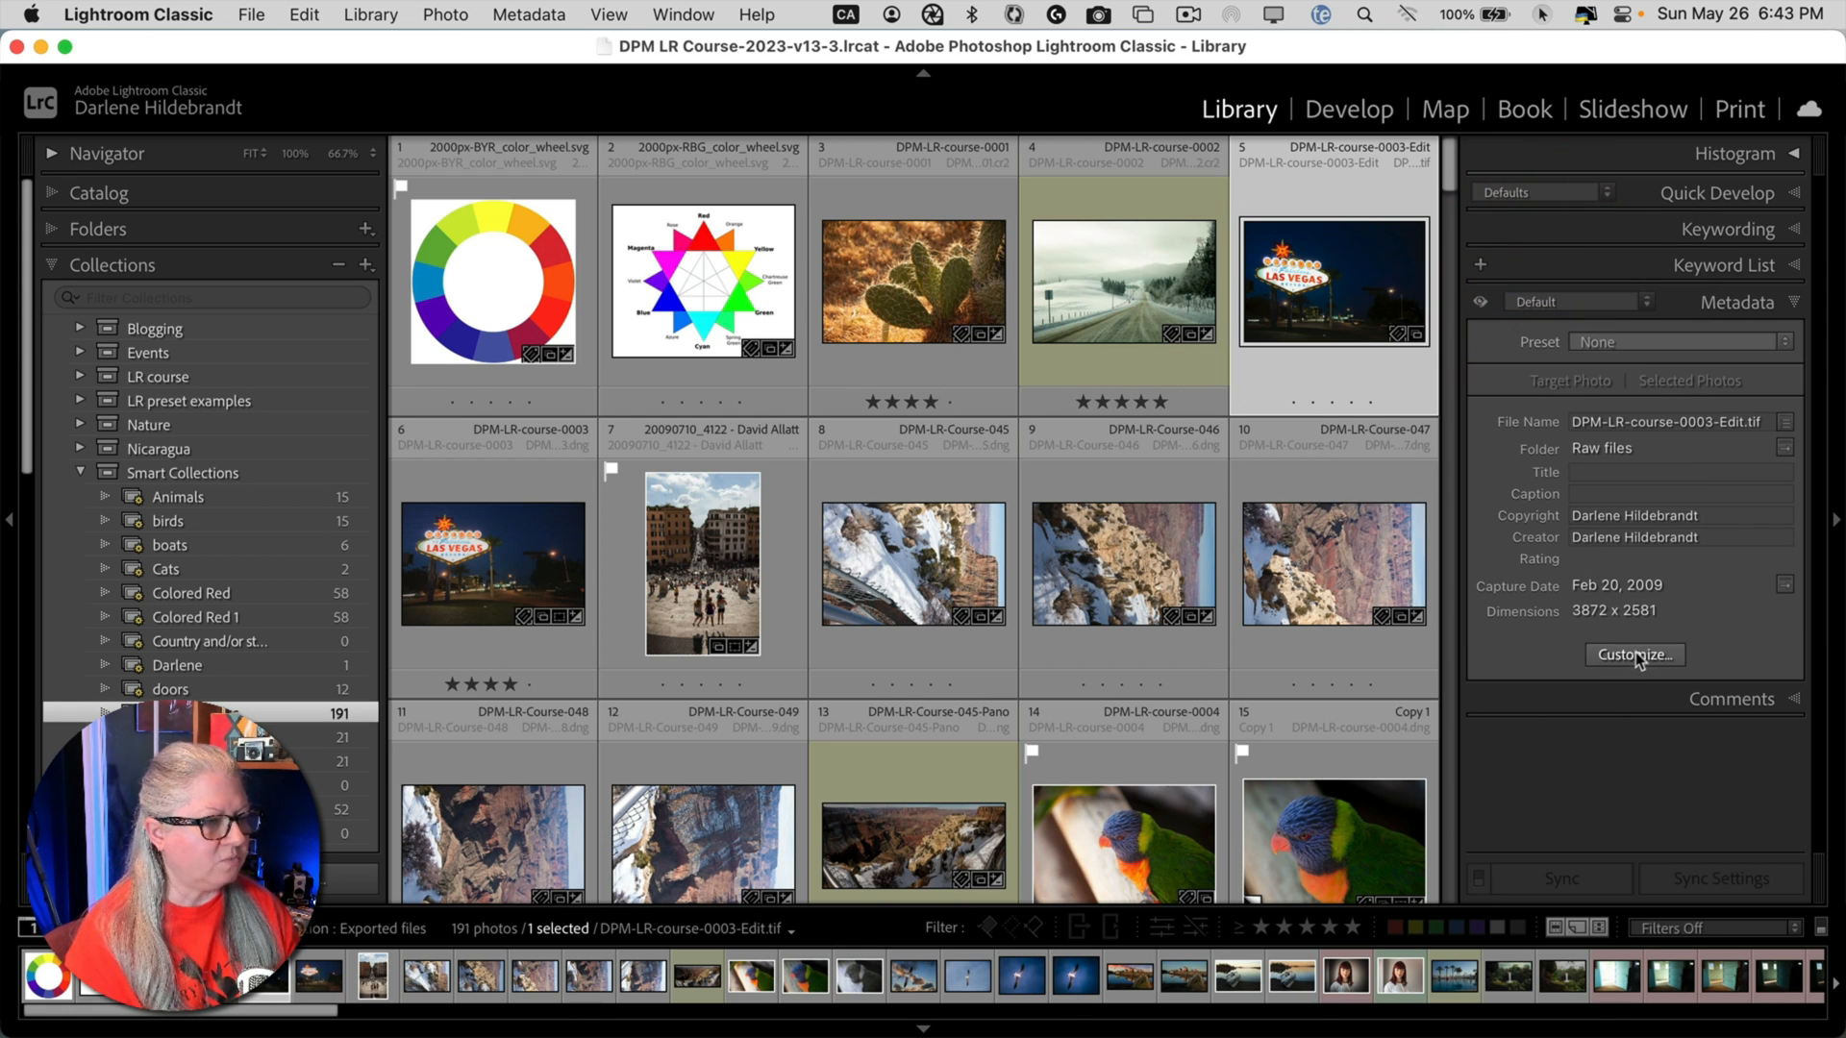
- Customize the Default metadata view to include Last Exported Date, showing 29/07/2022 18:50:30
left_click(1632, 654)
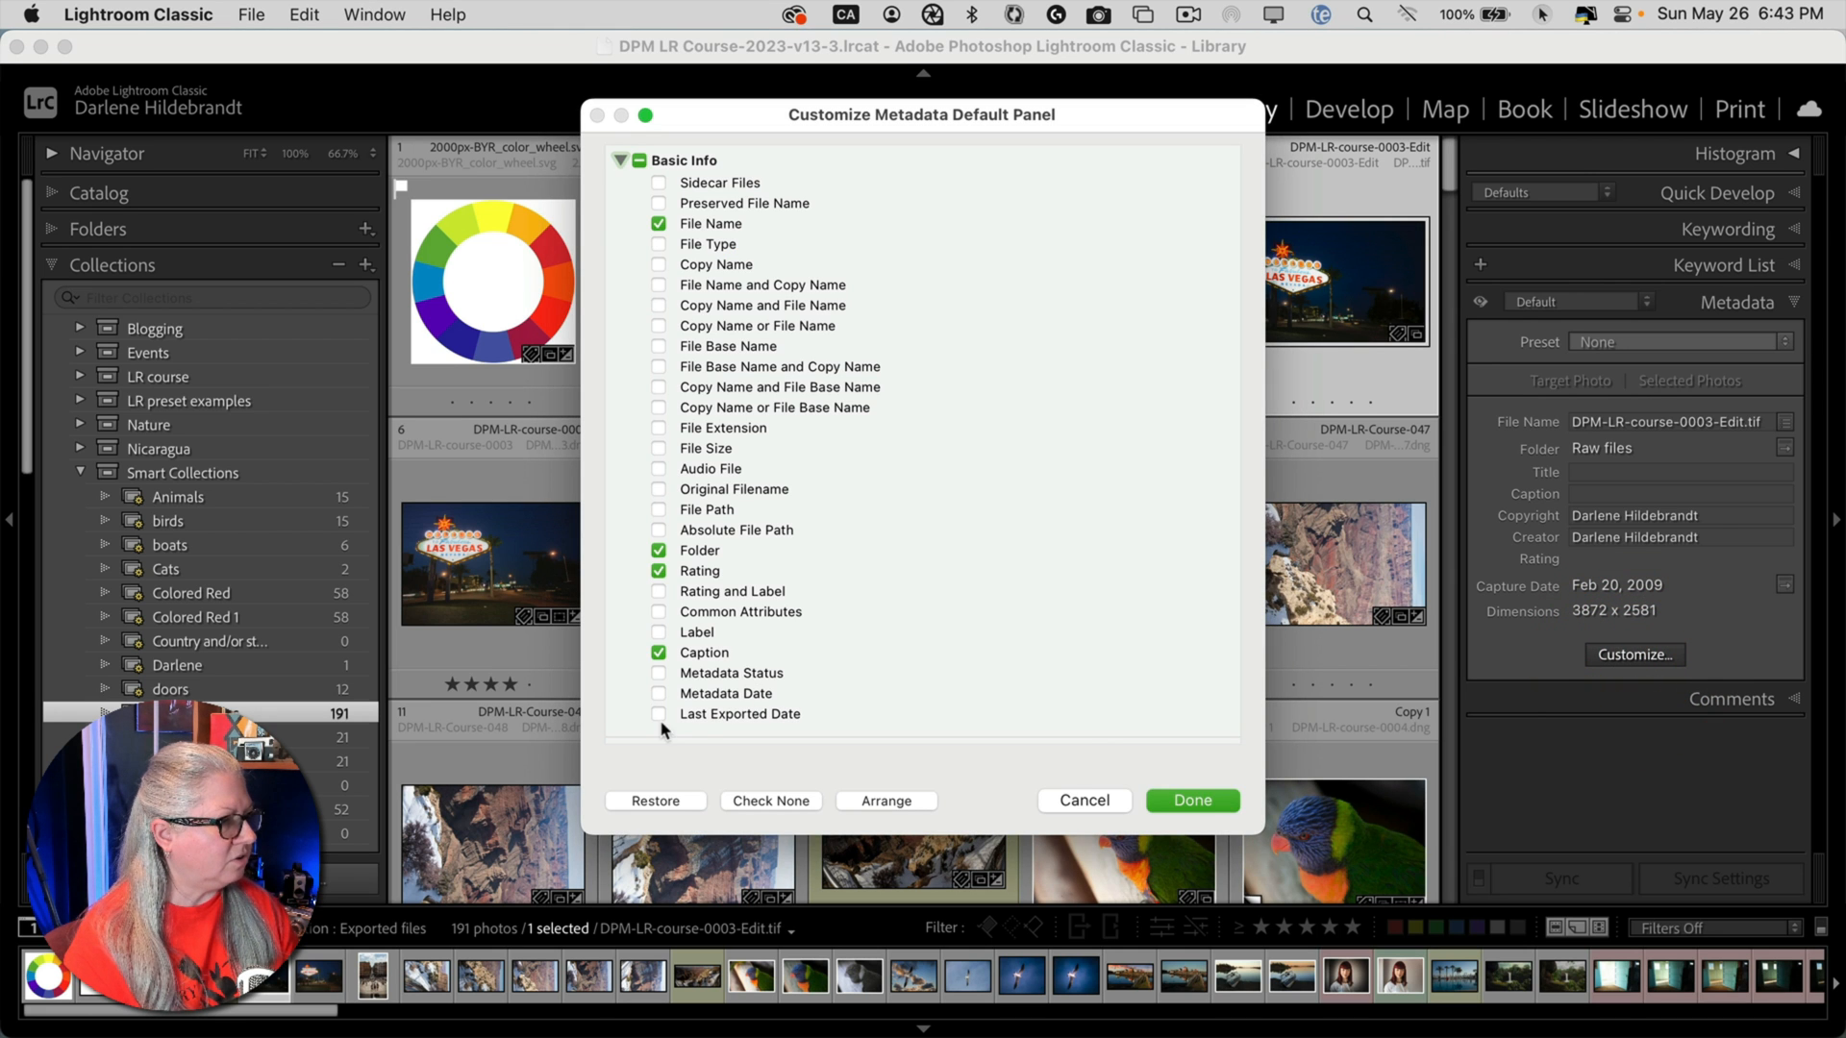
left_click(659, 715)
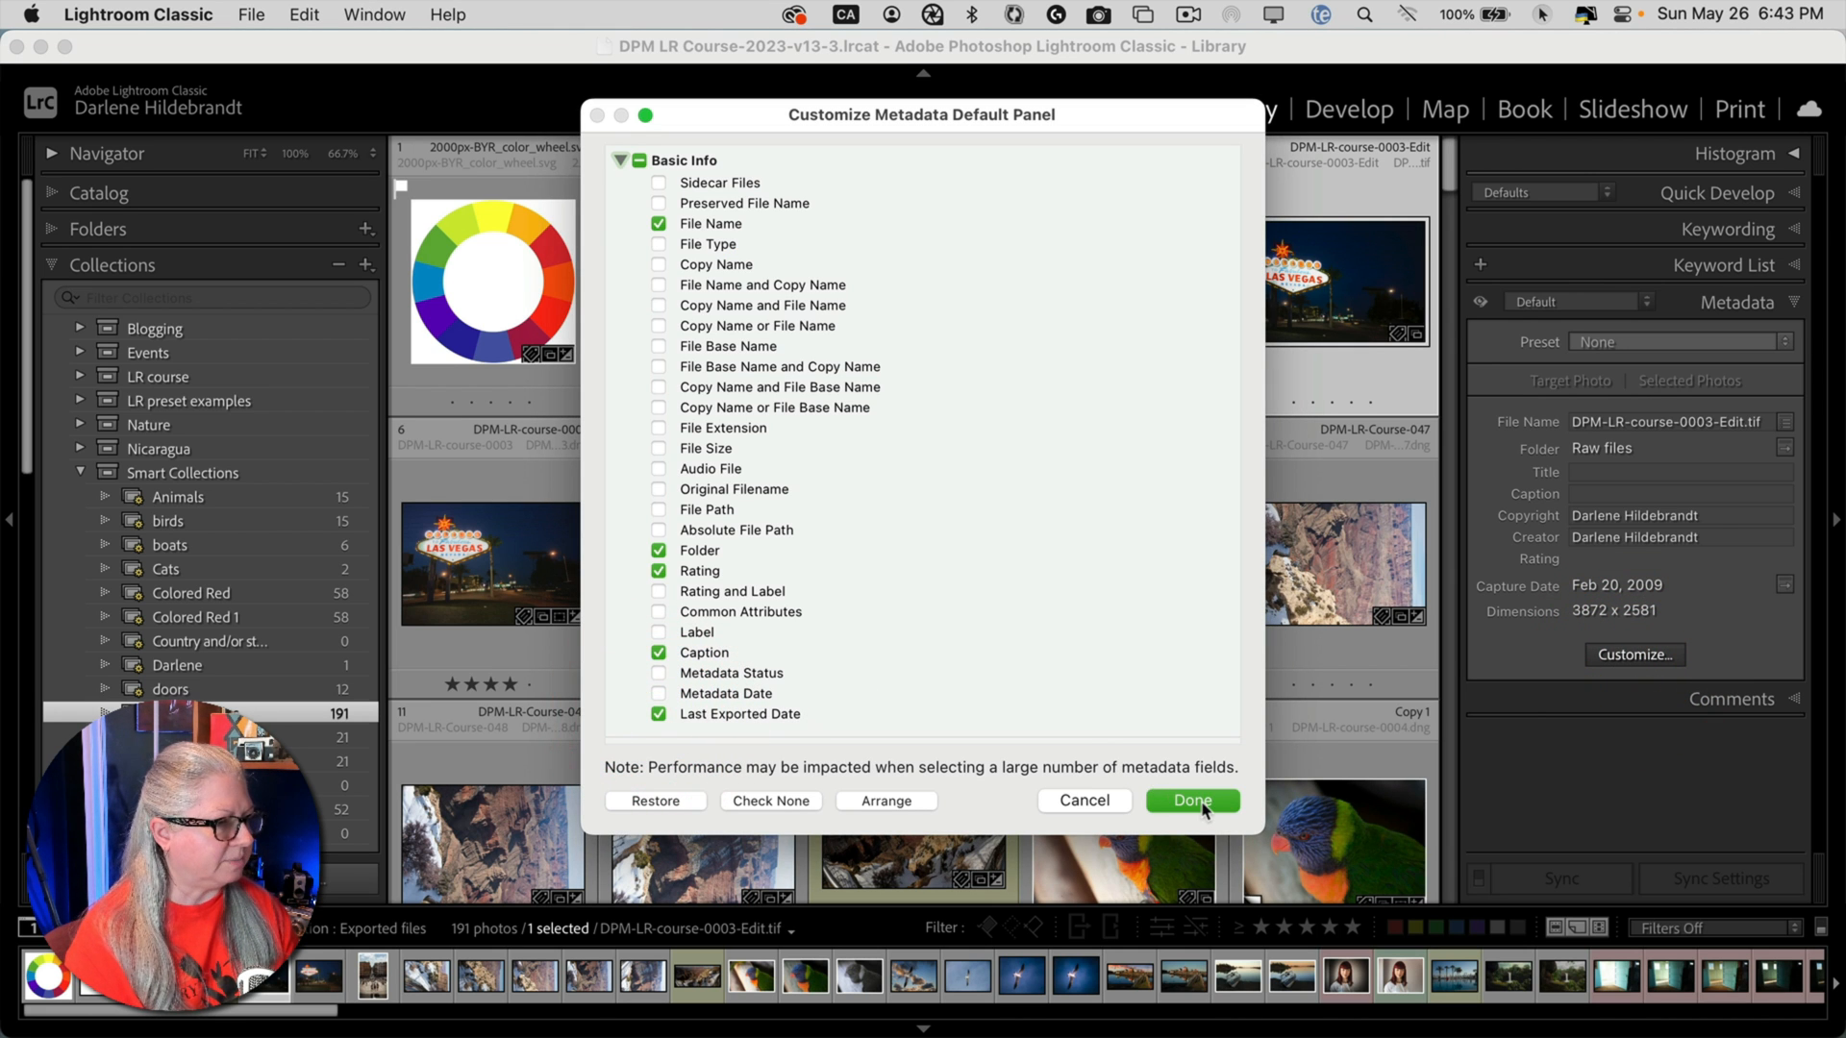
left_click(1190, 801)
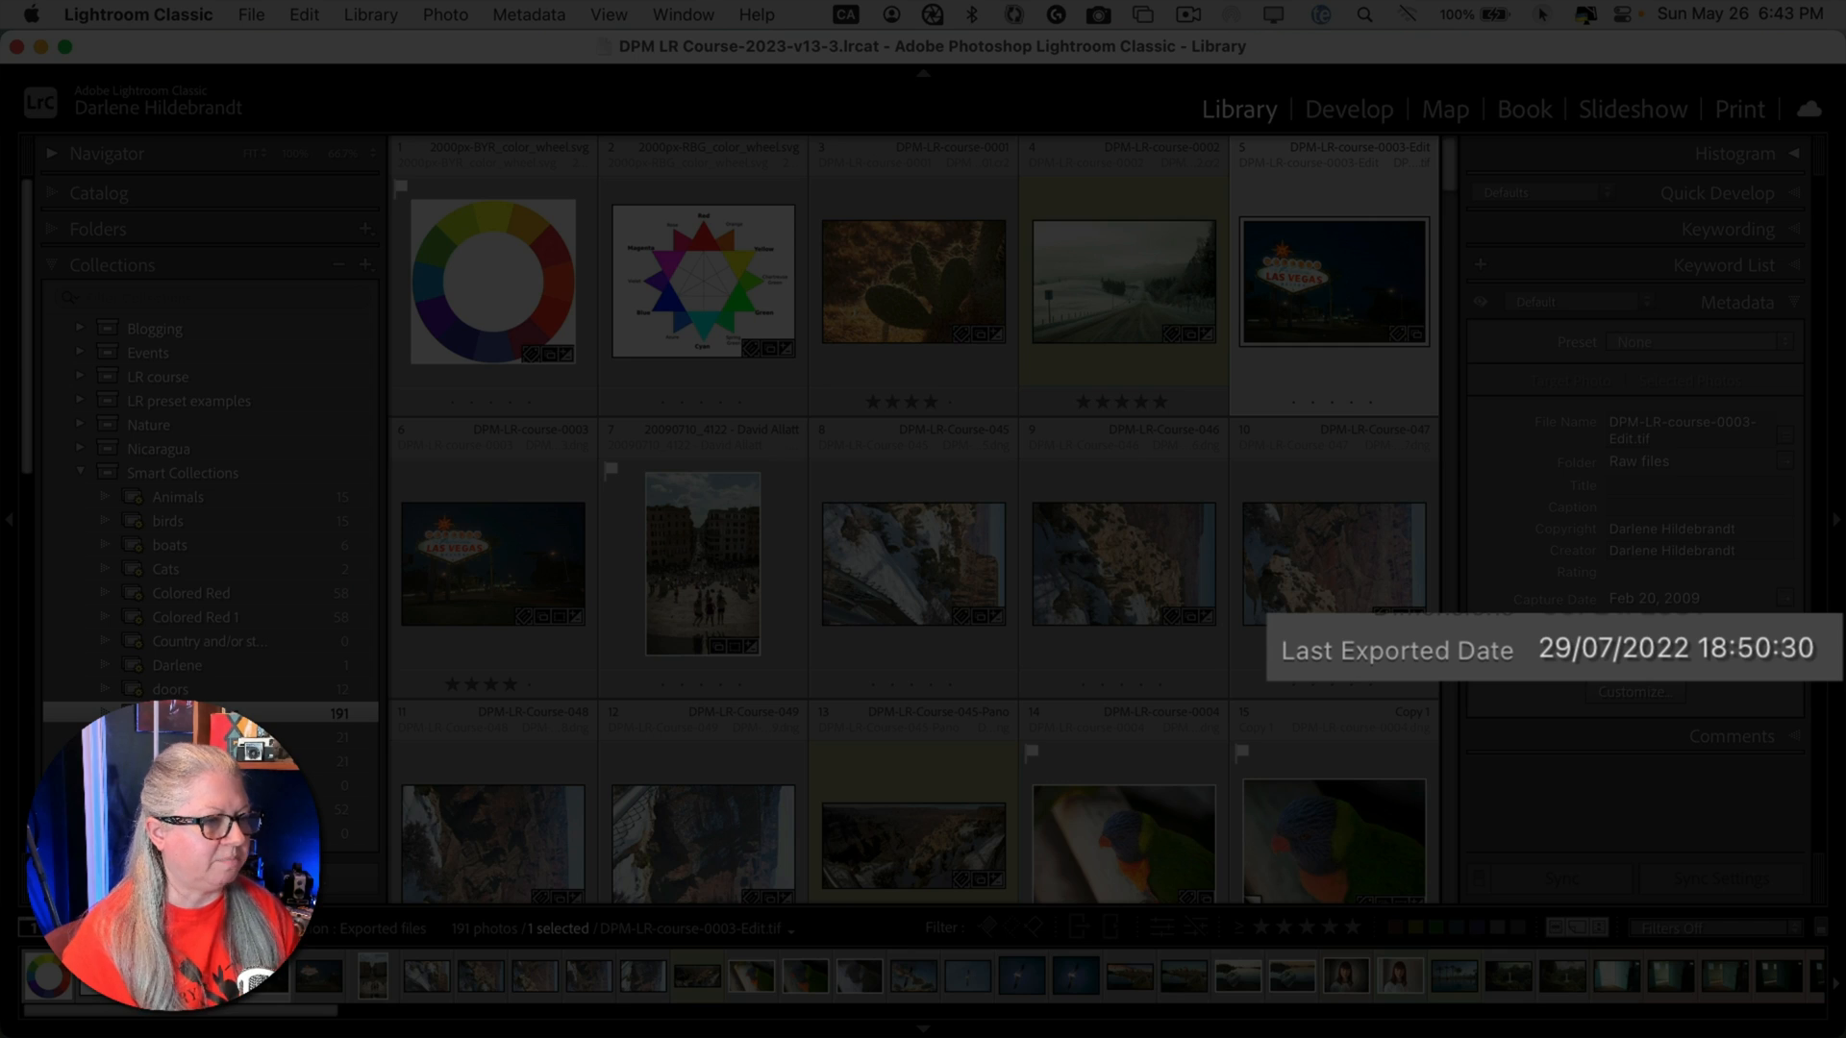